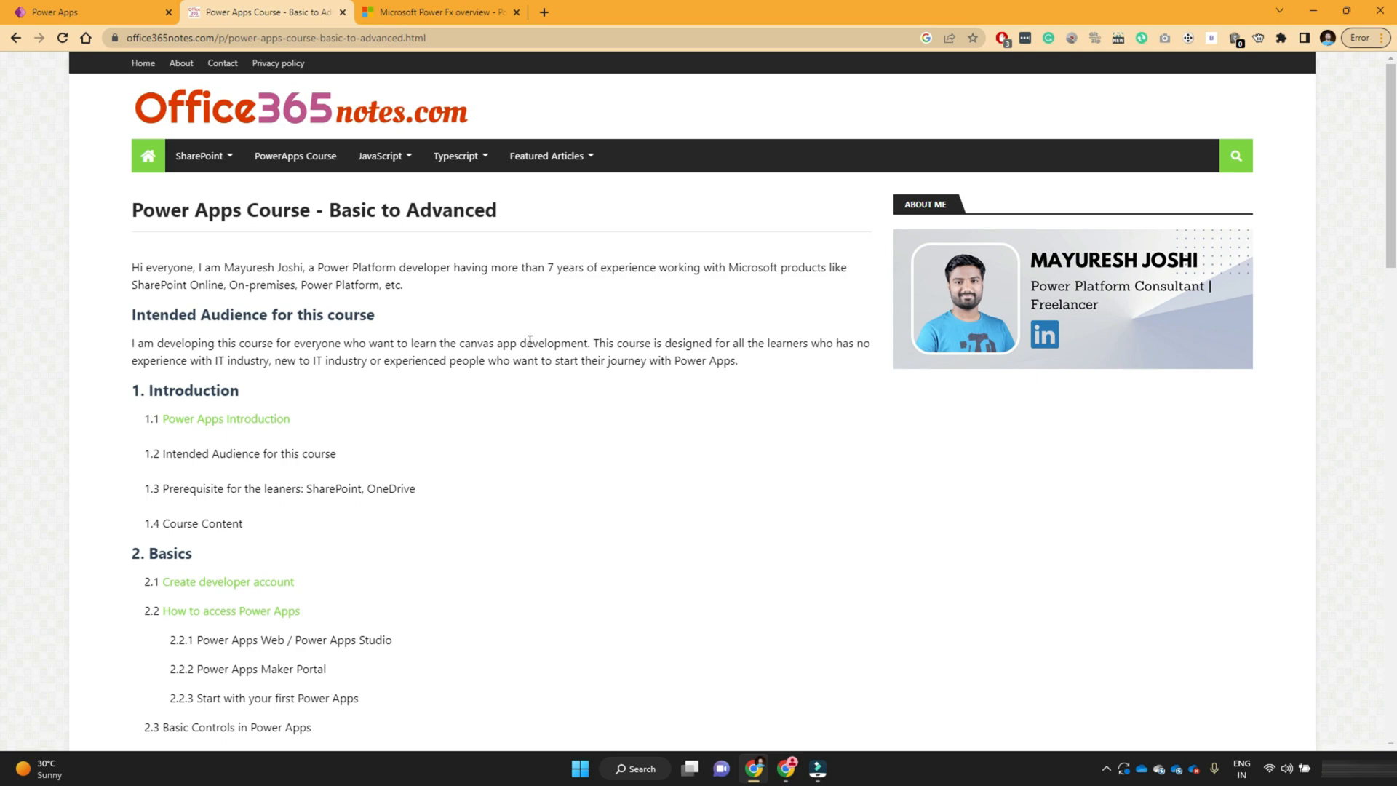
{"action": "mouse_move", "coordinate": [412, 417]}
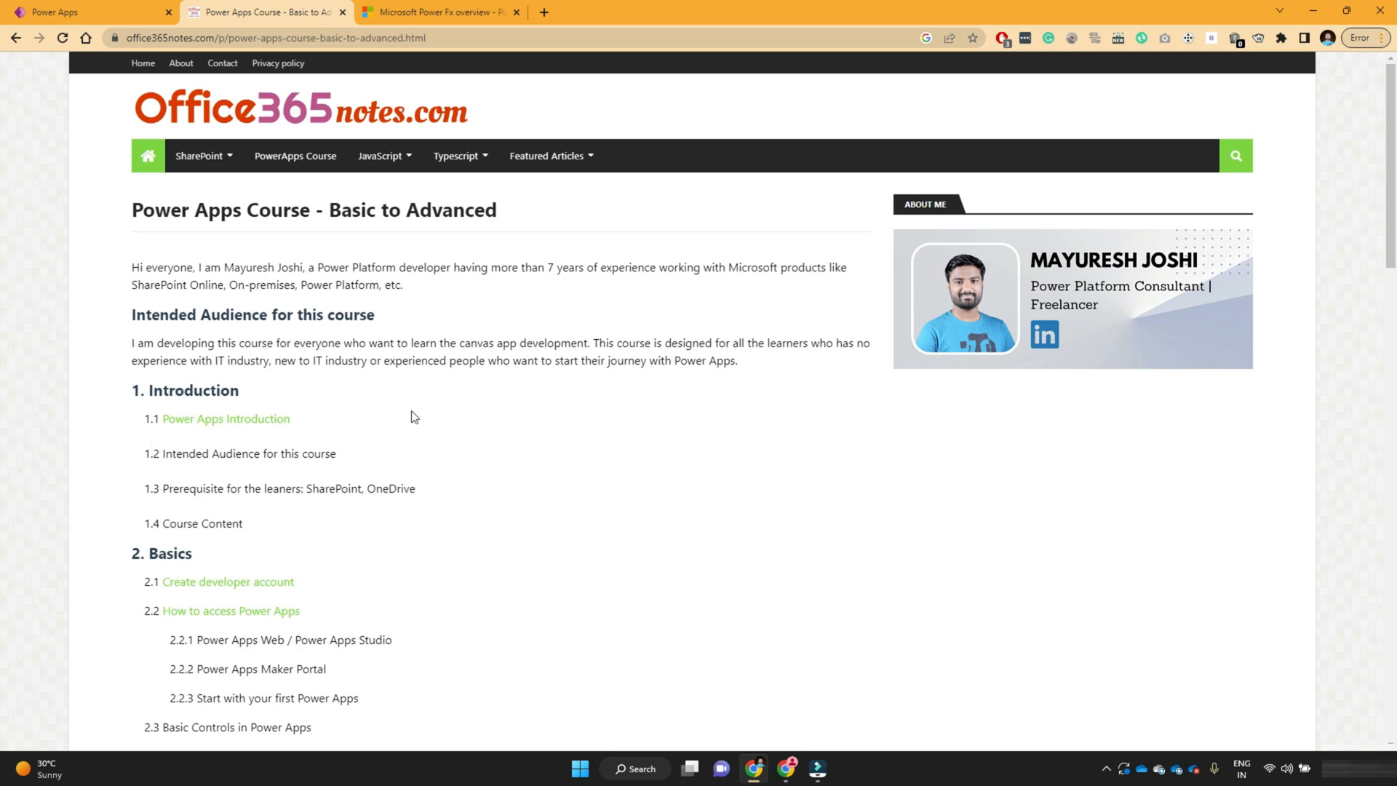
Scroll to Basics and follow the 'Power Fx Functions' lesson link in the course outline
{"action": "scroll", "scroll_direction": "down", "scroll_amount": 3}
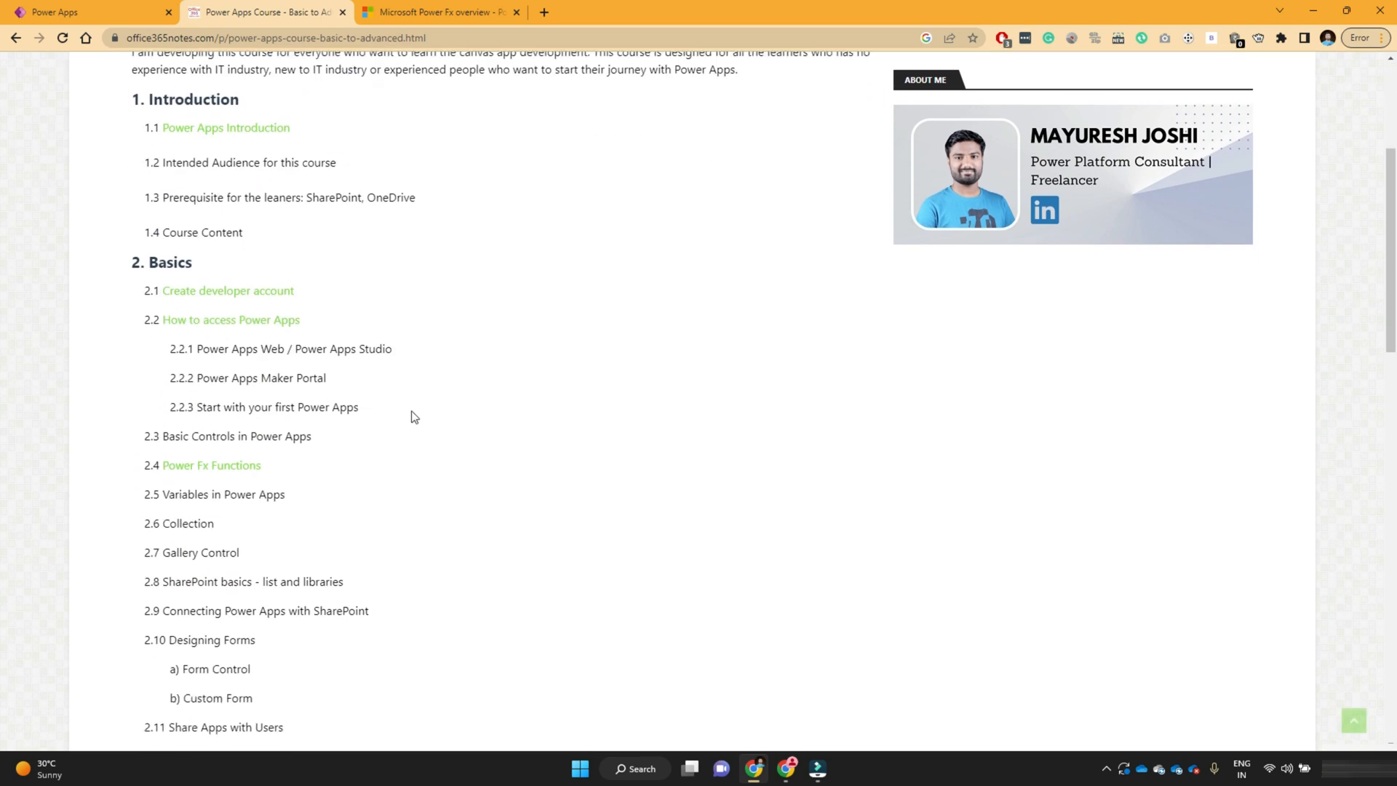
{"action": "double_click", "coordinate": [211, 464]}
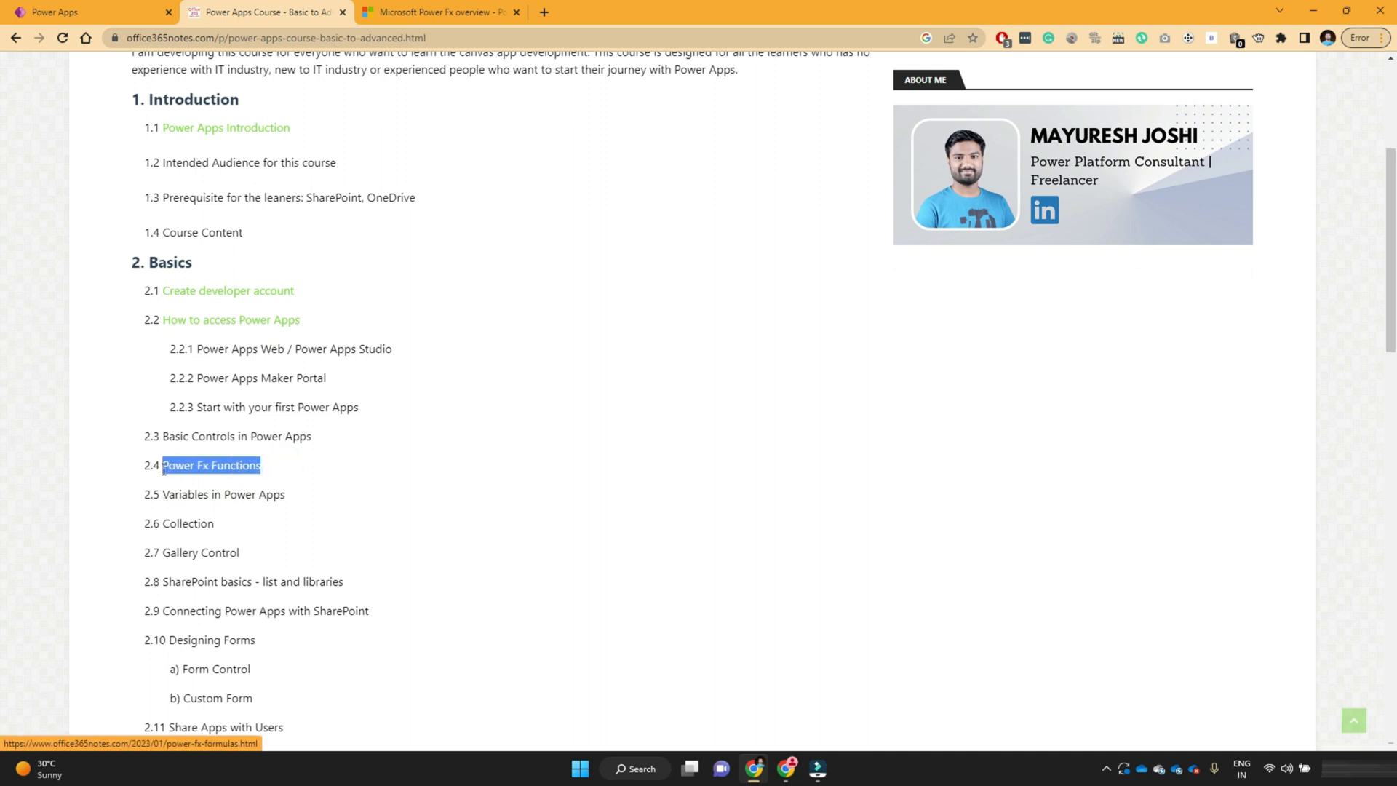
{"action": "mouse_move", "coordinate": [309, 478]}
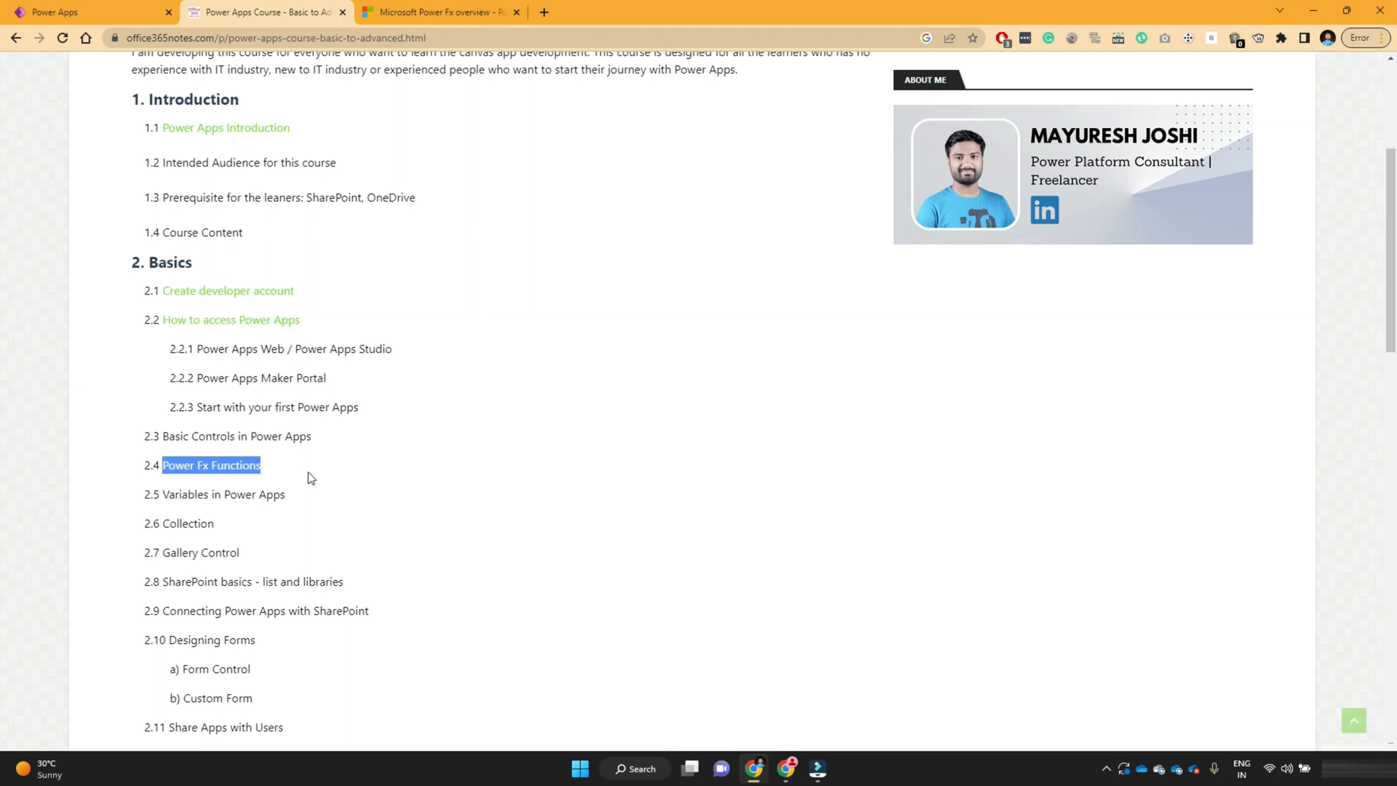
{"action": "left_click", "coordinate": [211, 465]}
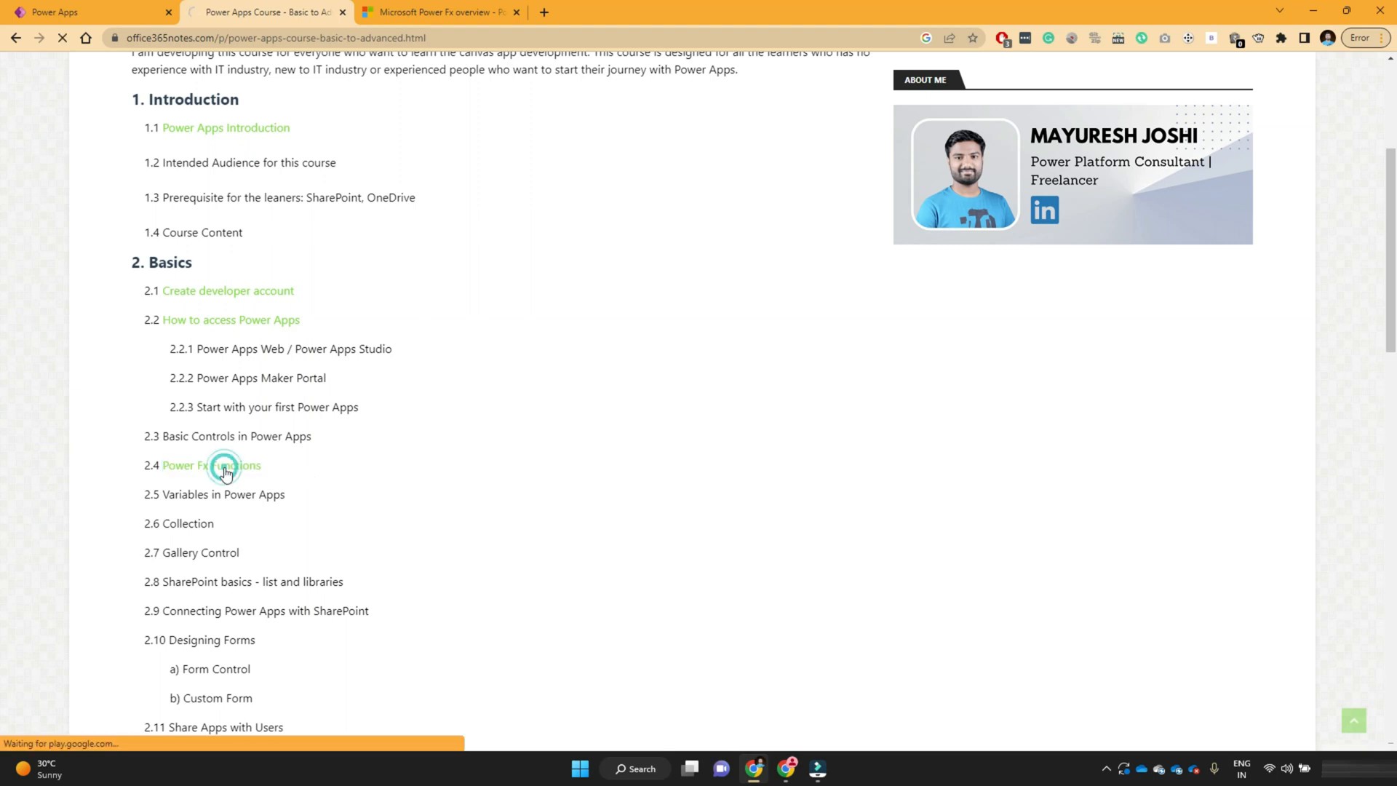
Read the Power Fx intro sentences, then follow the learn.microsoft.com power-fx/overview link
{"action": "left_click", "coordinate": [211, 465]}
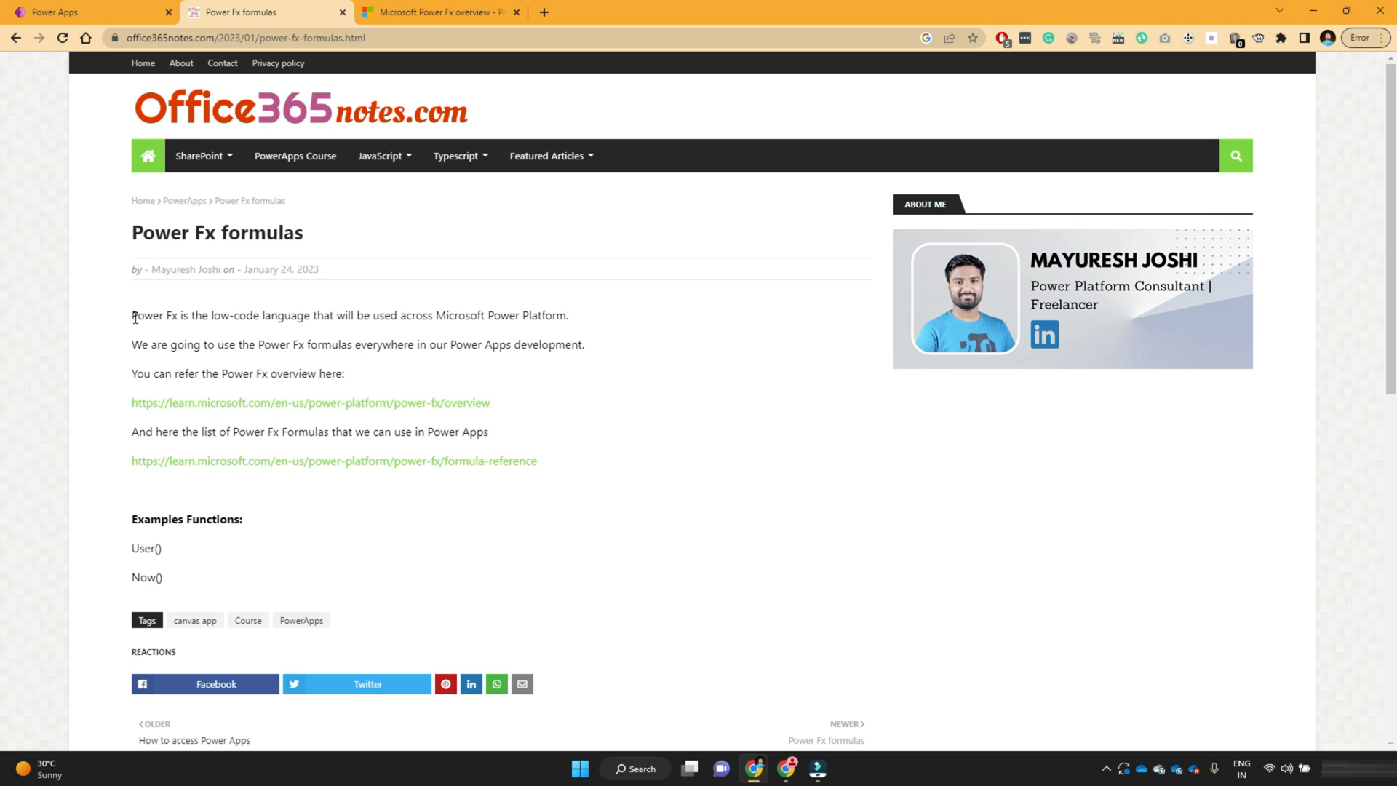
{"action": "left_click_drag", "start_coordinate": [132, 316], "coordinate": [211, 315]}
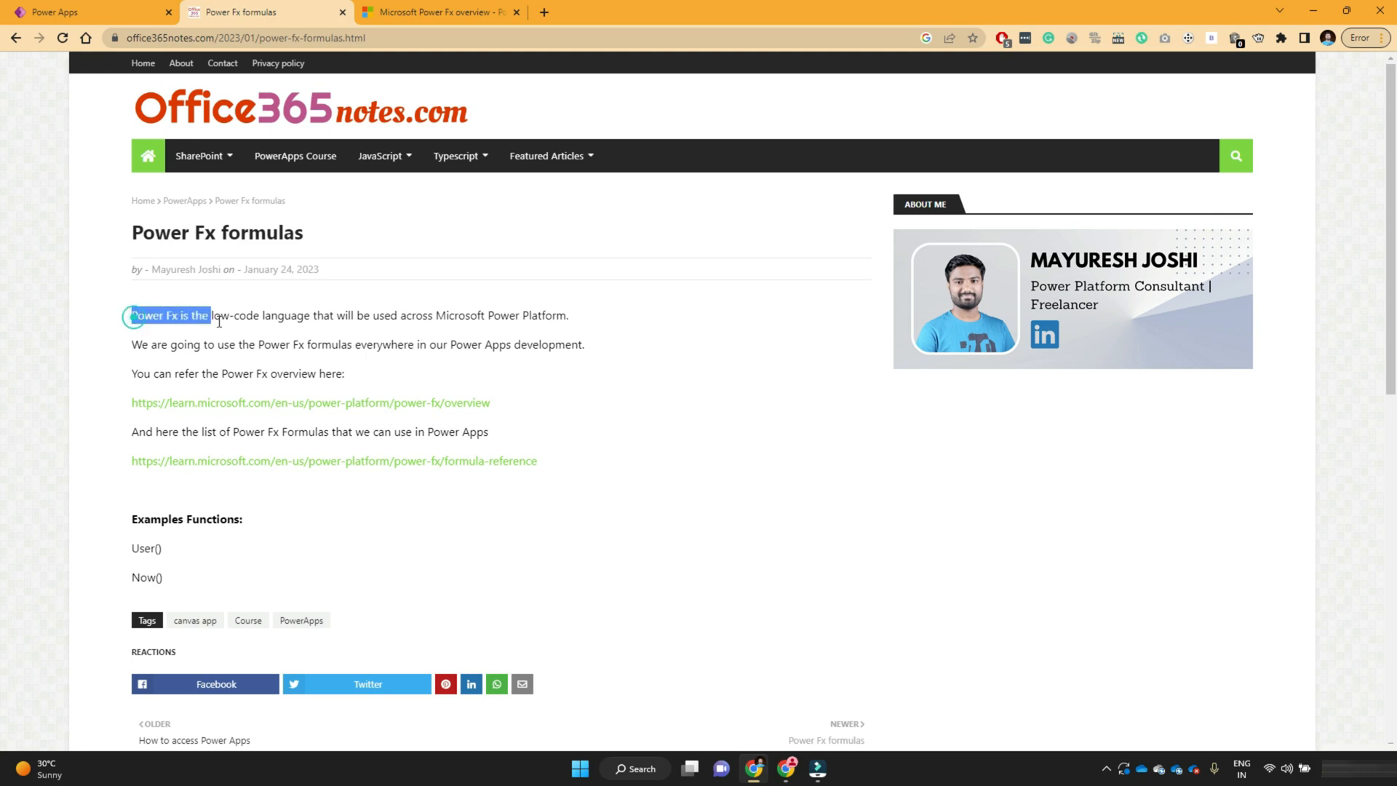
{"action": "left_click", "coordinate": [346, 318]}
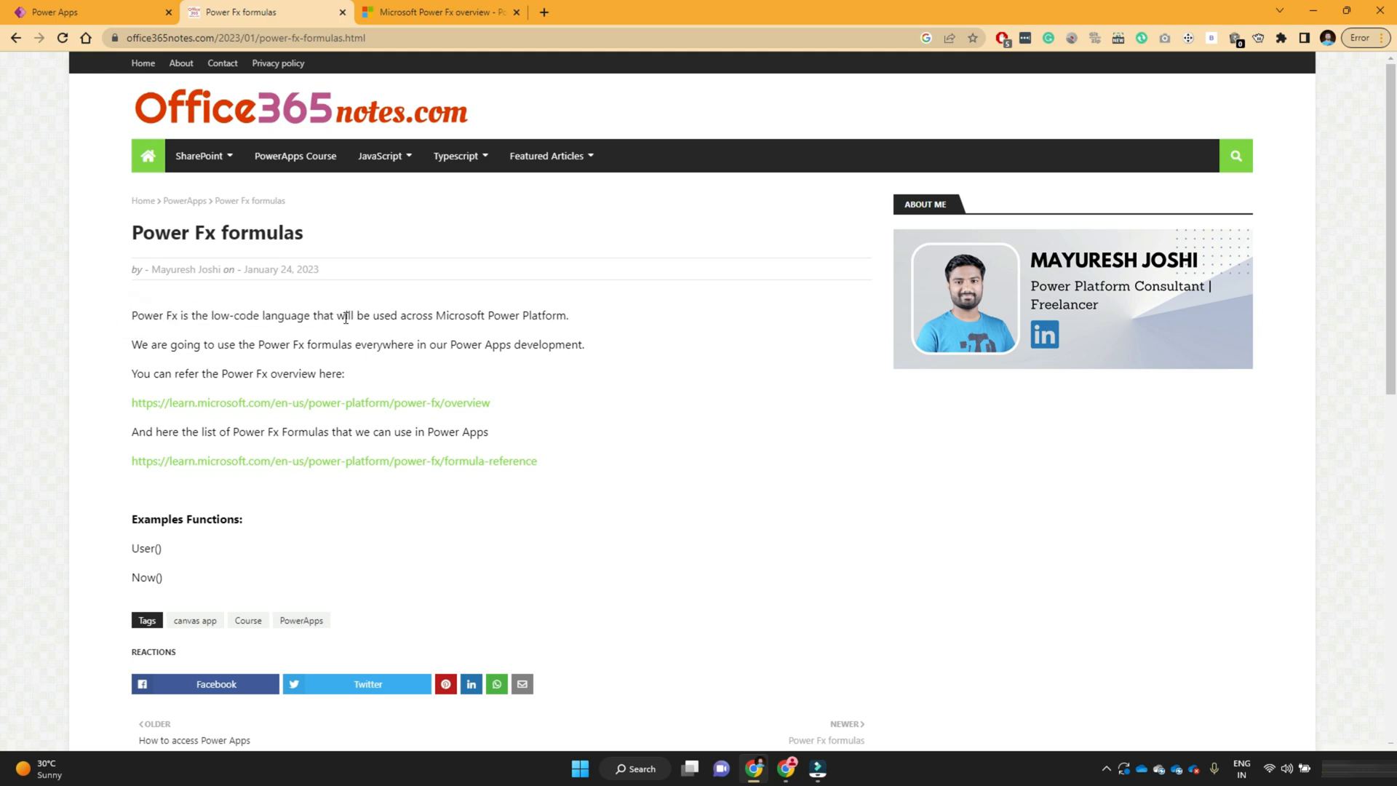
{"action": "left_click_drag", "start_coordinate": [346, 316], "coordinate": [554, 315]}
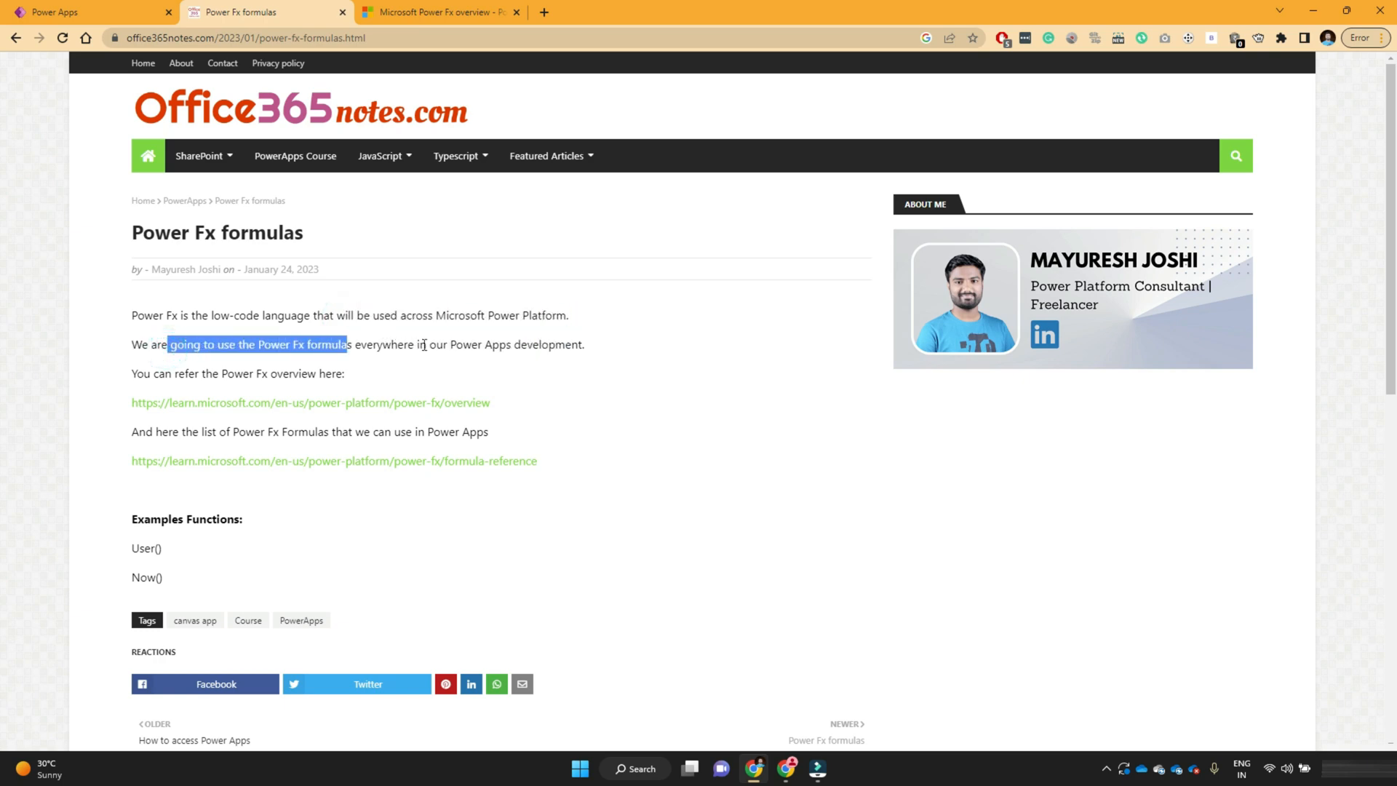
{"action": "left_click", "coordinate": [410, 387]}
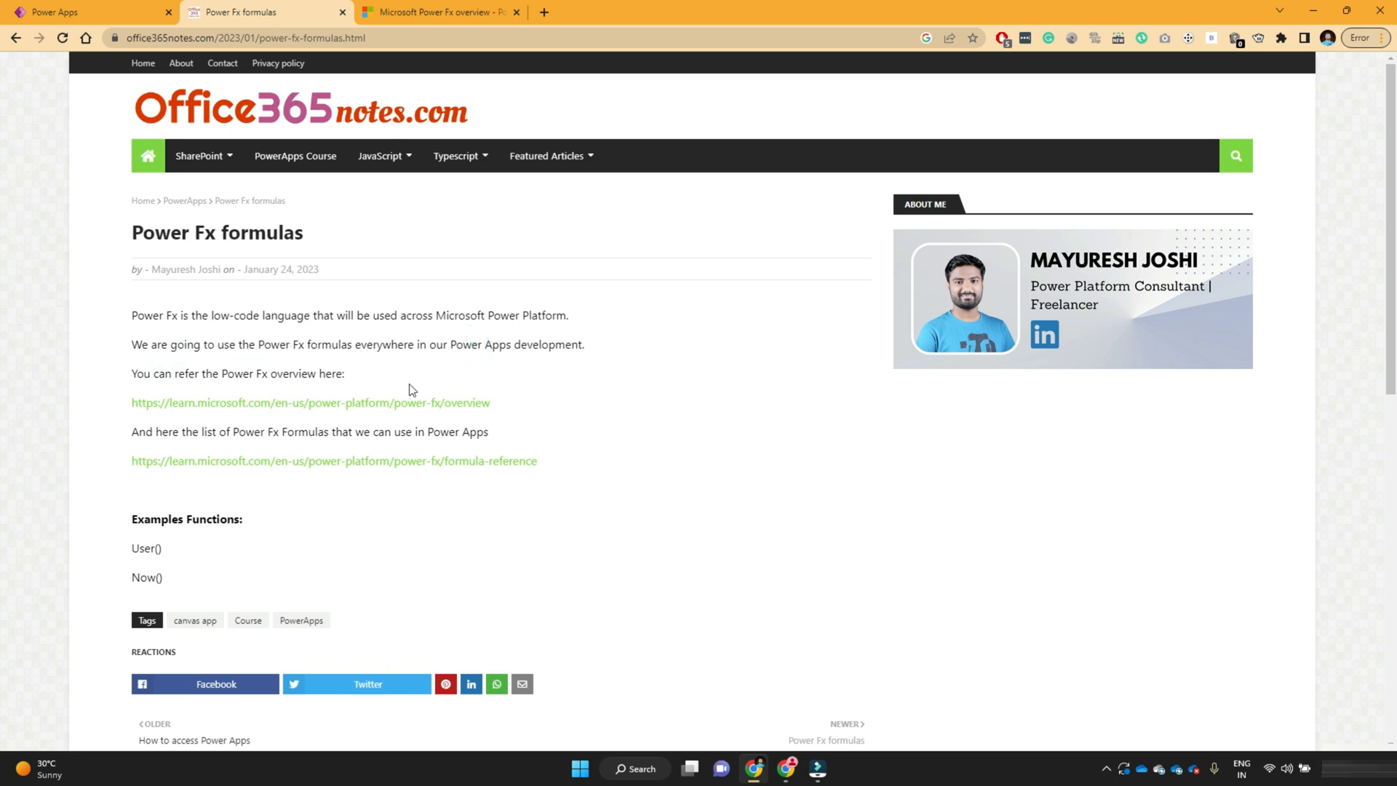
{"action": "left_click", "coordinate": [267, 402]}
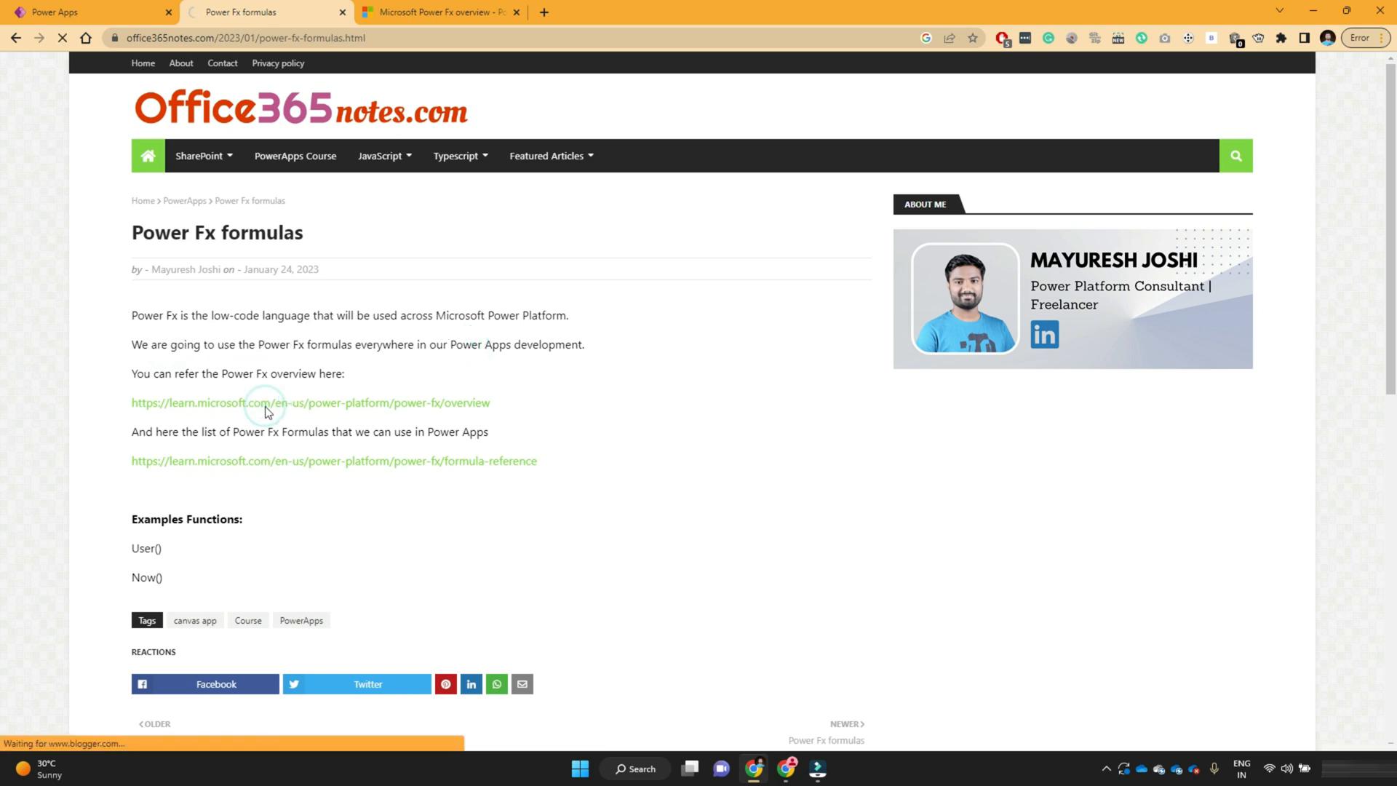
{"action": "left_click", "coordinate": [310, 402]}
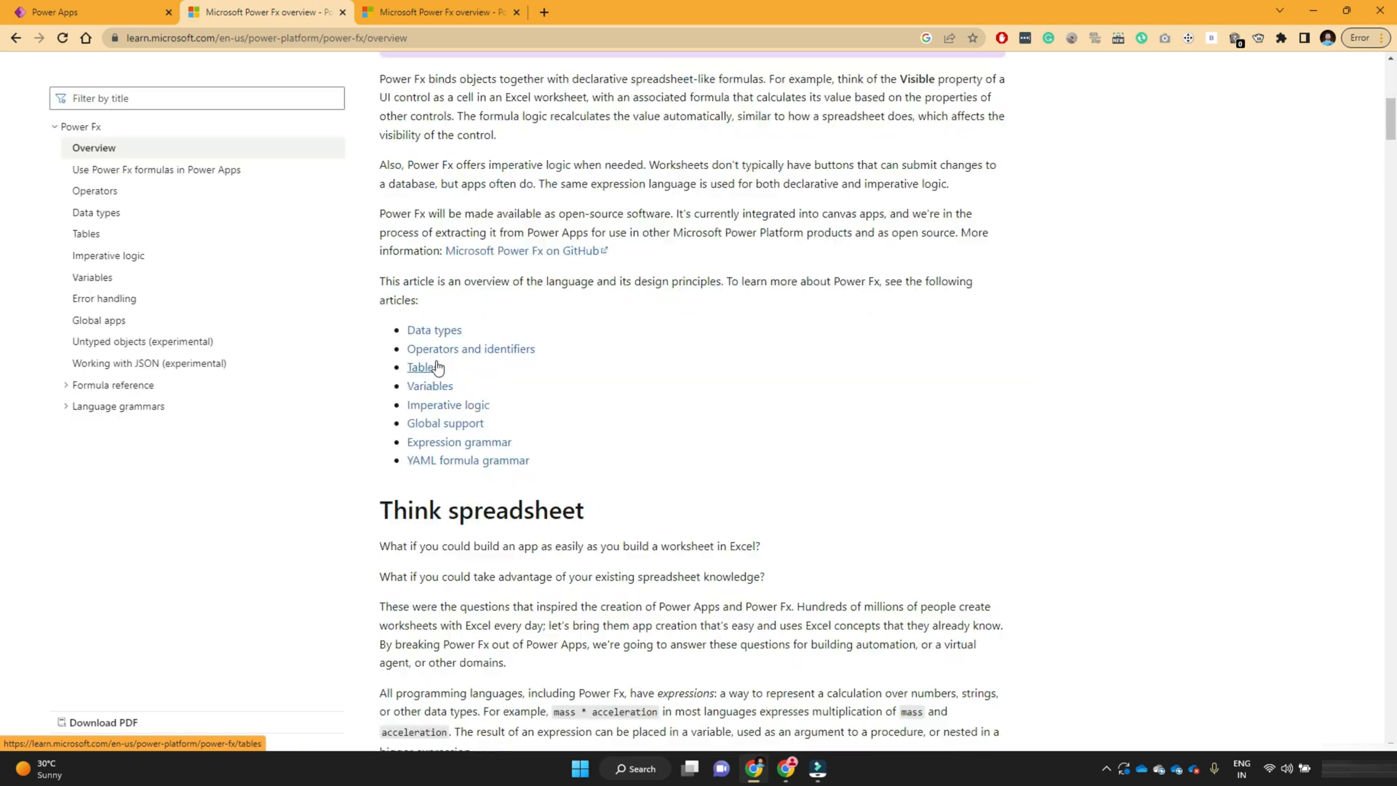
{"action": "scroll", "scroll_direction": "down", "scroll_amount": 3}
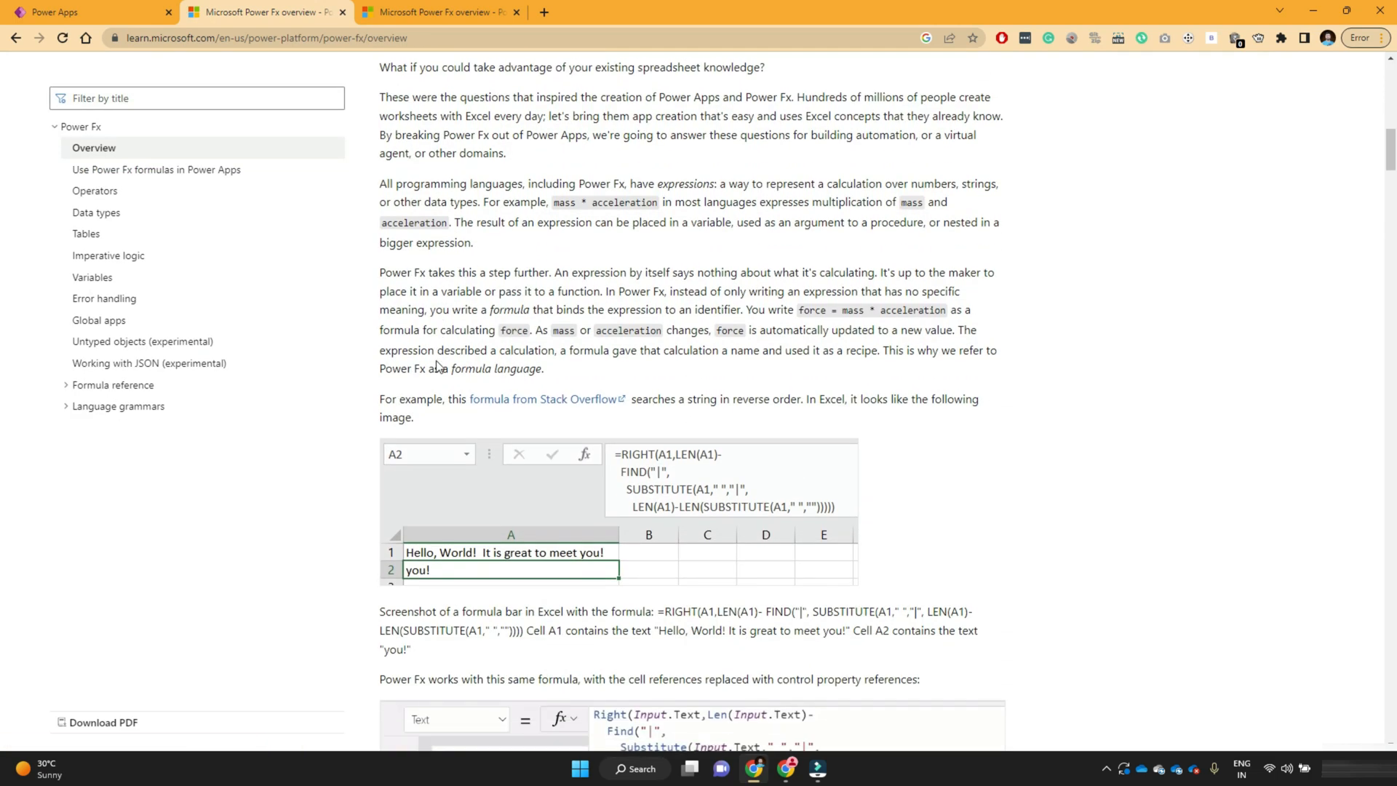
{"action": "scroll", "scroll_direction": "down", "scroll_amount": 3}
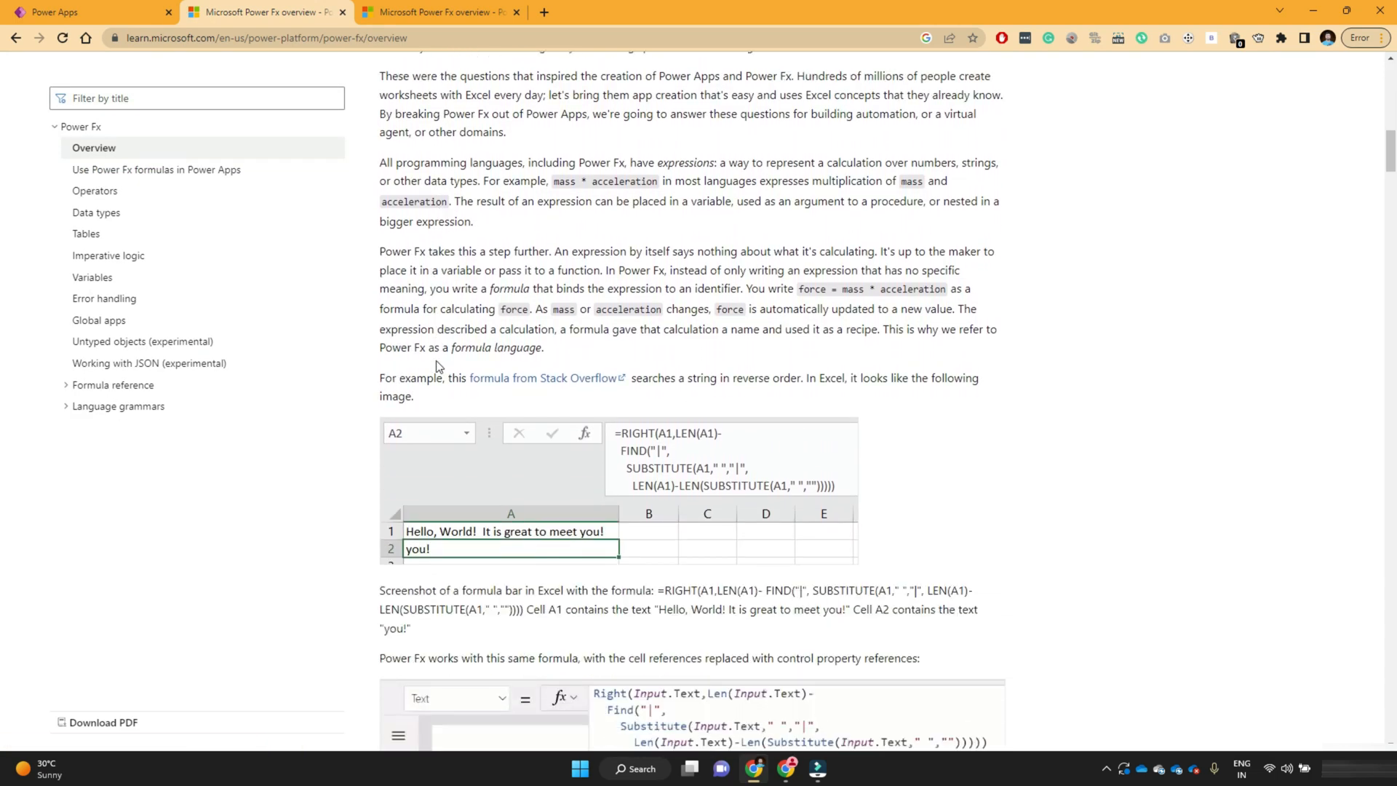
{"action": "scroll", "scroll_direction": "up", "scroll_amount": 3}
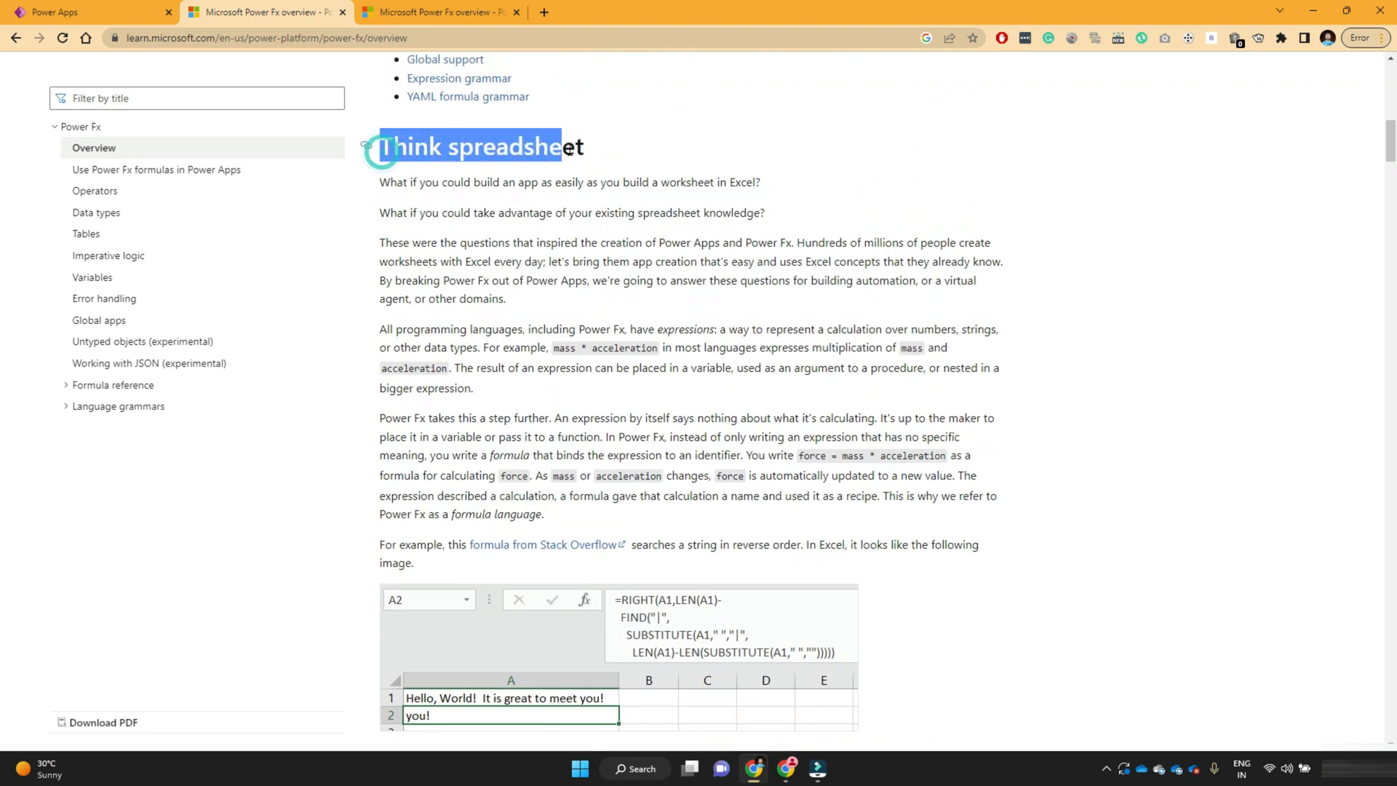
{"action": "scroll", "scroll_direction": "down", "scroll_amount": 3}
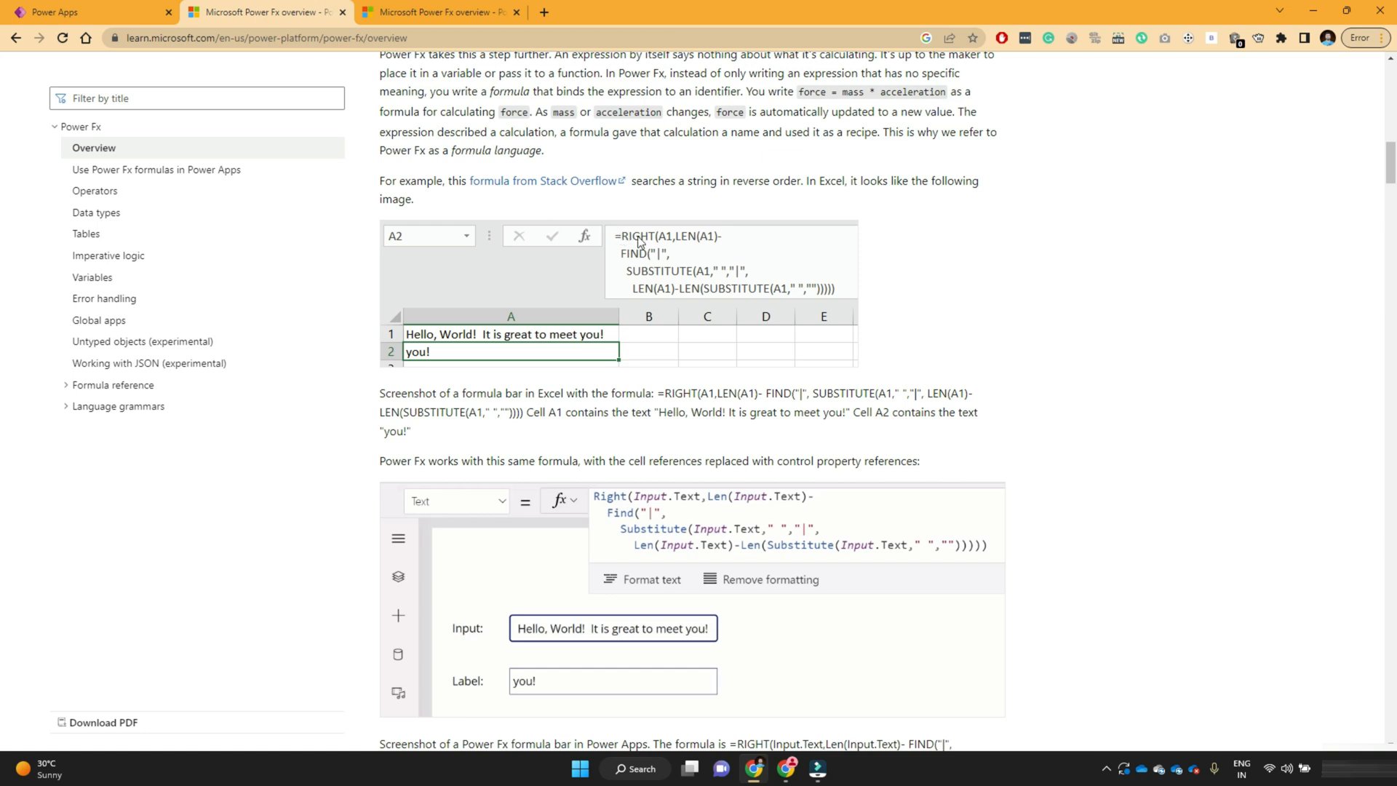
{"action": "mouse_move", "coordinate": [664, 301]}
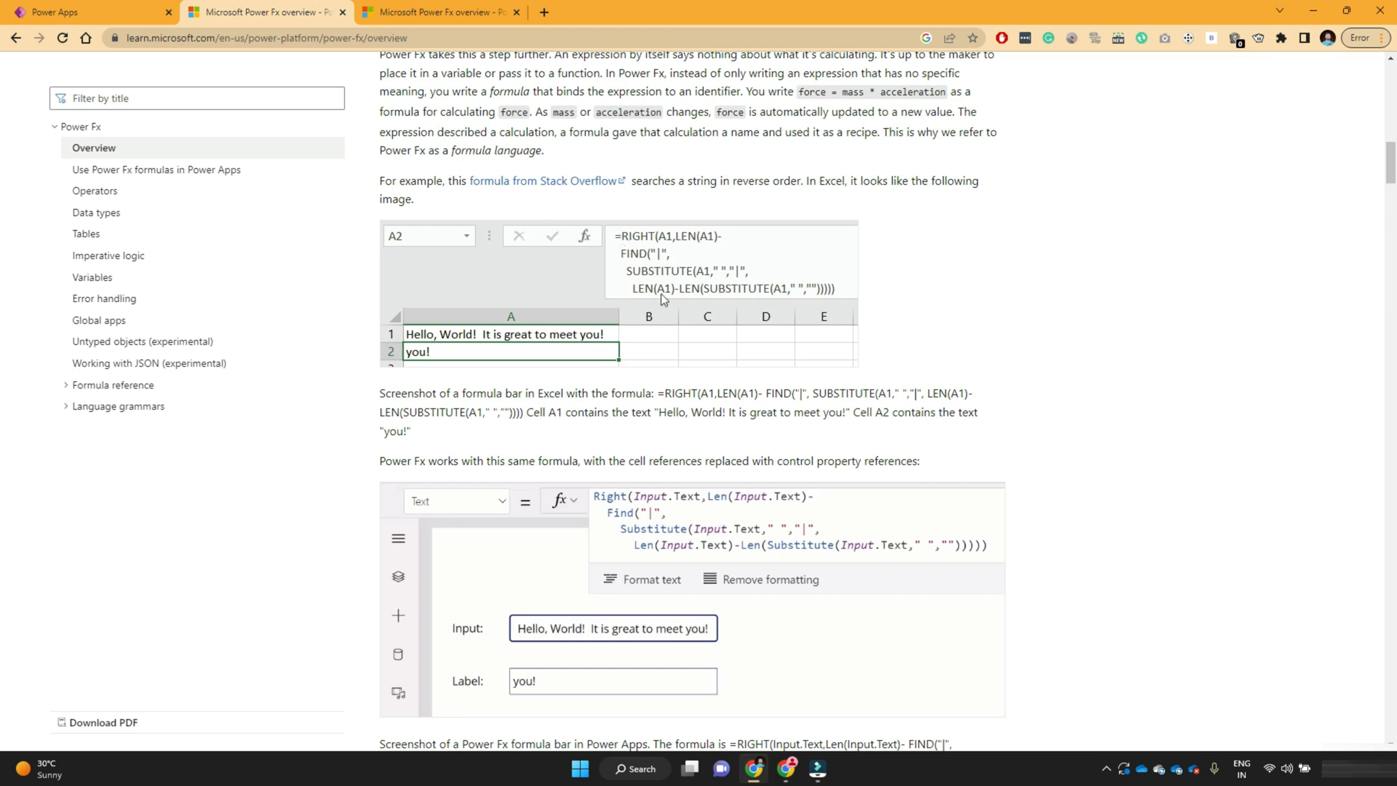
{"action": "left_click", "coordinate": [612, 681]}
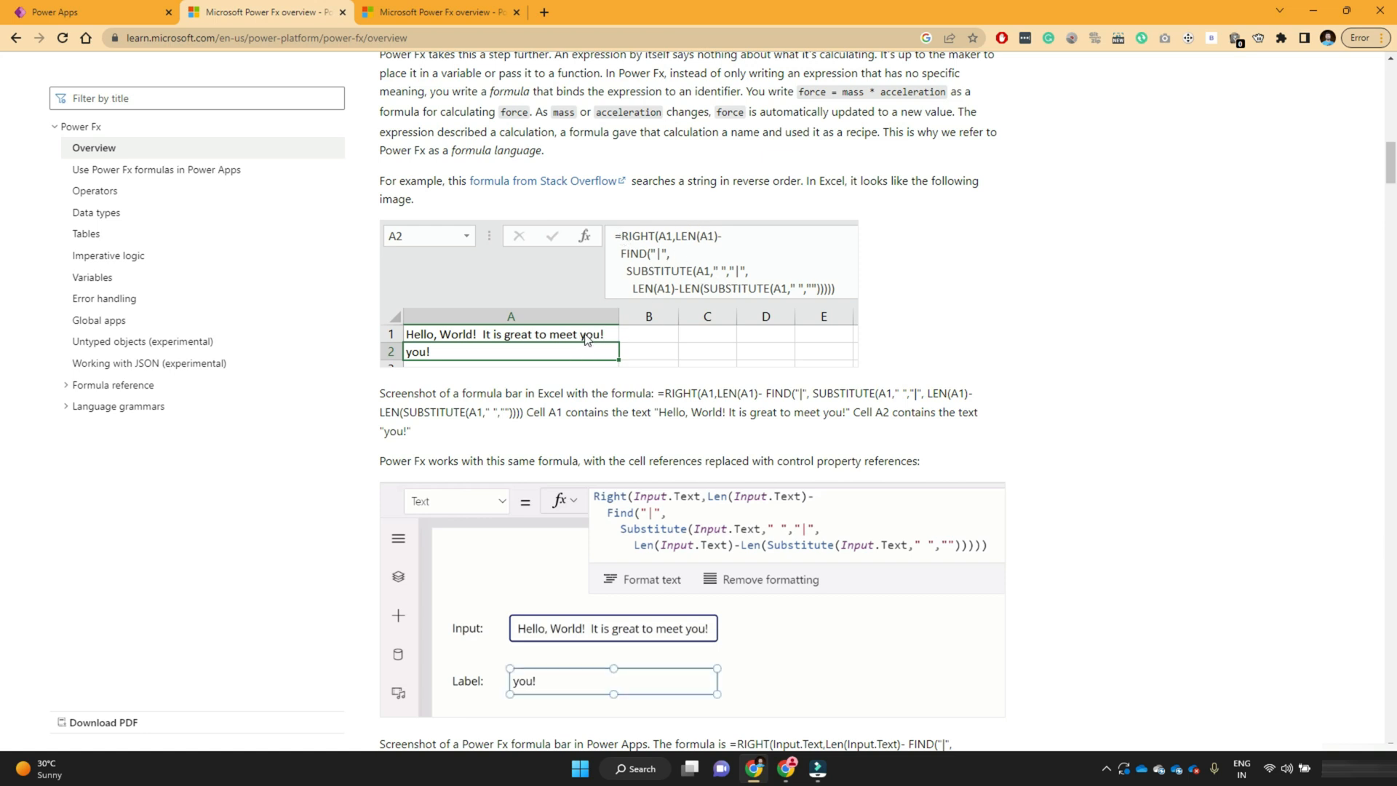
{"action": "scroll", "scroll_direction": "down", "scroll_amount": 3}
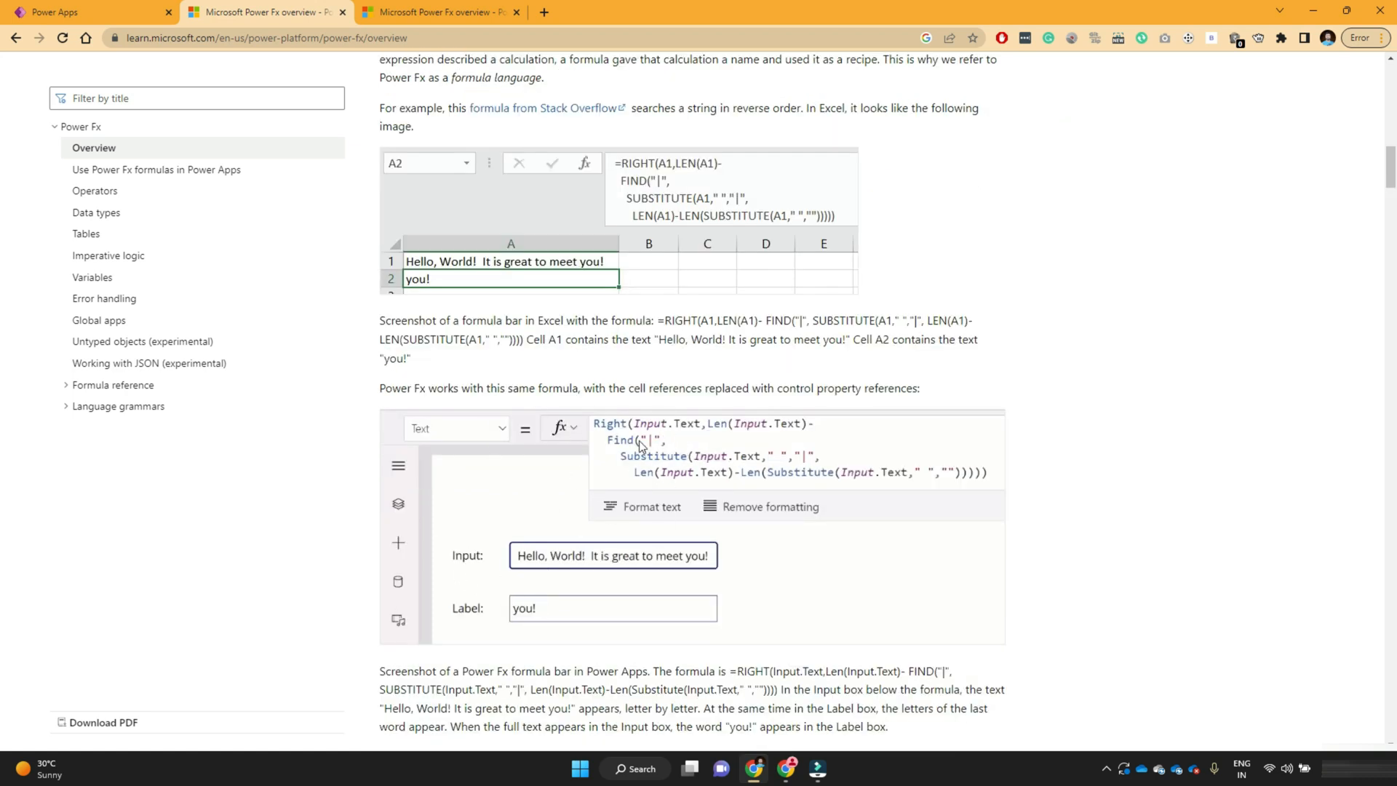
{"action": "scroll", "scroll_direction": "down", "scroll_amount": 3}
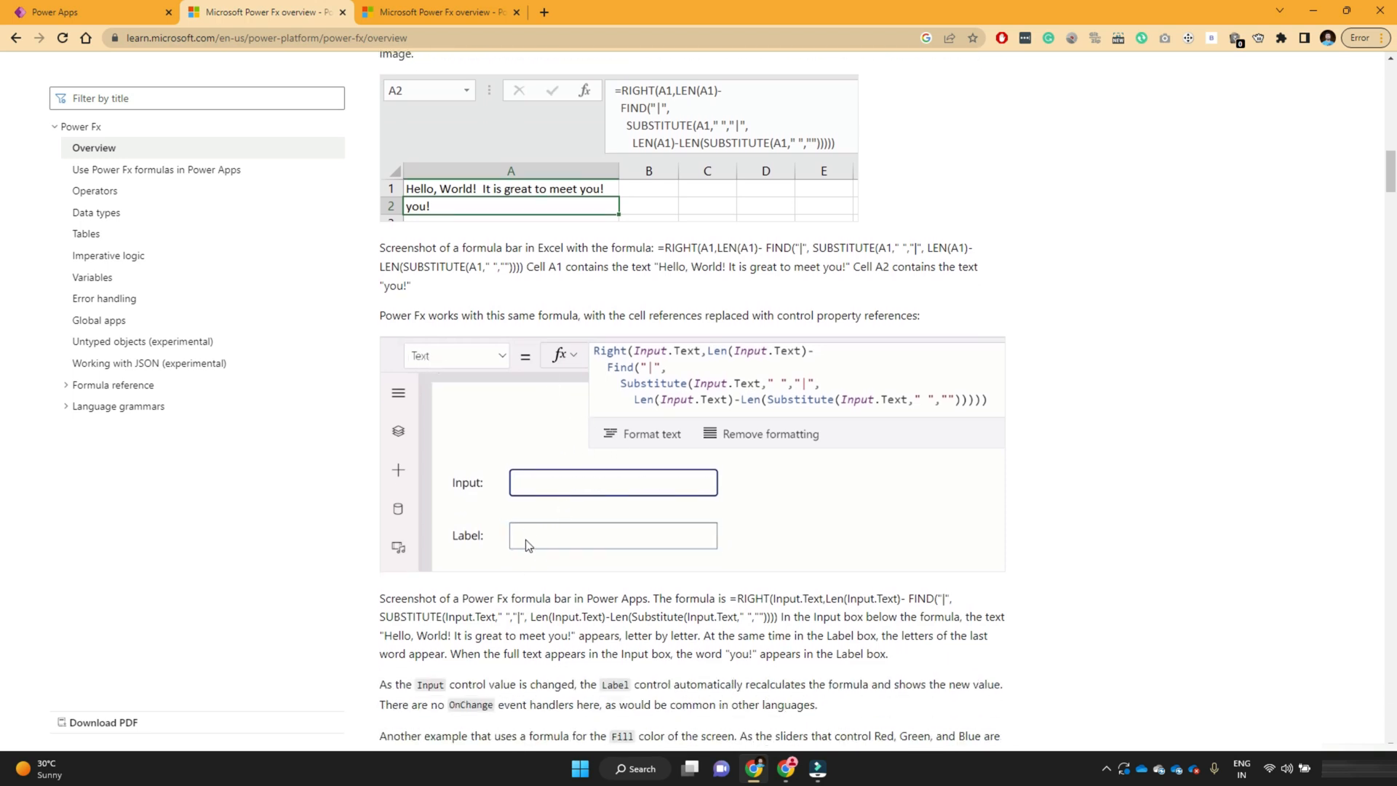
{"action": "type", "text": "Hello, World!  It is g"}
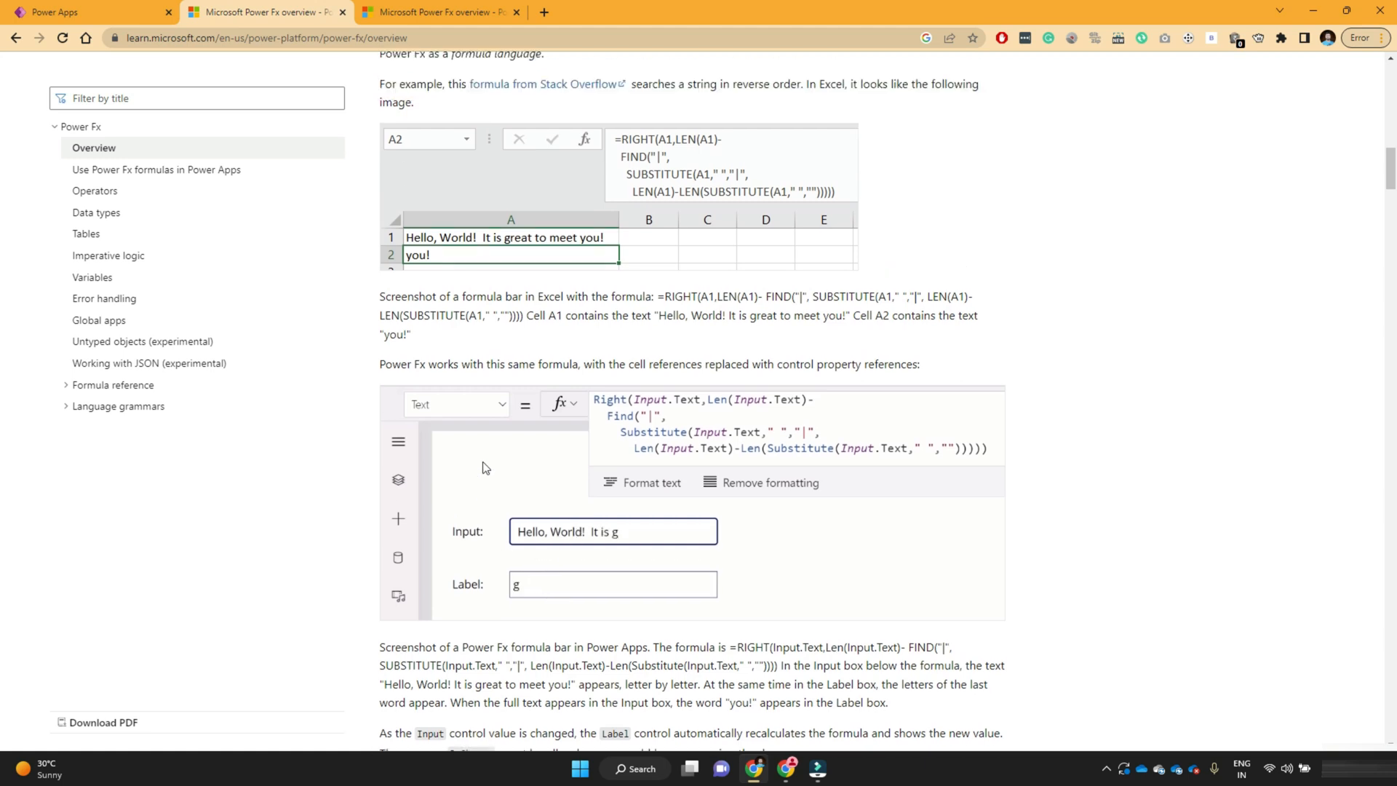
{"action": "scroll", "scroll_direction": "up", "scroll_amount": 3}
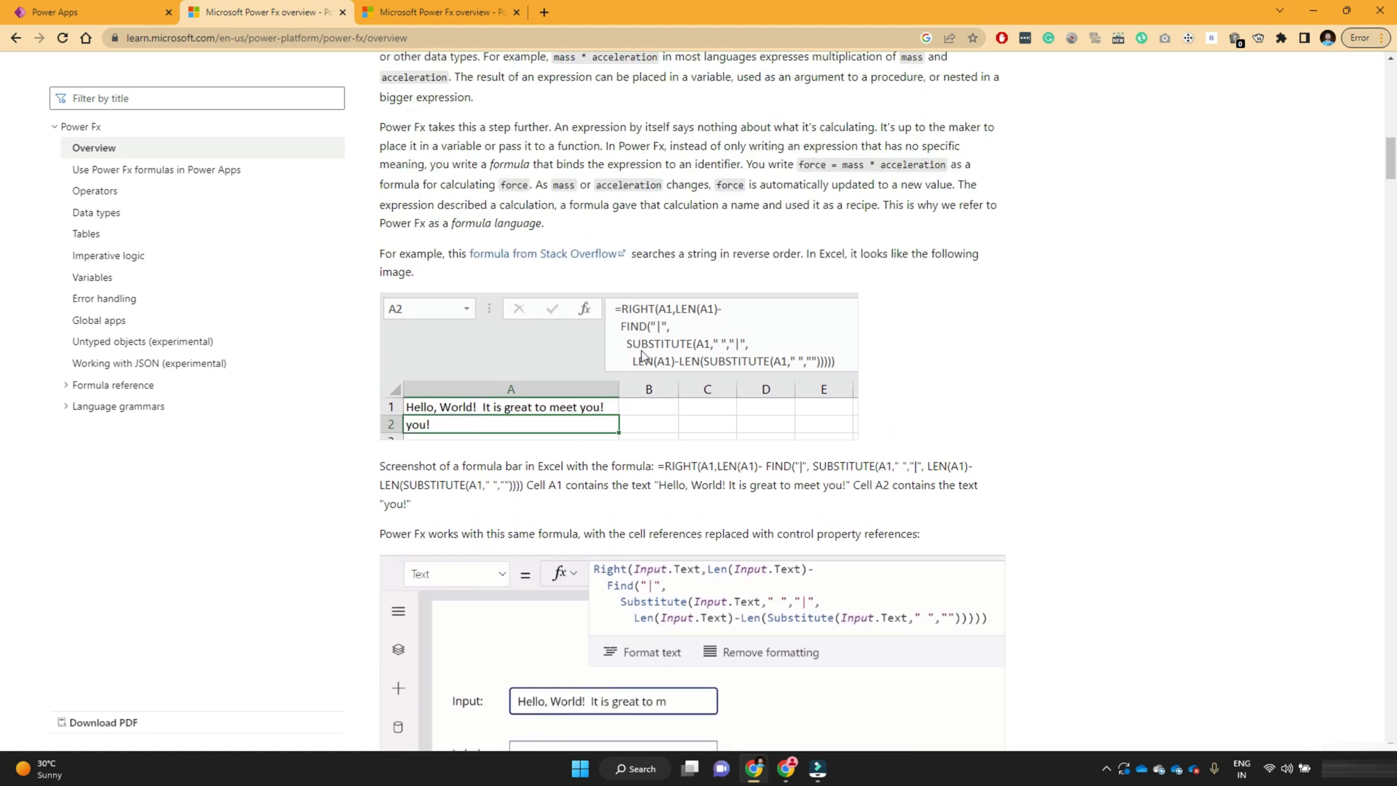
{"action": "type", "text": "eet you!"}
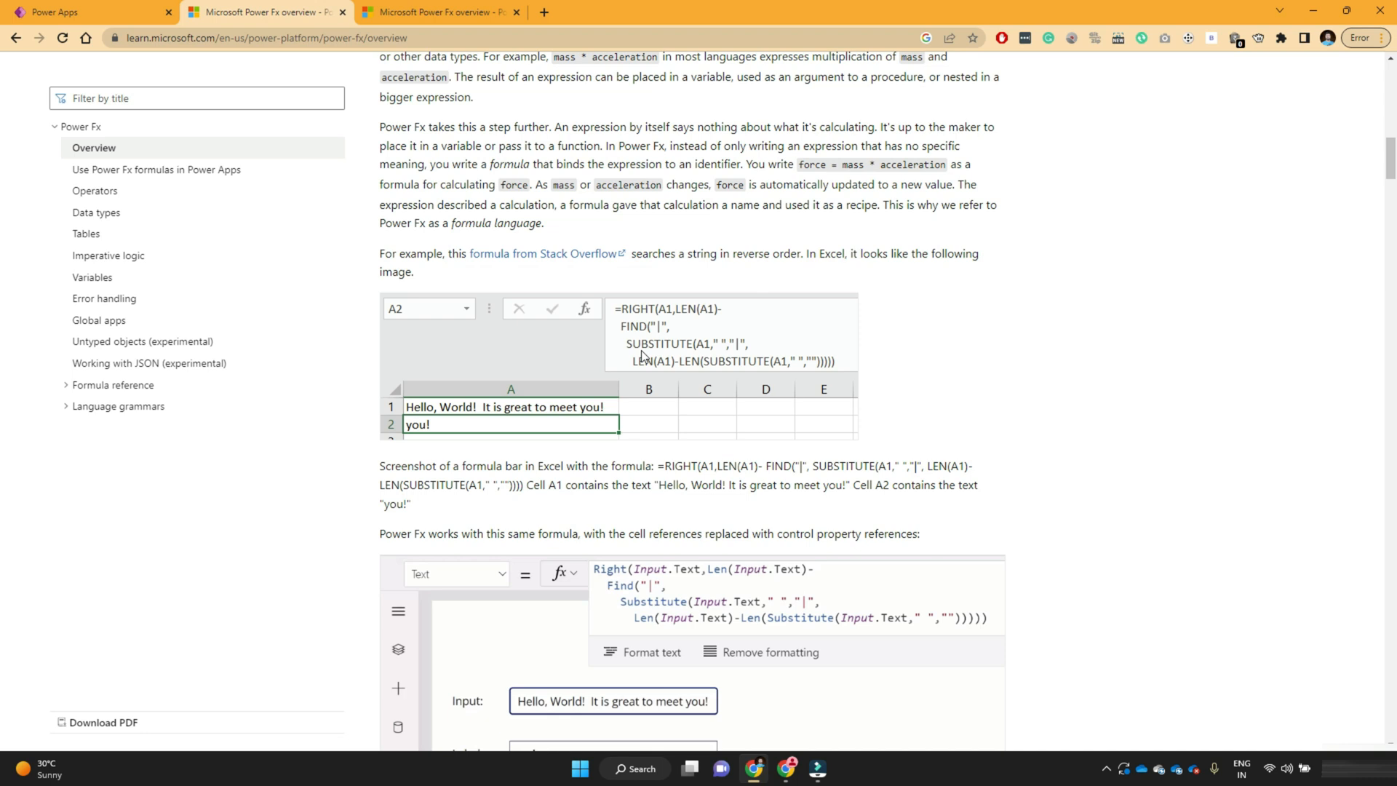
{"action": "scroll", "scroll_direction": "down", "scroll_amount": 3}
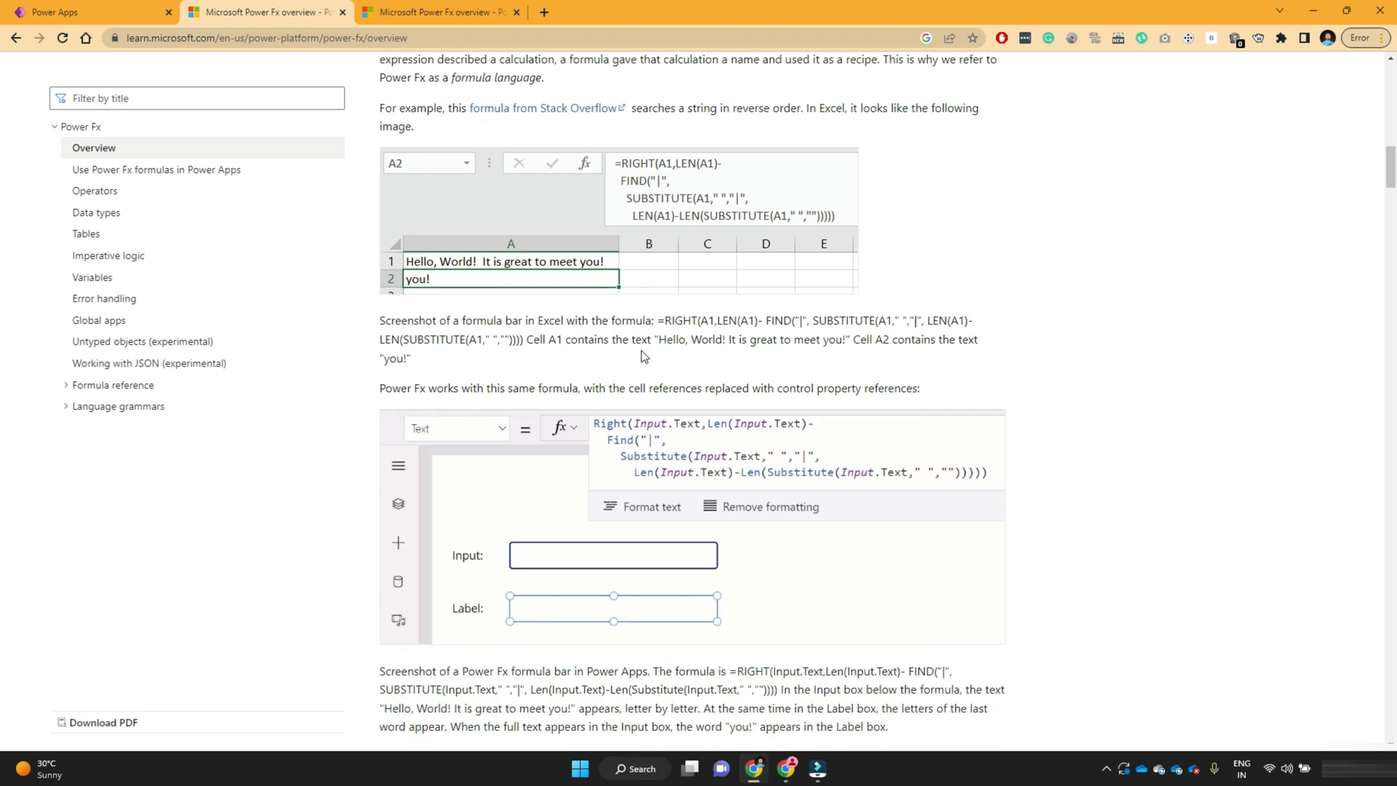
{"action": "type", "text": "H"}
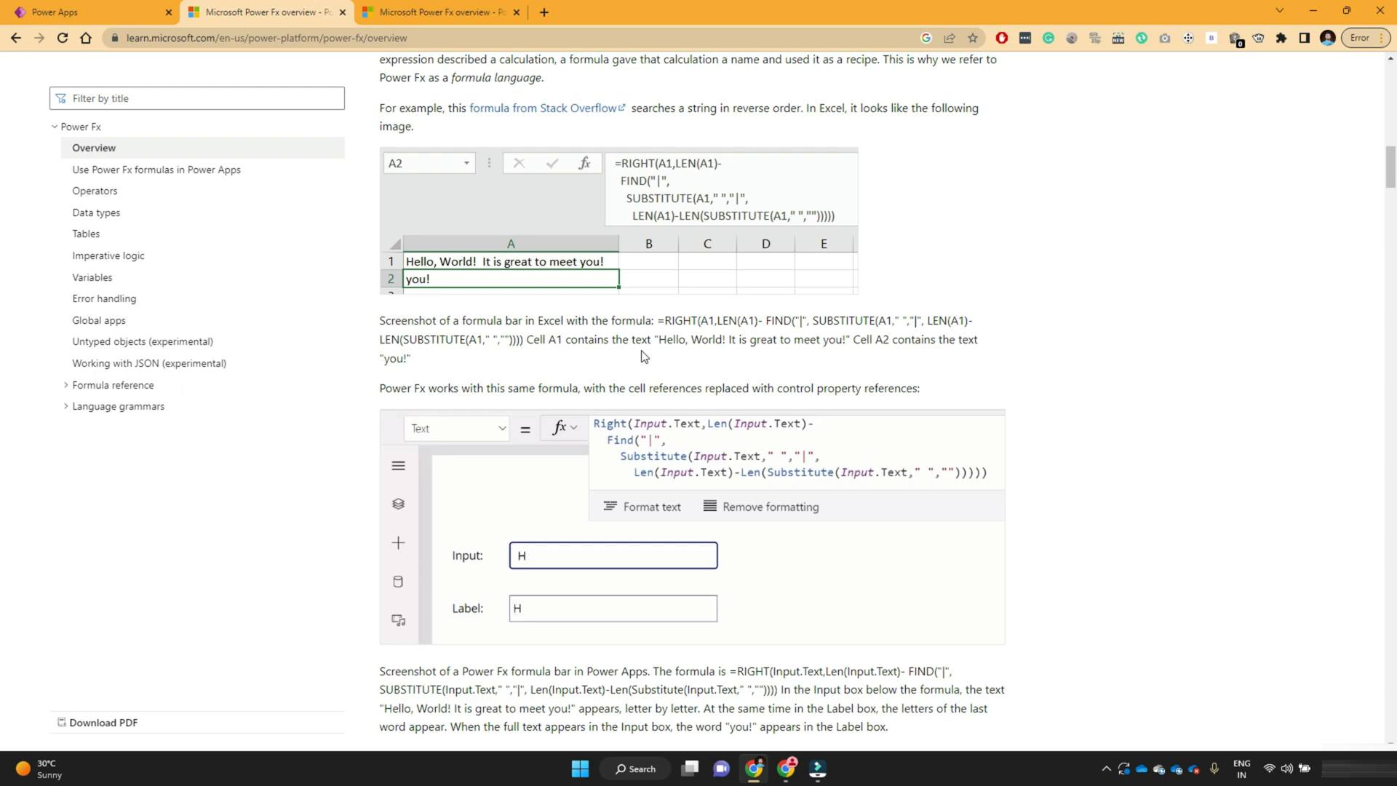
{"action": "scroll", "scroll_direction": "down", "scroll_amount": 3}
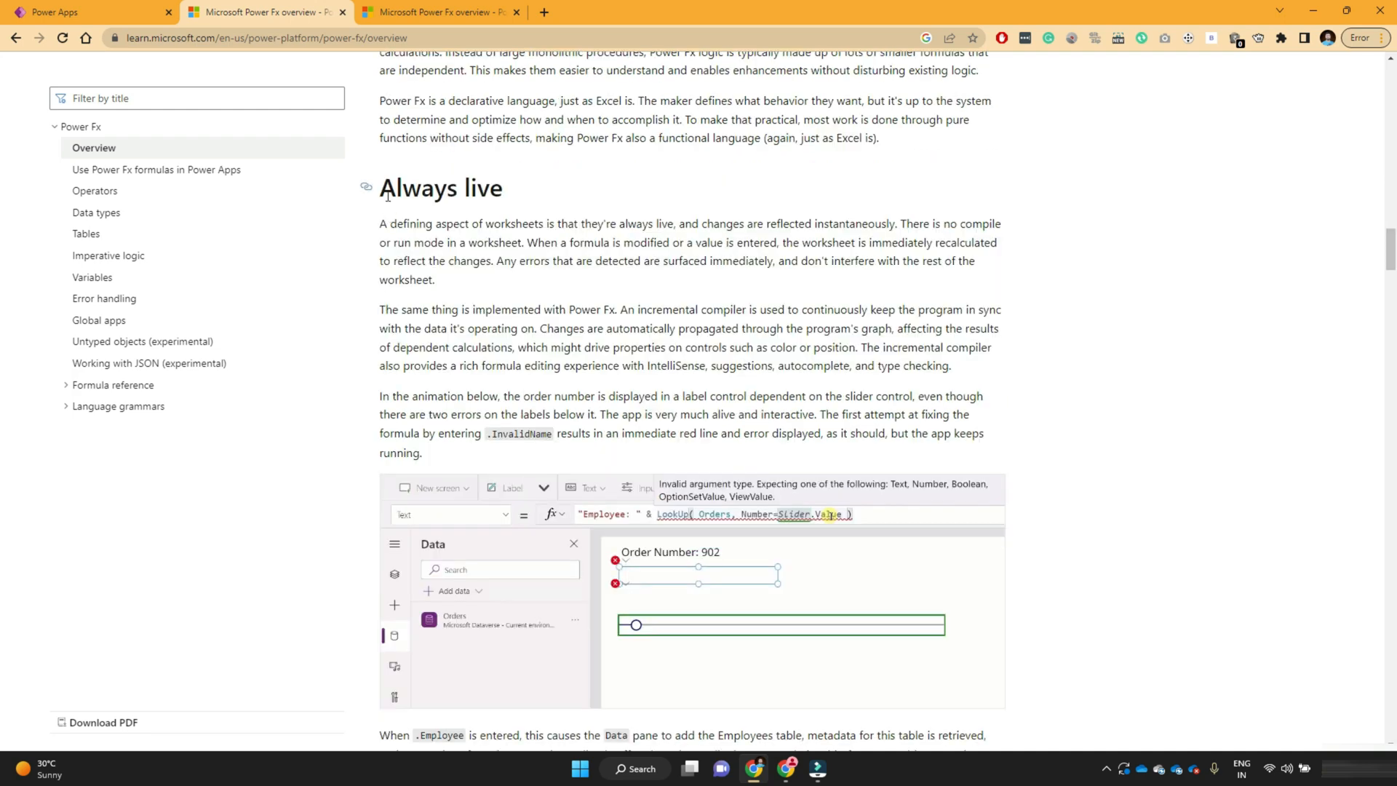
{"action": "double_click", "coordinate": [440, 187]}
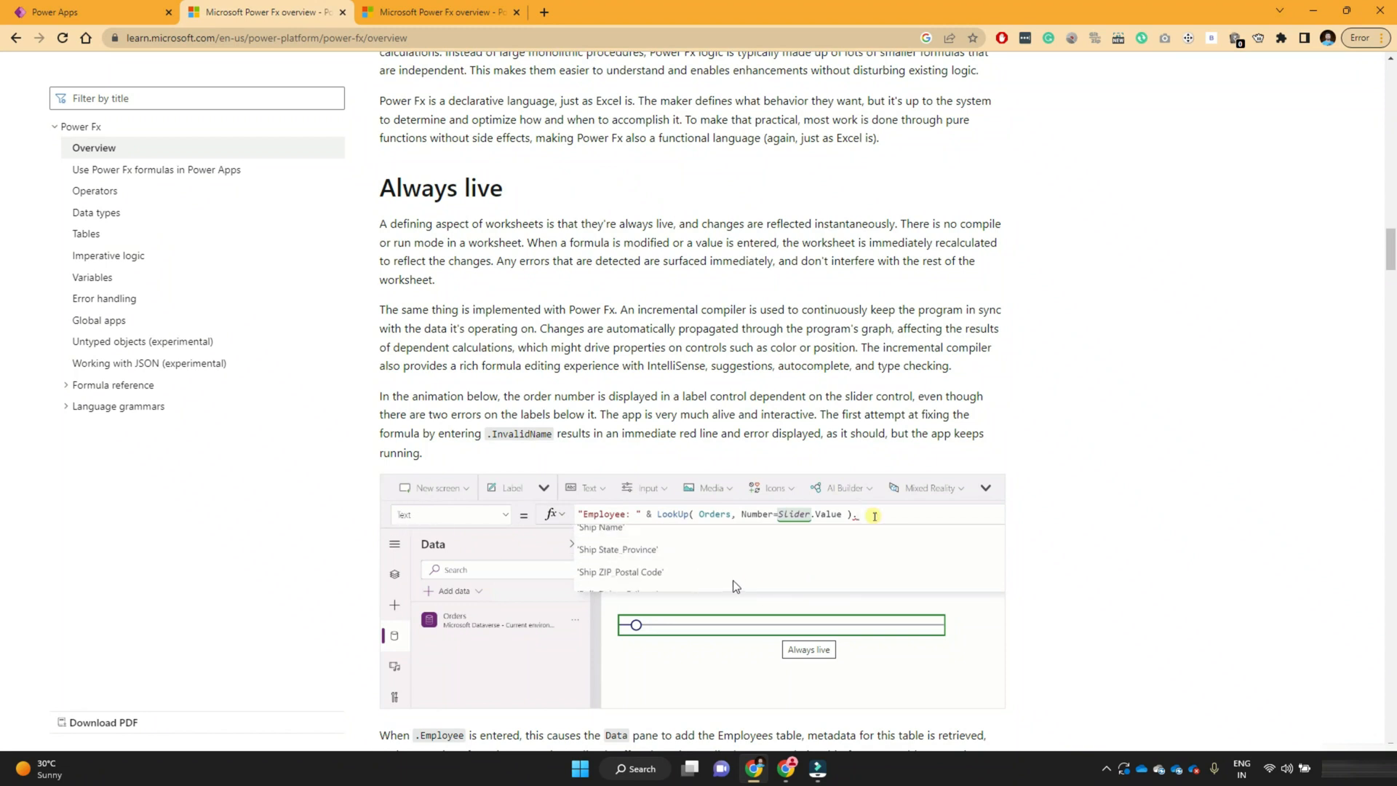
{"action": "scroll", "scroll_direction": "down", "scroll_amount": 3}
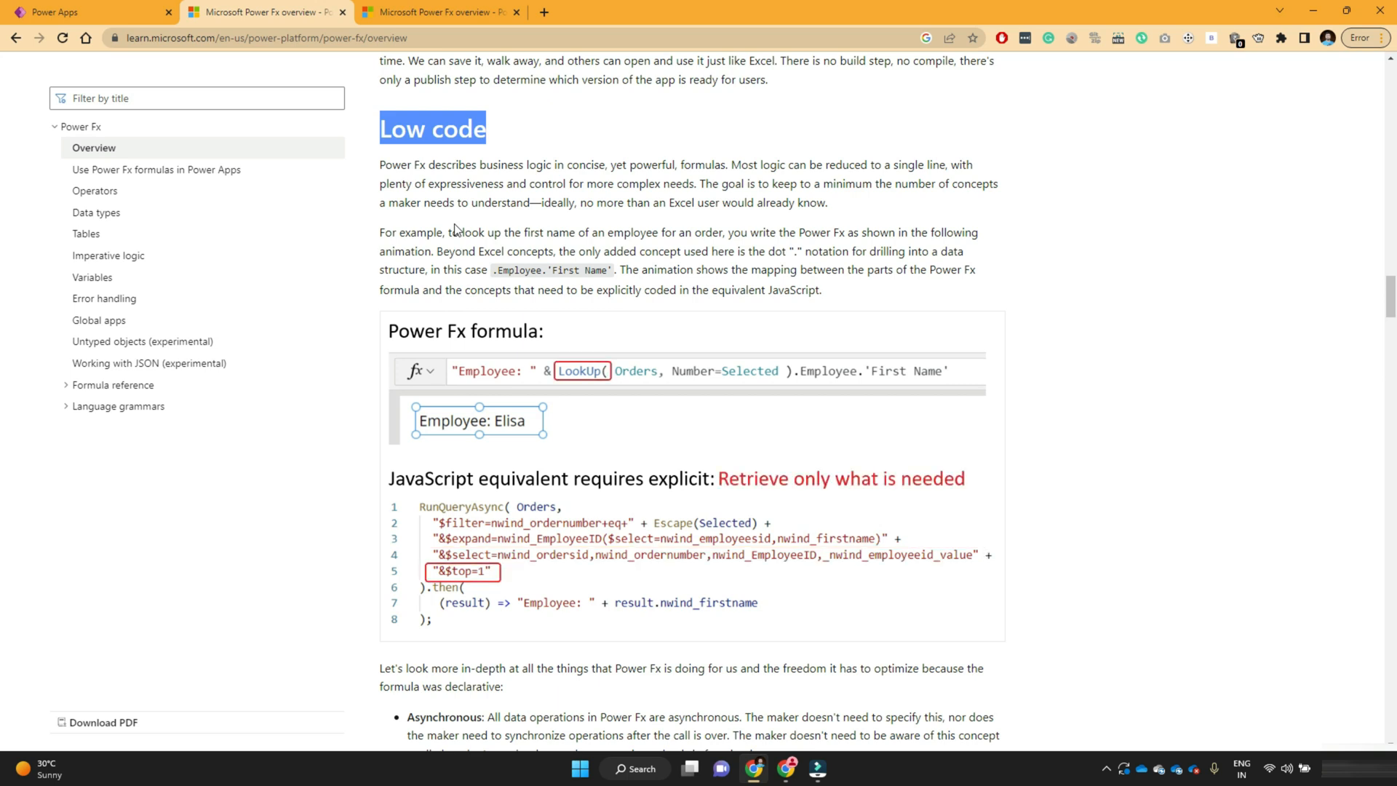
{"action": "mouse_move", "coordinate": [497, 507]}
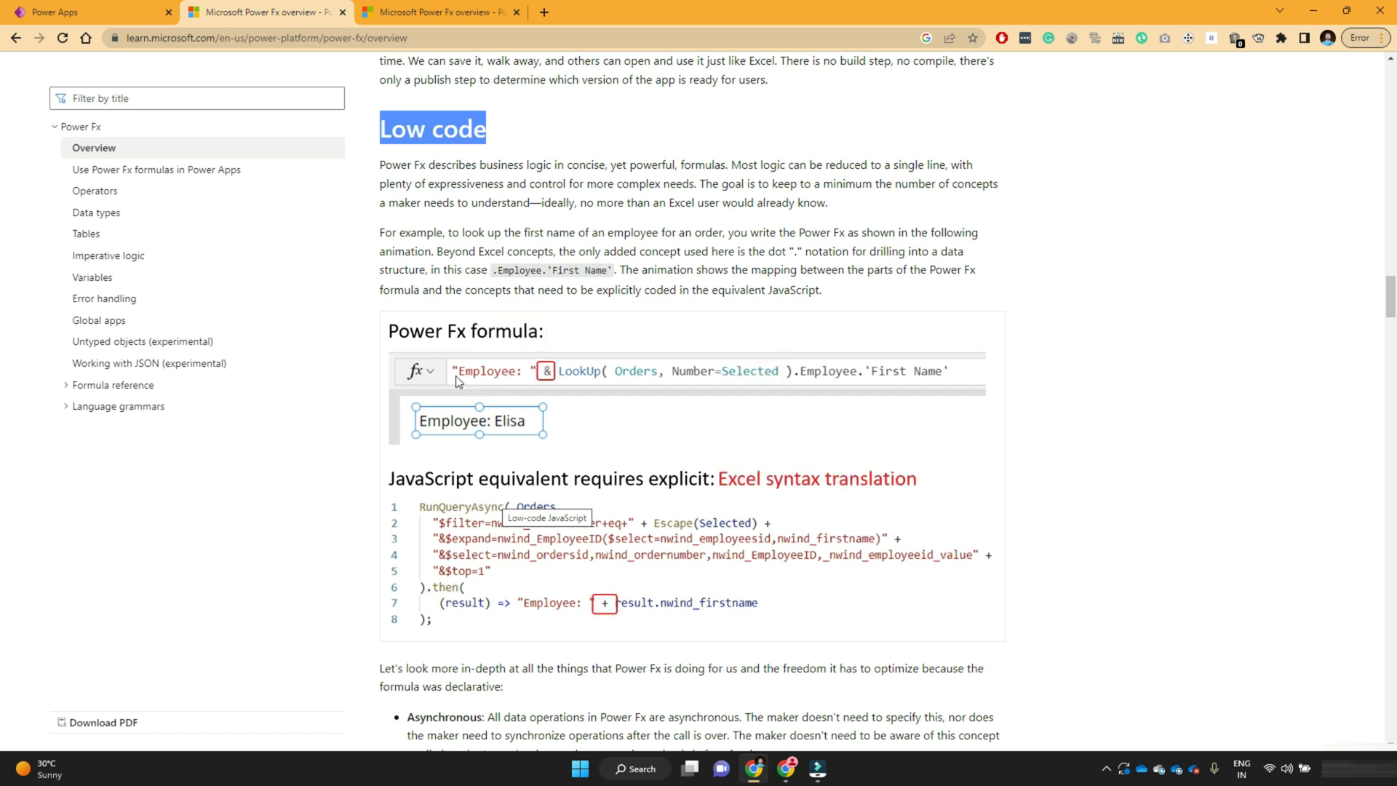
{"action": "mouse_move", "coordinate": [830, 388]}
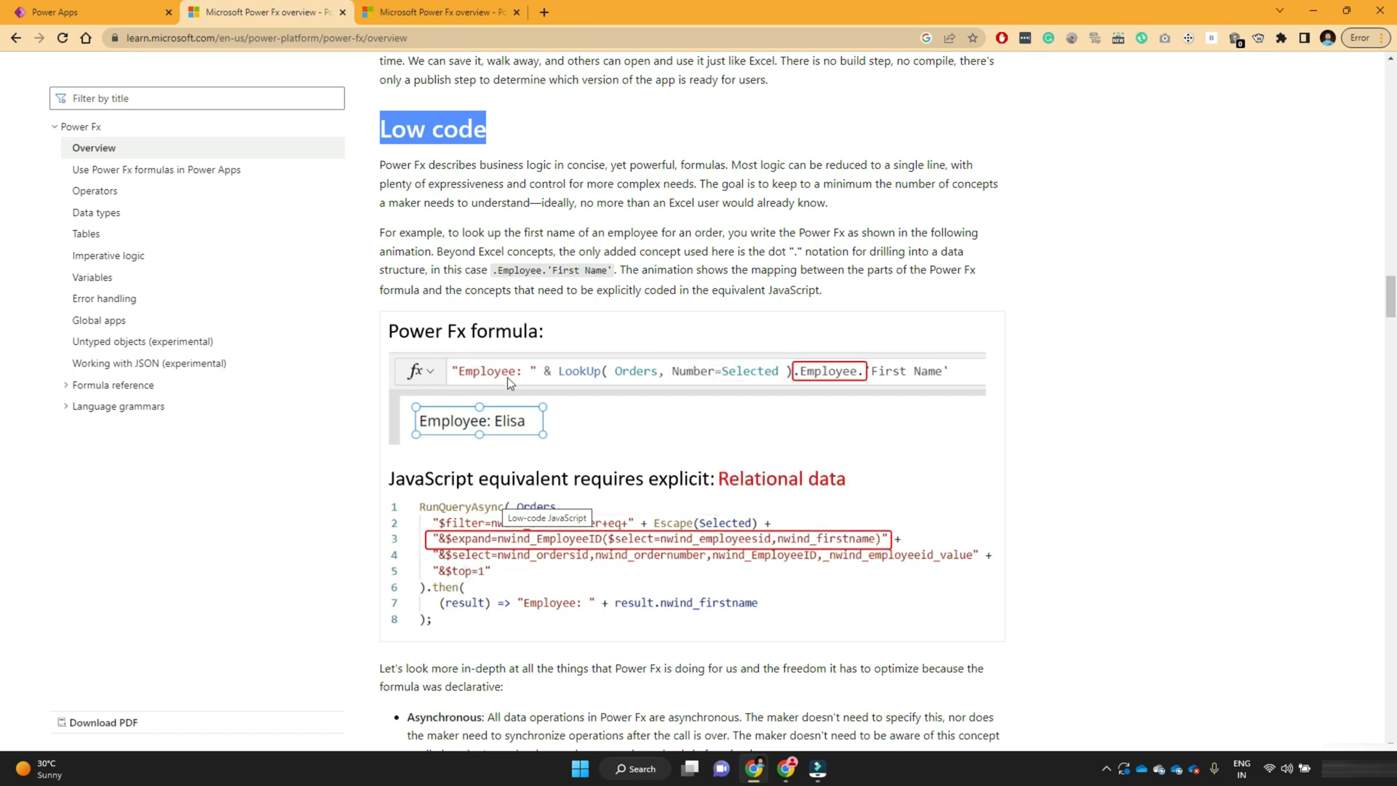
Skim the Power Fx overview, then follow the Power Apps formula reference link
{"action": "scroll", "scroll_direction": "down", "scroll_amount": 3}
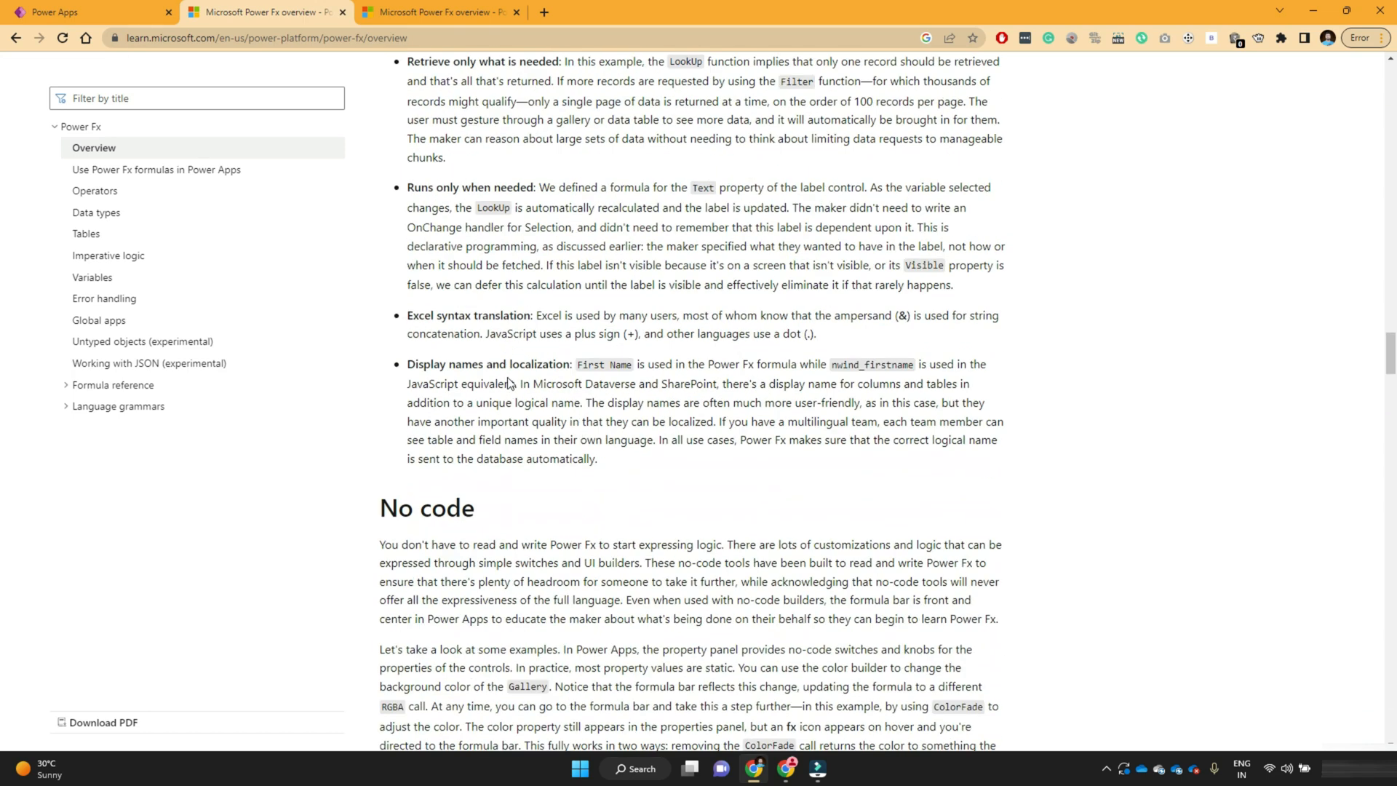
{"action": "scroll", "scroll_direction": "down", "scroll_amount": 3}
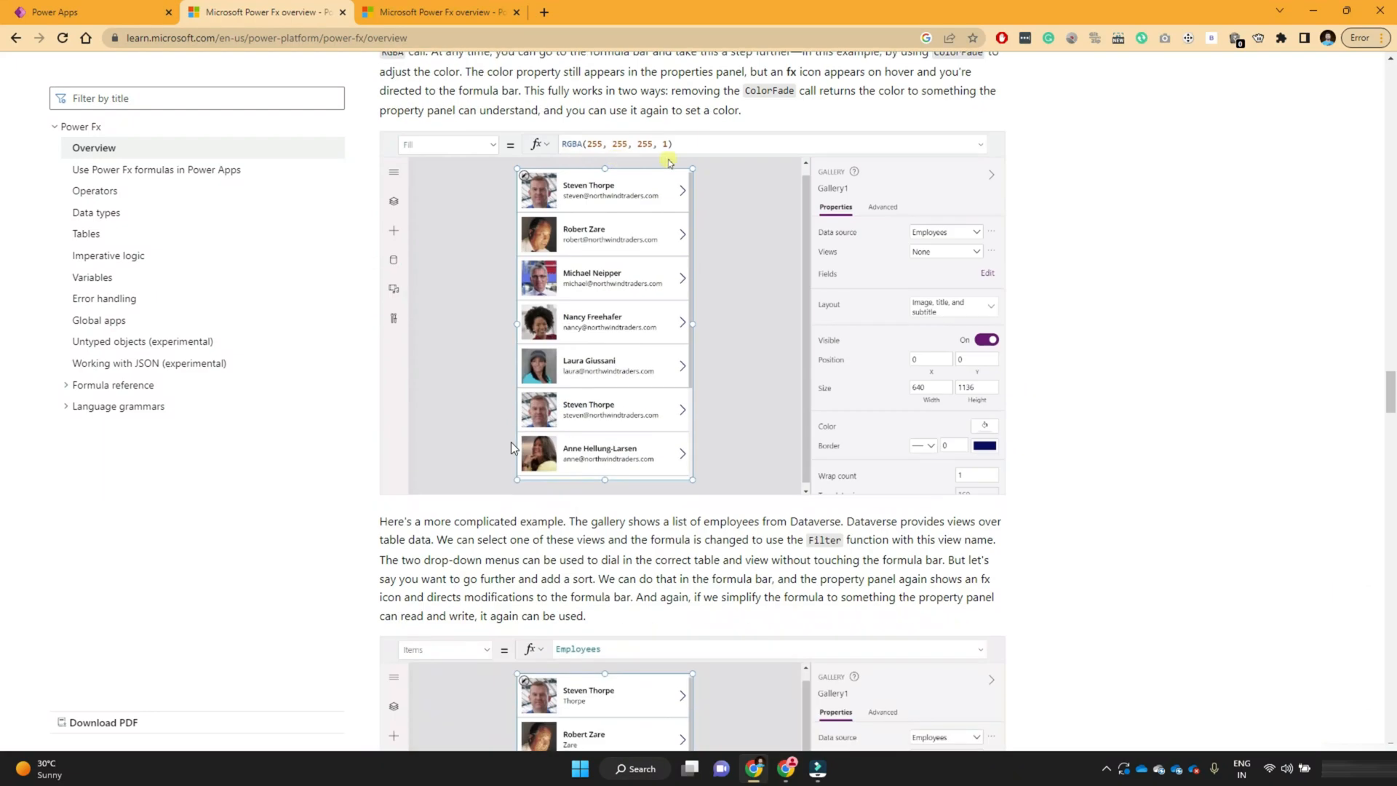
{"action": "scroll", "scroll_direction": "down", "scroll_amount": 3}
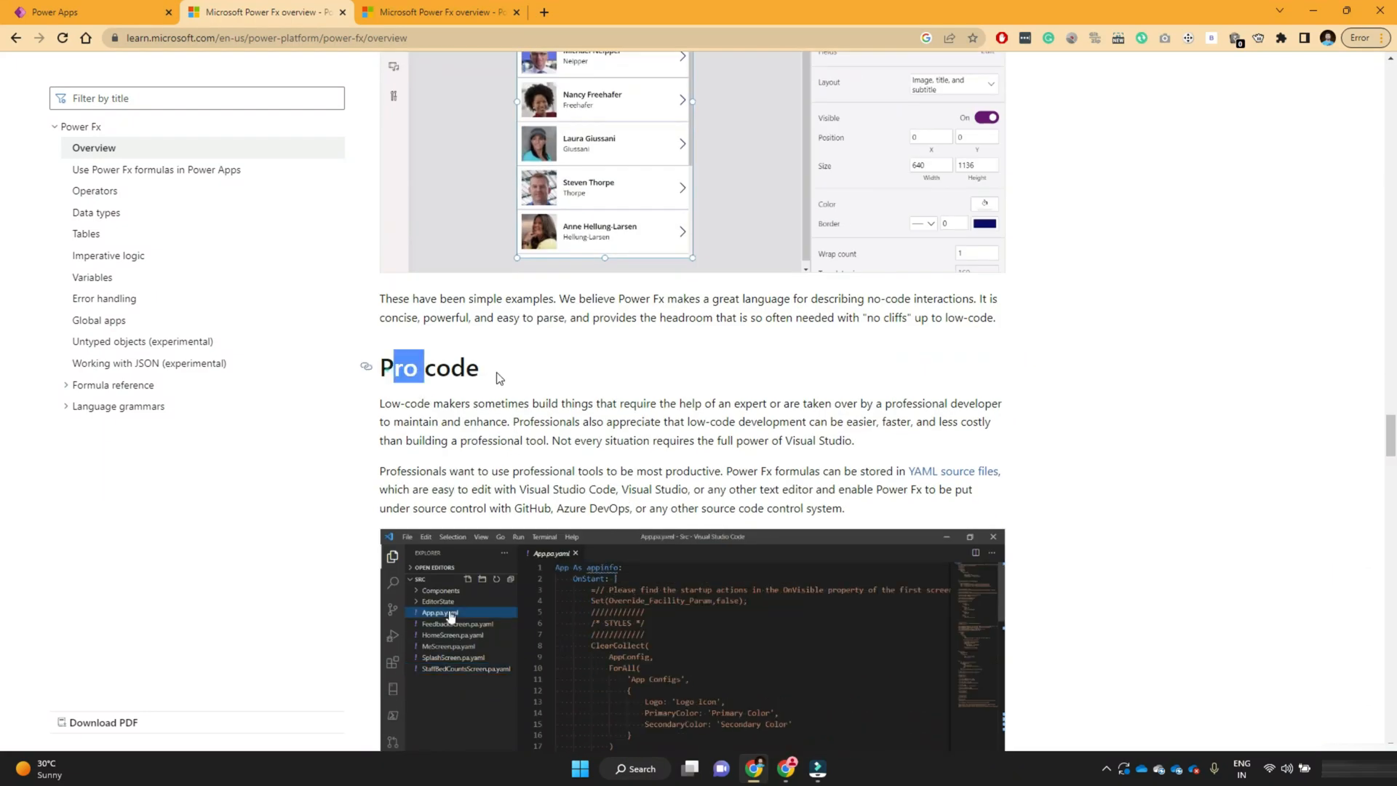
{"action": "scroll", "scroll_direction": "down", "scroll_amount": 3}
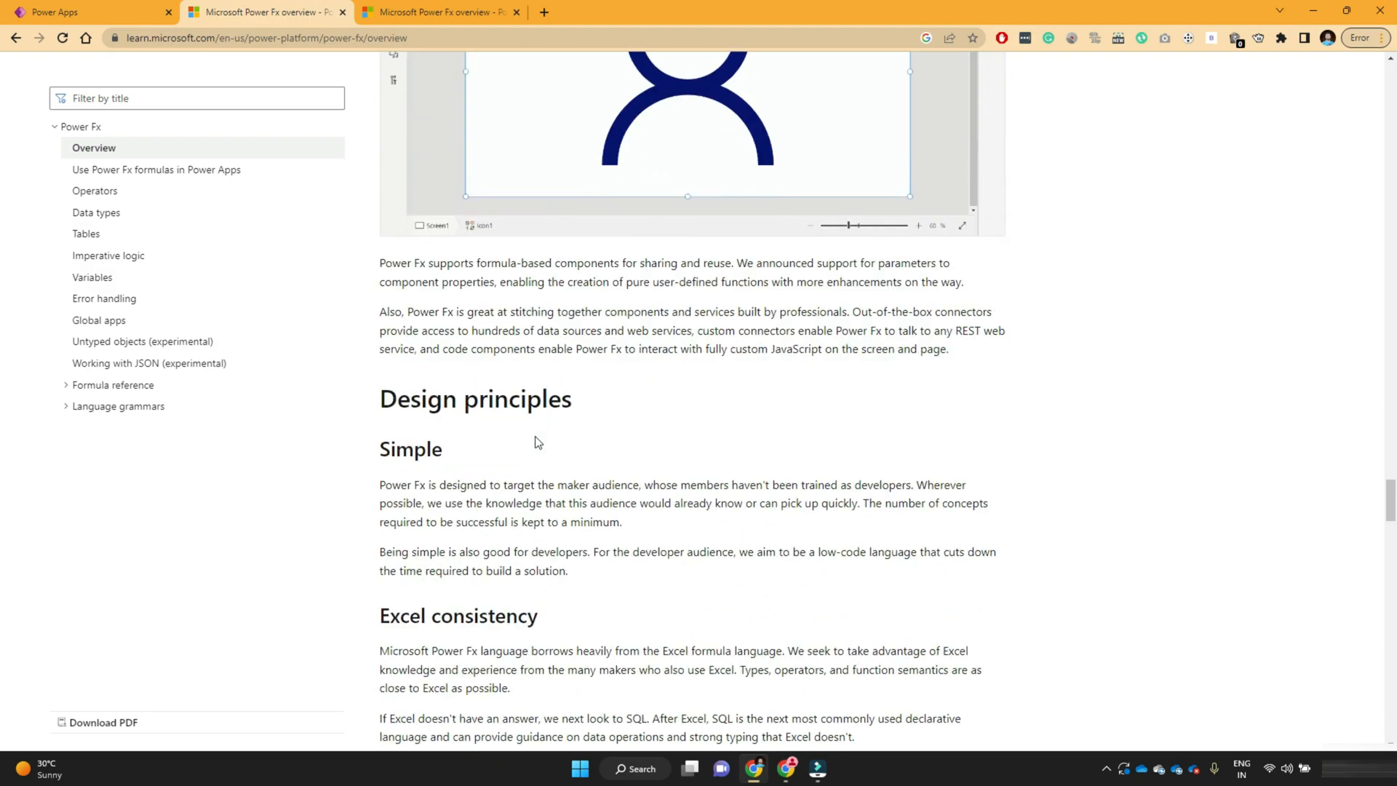
{"action": "scroll", "scroll_direction": "down", "scroll_amount": 3}
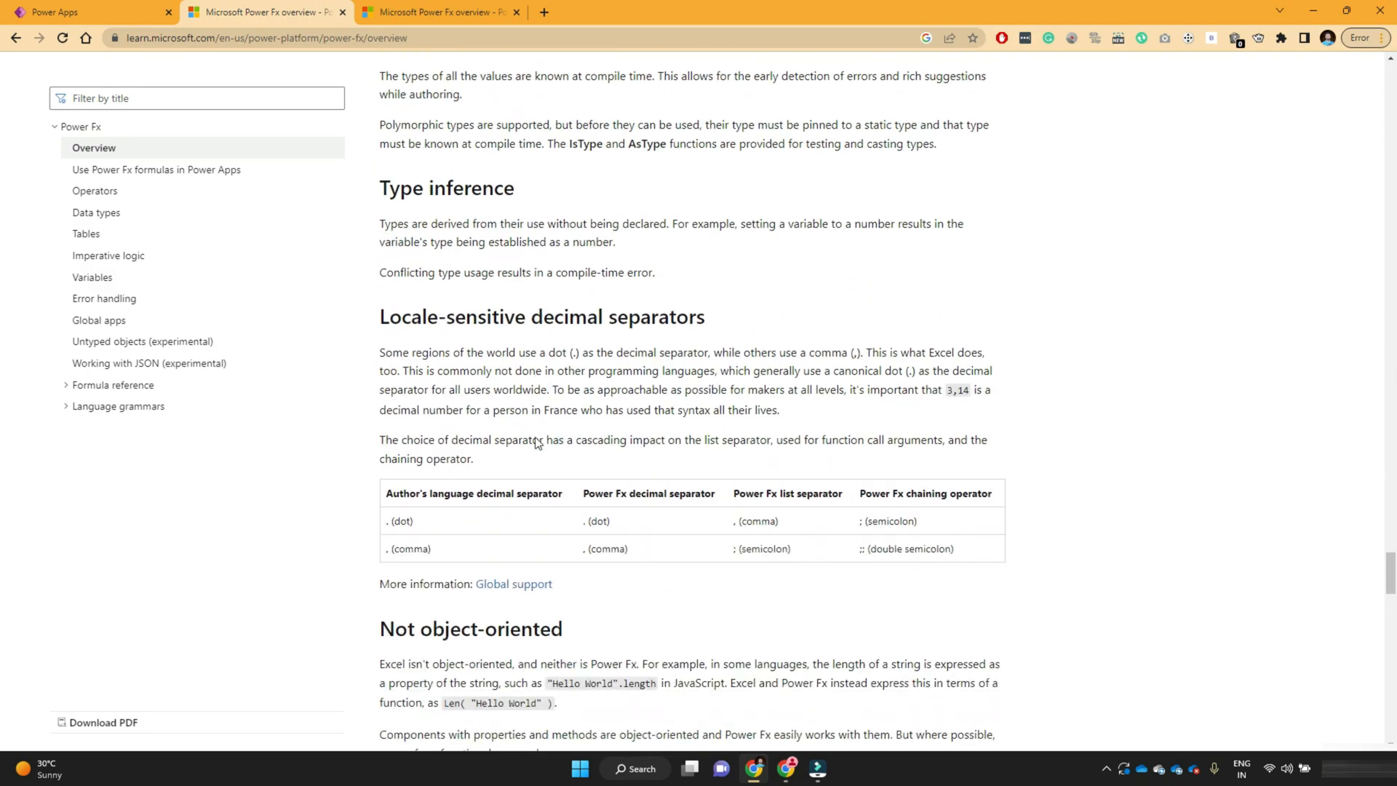
{"action": "scroll", "scroll_direction": "down", "scroll_amount": 3}
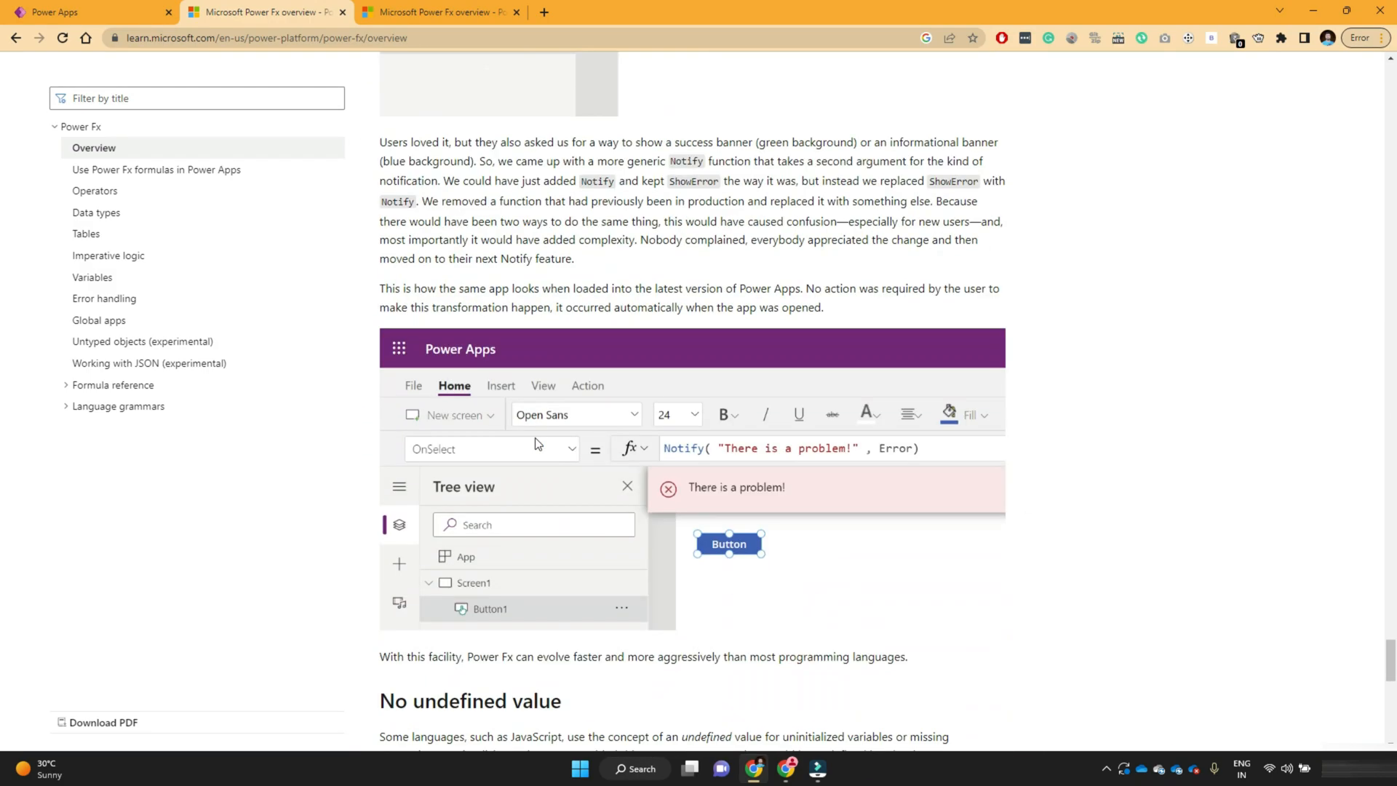
{"action": "scroll", "scroll_direction": "down", "scroll_amount": 3}
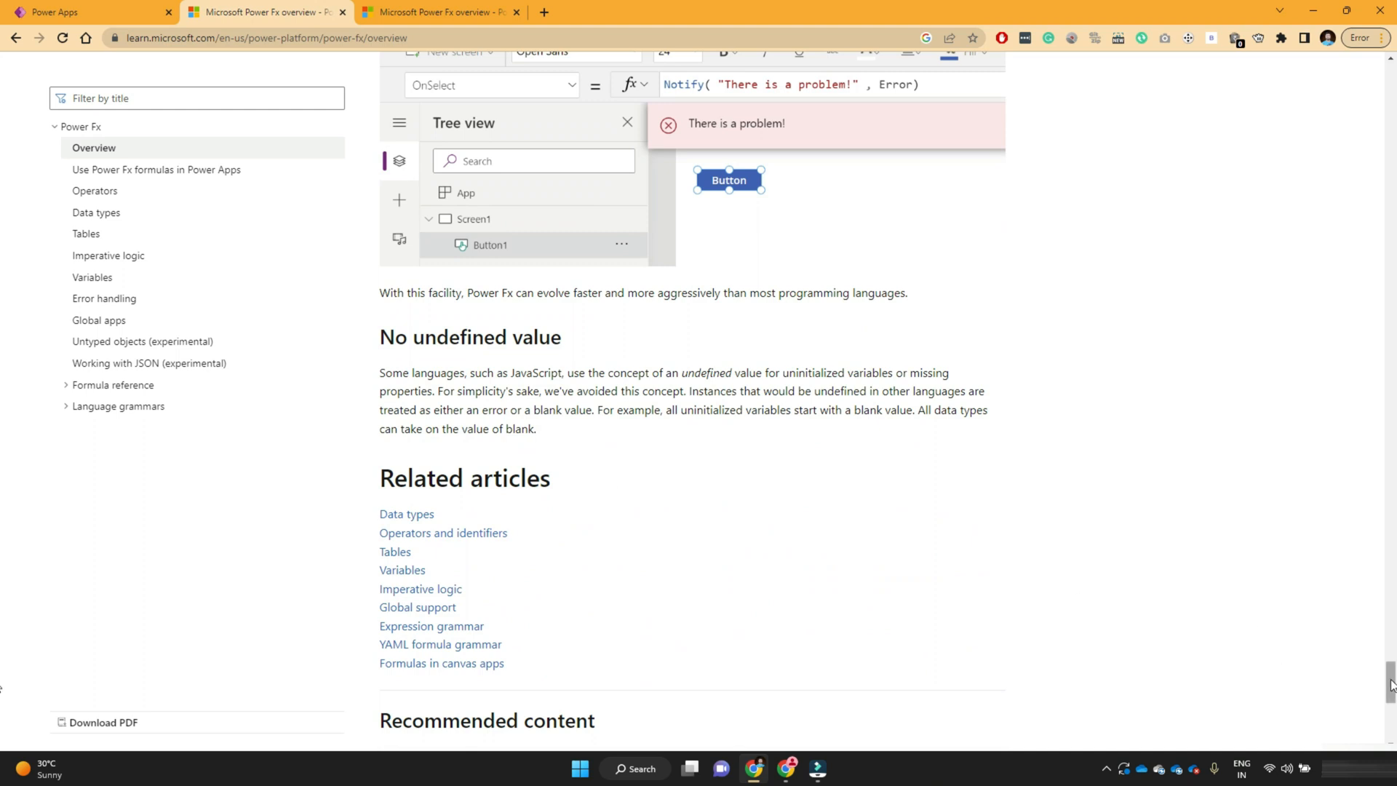
{"action": "scroll", "scroll_direction": "up", "scroll_amount": 3}
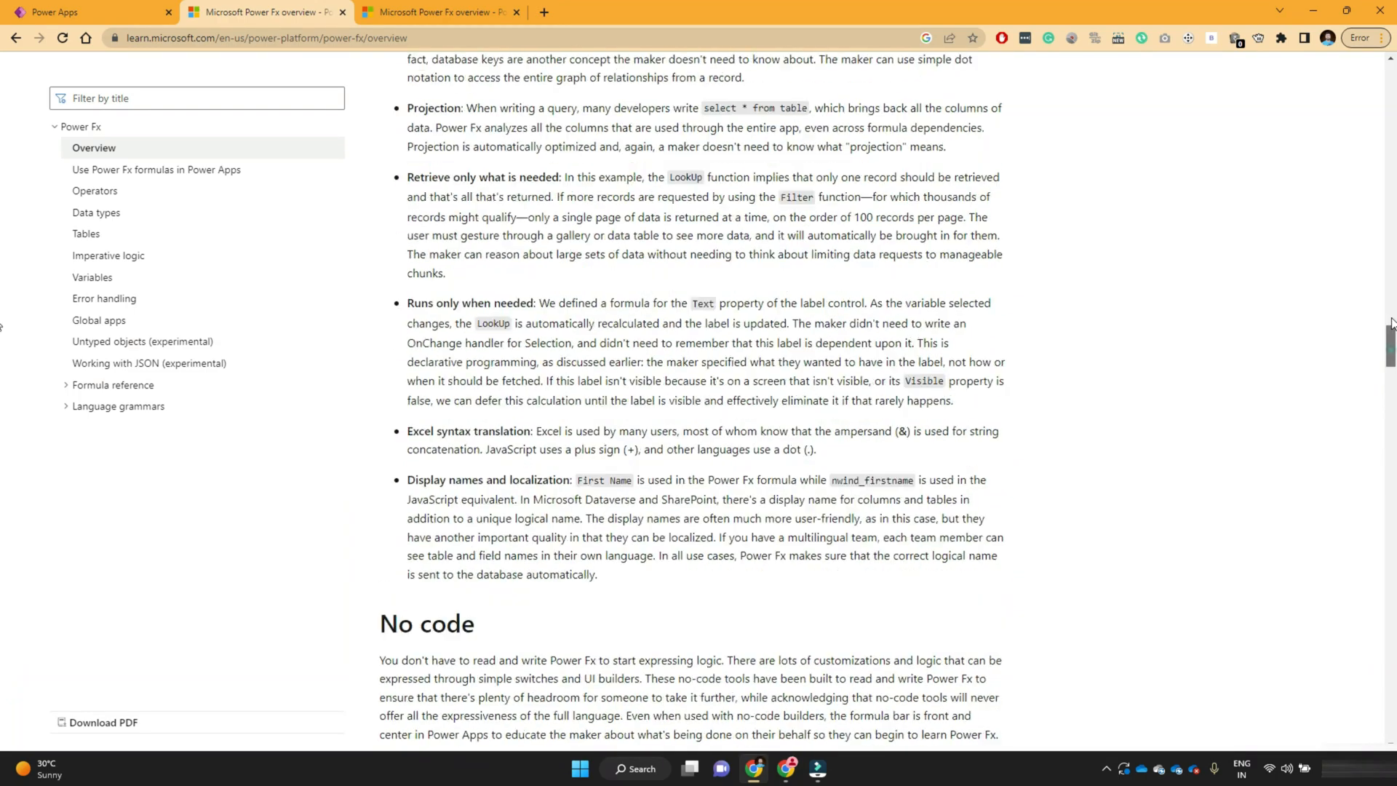
{"action": "scroll", "scroll_direction": "up", "scroll_amount": 3}
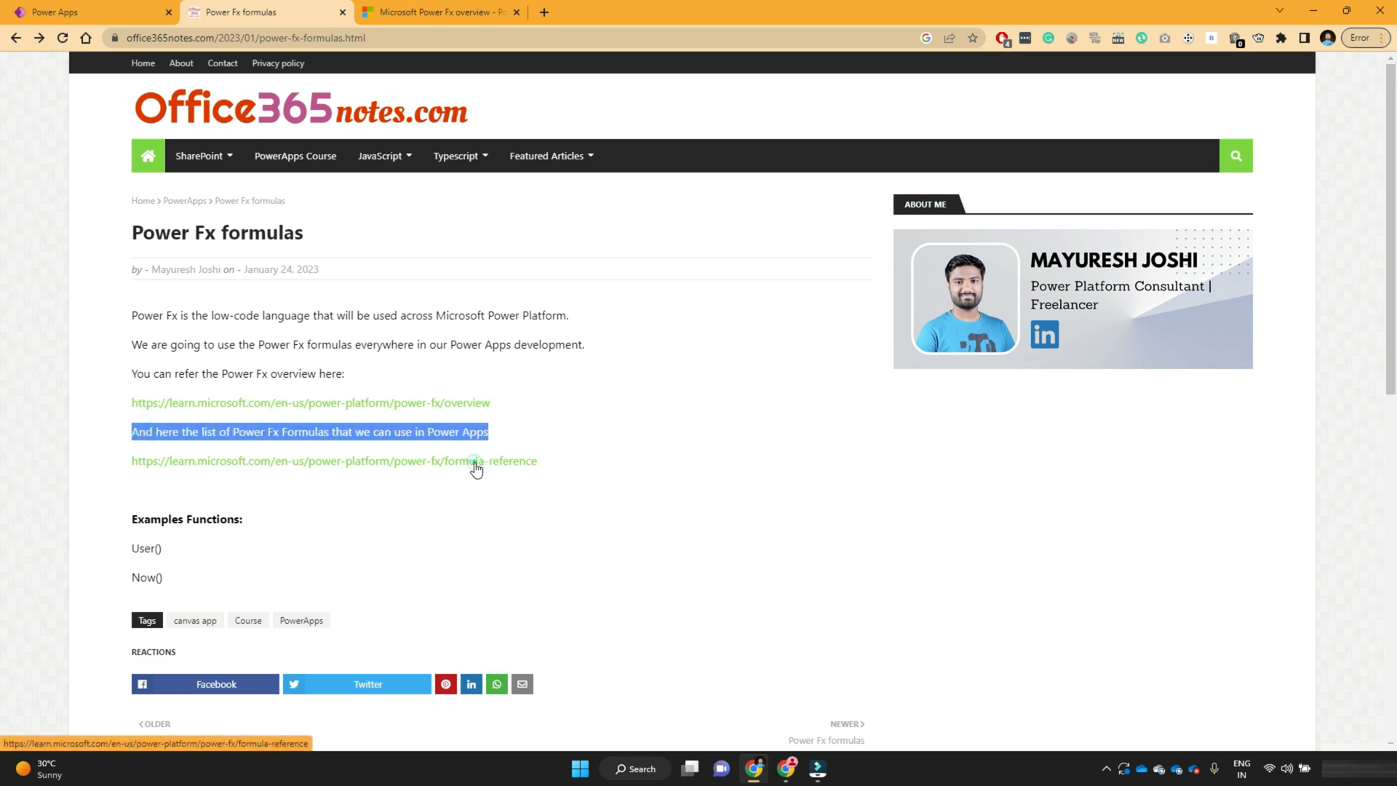
{"action": "left_click", "coordinate": [334, 460]}
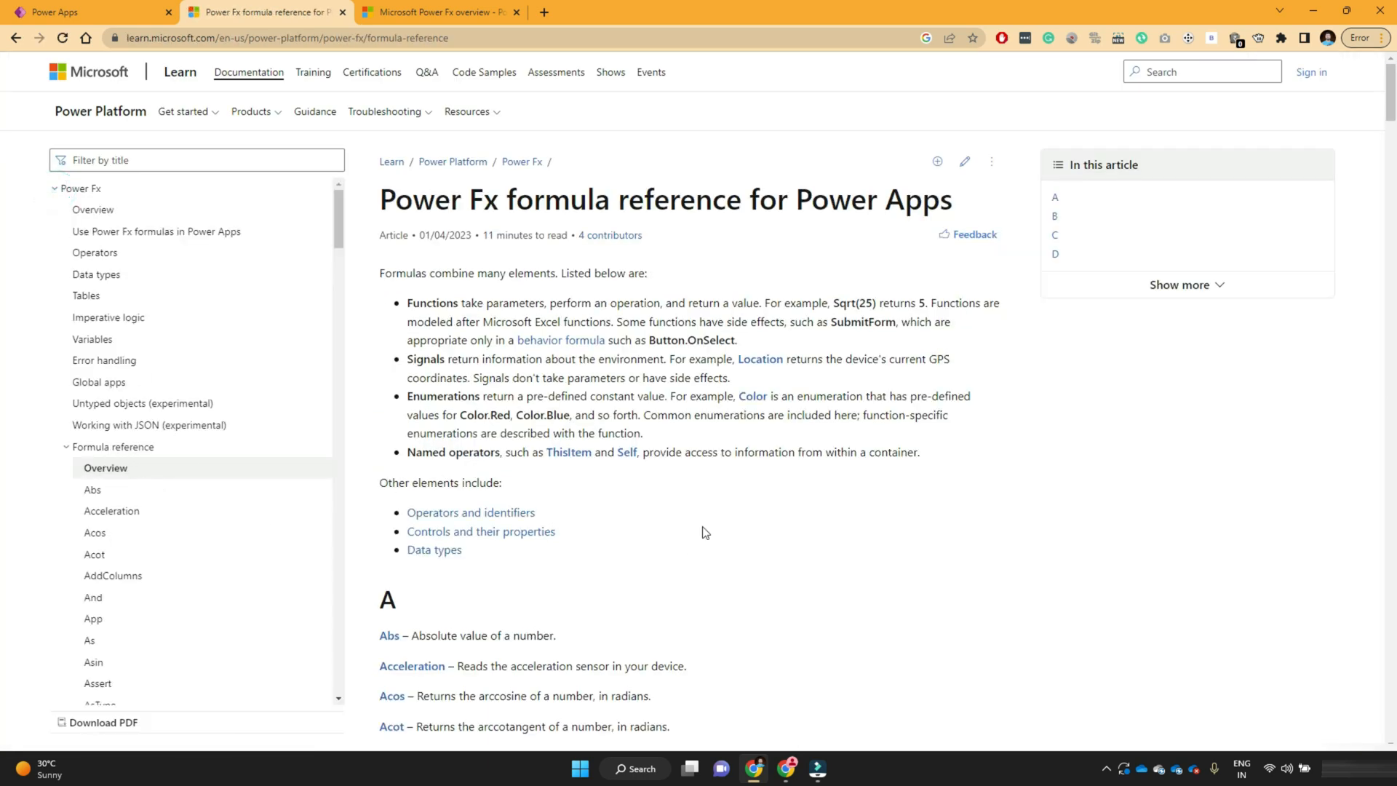
{"action": "scroll", "scroll_direction": "down", "scroll_amount": 3}
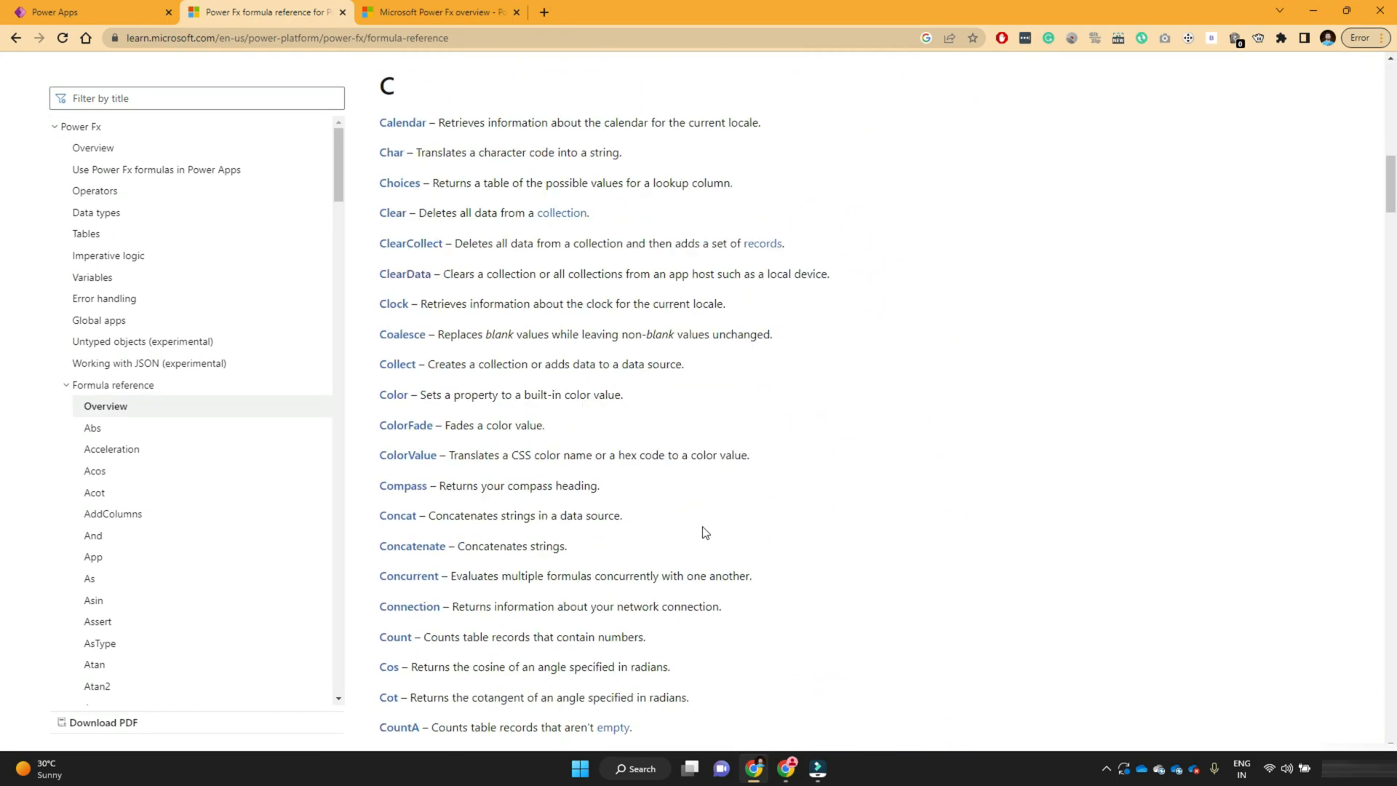
{"action": "scroll", "scroll_direction": "down", "scroll_amount": 3}
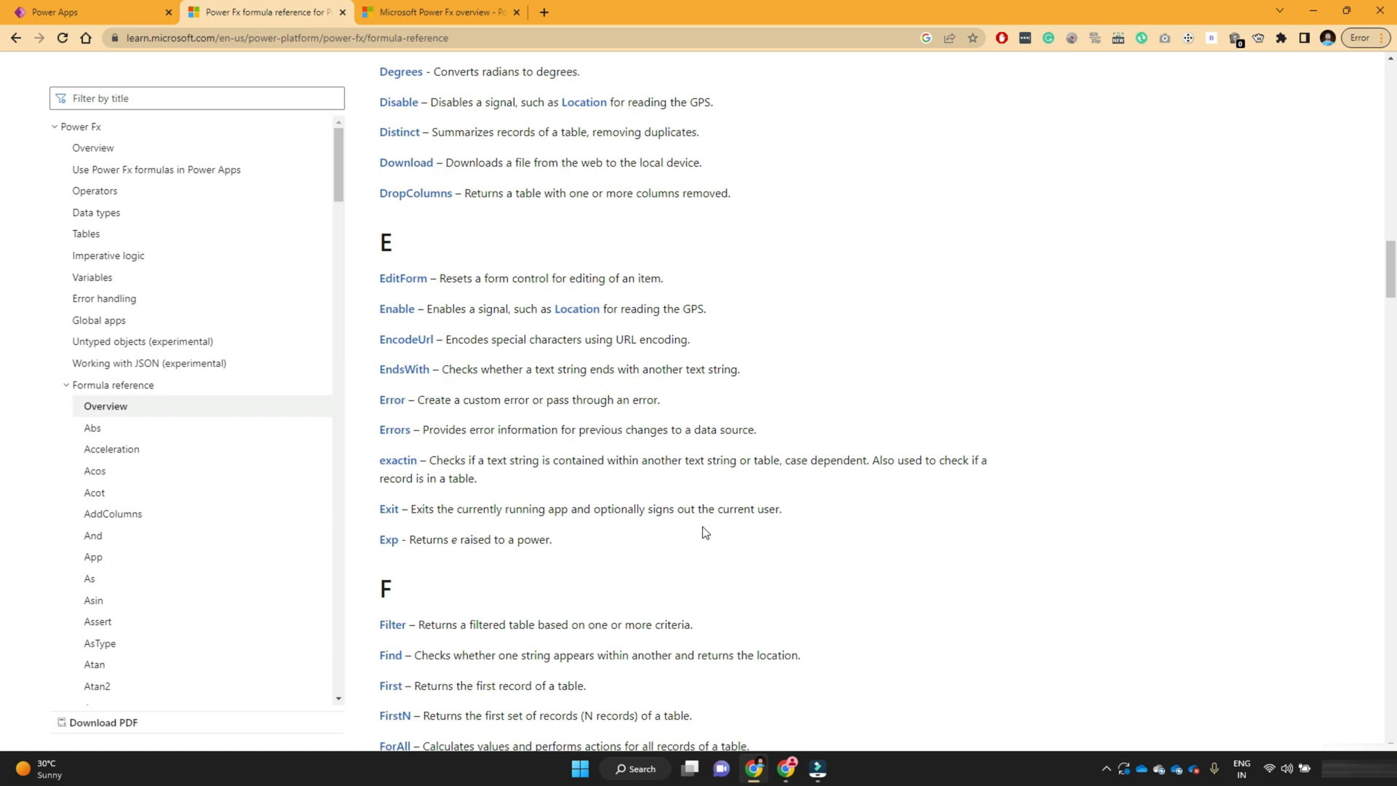
{"action": "scroll", "scroll_direction": "down", "scroll_amount": 3}
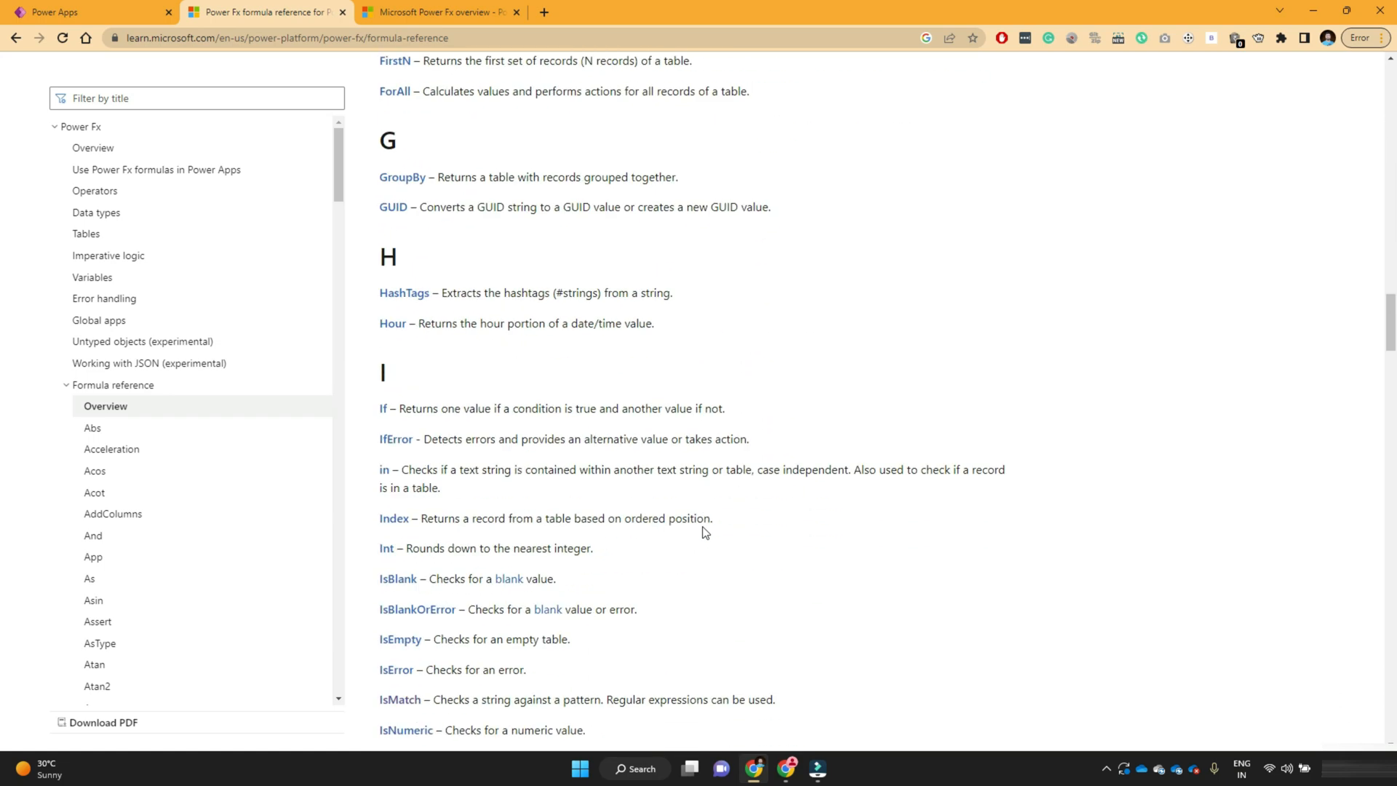
{"action": "scroll", "scroll_direction": "down", "scroll_amount": 3}
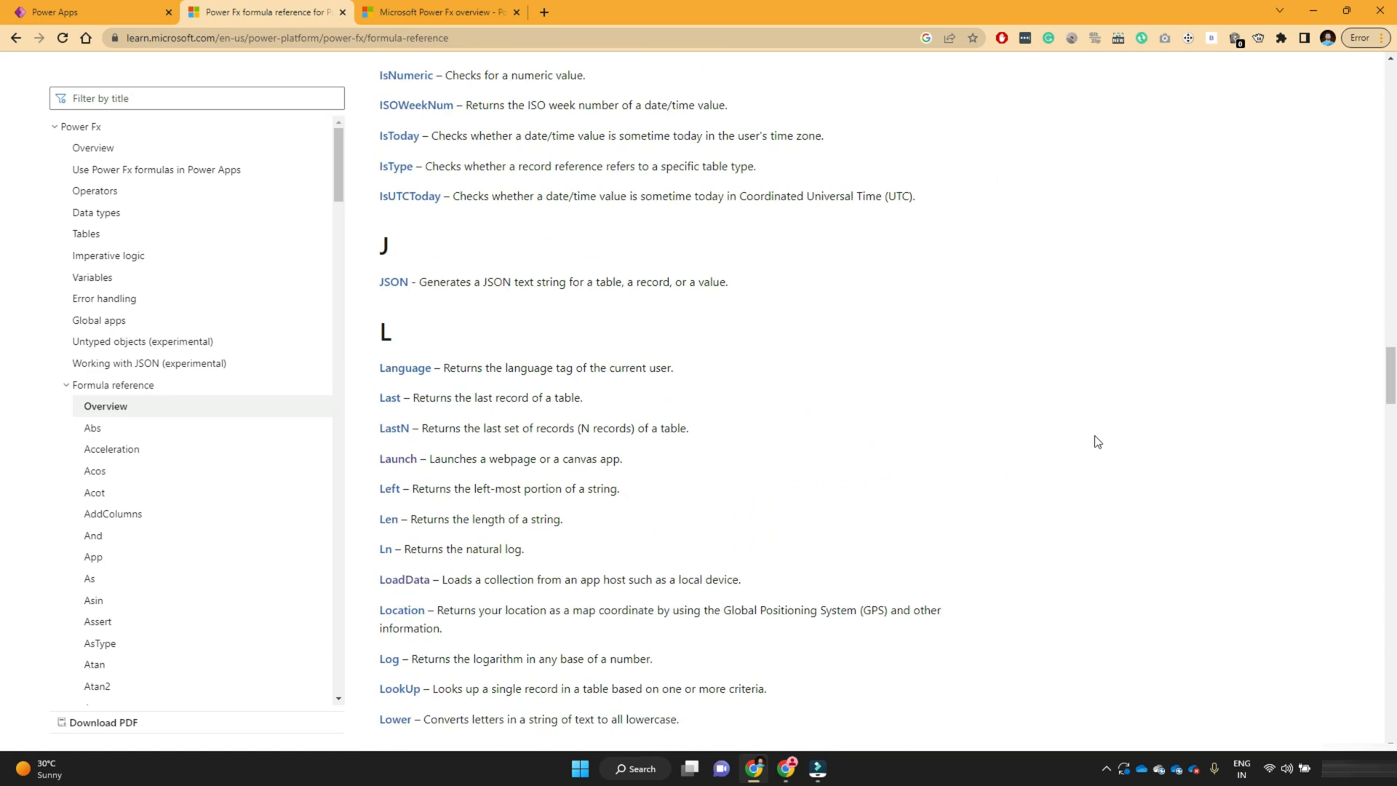
{"action": "scroll", "scroll_direction": "down", "scroll_amount": 3}
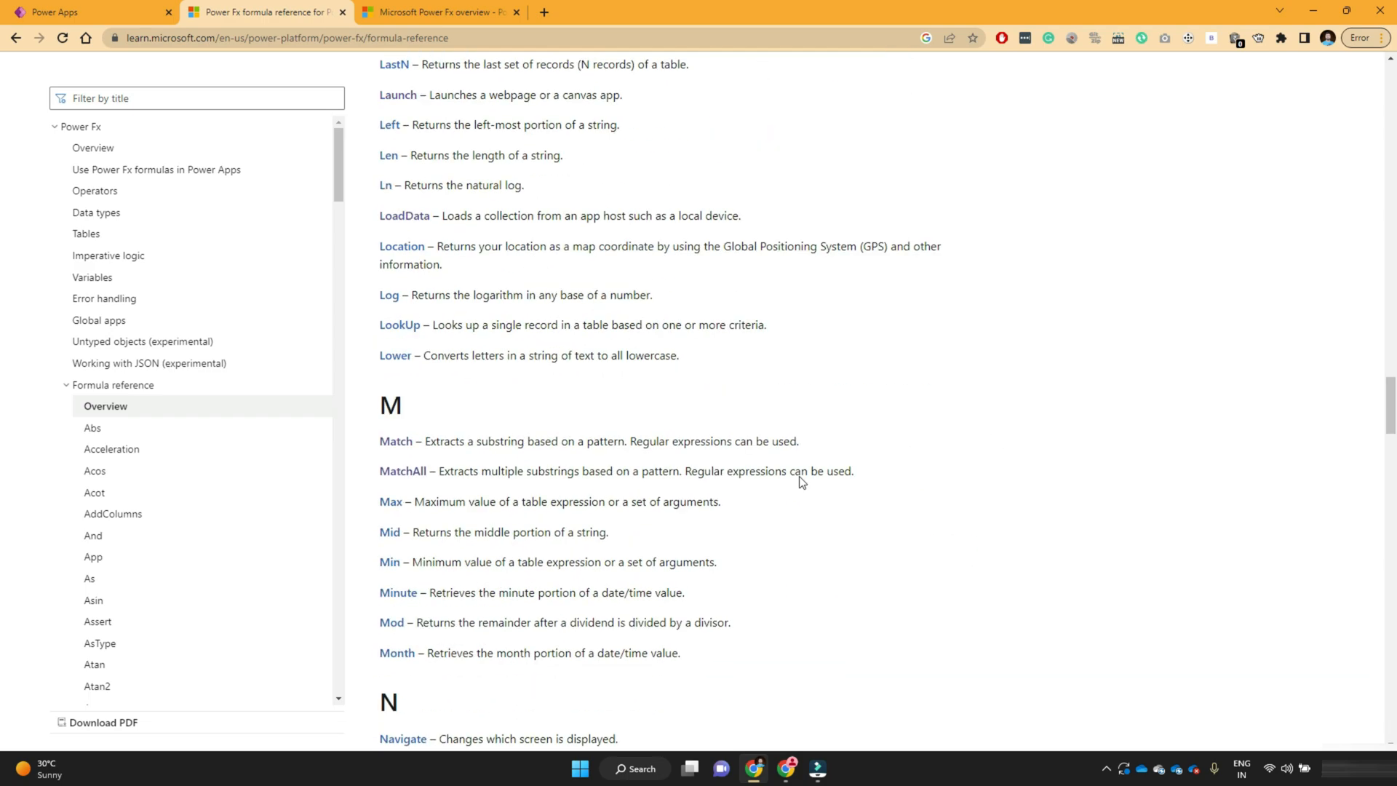
{"action": "scroll", "scroll_direction": "down", "scroll_amount": 3}
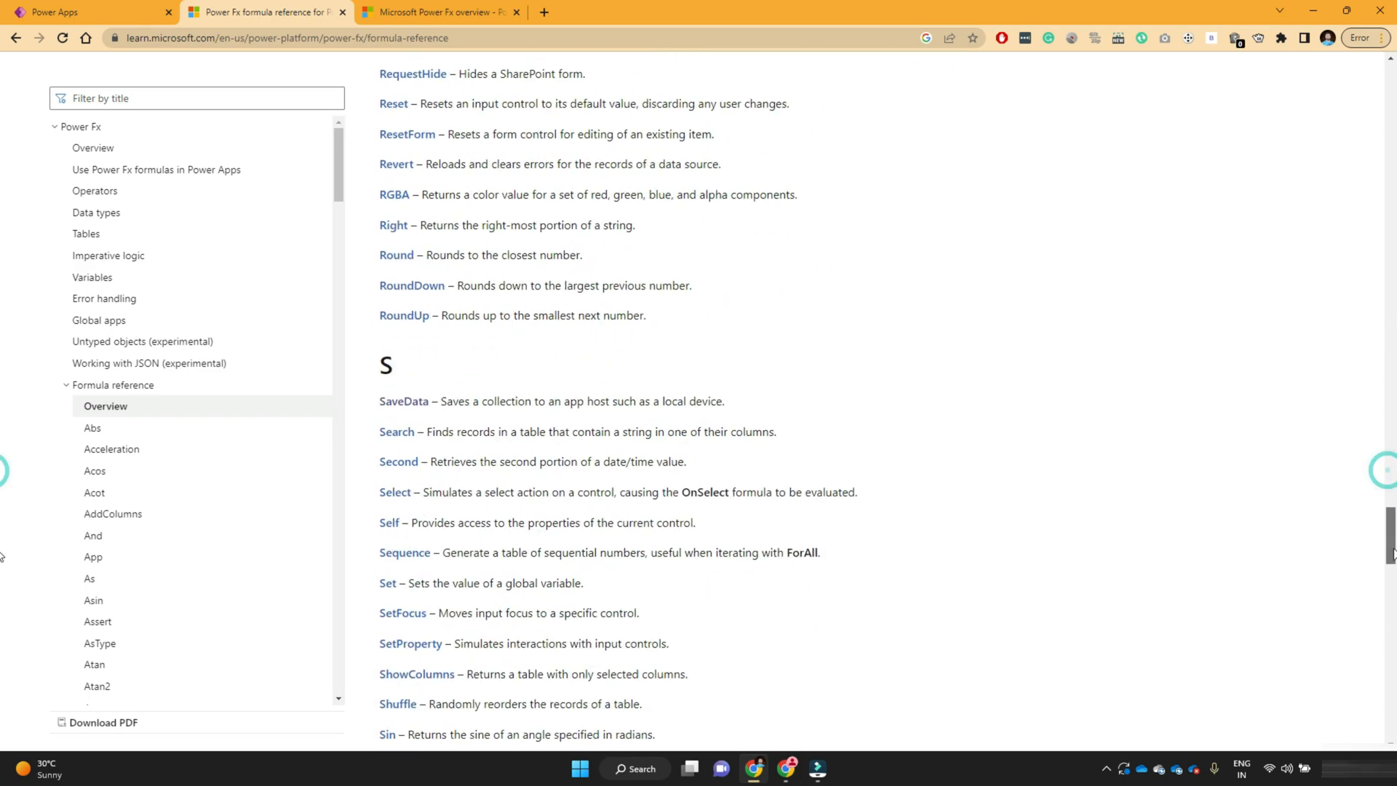
{"action": "scroll", "scroll_direction": "up", "scroll_amount": 3}
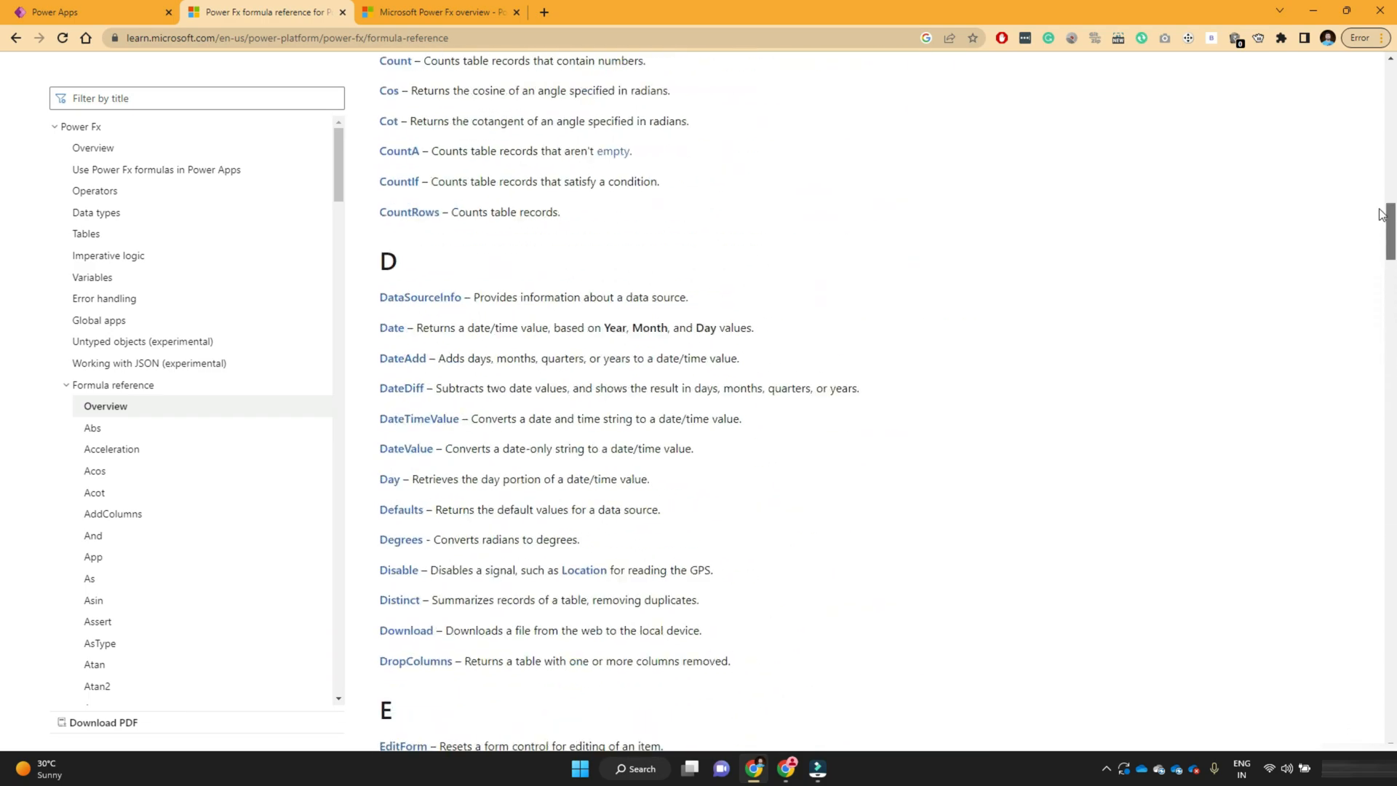
{"action": "scroll", "scroll_direction": "up", "scroll_amount": 3}
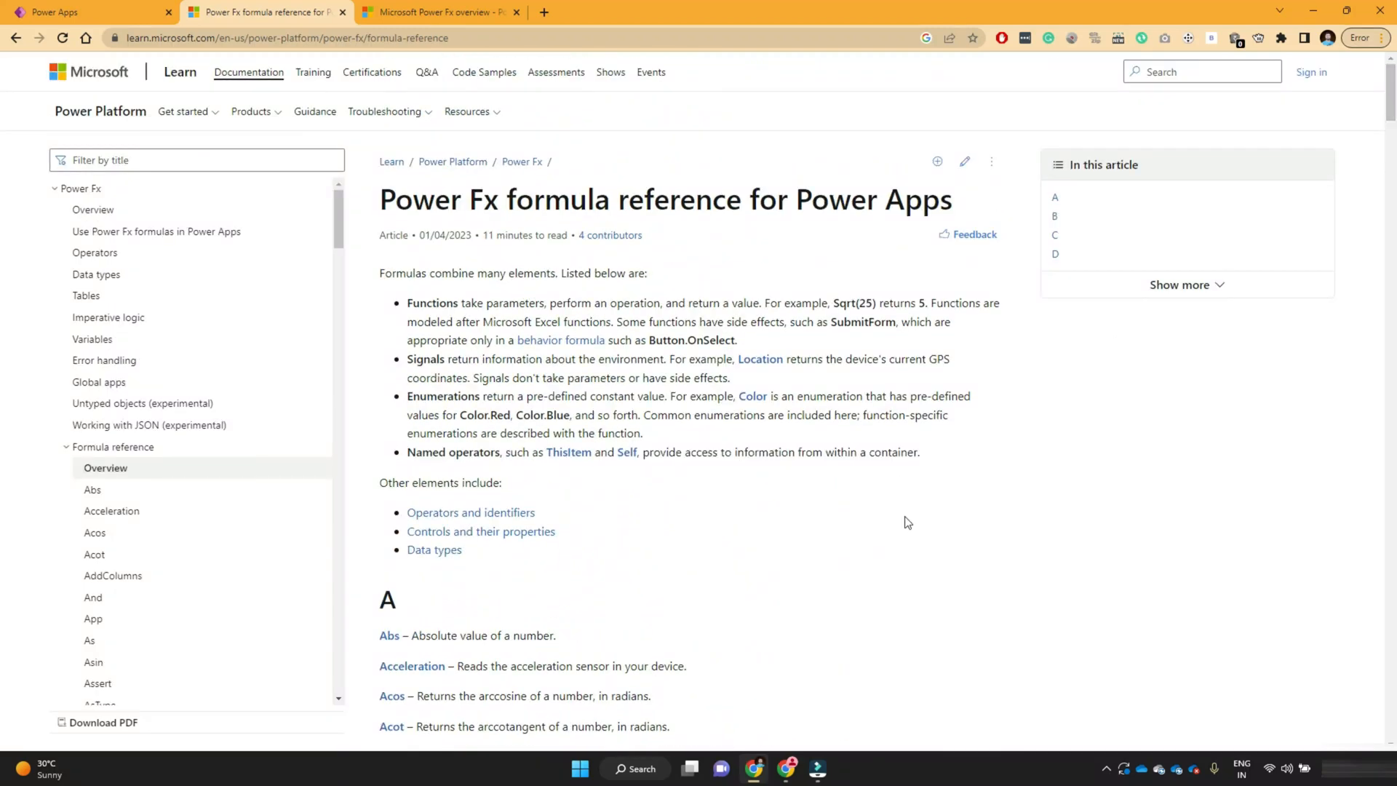
{"action": "scroll", "scroll_direction": "down", "scroll_amount": 3}
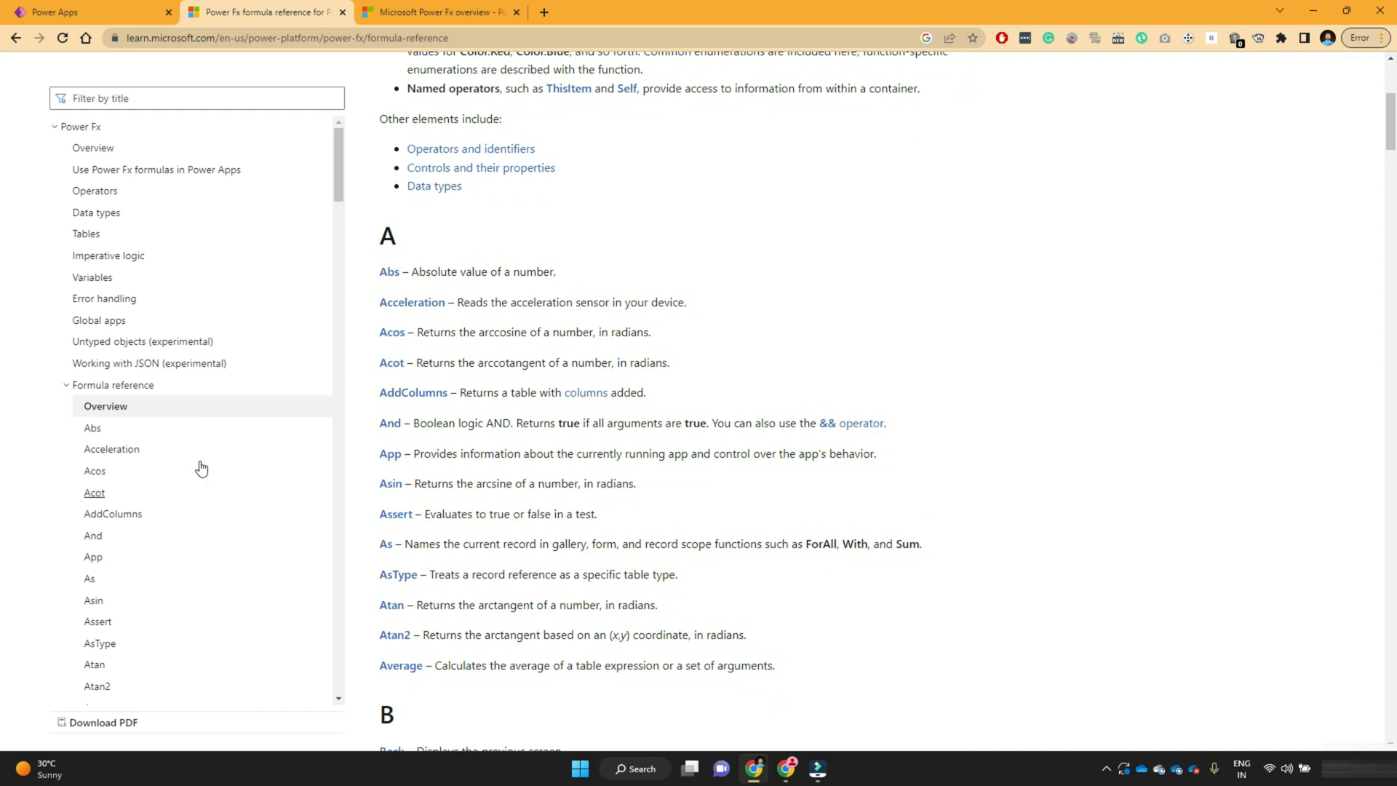
{"action": "scroll", "scroll_direction": "down", "scroll_amount": 3}
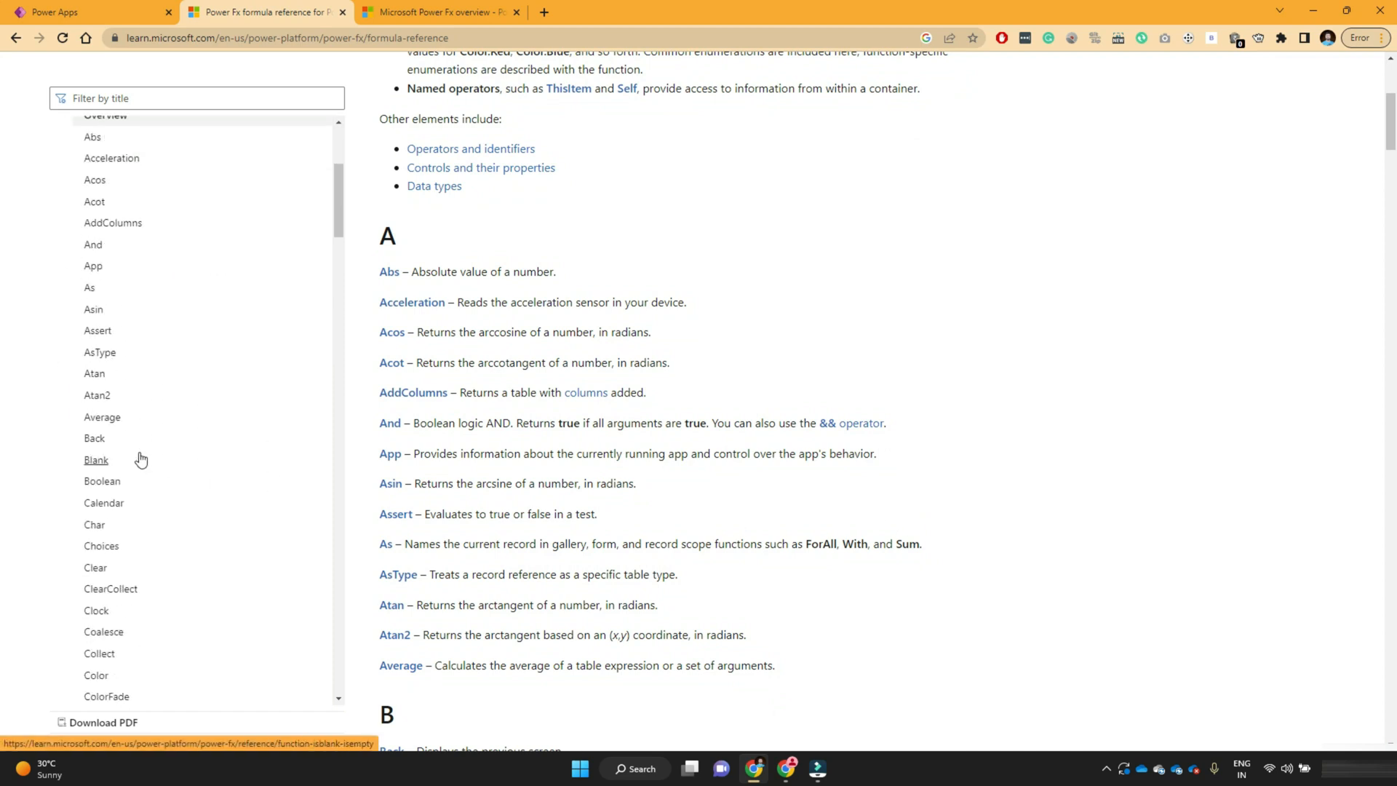
{"action": "mouse_move", "coordinate": [336, 223]}
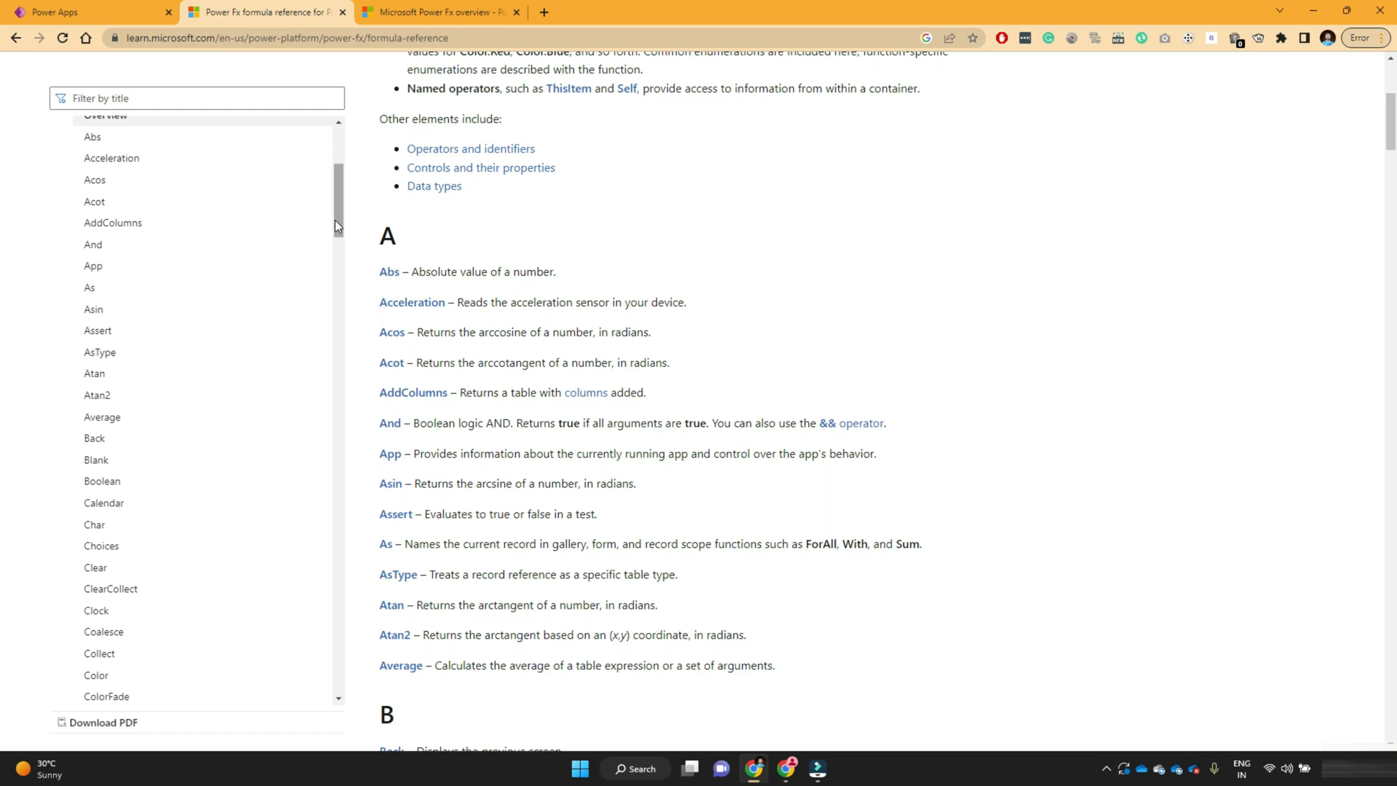
{"action": "scroll", "scroll_direction": "up", "scroll_amount": 3}
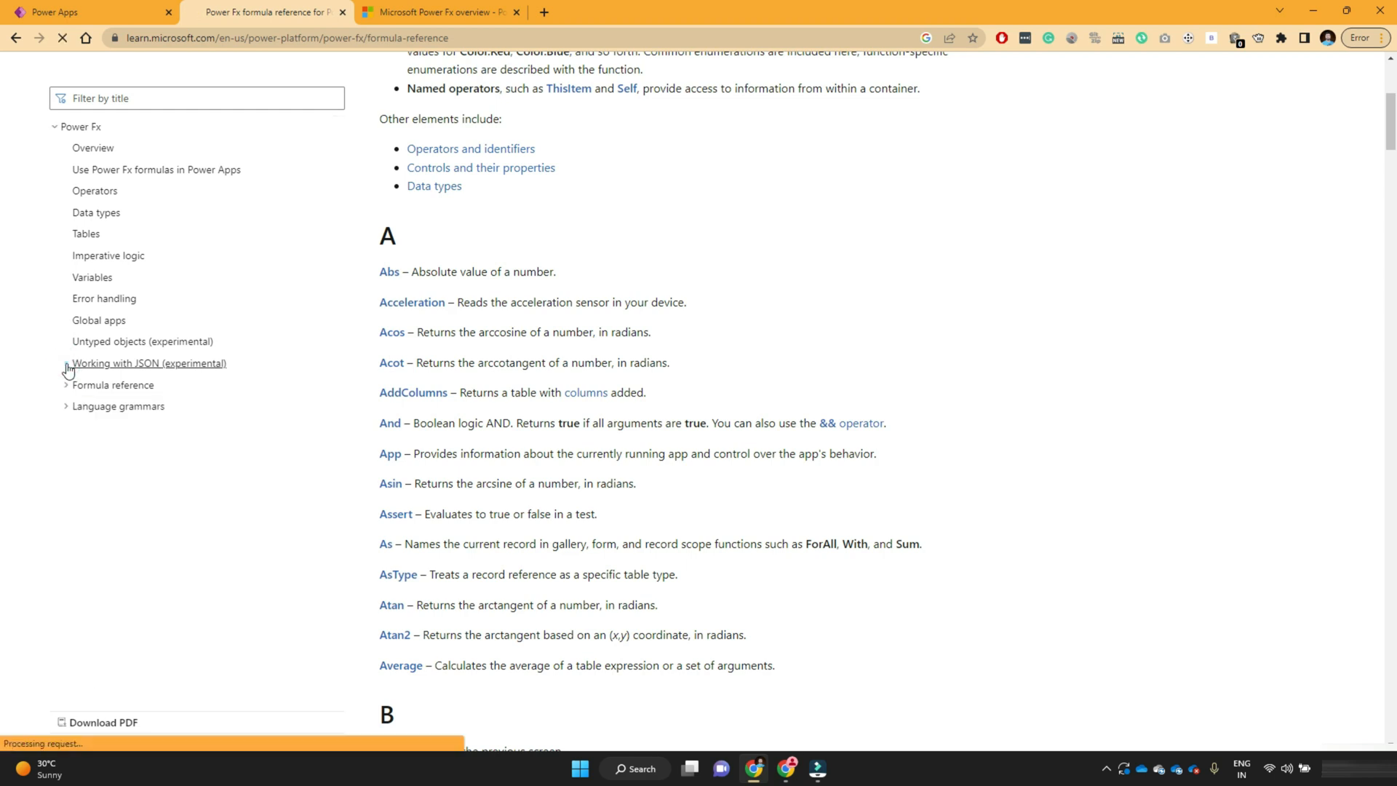
Open the Average, Max, Min, Sum article by filtering the reference list for 'avera'
{"action": "left_click", "coordinate": [149, 362]}
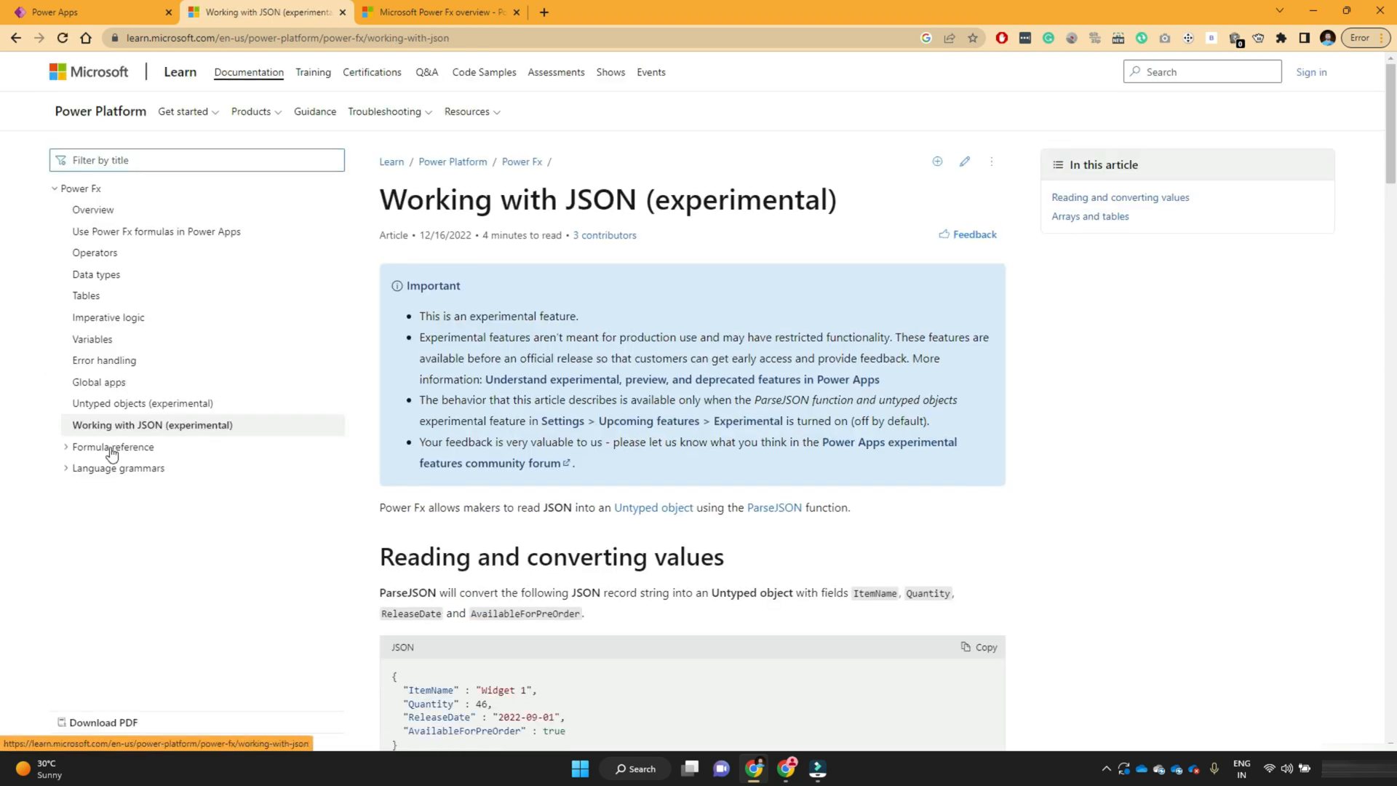
{"action": "left_click", "coordinate": [114, 446]}
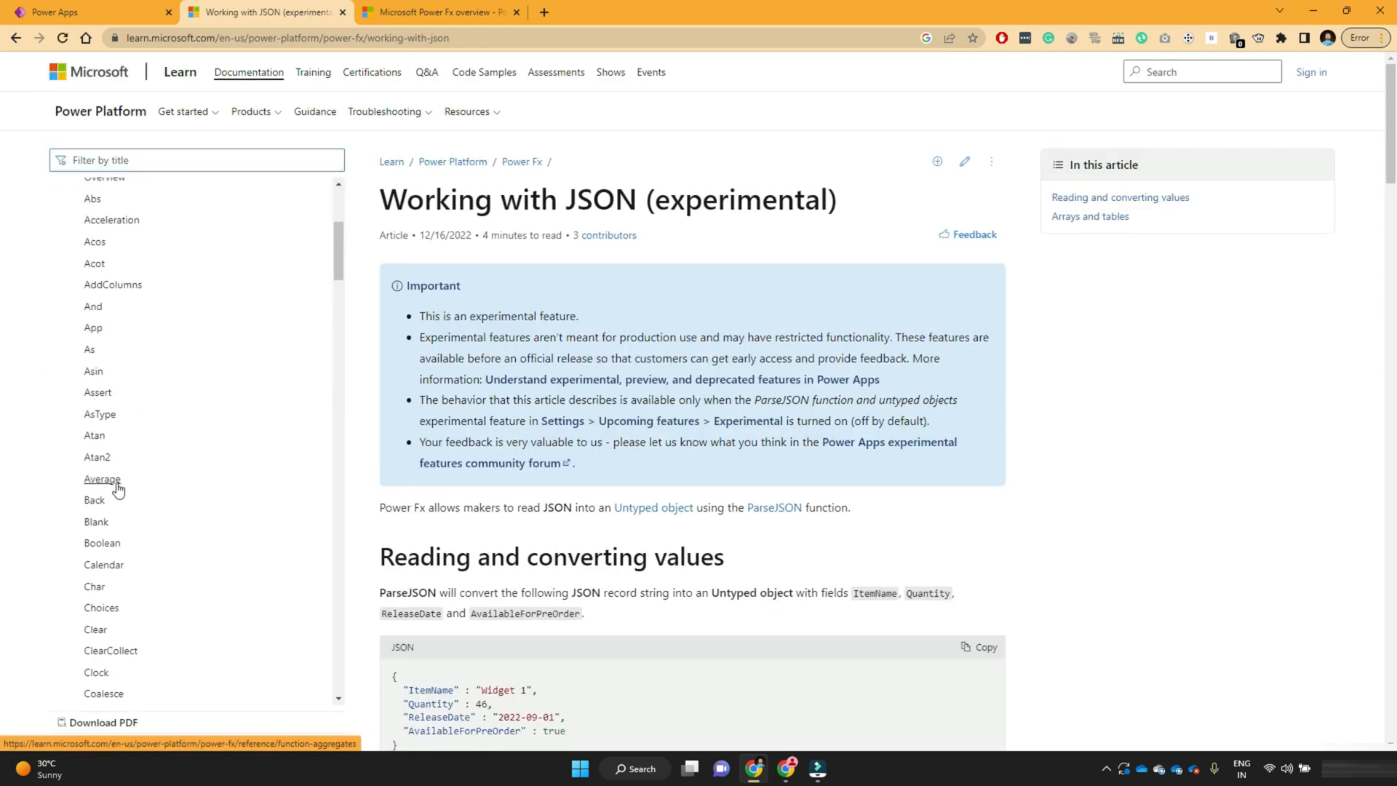
{"action": "left_click", "coordinate": [102, 479]}
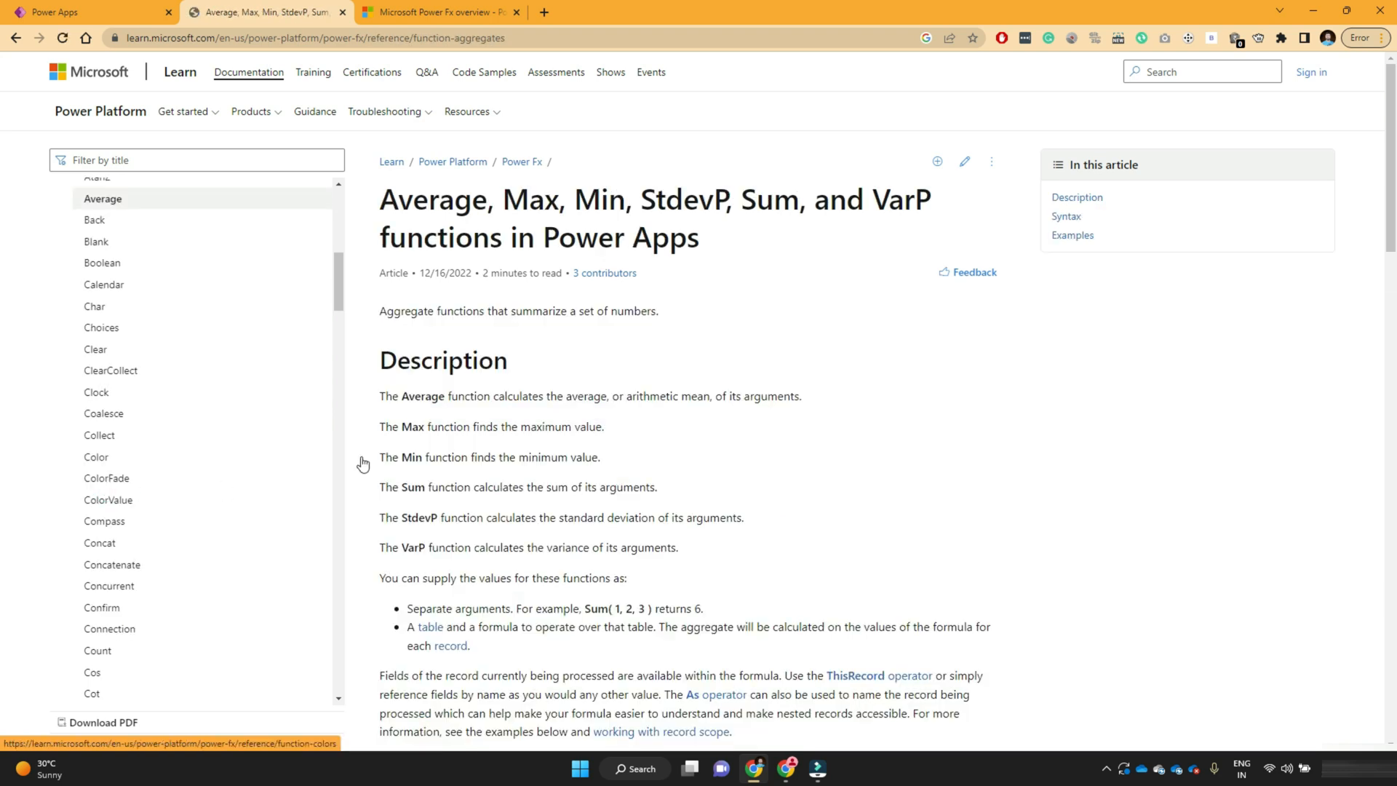
{"action": "left_click", "coordinate": [170, 160]}
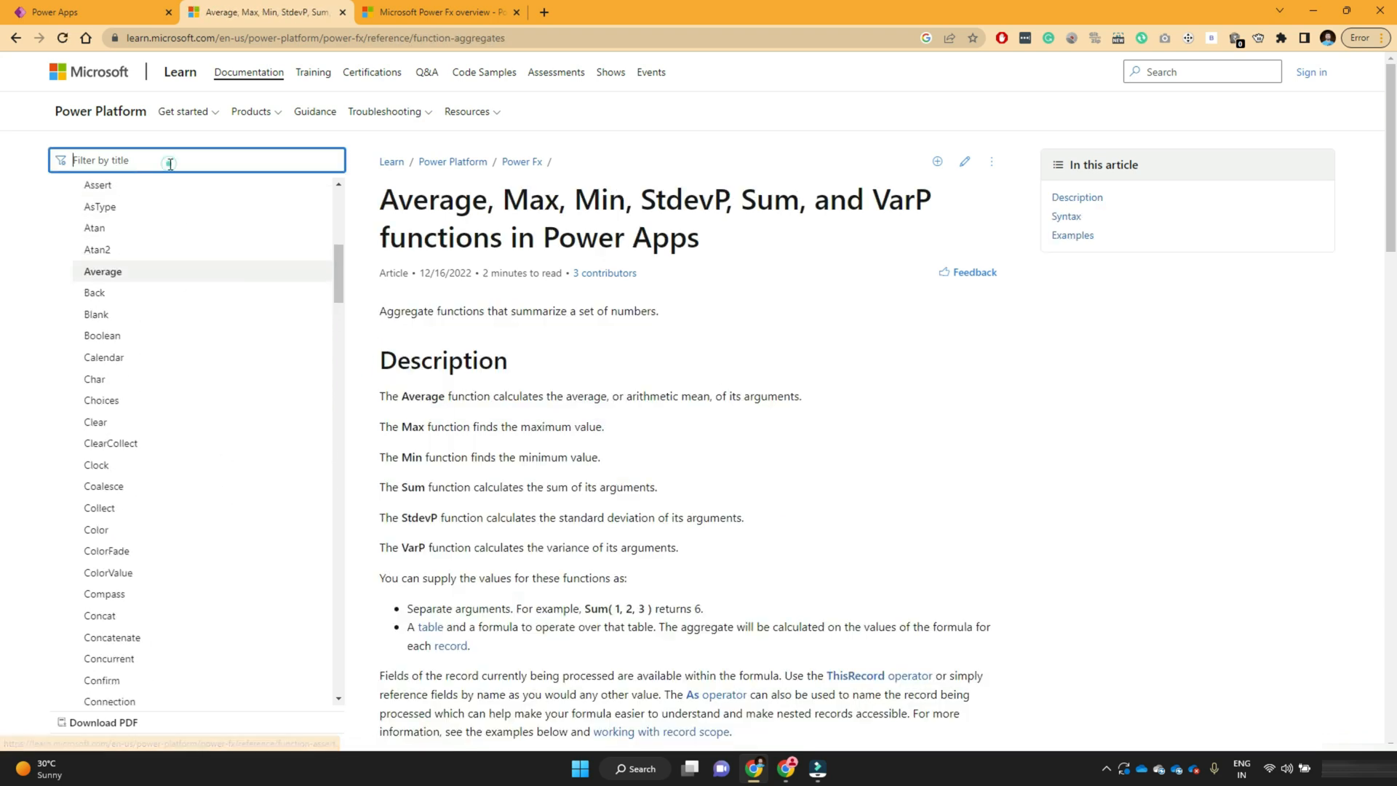
{"action": "type", "text": "avera"}
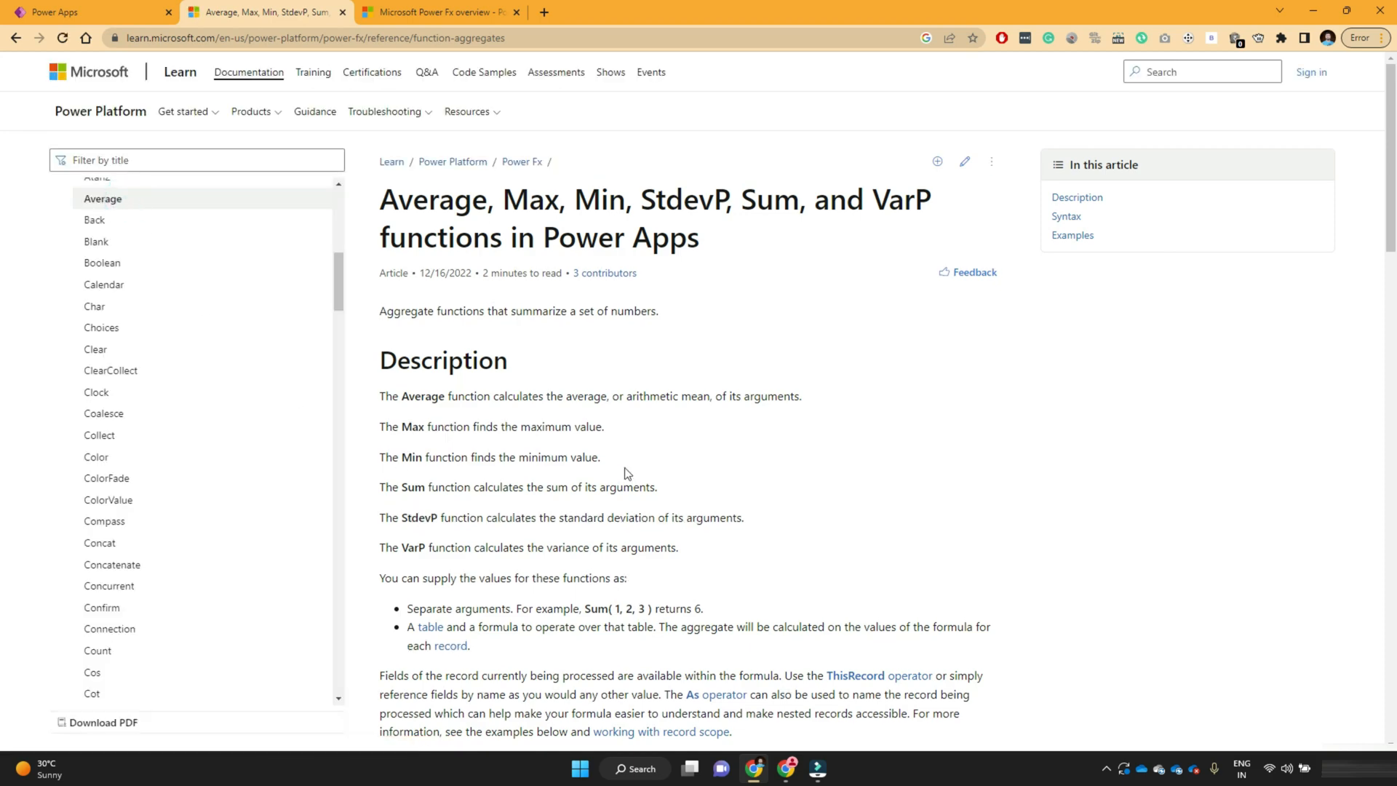
Highlight the Average function syntax in the article's Syntax section
{"action": "scroll", "scroll_direction": "down", "scroll_amount": 3}
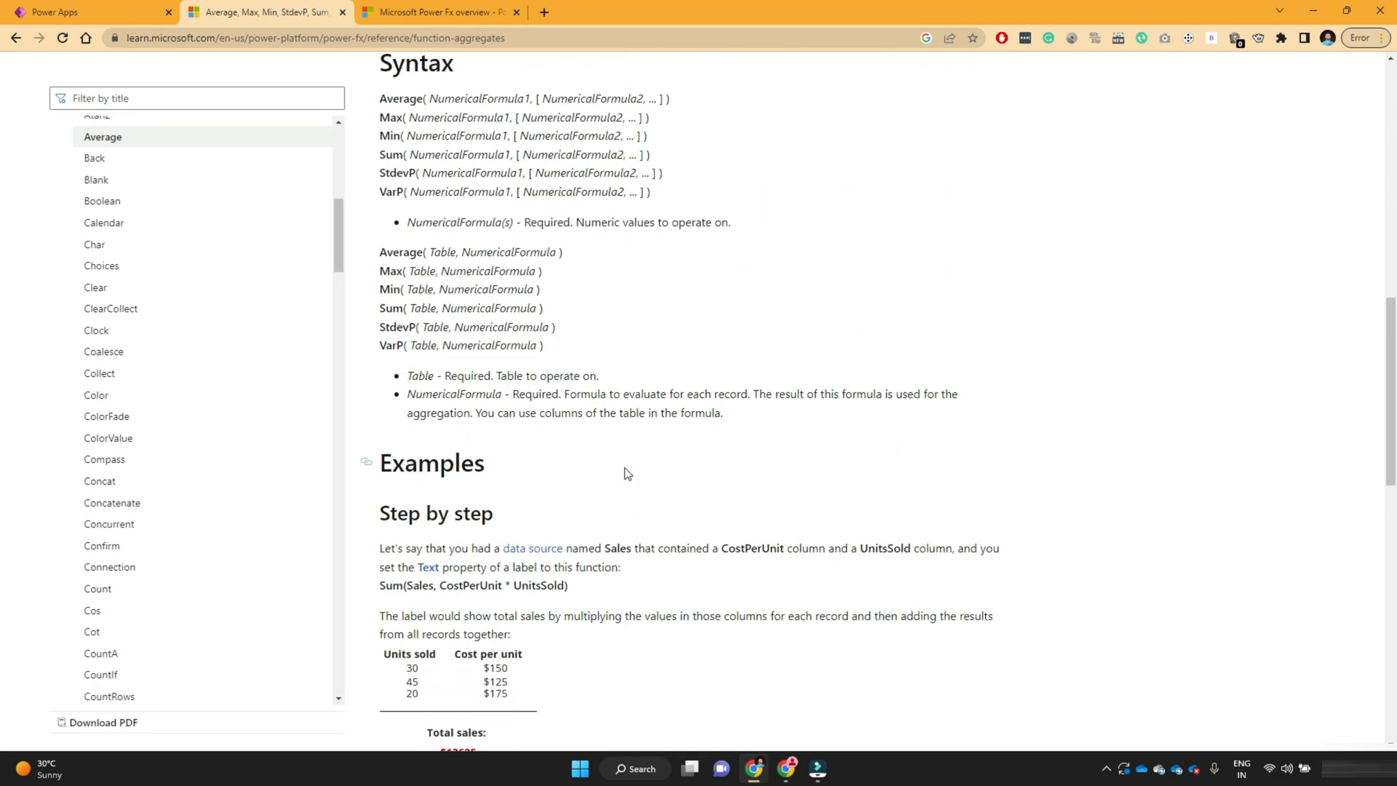
{"action": "scroll", "scroll_direction": "up", "scroll_amount": 3}
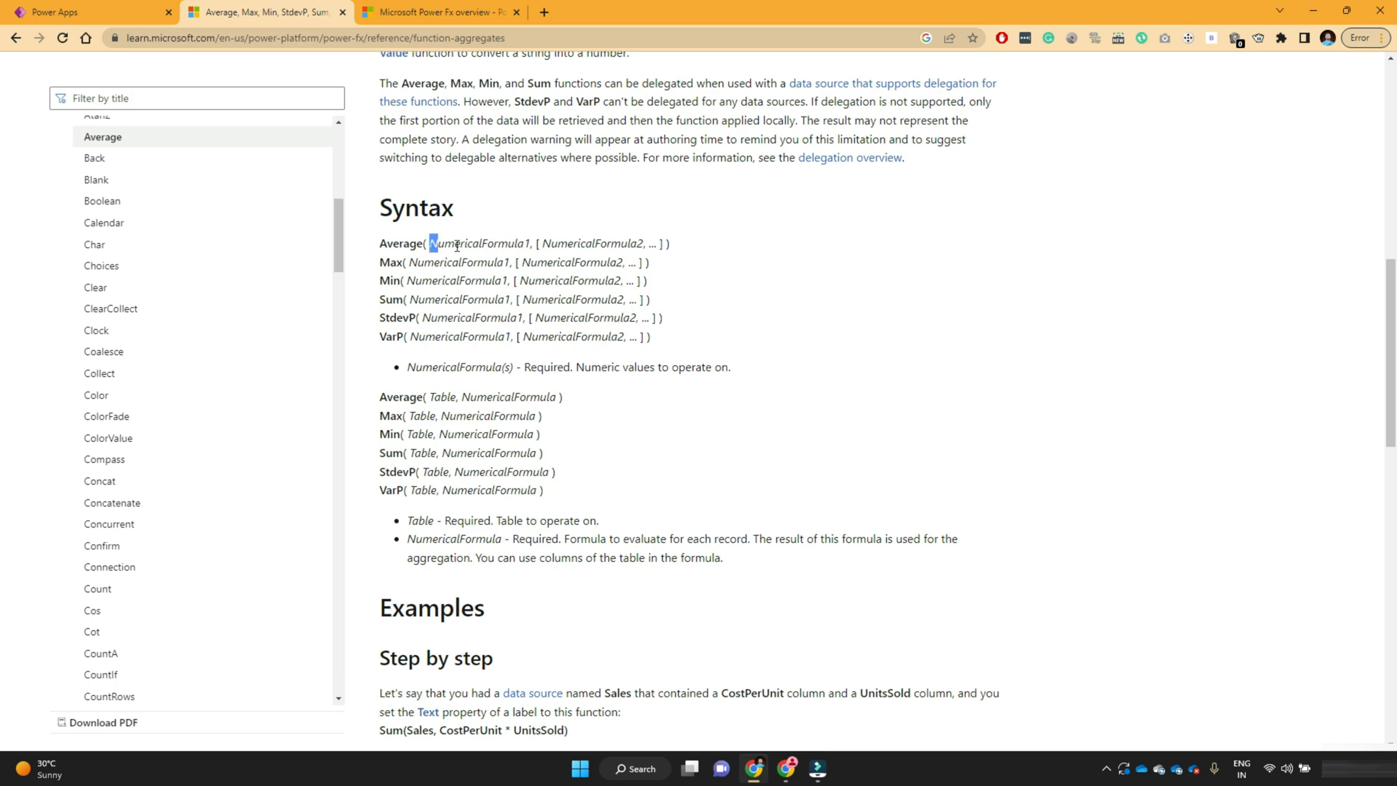
{"action": "double_click", "coordinate": [477, 243]}
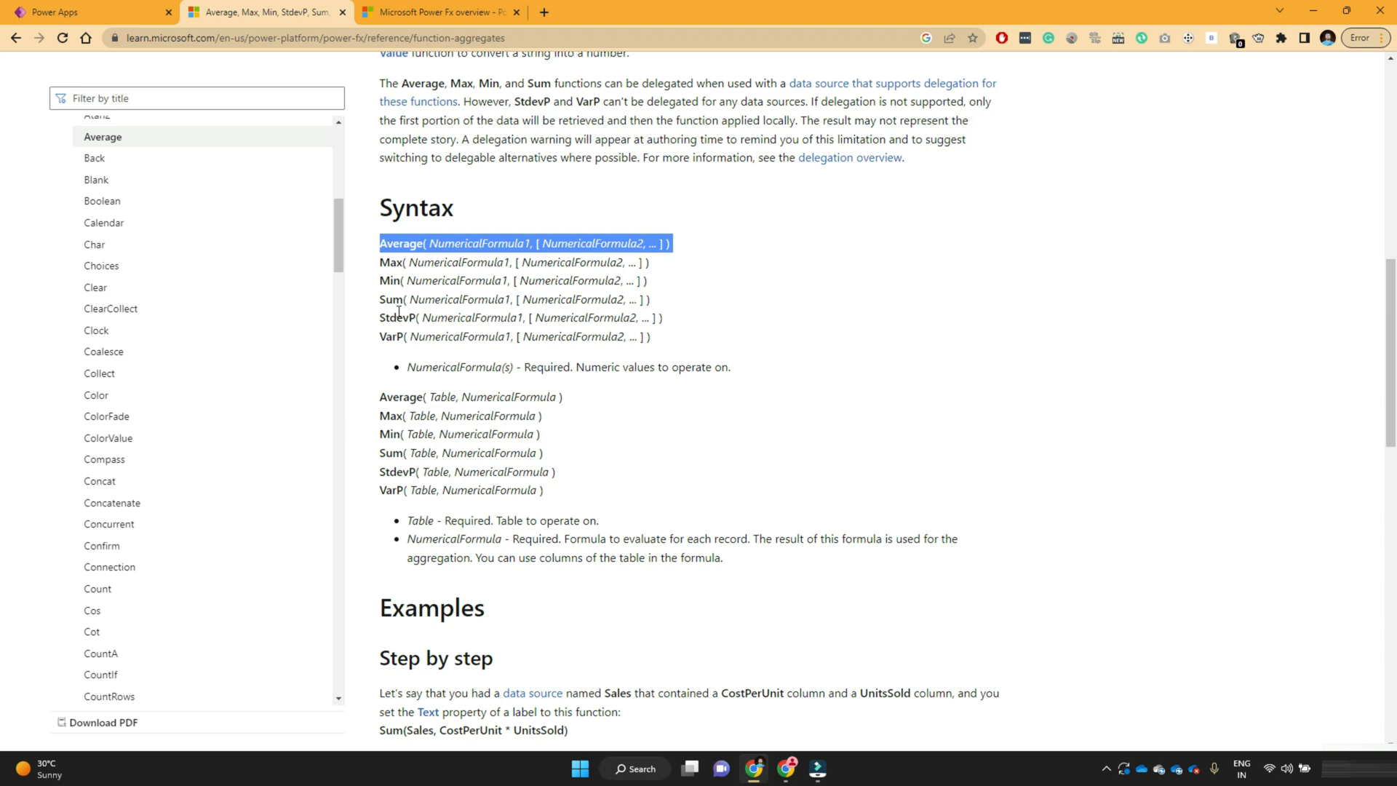
{"action": "mouse_move", "coordinate": [404, 241]}
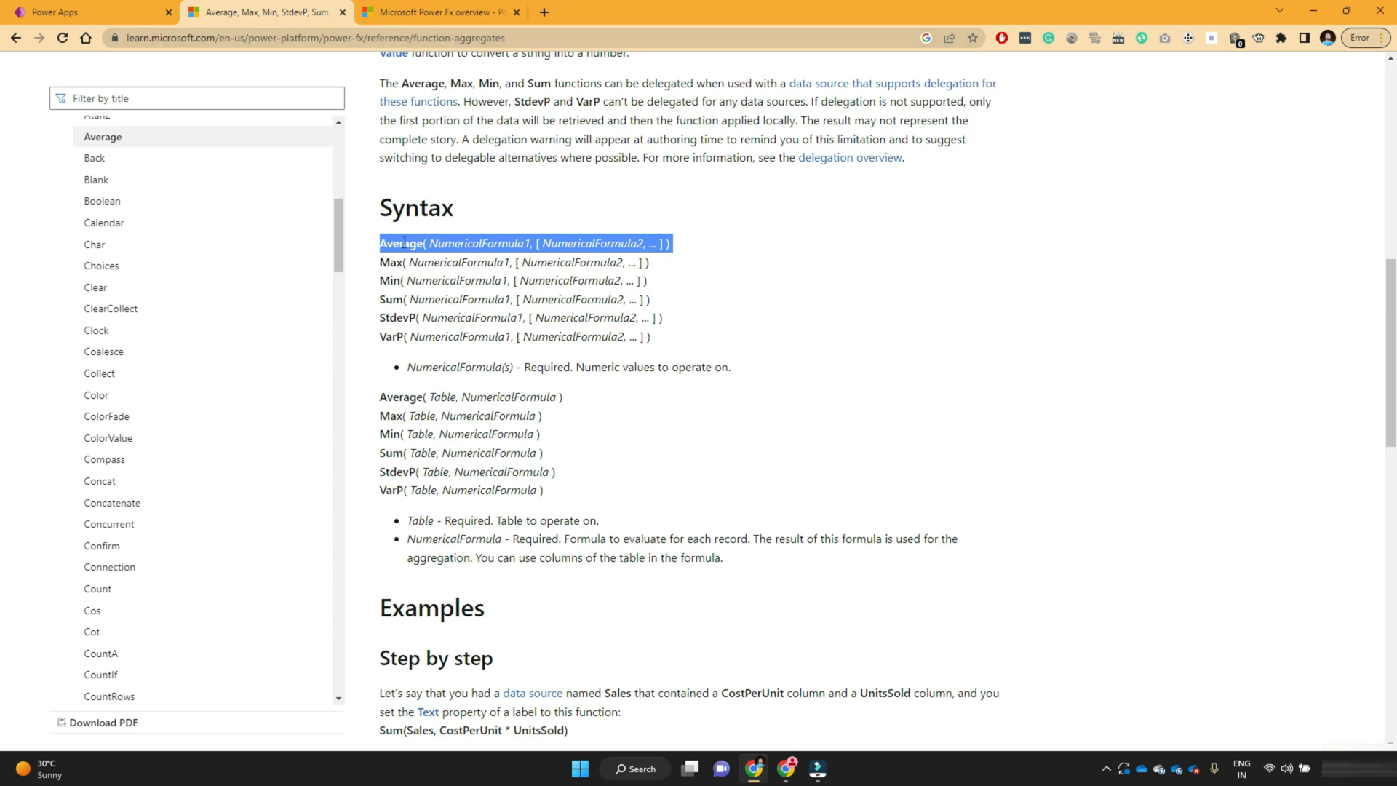
{"action": "double_click", "coordinate": [402, 243]}
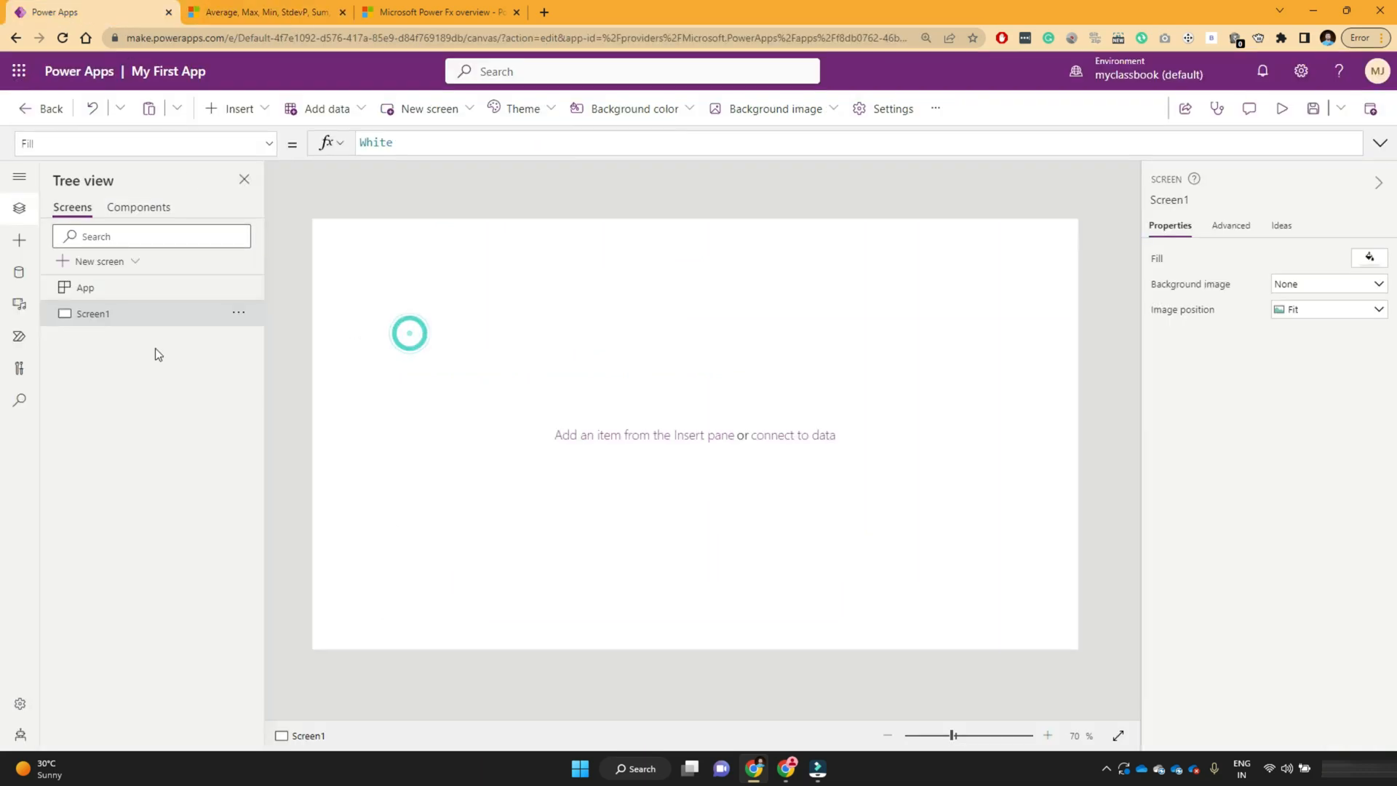
{"action": "mouse_move", "coordinate": [237, 108]}
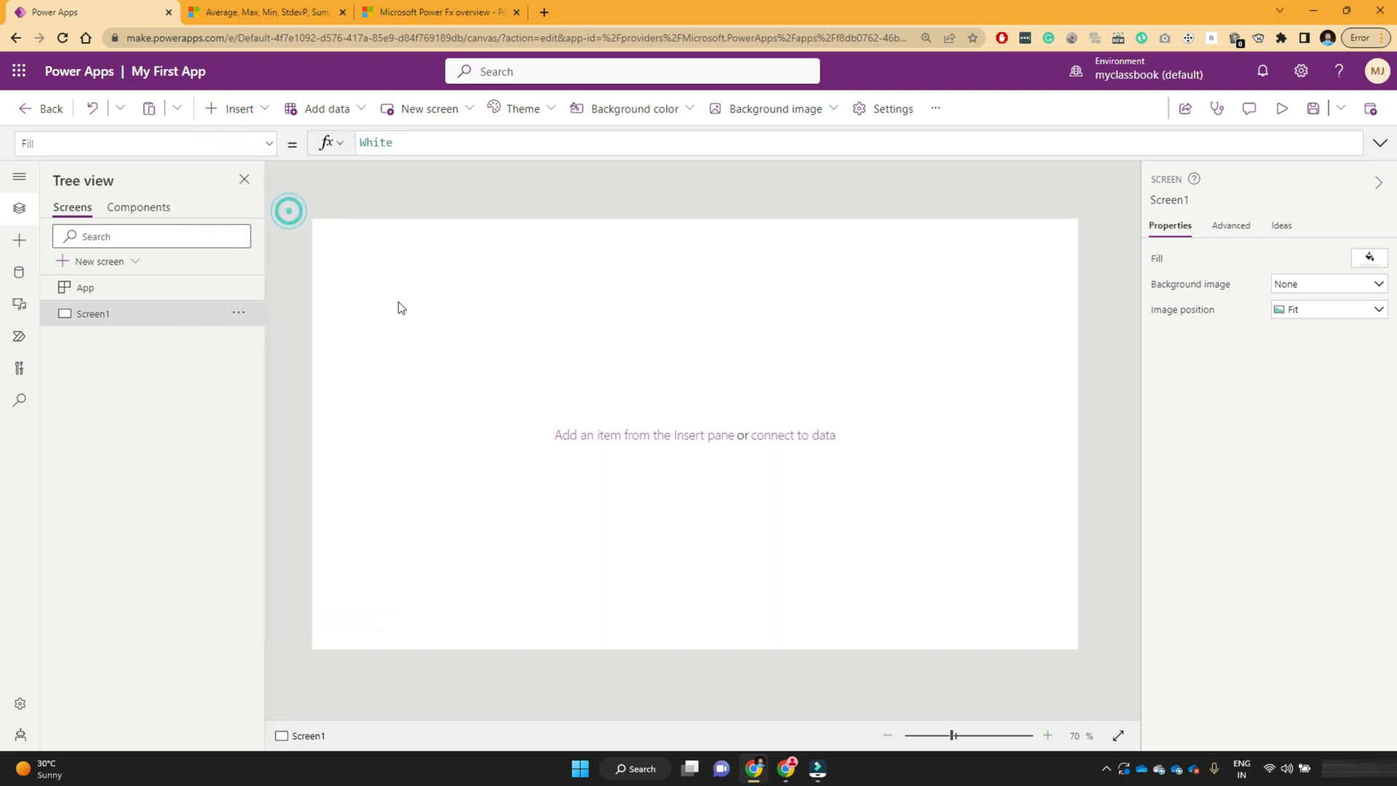
Insert text label Label1 on Screen1 and choose its Text property for editing
{"action": "left_click", "coordinate": [237, 108]}
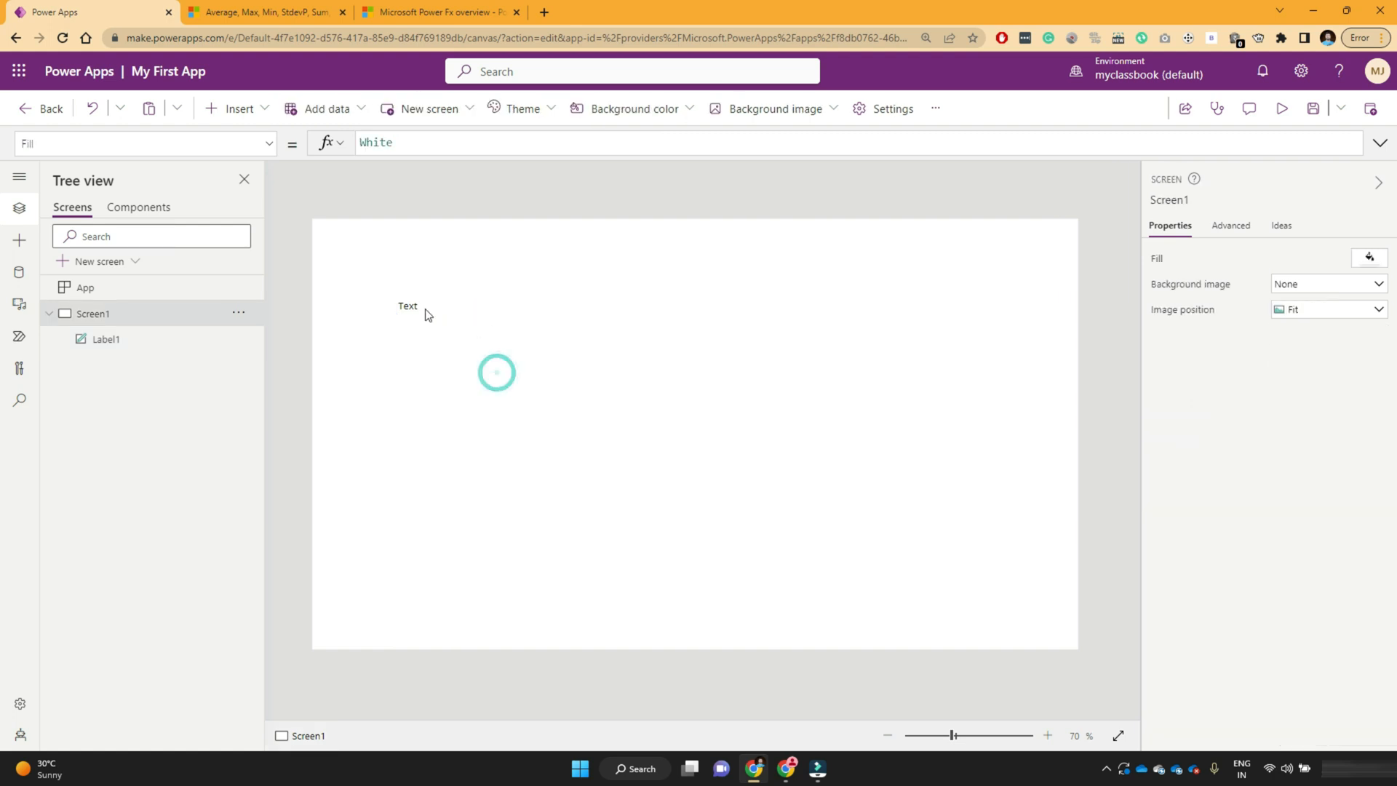
{"action": "left_click", "coordinate": [408, 306]}
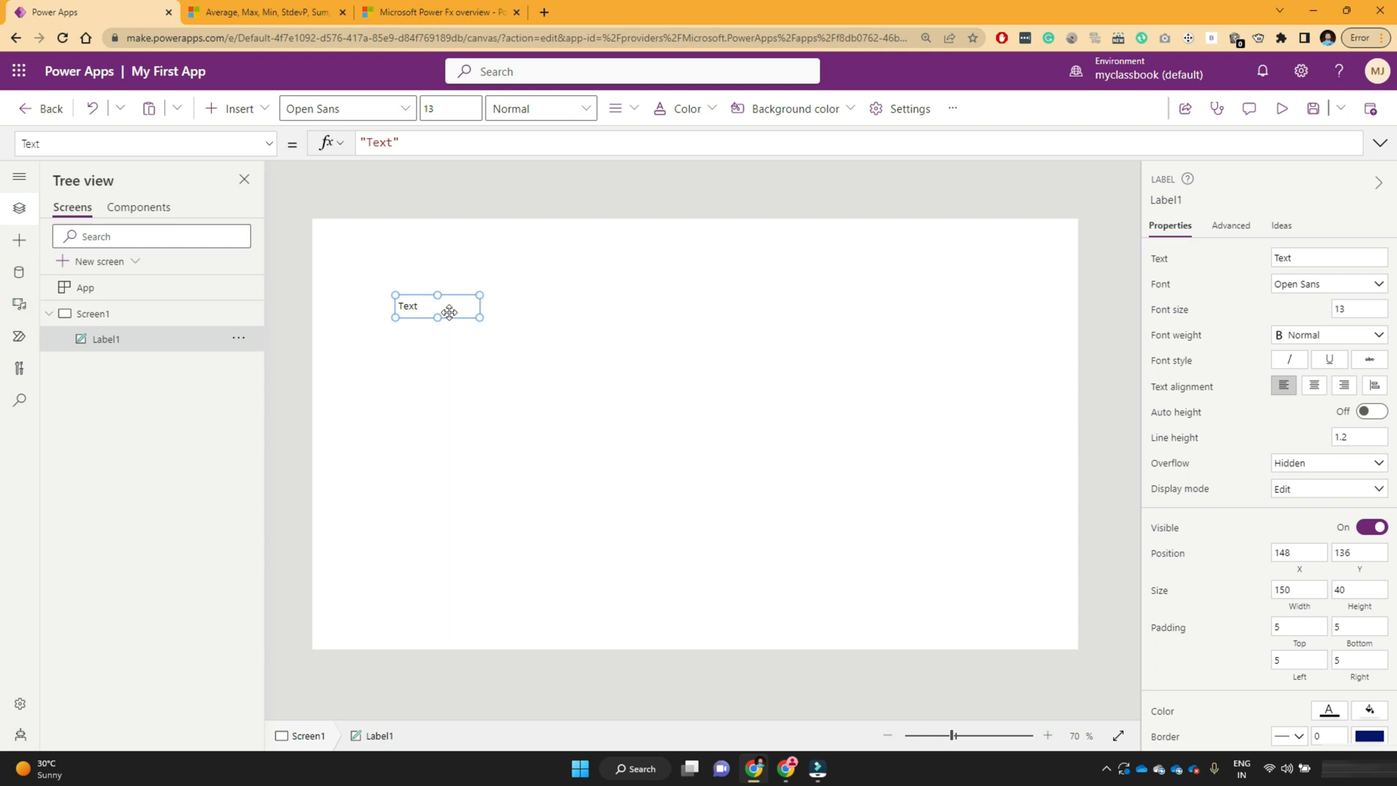
{"action": "left_click", "coordinate": [400, 143]}
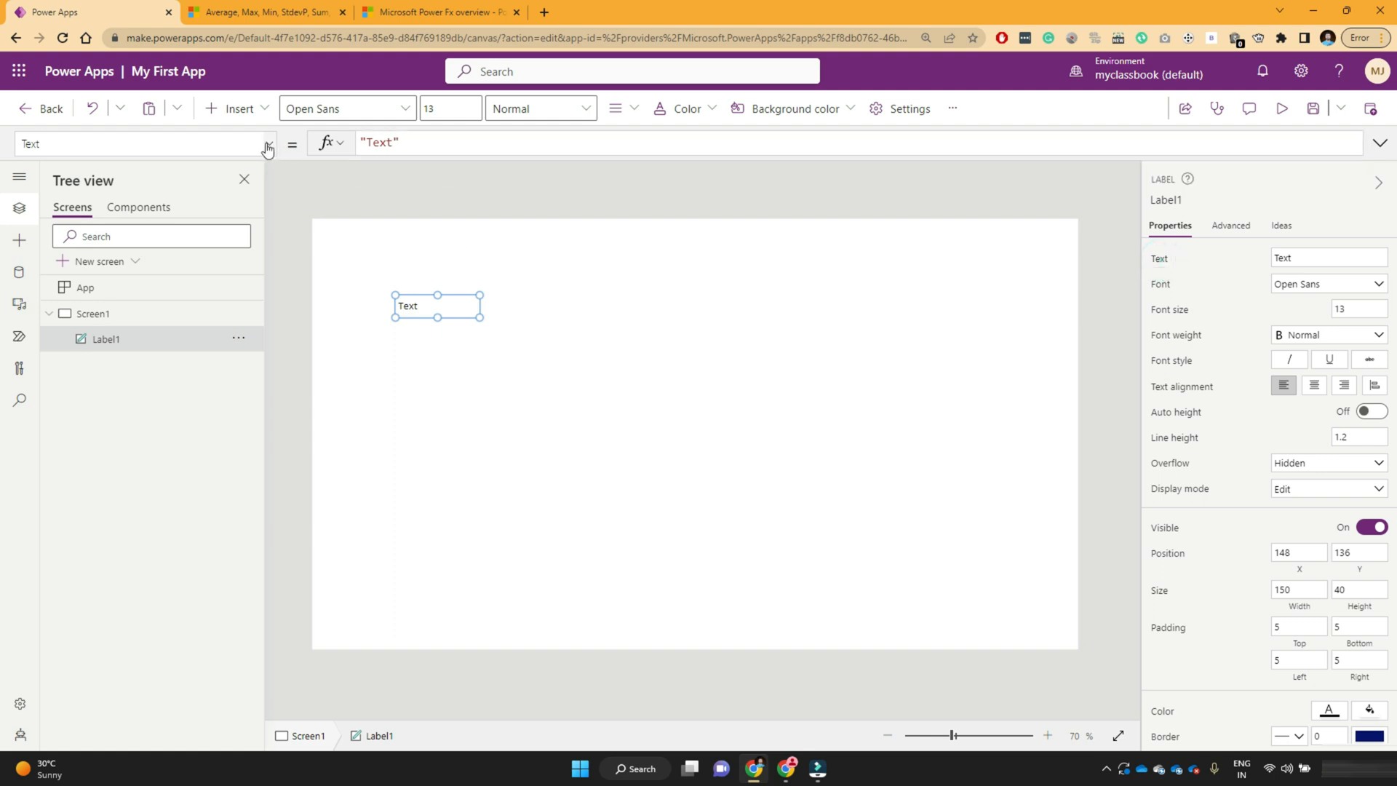
{"action": "left_click", "coordinate": [266, 143]}
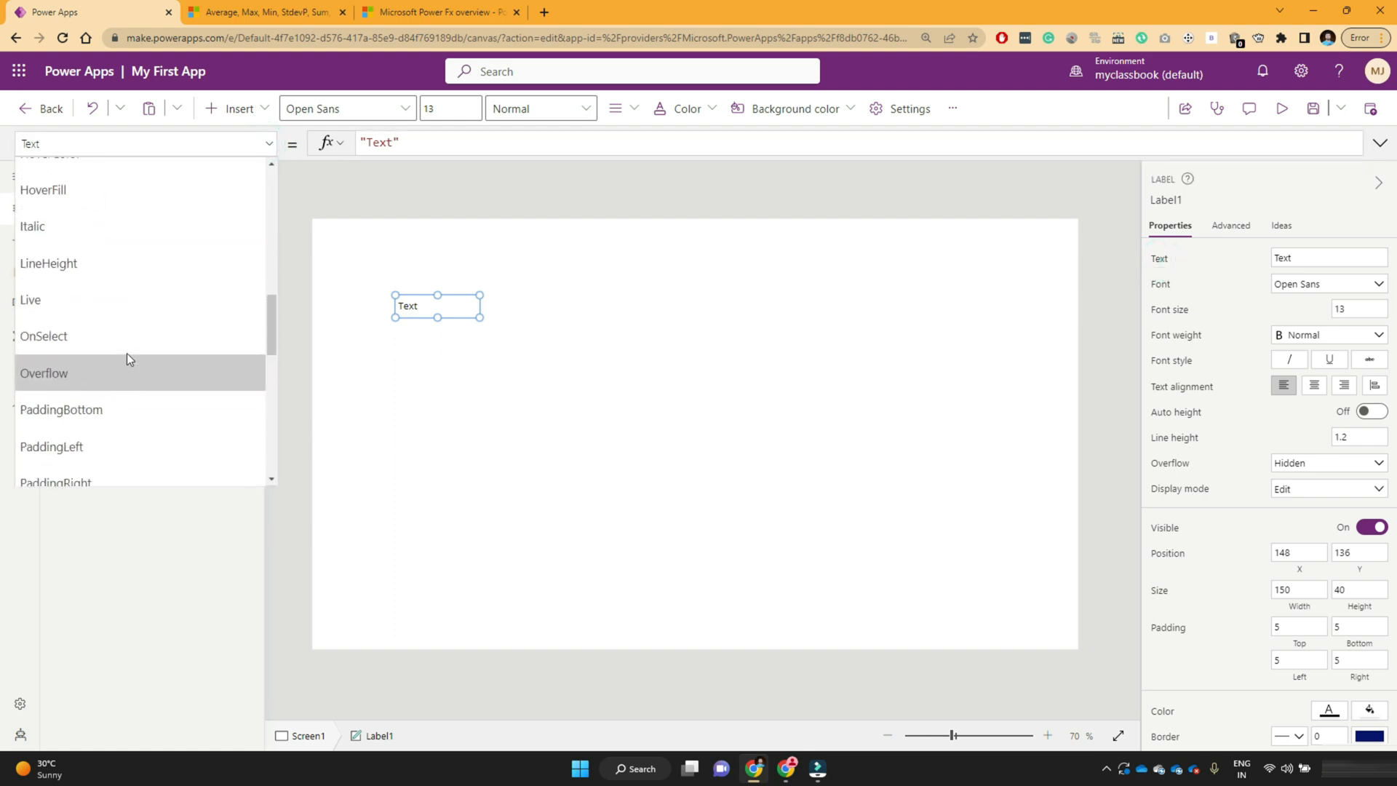
{"action": "scroll", "scroll_direction": "up", "scroll_amount": 3}
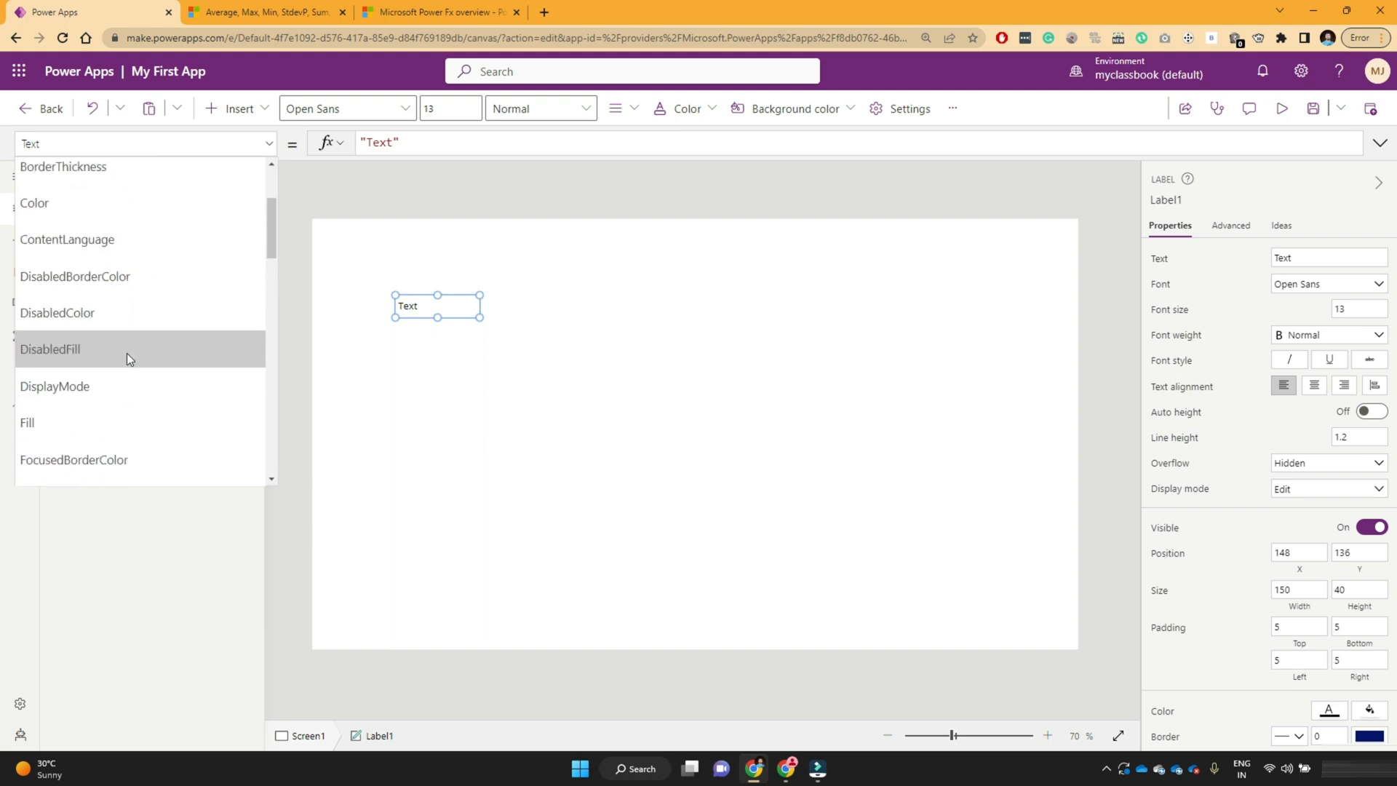
{"action": "scroll", "scroll_direction": "down", "scroll_amount": 3}
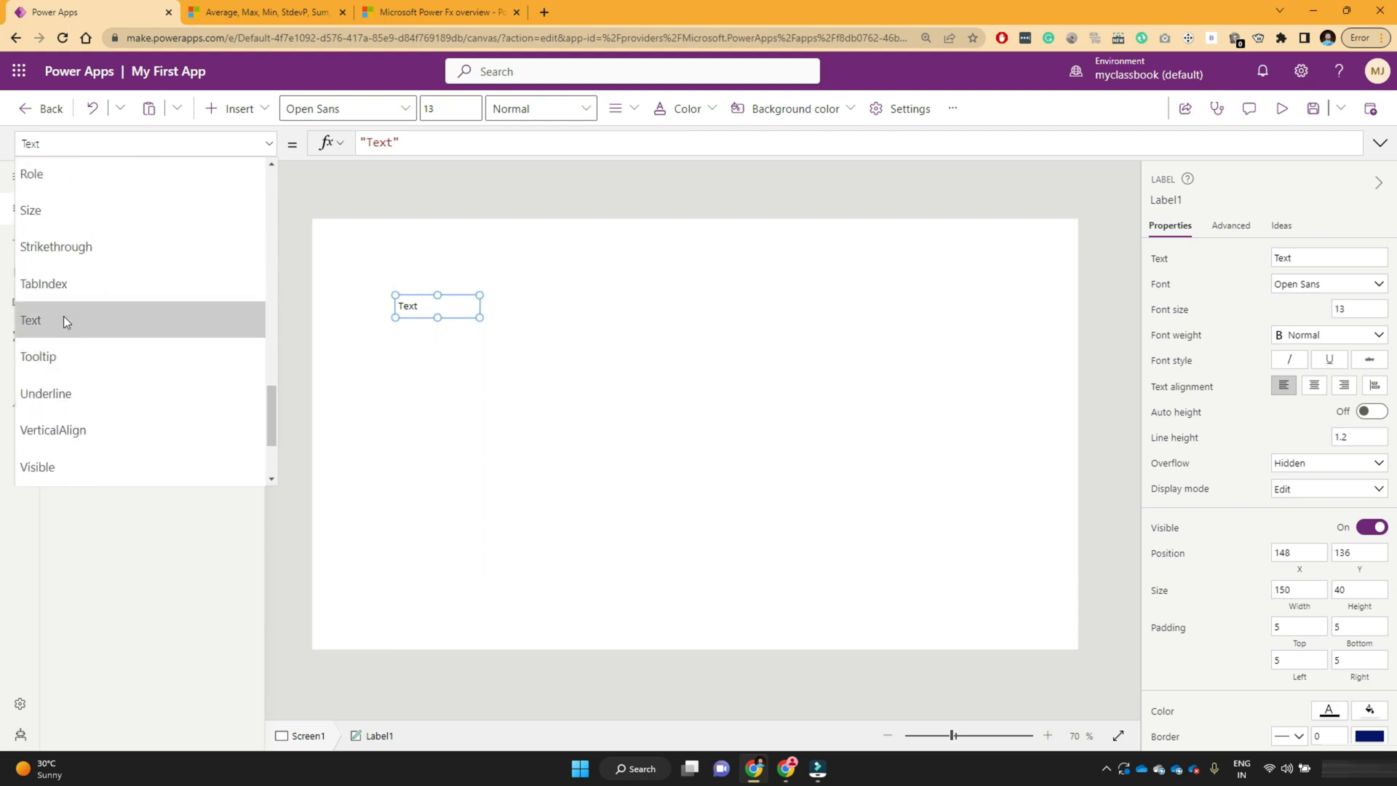
{"action": "left_click", "coordinate": [20, 208]}
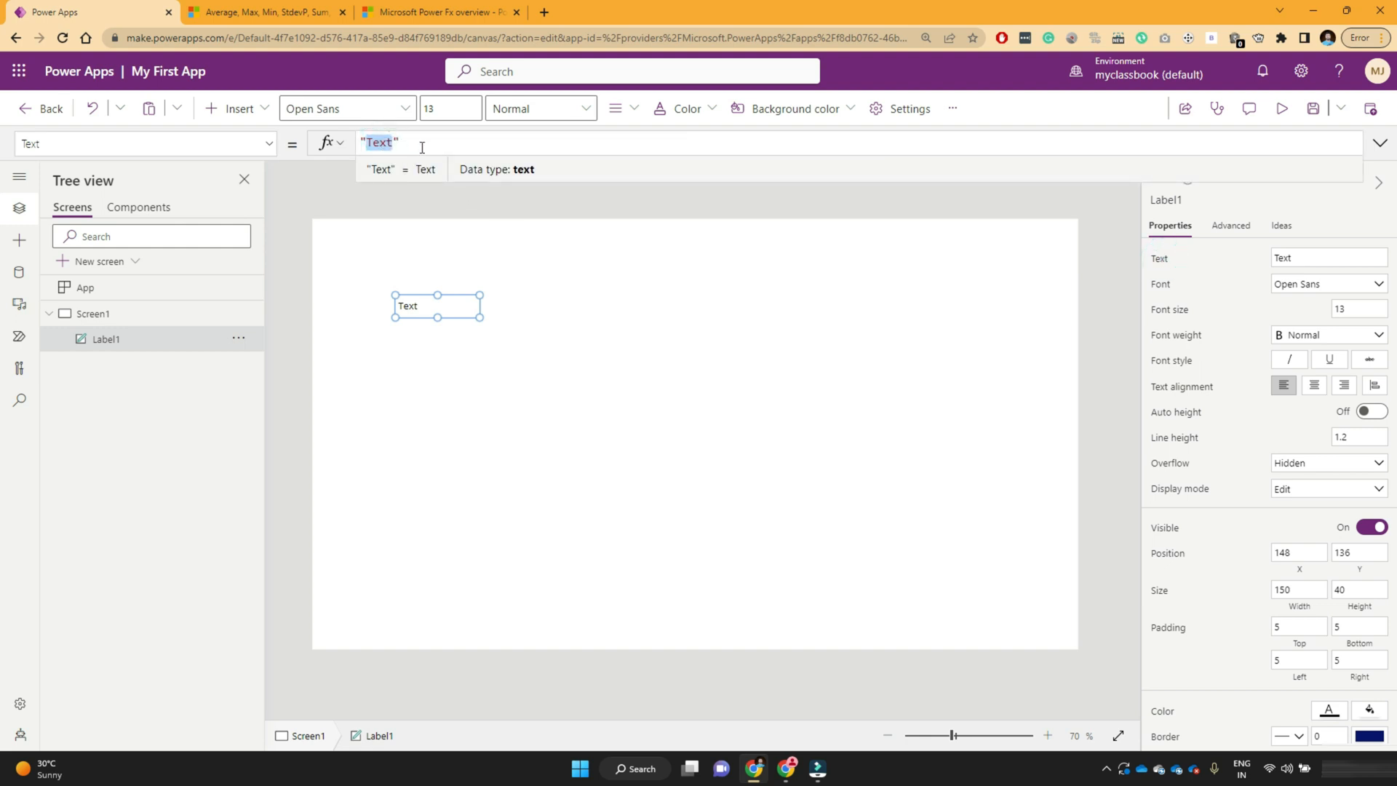
Enter Average(10,20,30) as Label1's Text formula, picking Average from autocomplete
{"action": "type", "text": "a"}
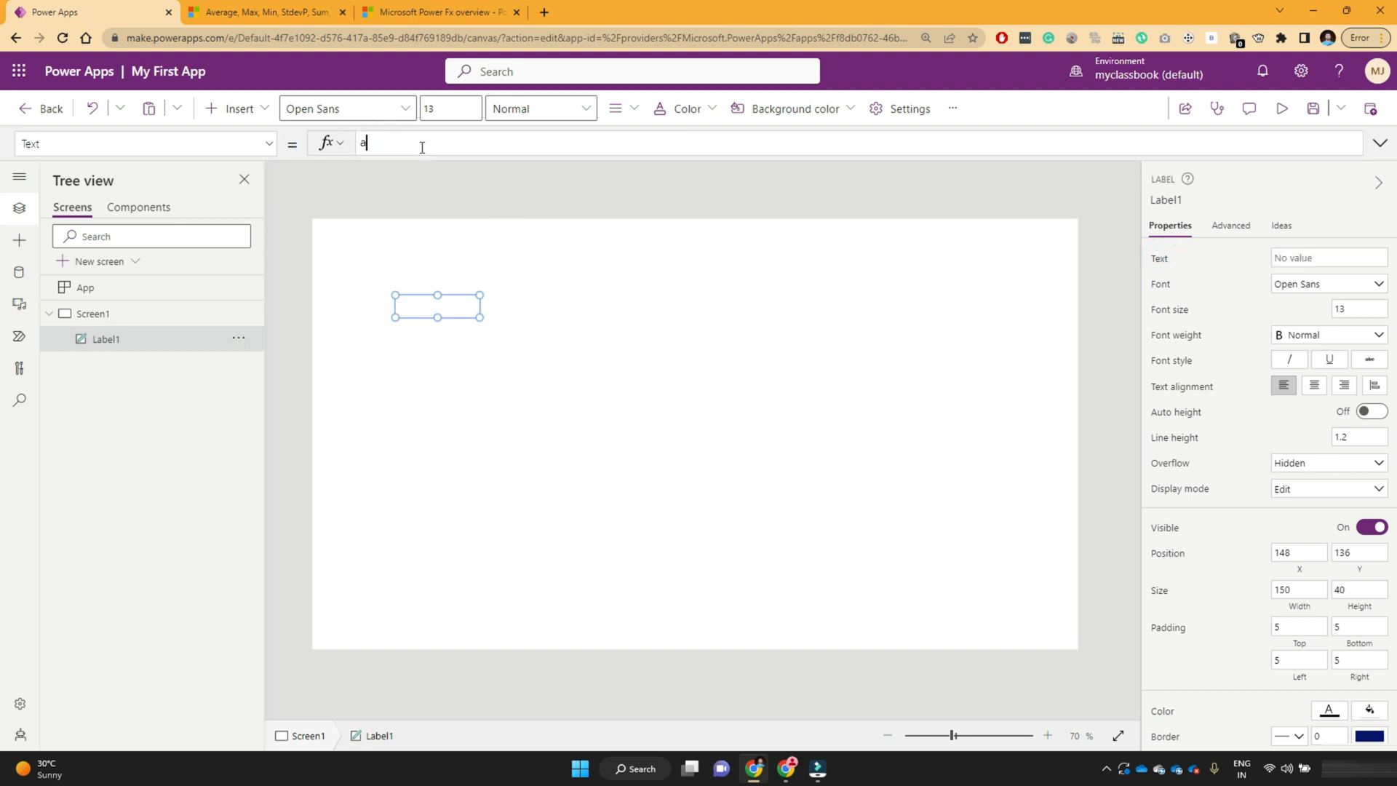
{"action": "type", "text": "ver"}
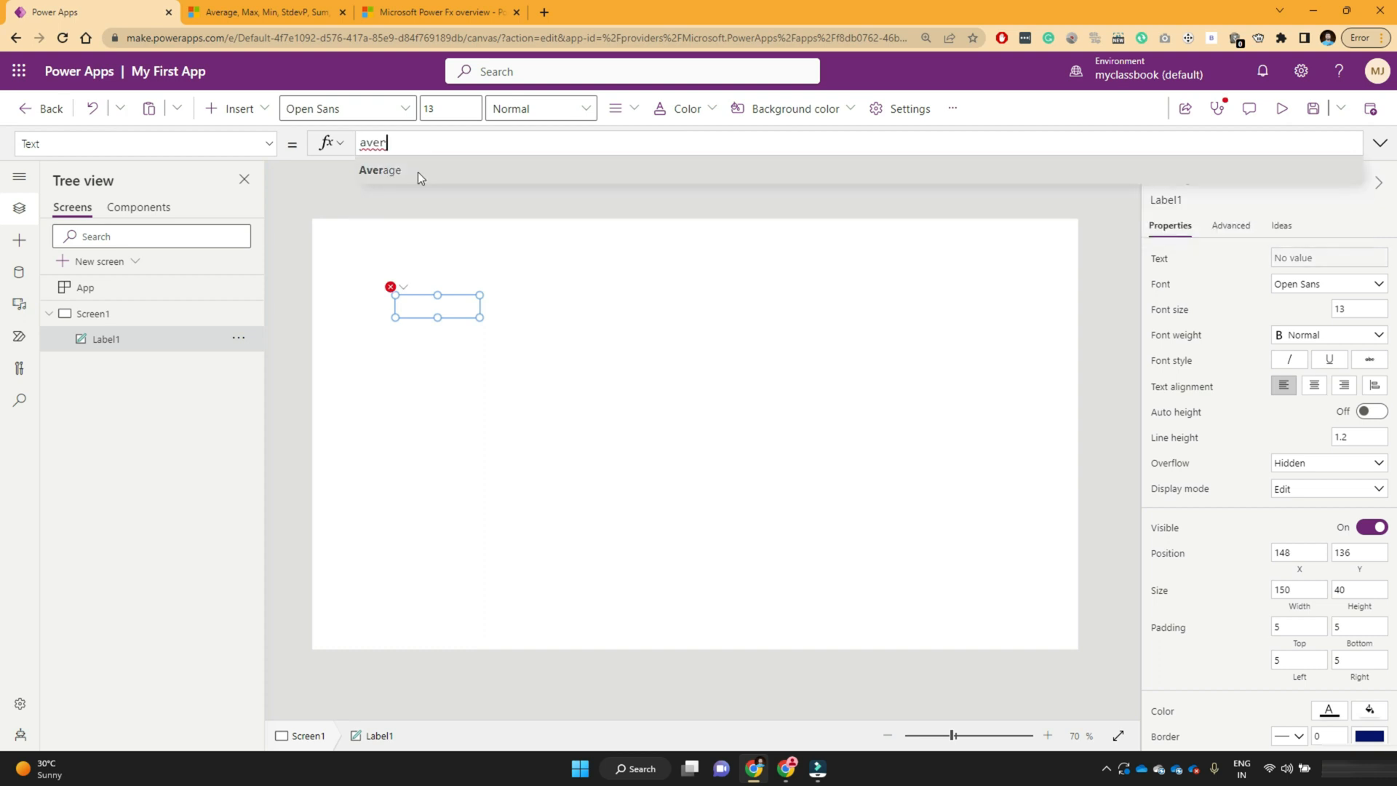
{"action": "left_click", "coordinate": [380, 171]}
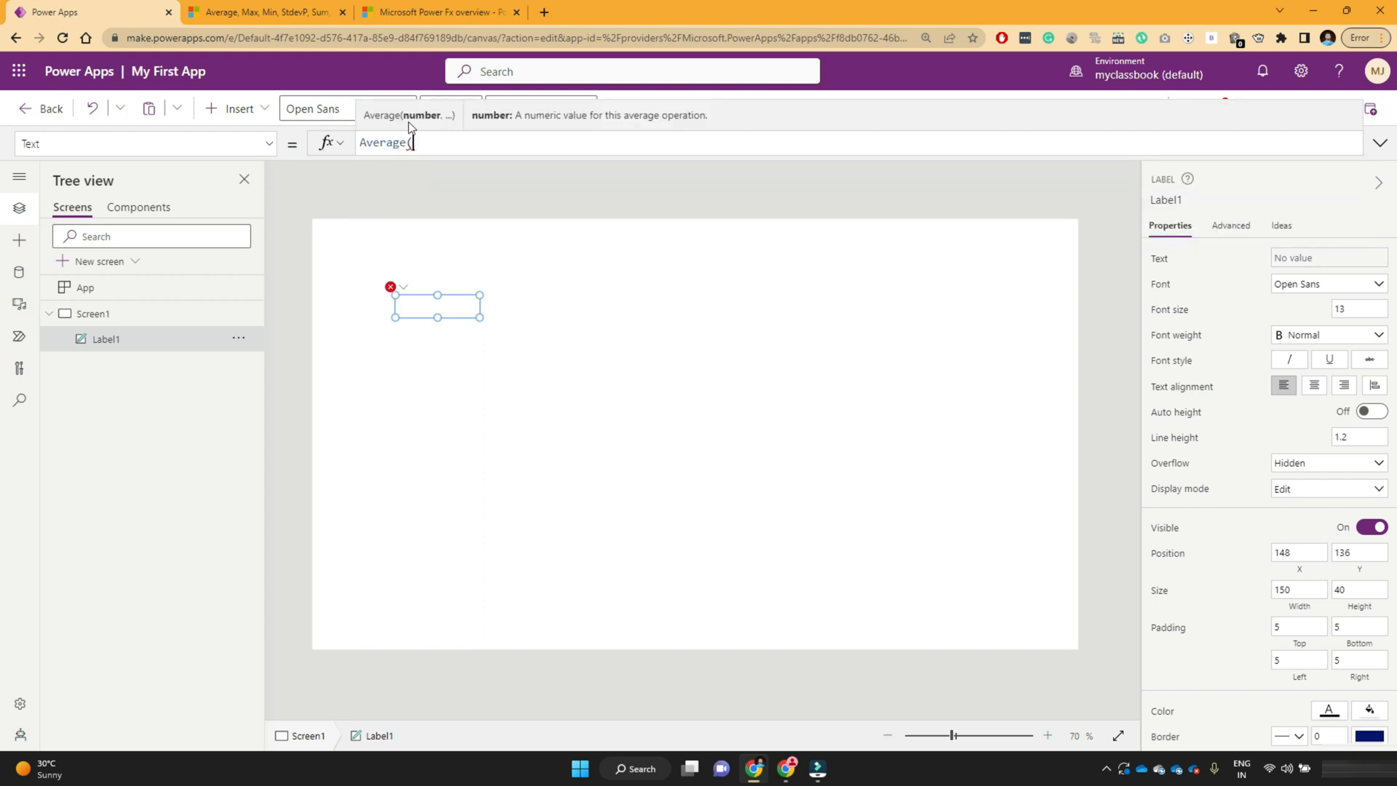
{"action": "mouse_move", "coordinate": [494, 125]}
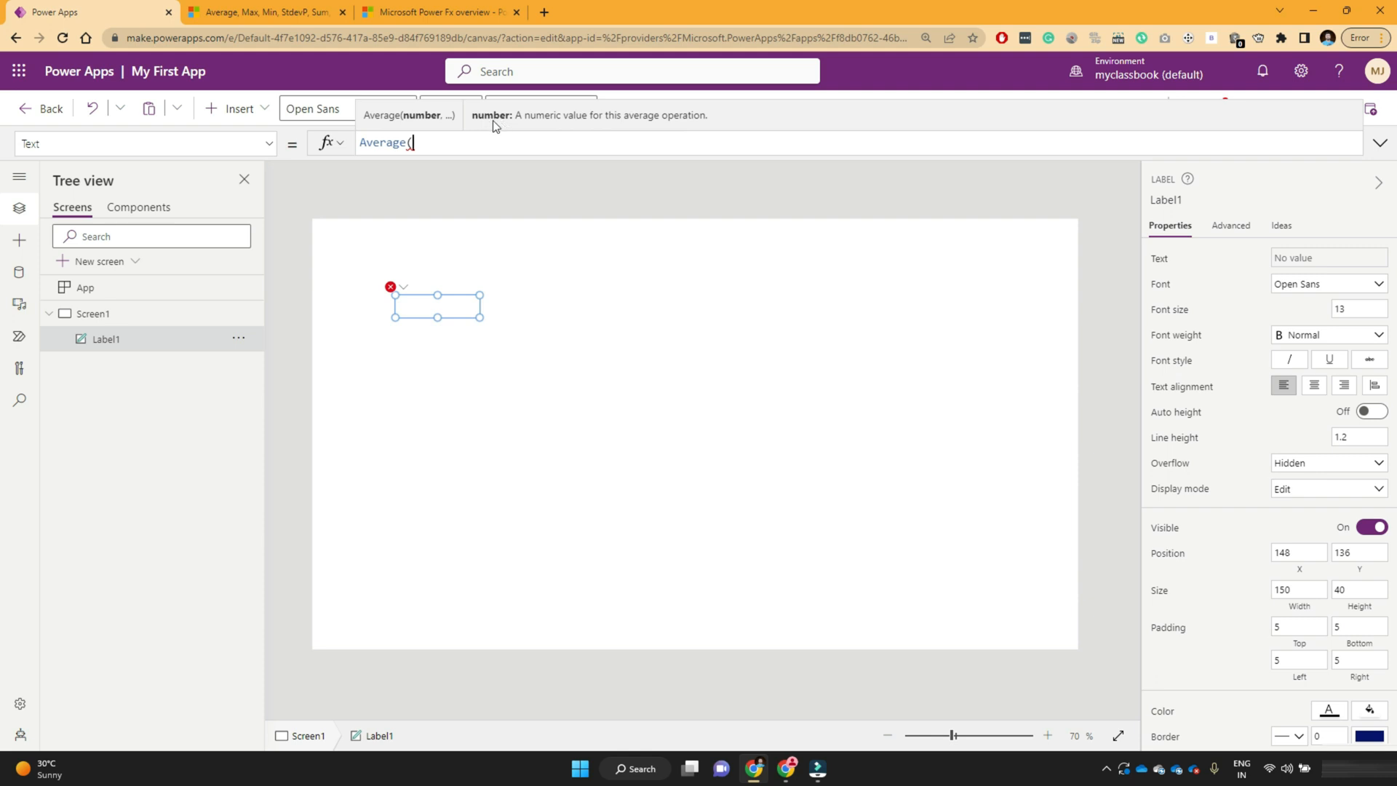
{"action": "mouse_move", "coordinate": [496, 124]}
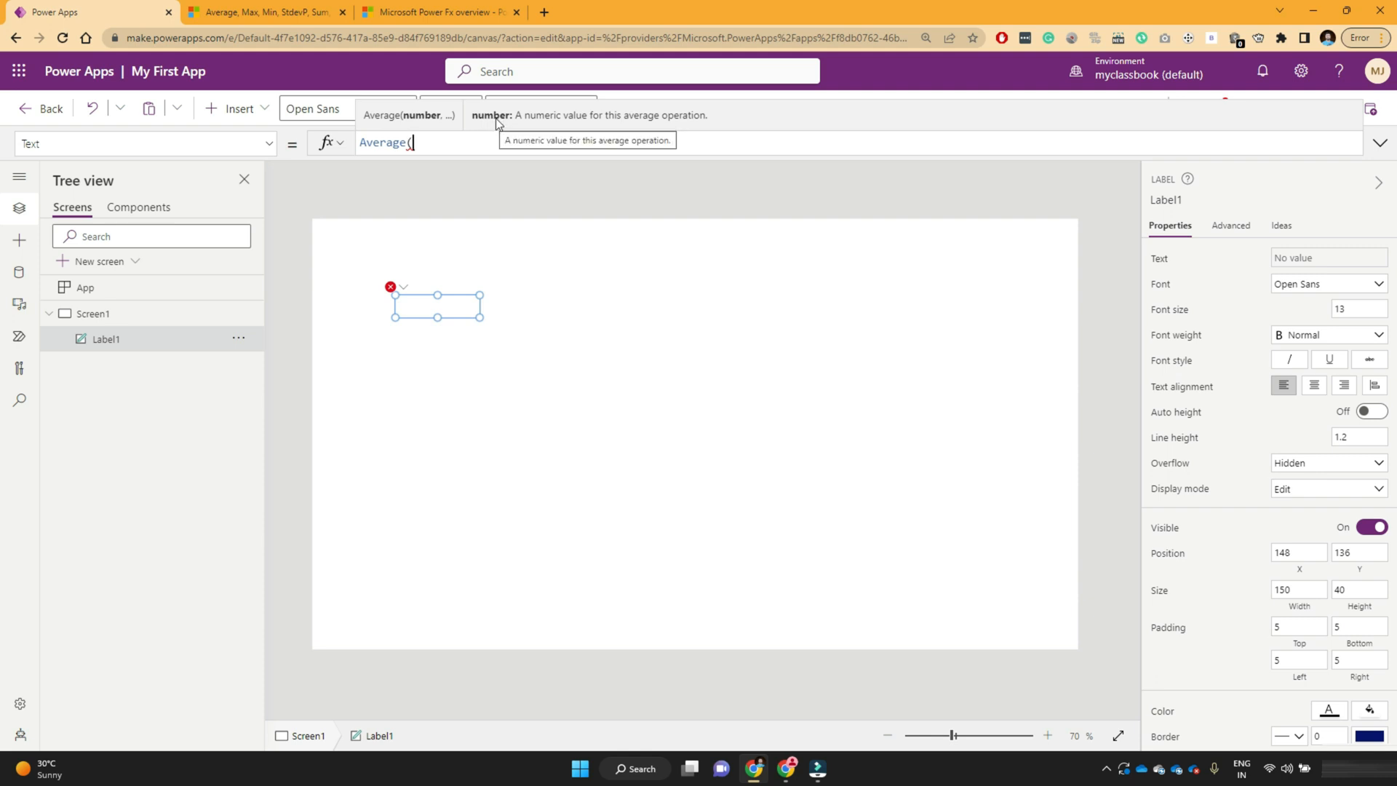
{"action": "mouse_move", "coordinate": [606, 127]}
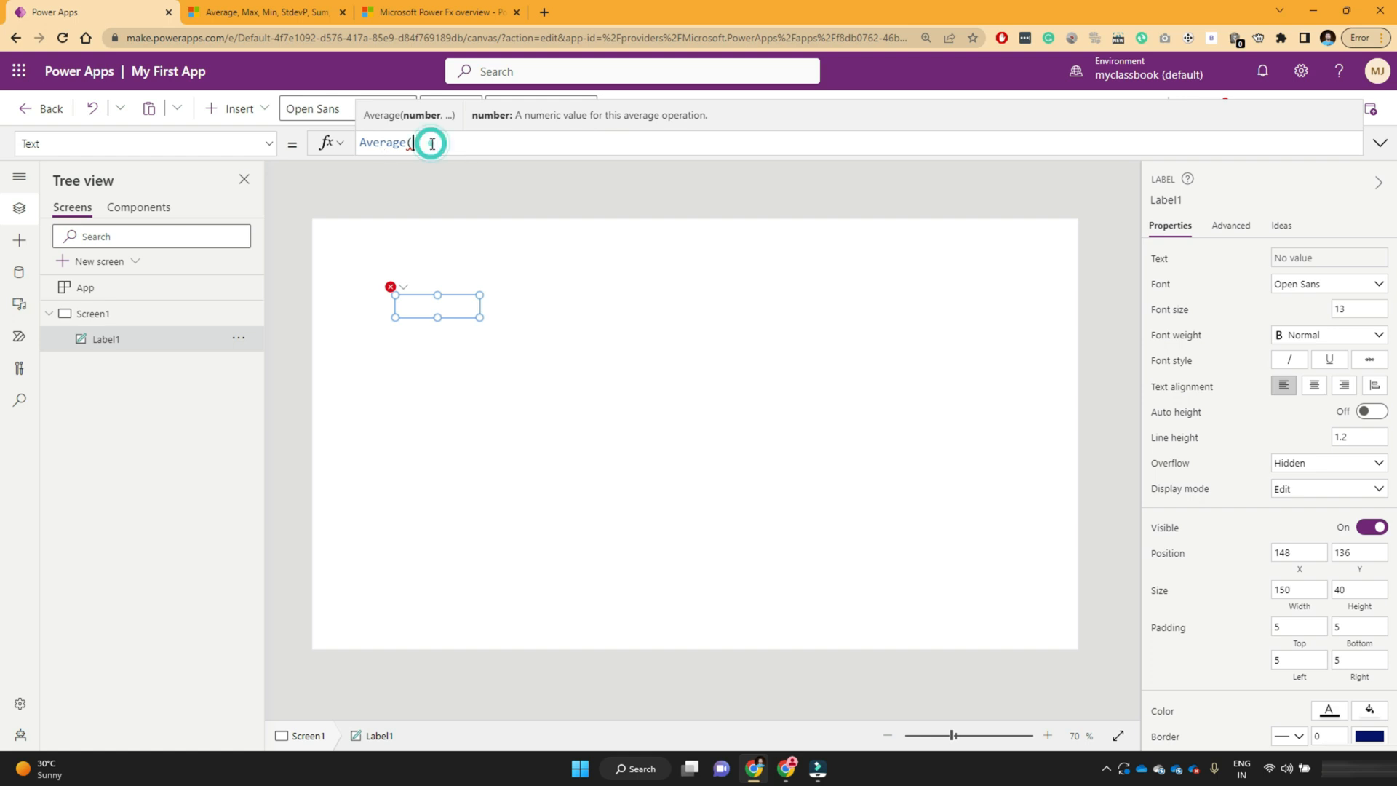
{"action": "type", "text": "10"}
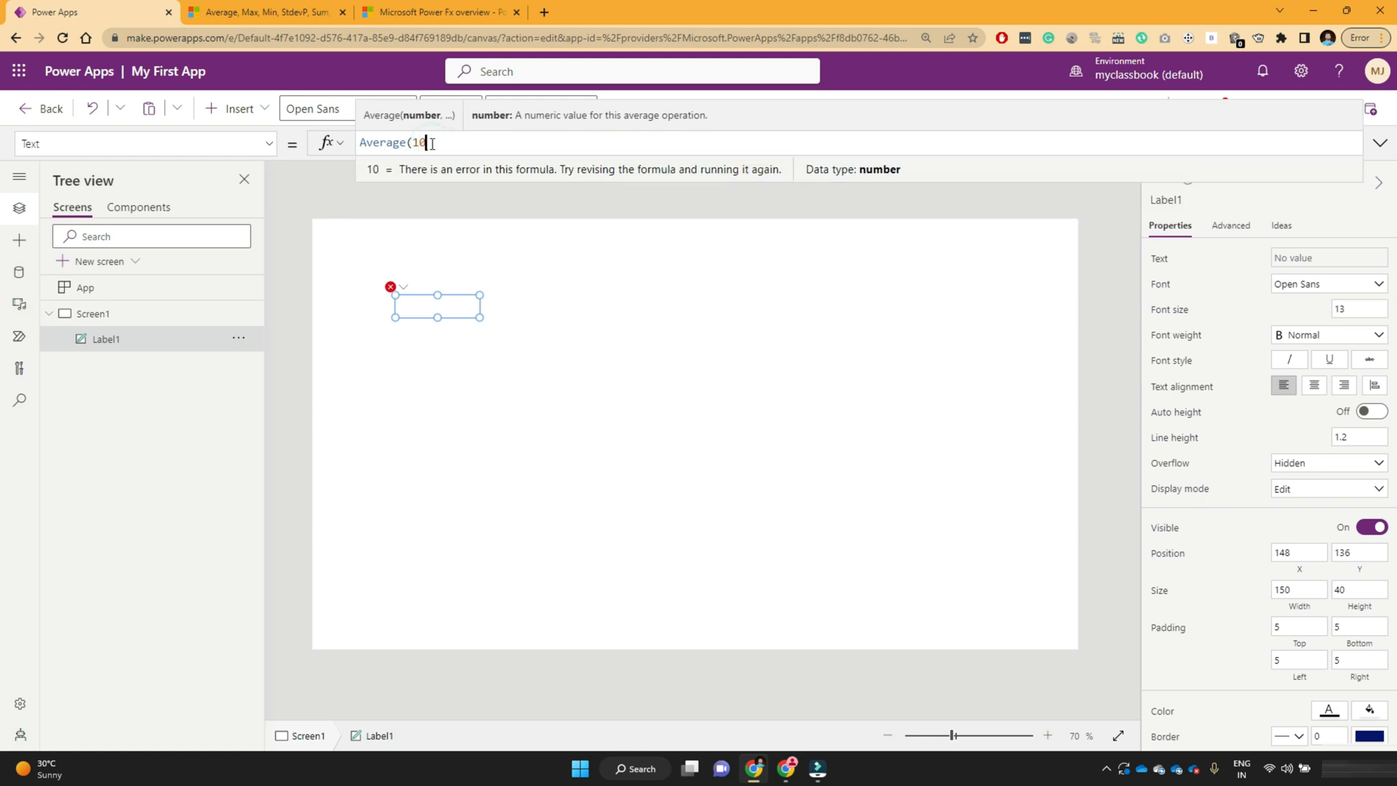
{"action": "type", "text": ","}
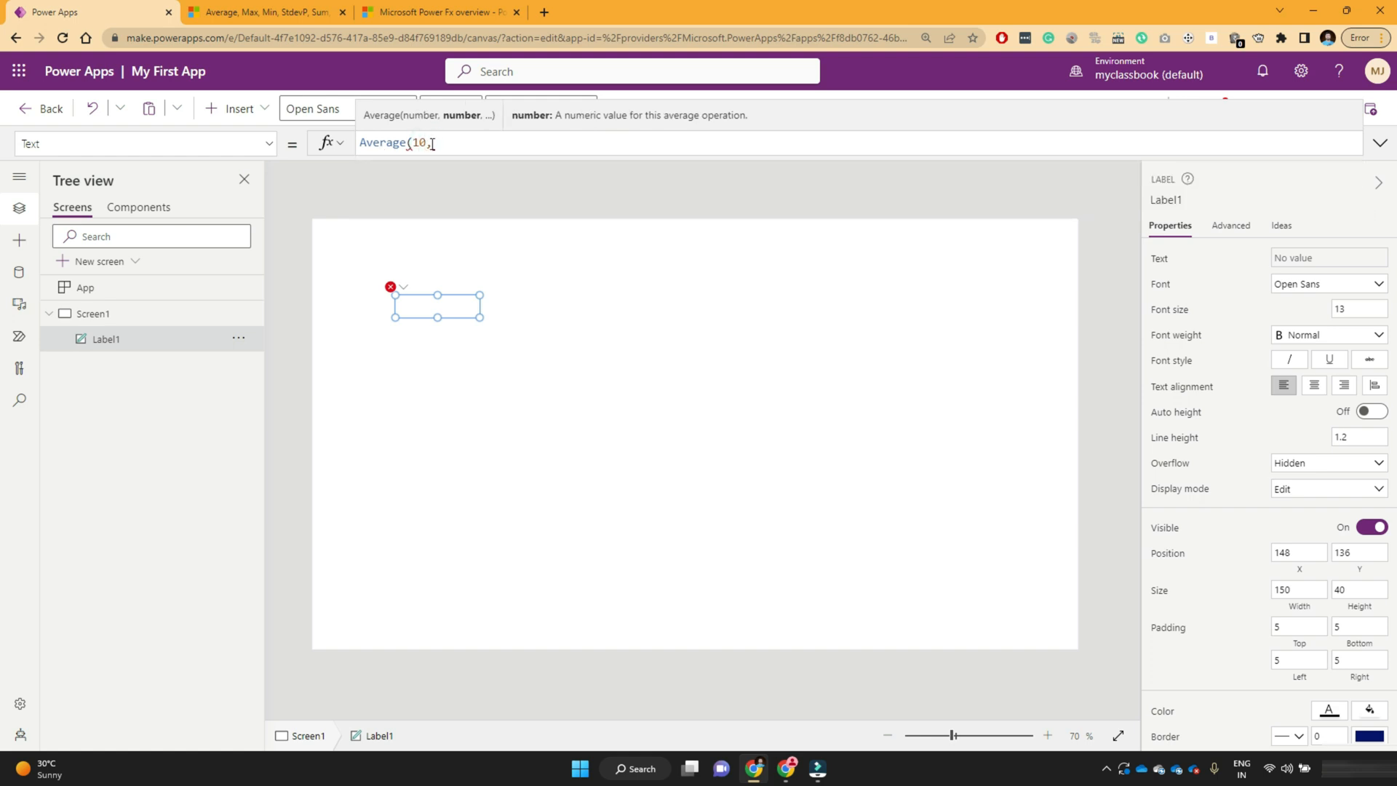
{"action": "type", "text": "20,"}
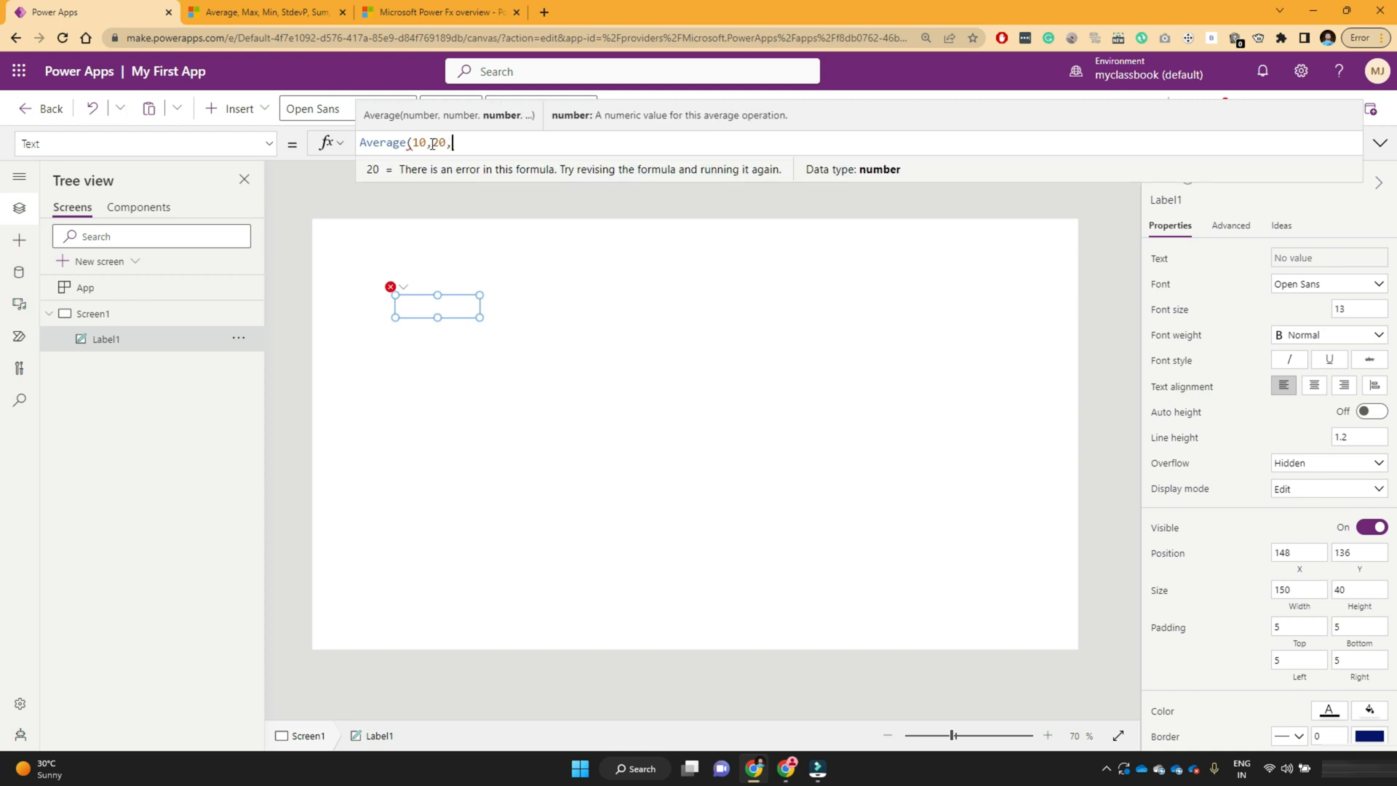
{"action": "type", "text": "30)"}
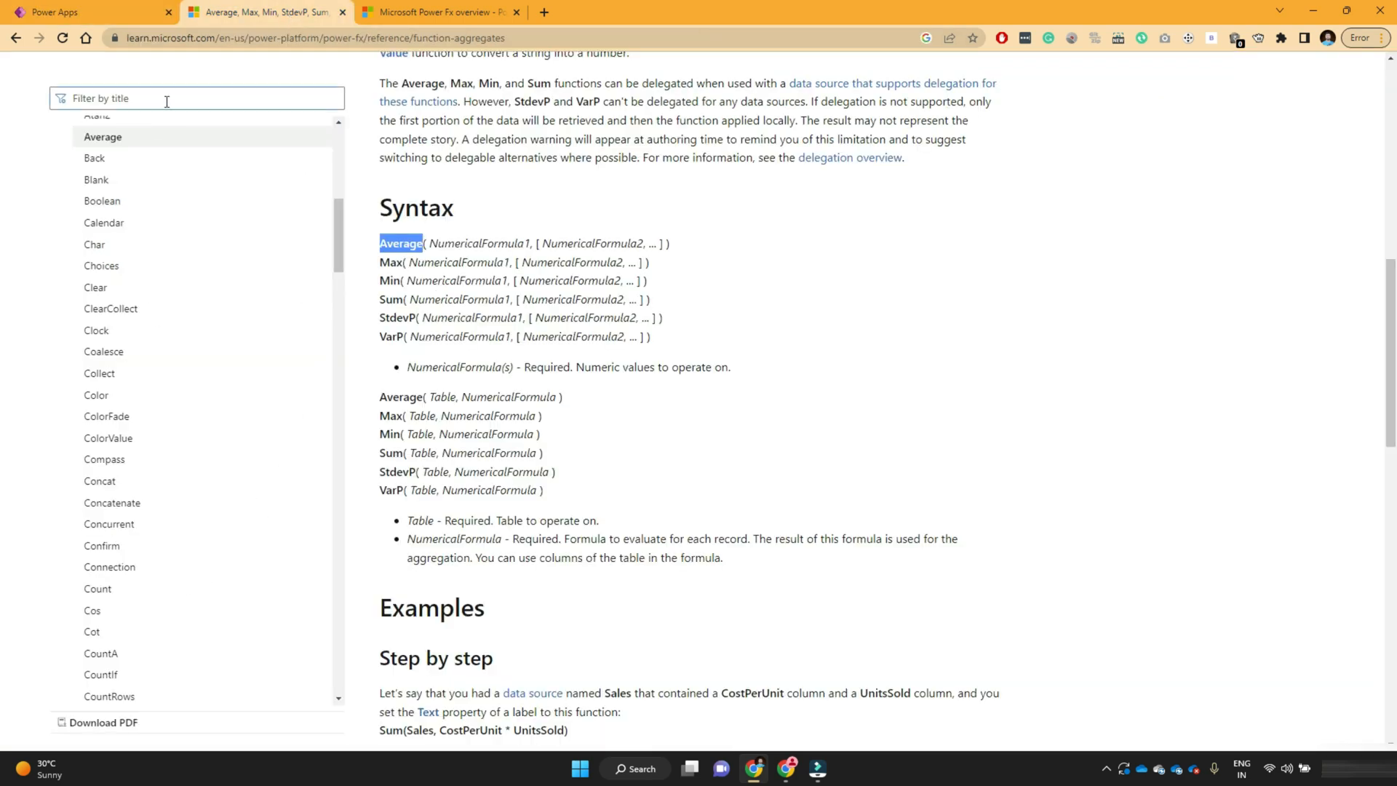
Open the User function article, highlight its User() syntax, and return to Power Apps
{"action": "left_click", "coordinate": [214, 99]}
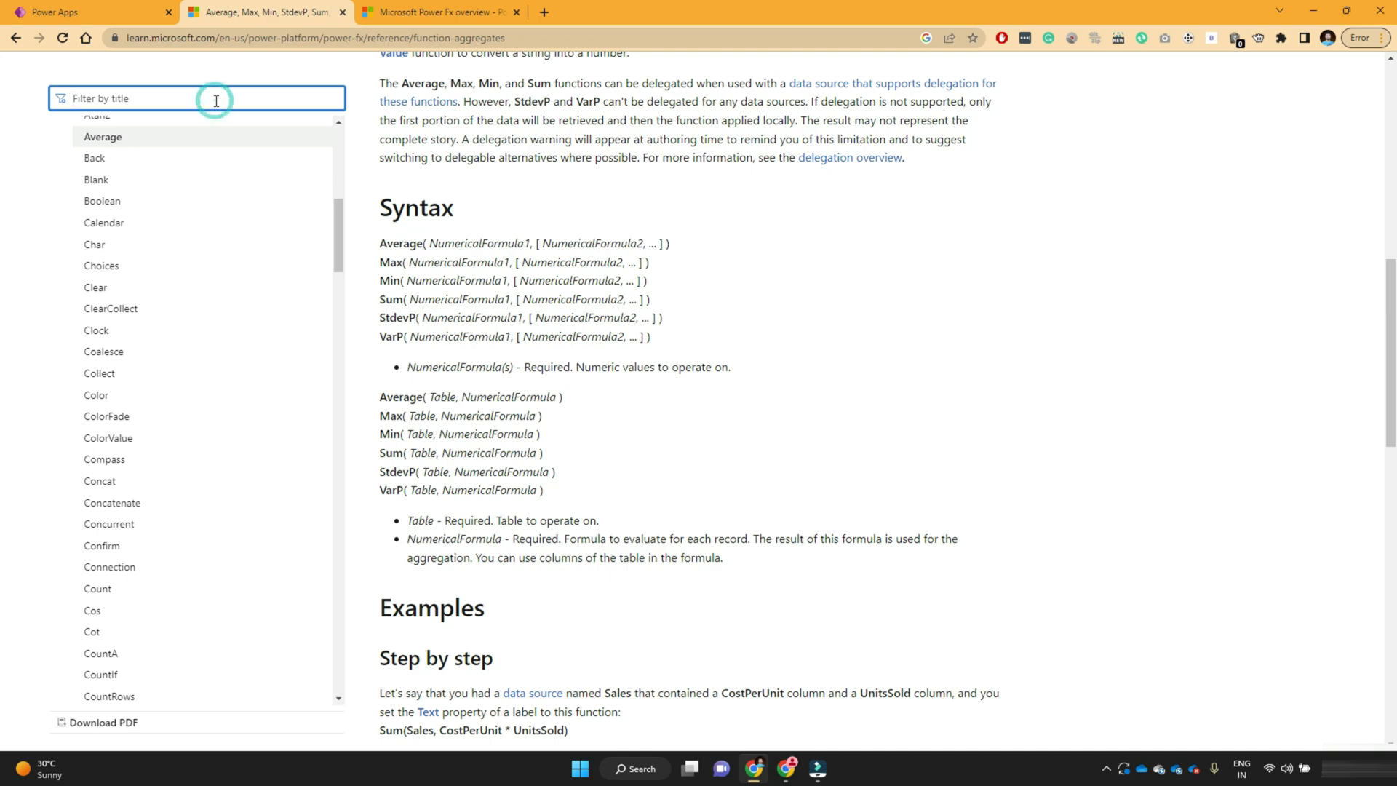
{"action": "left_click", "coordinate": [103, 136]}
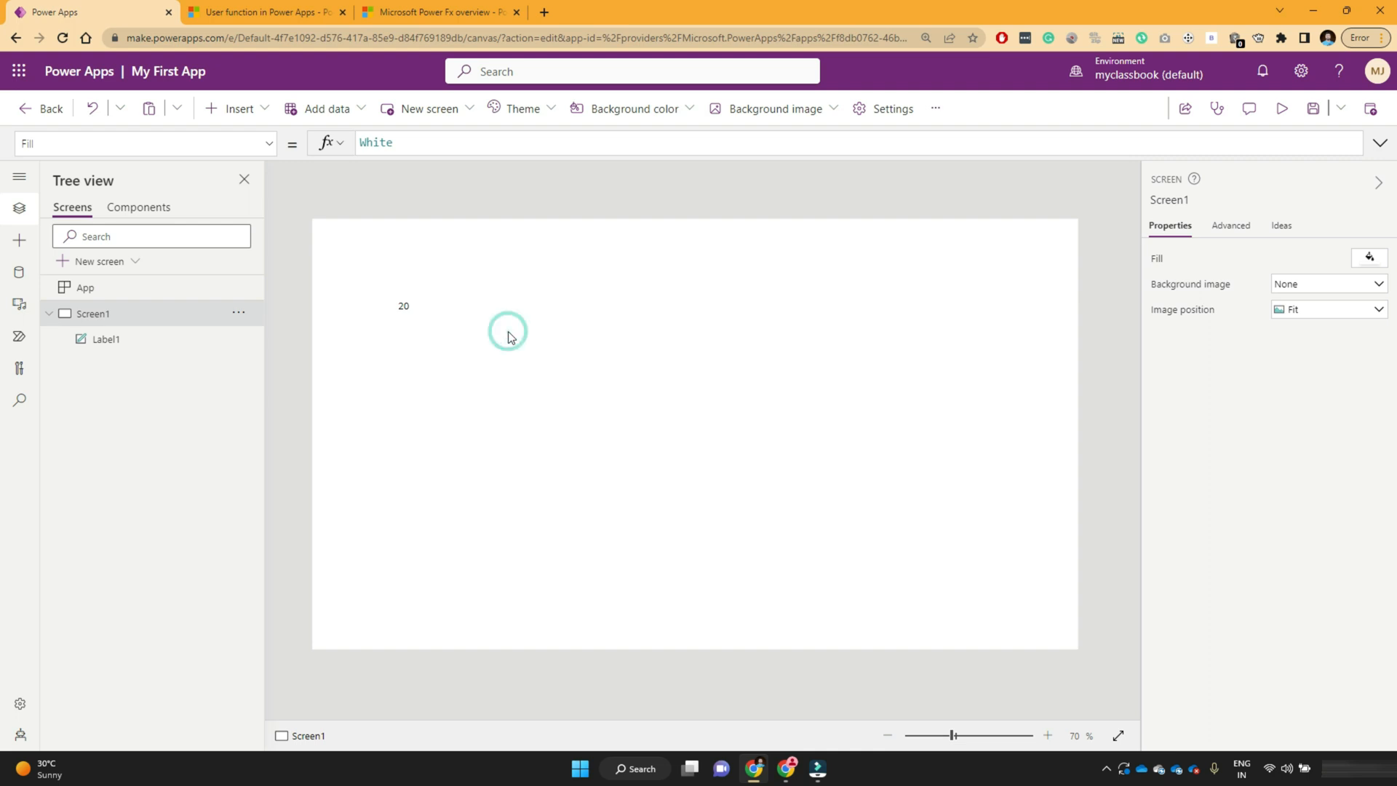
{"action": "left_click", "coordinate": [266, 11]}
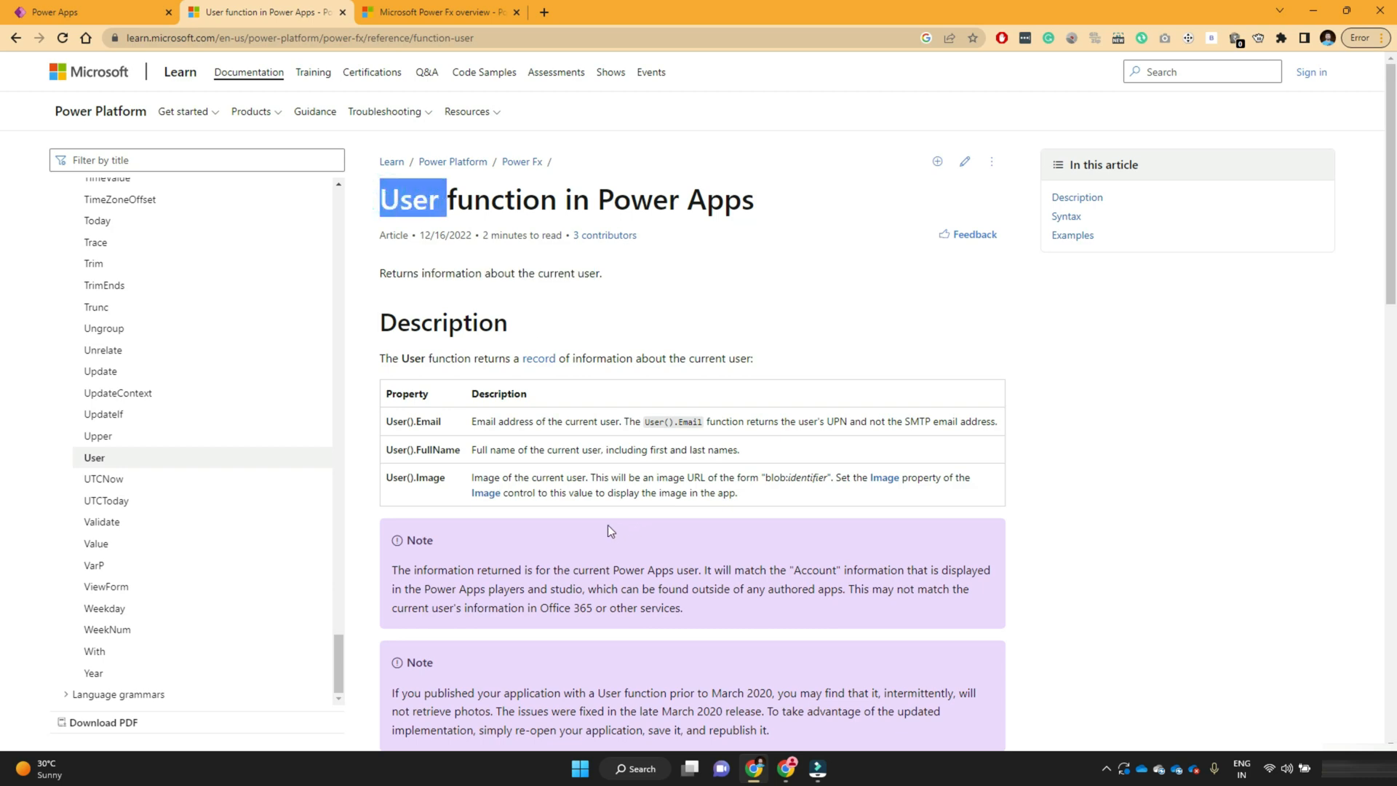
{"action": "scroll", "scroll_direction": "down", "scroll_amount": 3}
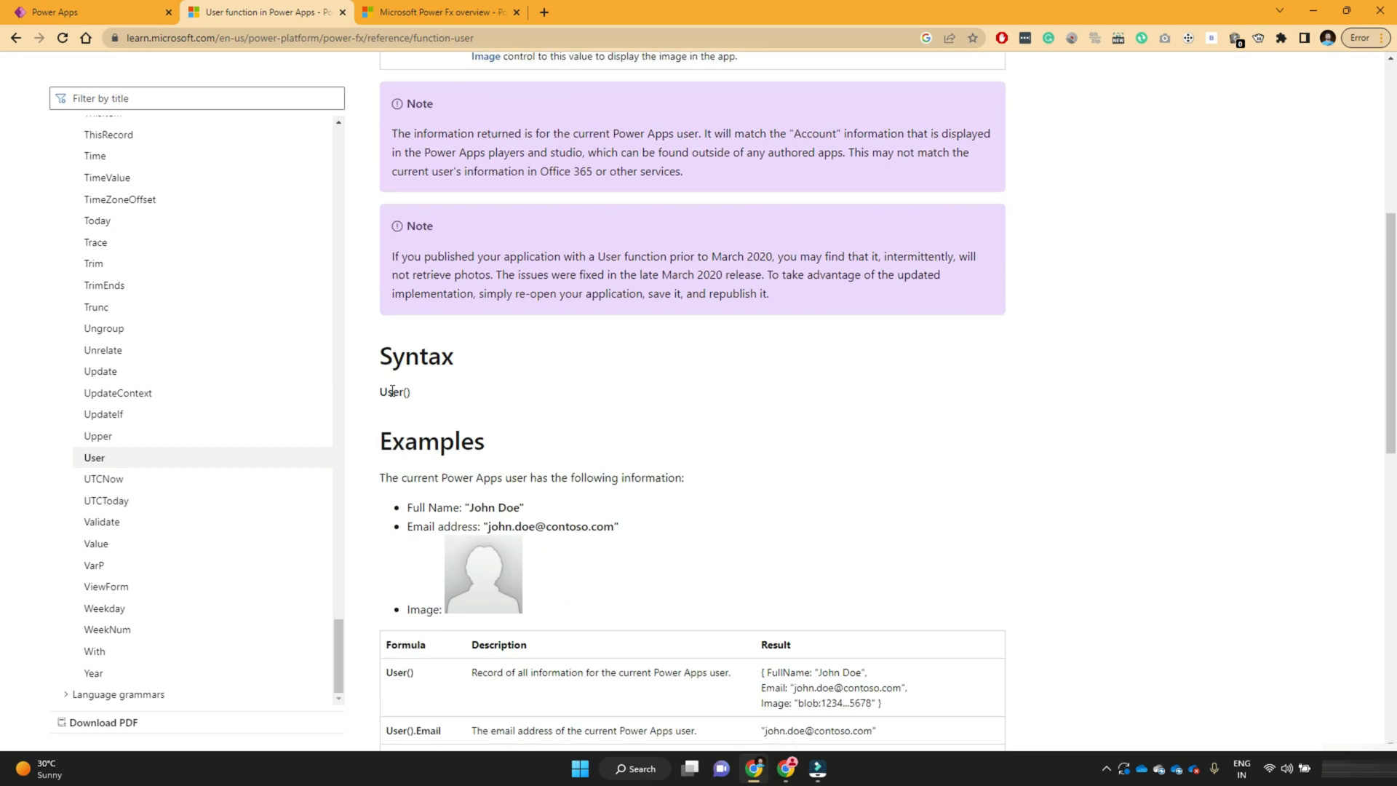
{"action": "double_click", "coordinate": [394, 391]}
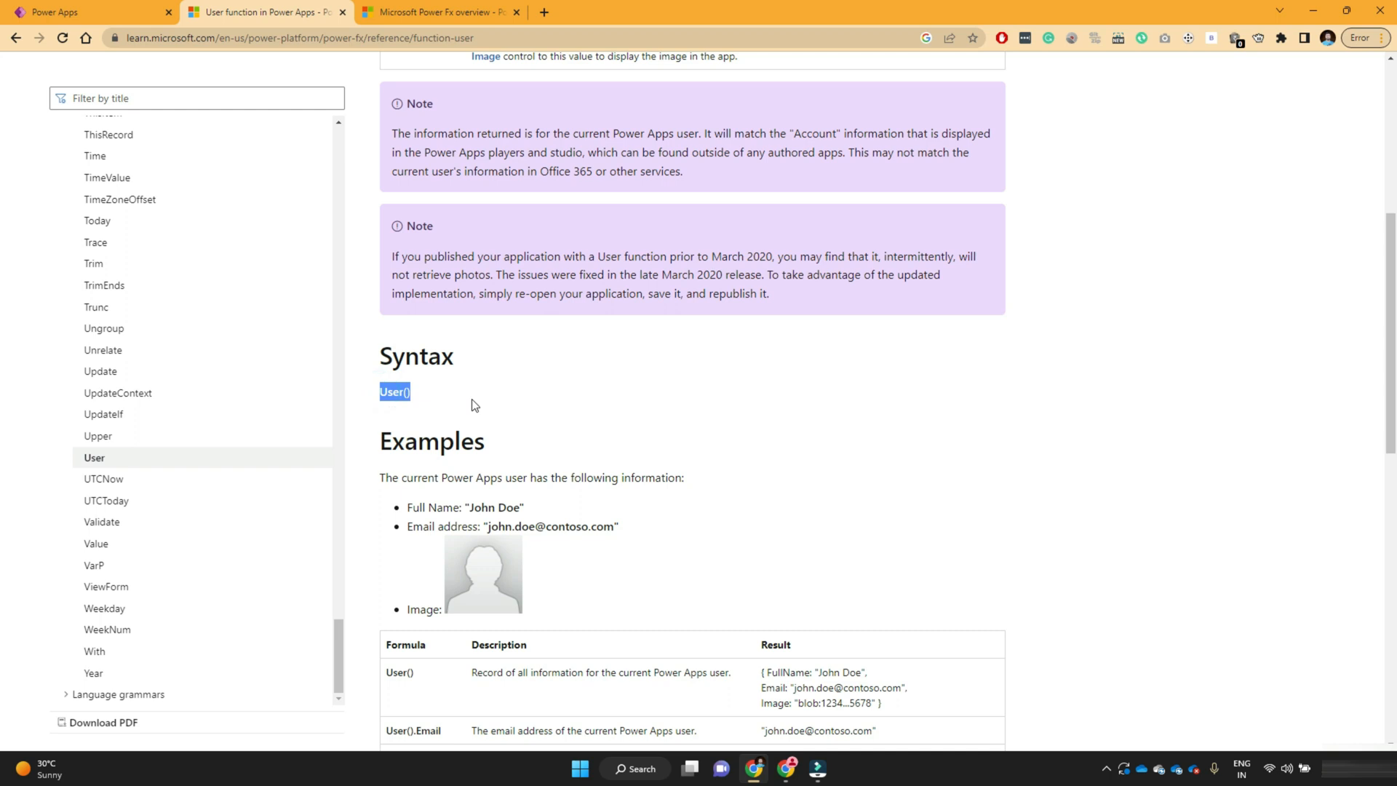
{"action": "left_click", "coordinate": [85, 12]}
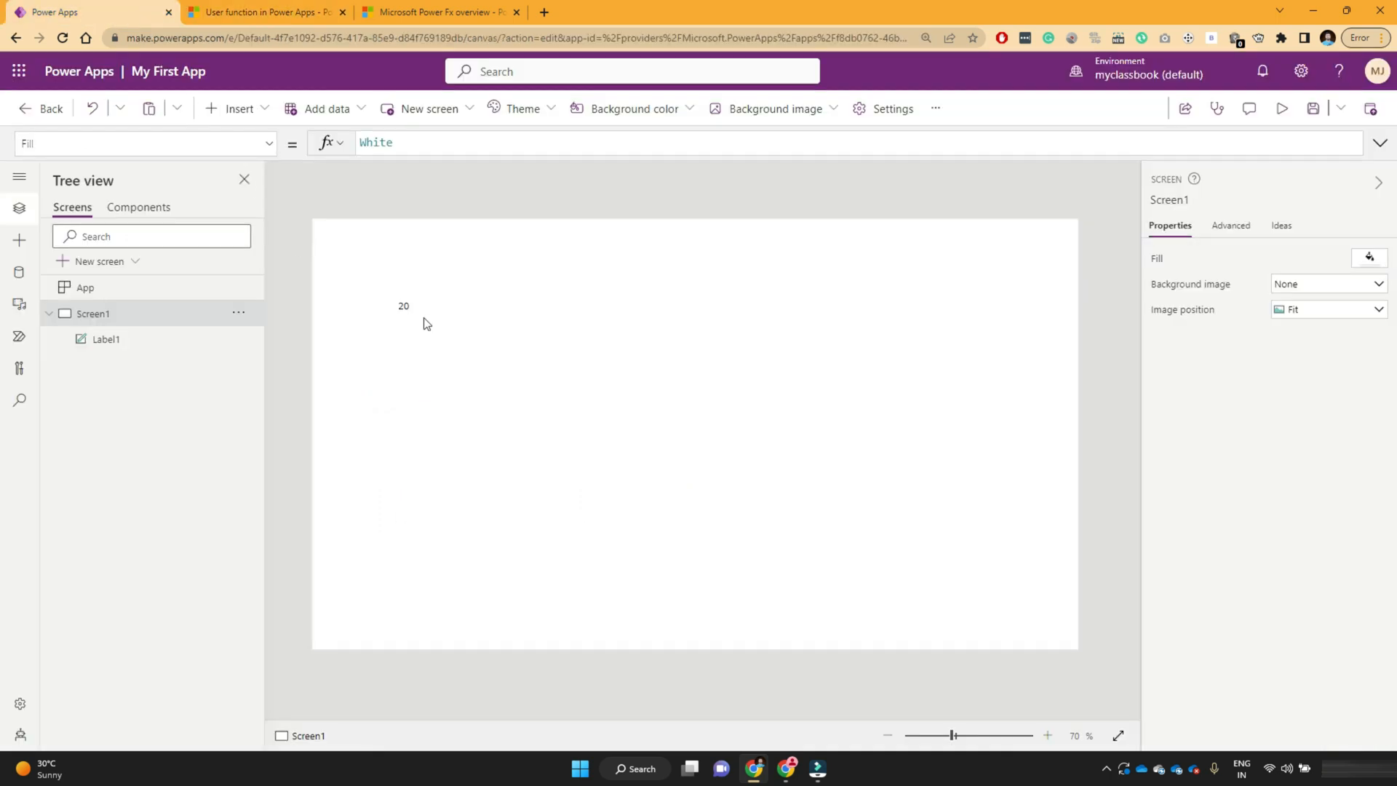
Insert Label2 with Text formula User().Email, then add a third text label
{"action": "left_click", "coordinate": [236, 109]}
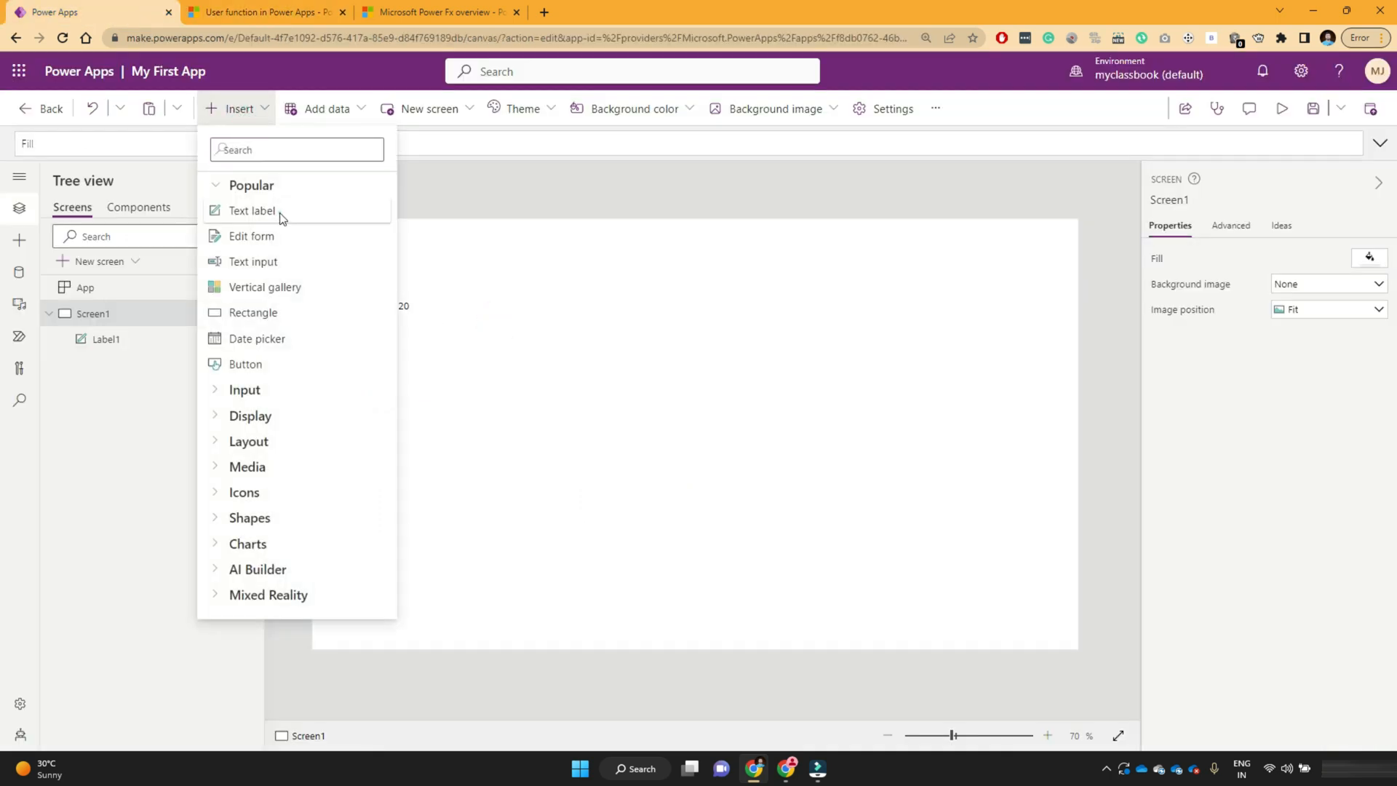
{"action": "left_click", "coordinate": [251, 211]}
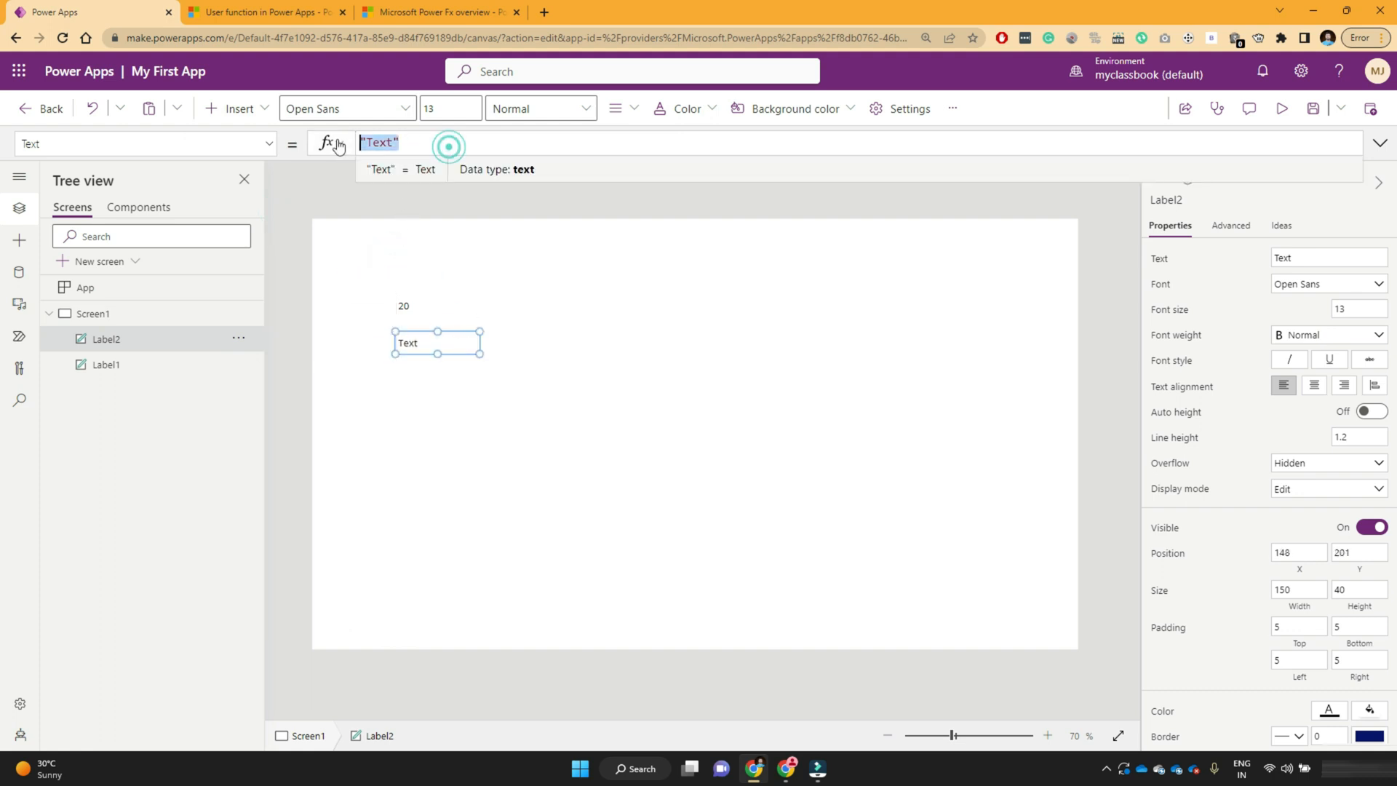
{"action": "type", "text": "User()"}
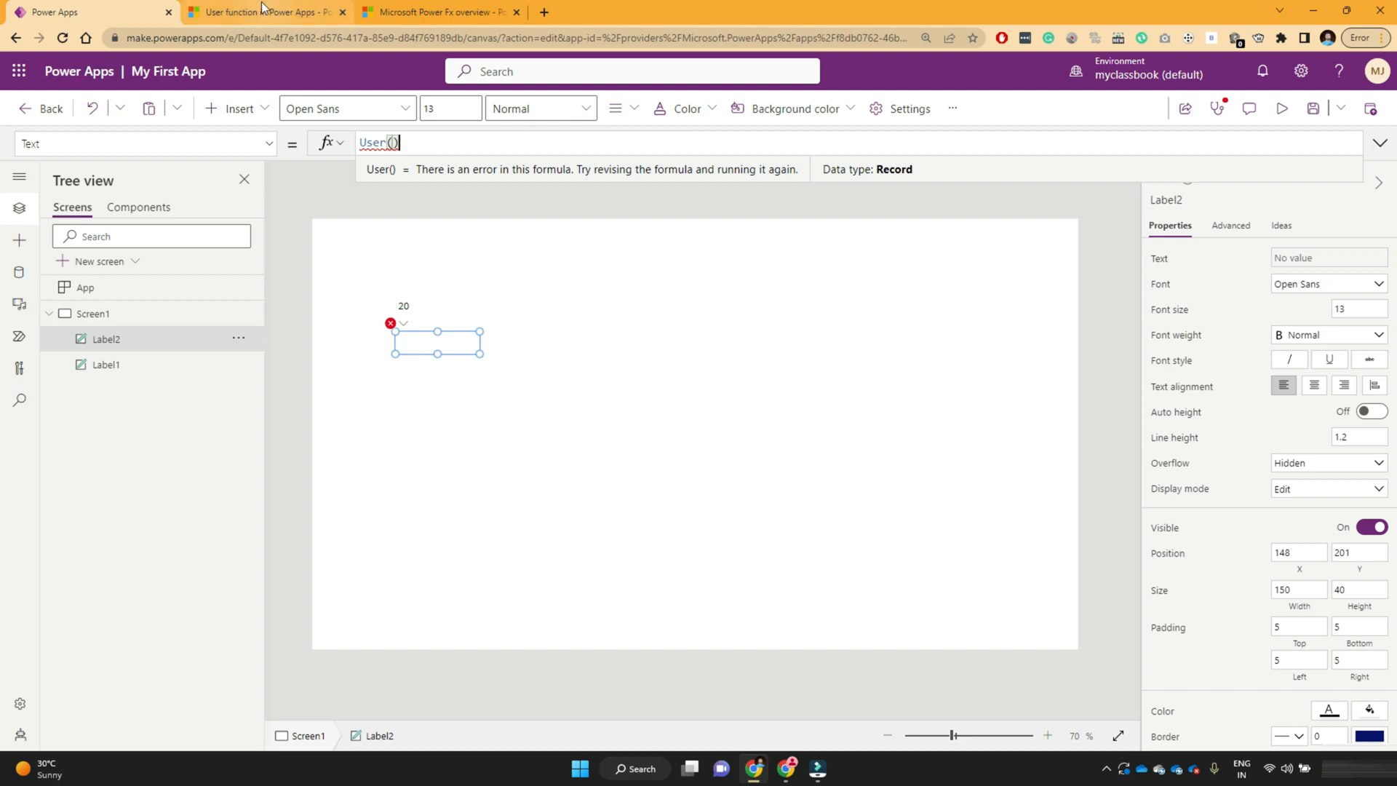
{"action": "left_click", "coordinate": [263, 12]}
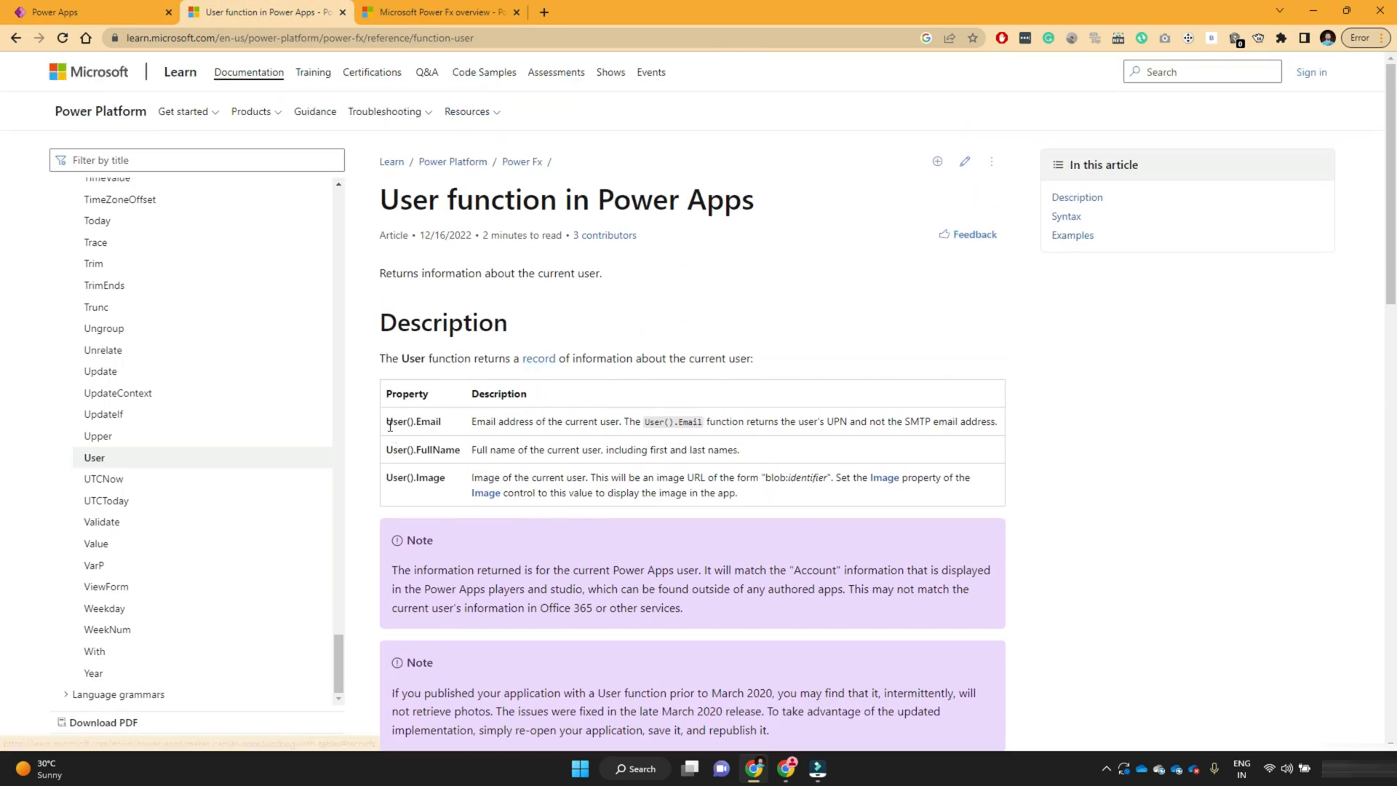
{"action": "double_click", "coordinate": [427, 421]}
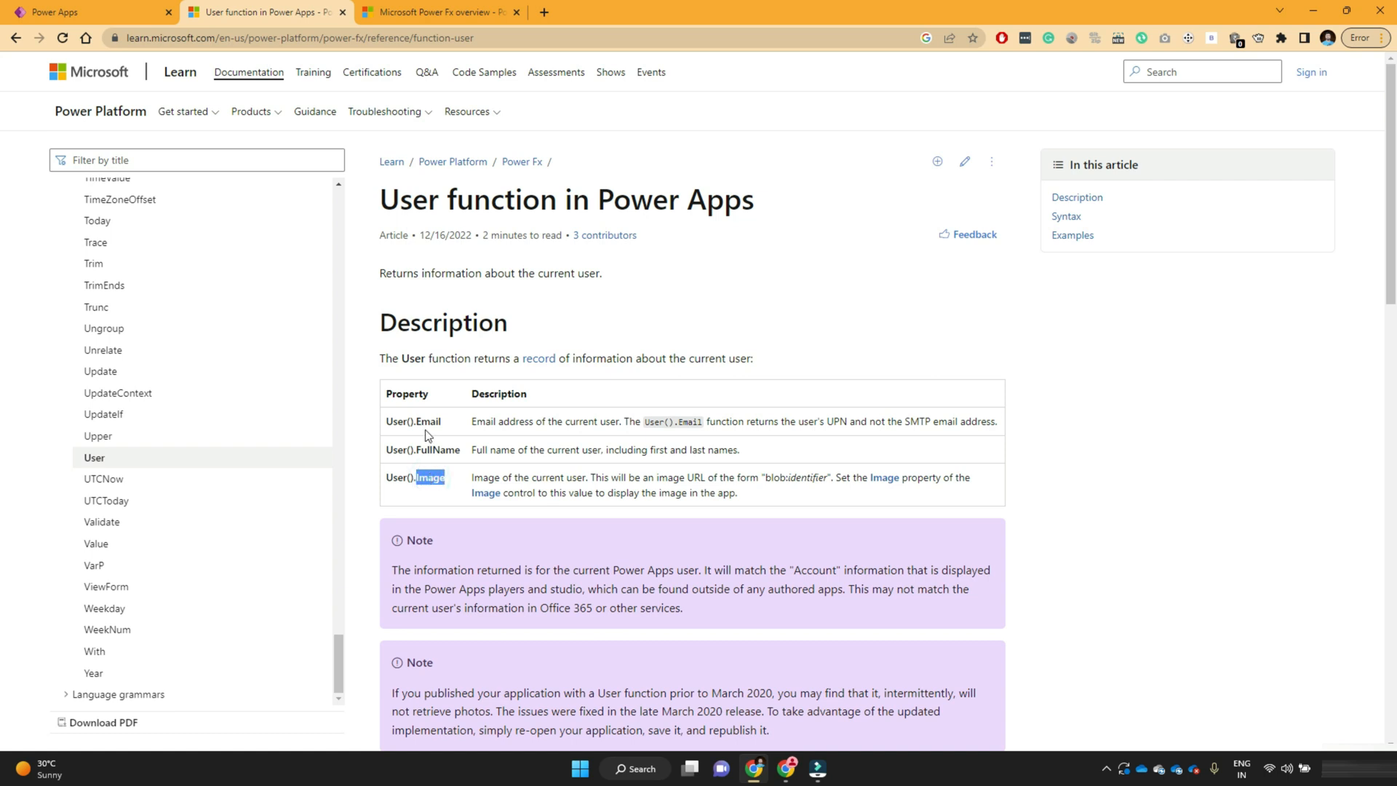
{"action": "double_click", "coordinate": [495, 421]}
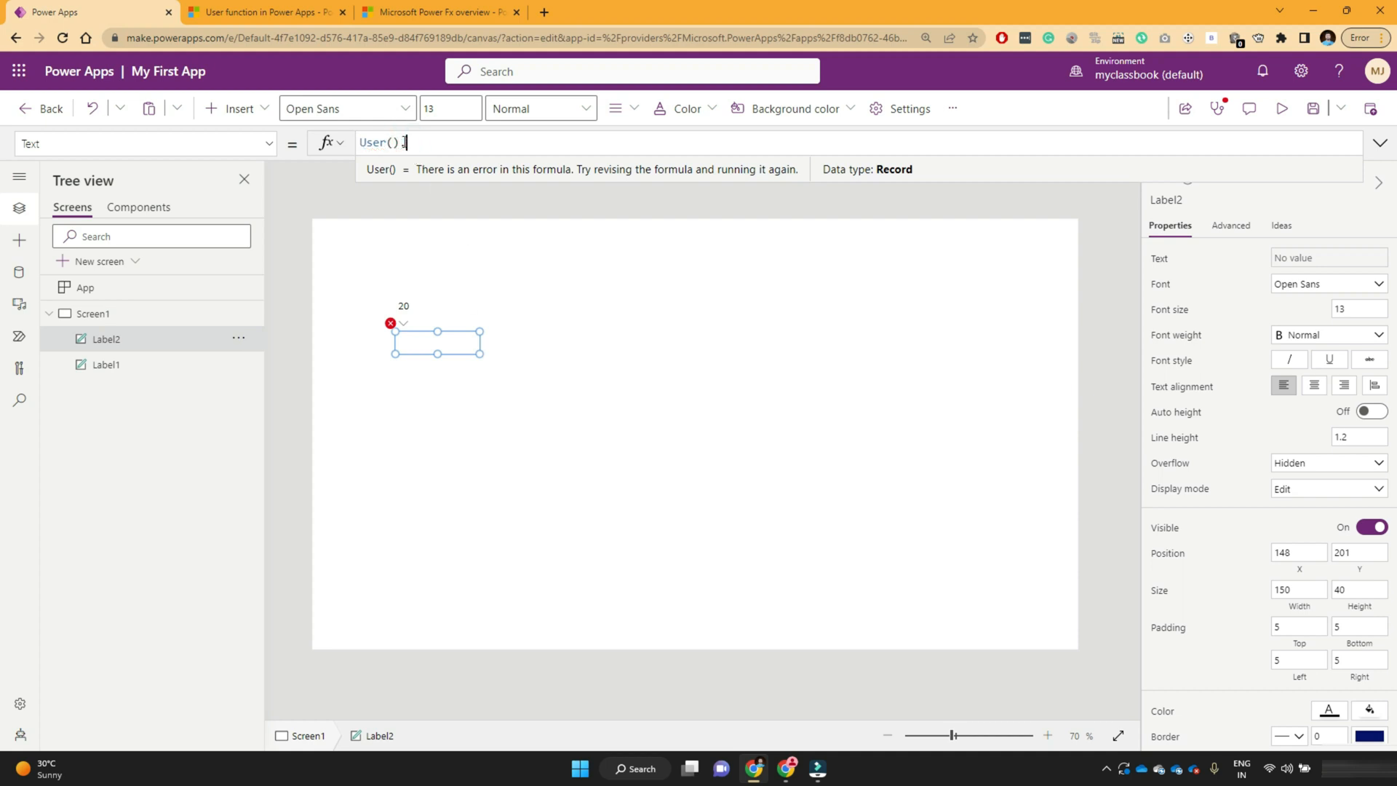
{"action": "type", "text": ".Email"}
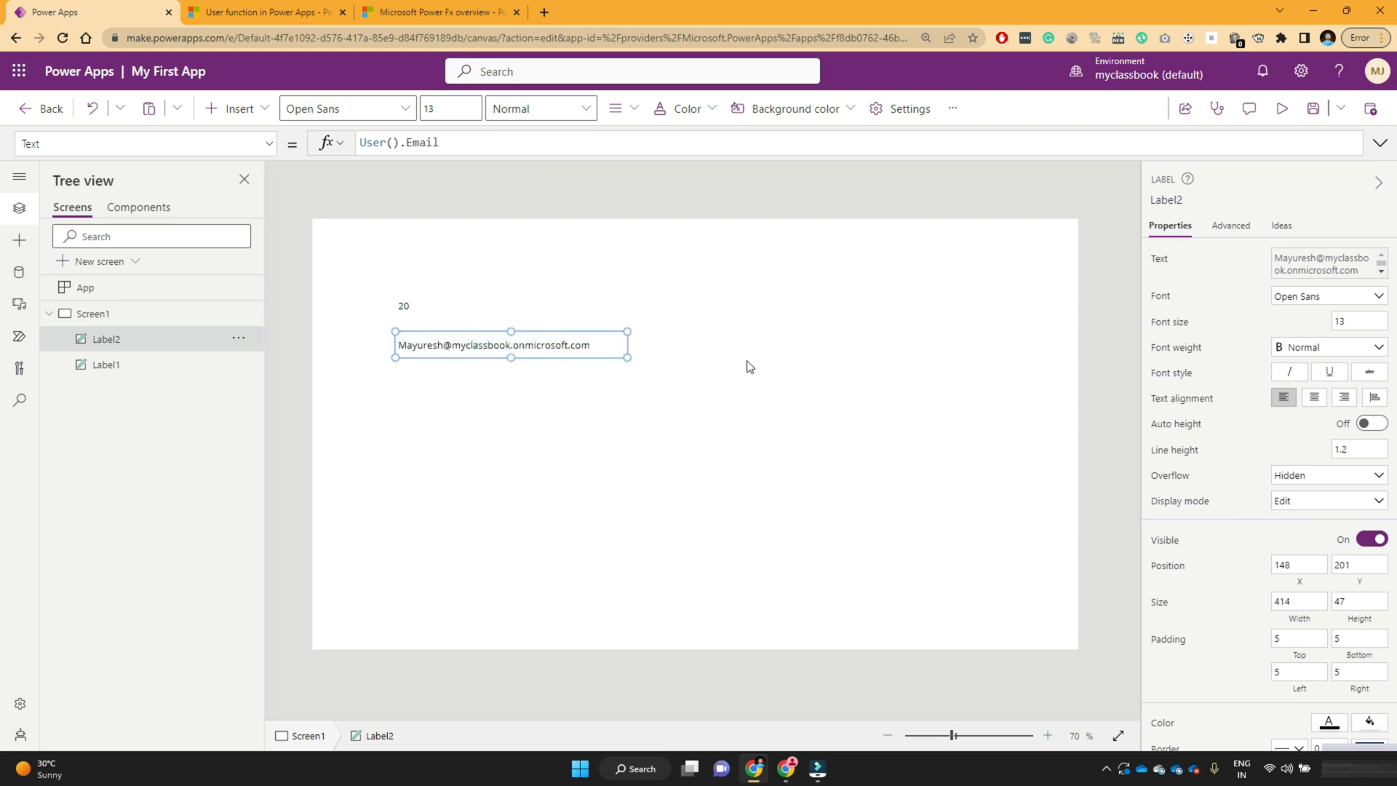
{"action": "left_click", "coordinate": [1283, 108]}
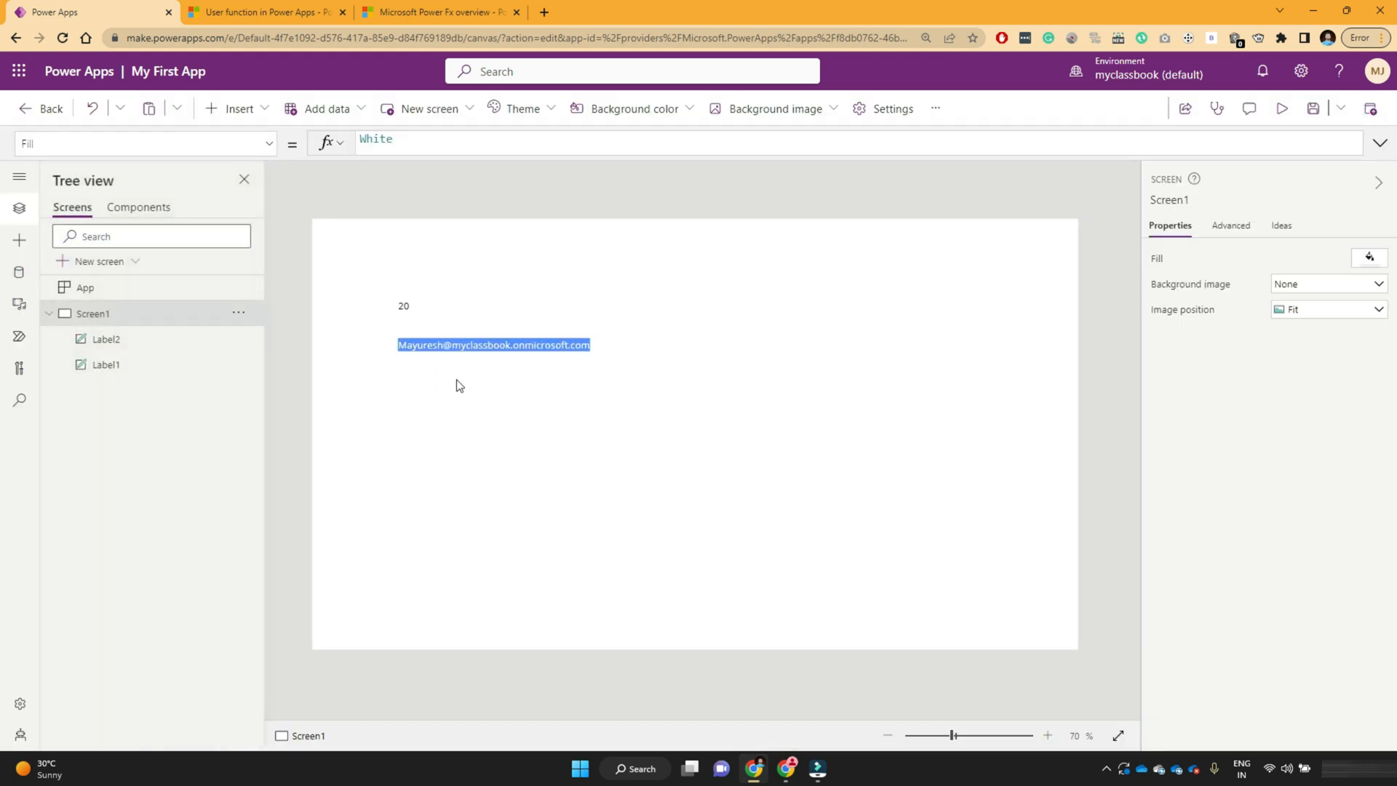
{"action": "mouse_move", "coordinate": [345, 236]}
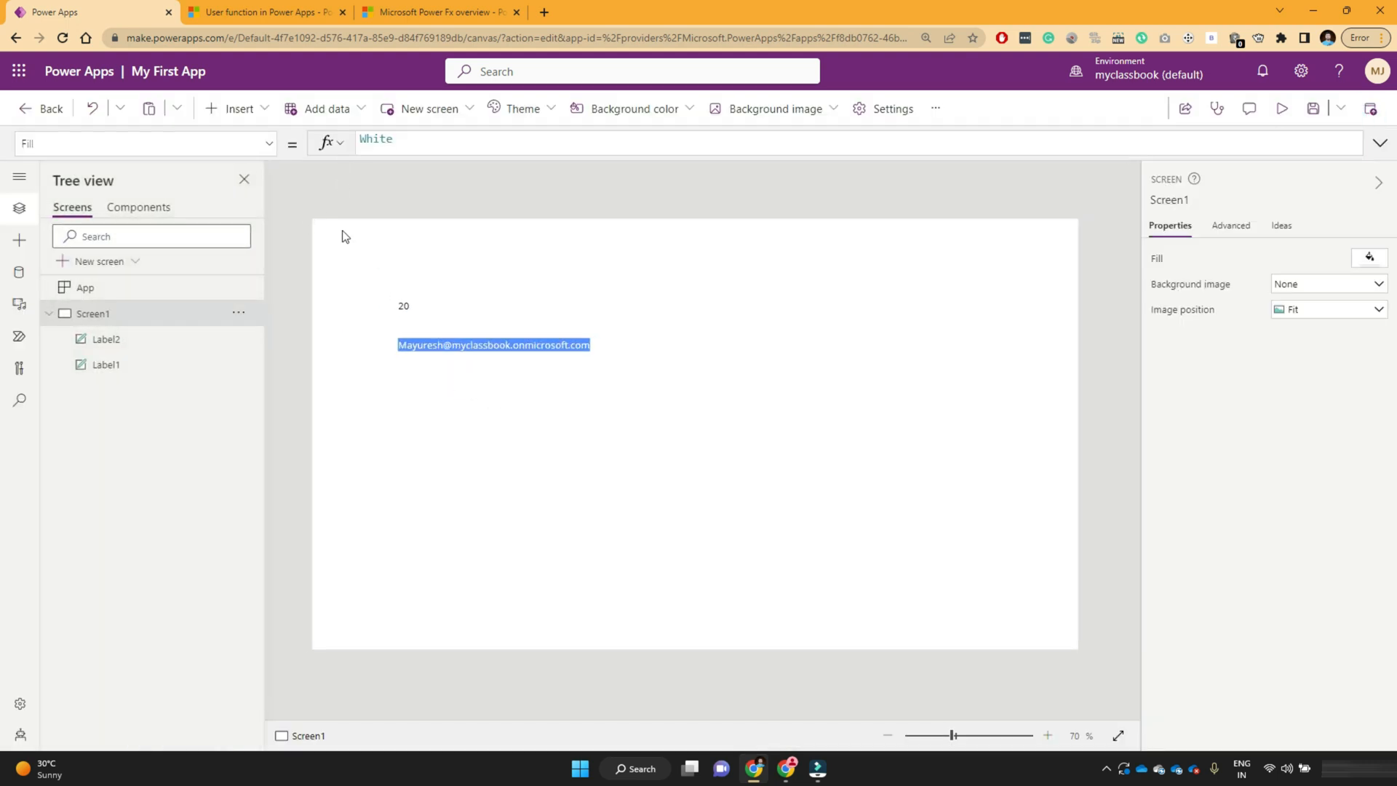
{"action": "left_click", "coordinate": [234, 108]}
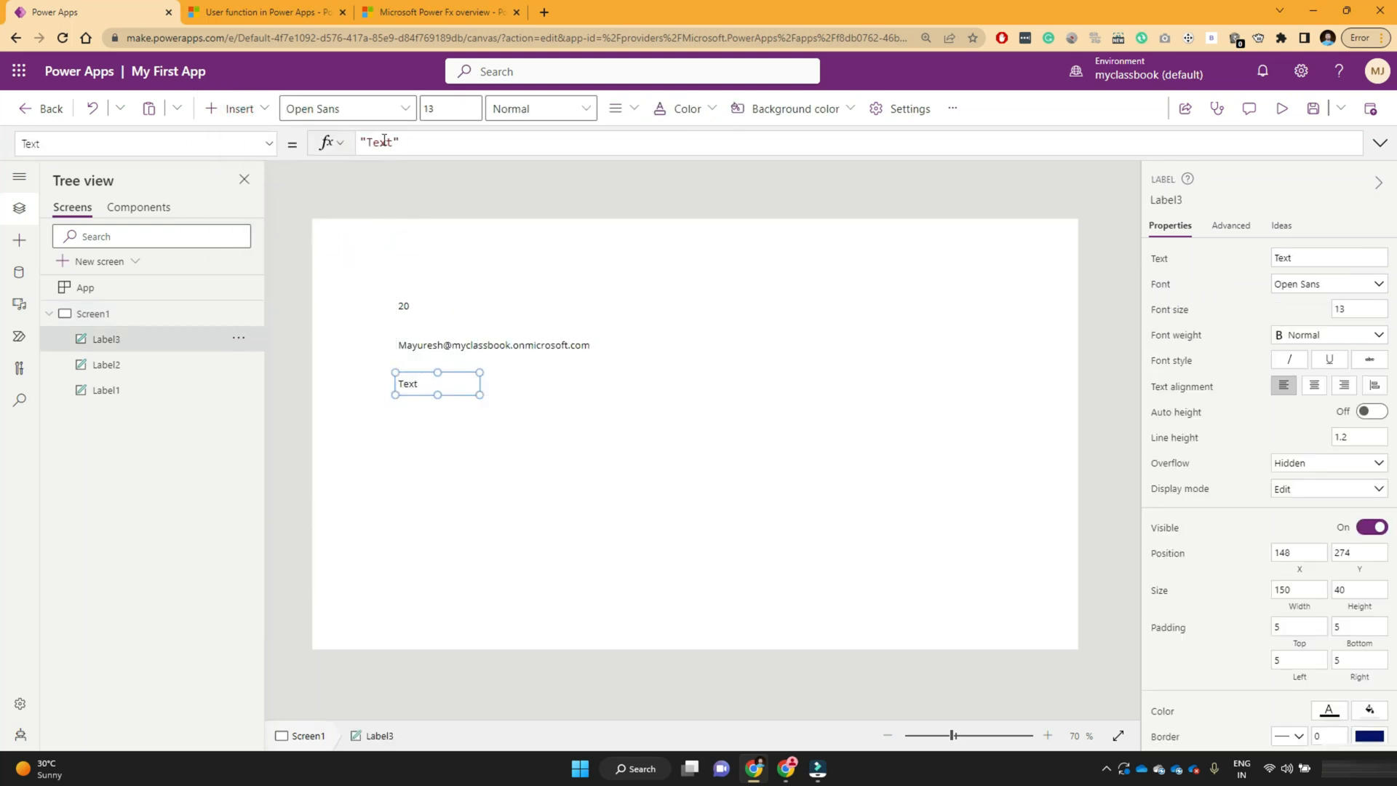
Set Label3's Text to User().FullName via IntelliSense and compare with the account profile
{"action": "type", "text": "User("}
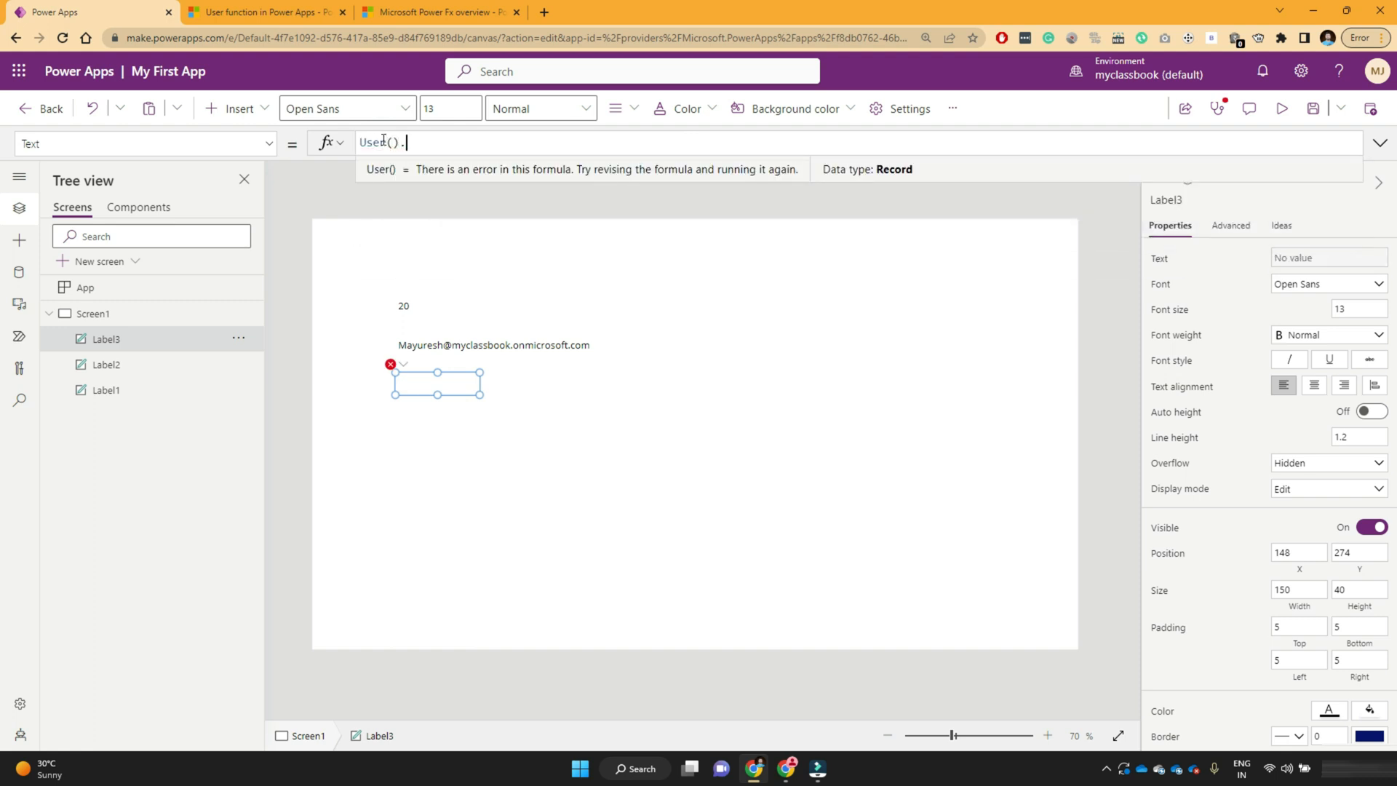
{"action": "type", "text": "."}
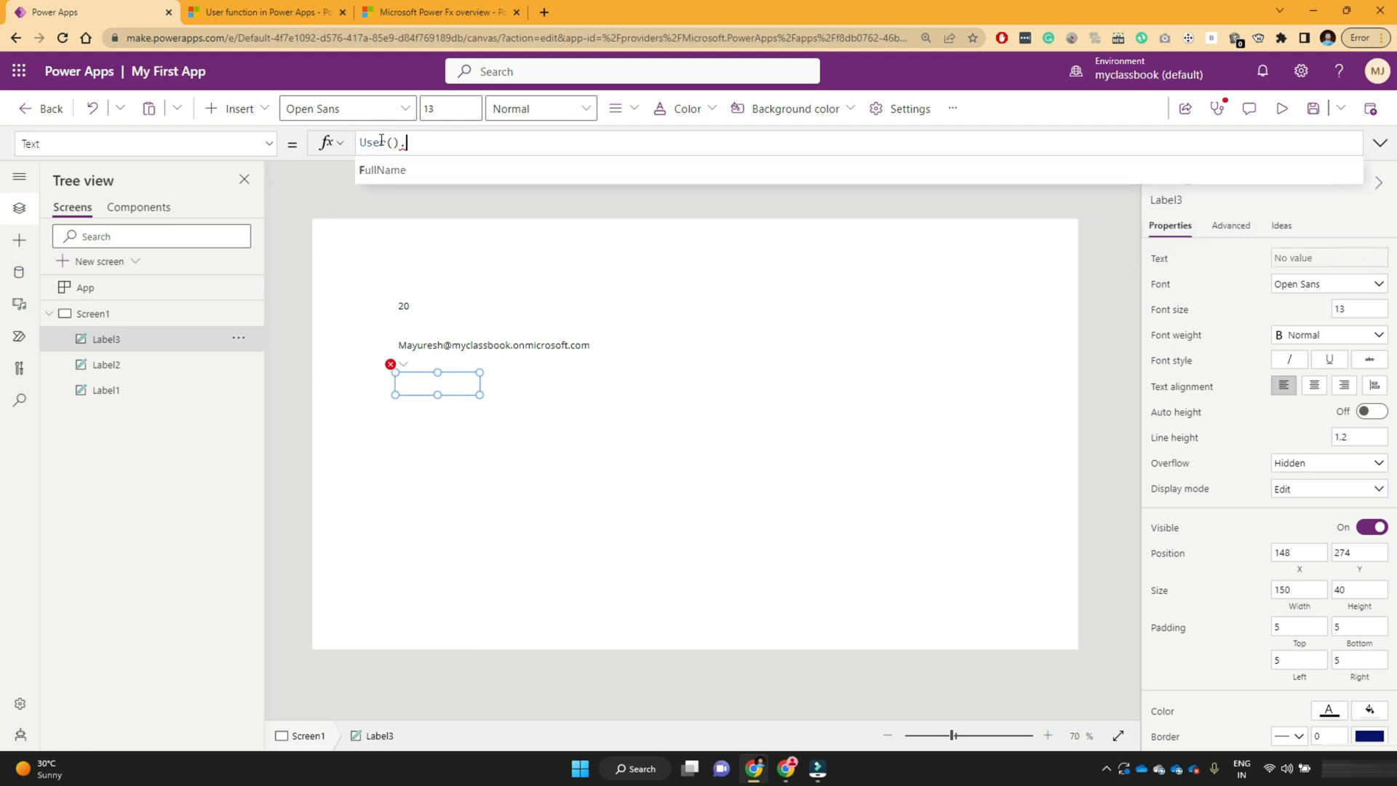
{"action": "type", "text": "."}
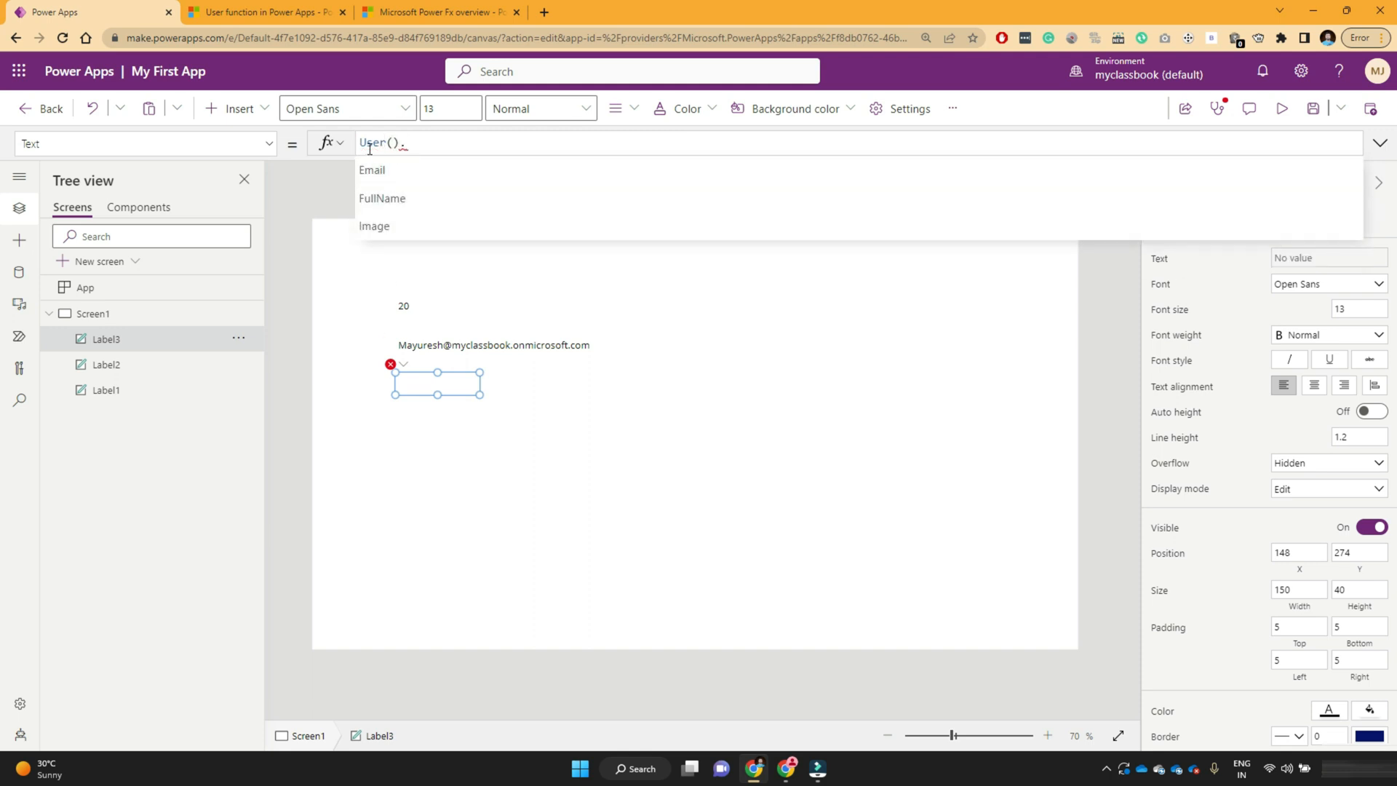
{"action": "mouse_move", "coordinate": [409, 190]}
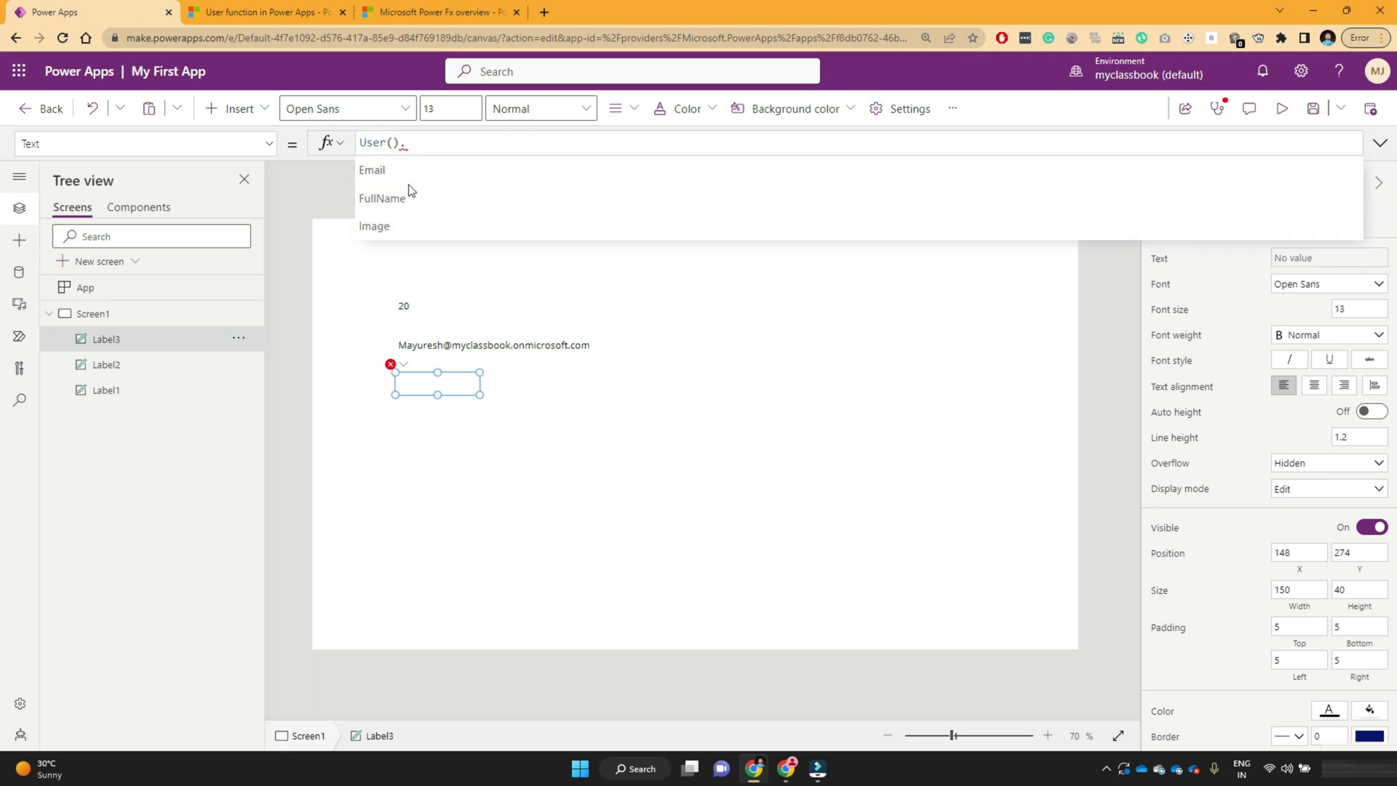
{"action": "mouse_move", "coordinate": [389, 197]}
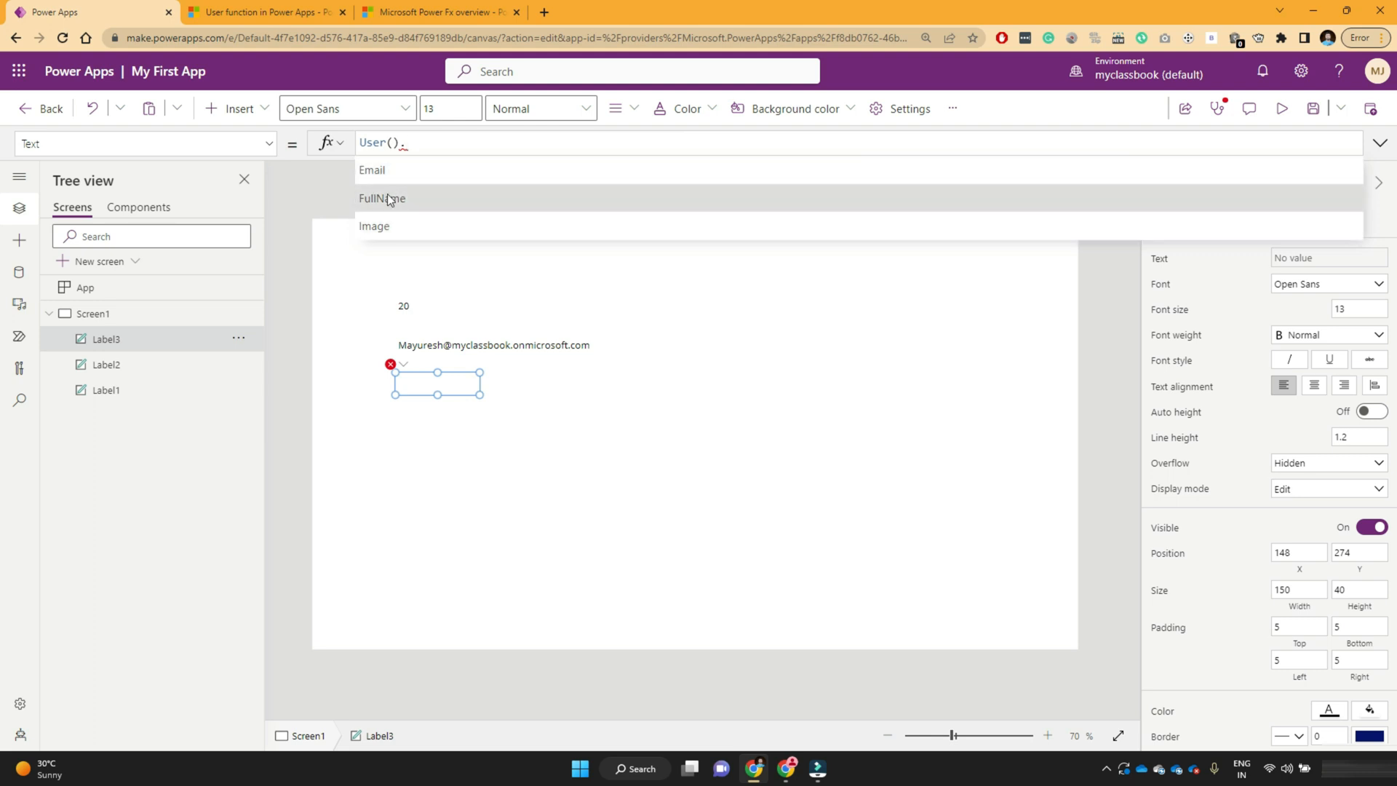
{"action": "left_click", "coordinate": [382, 198]}
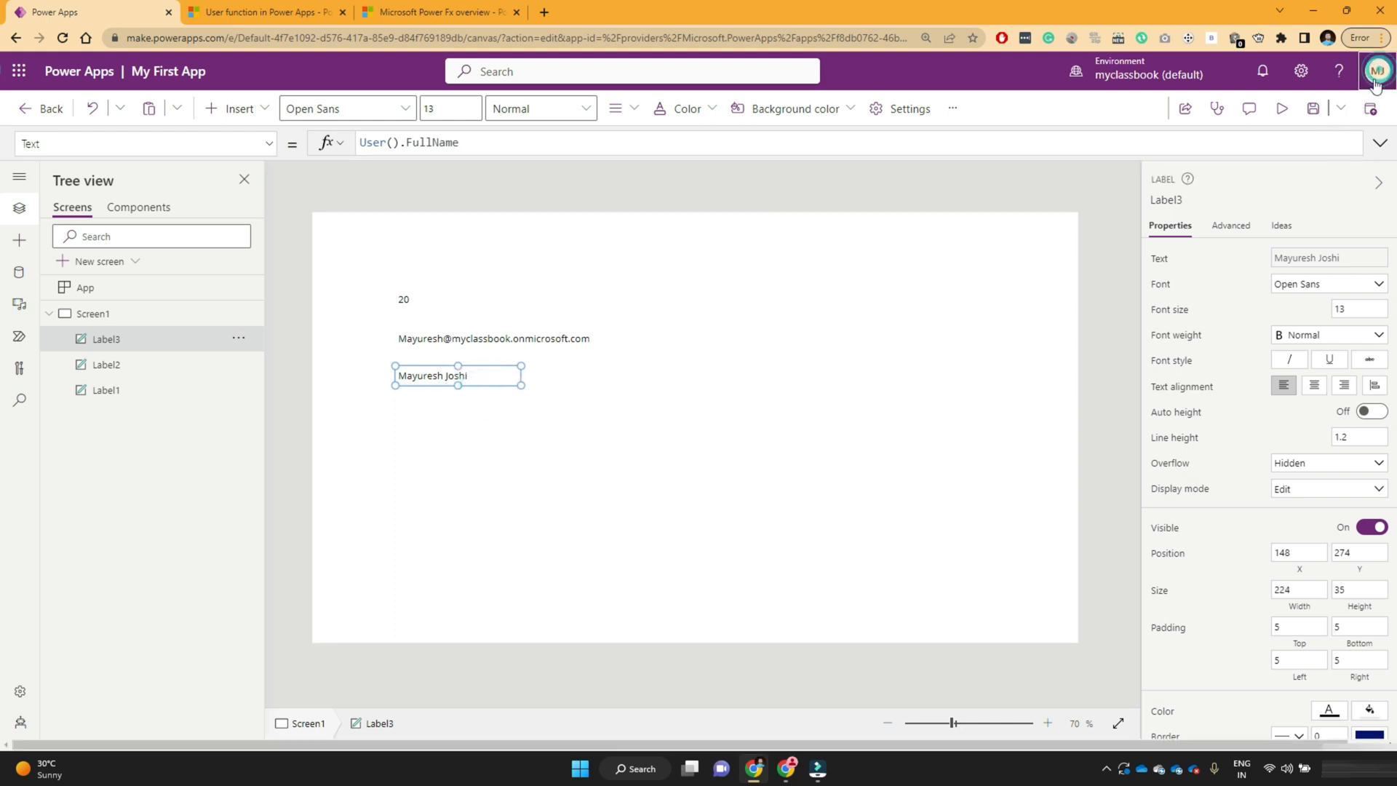
{"action": "left_click", "coordinate": [1377, 72]}
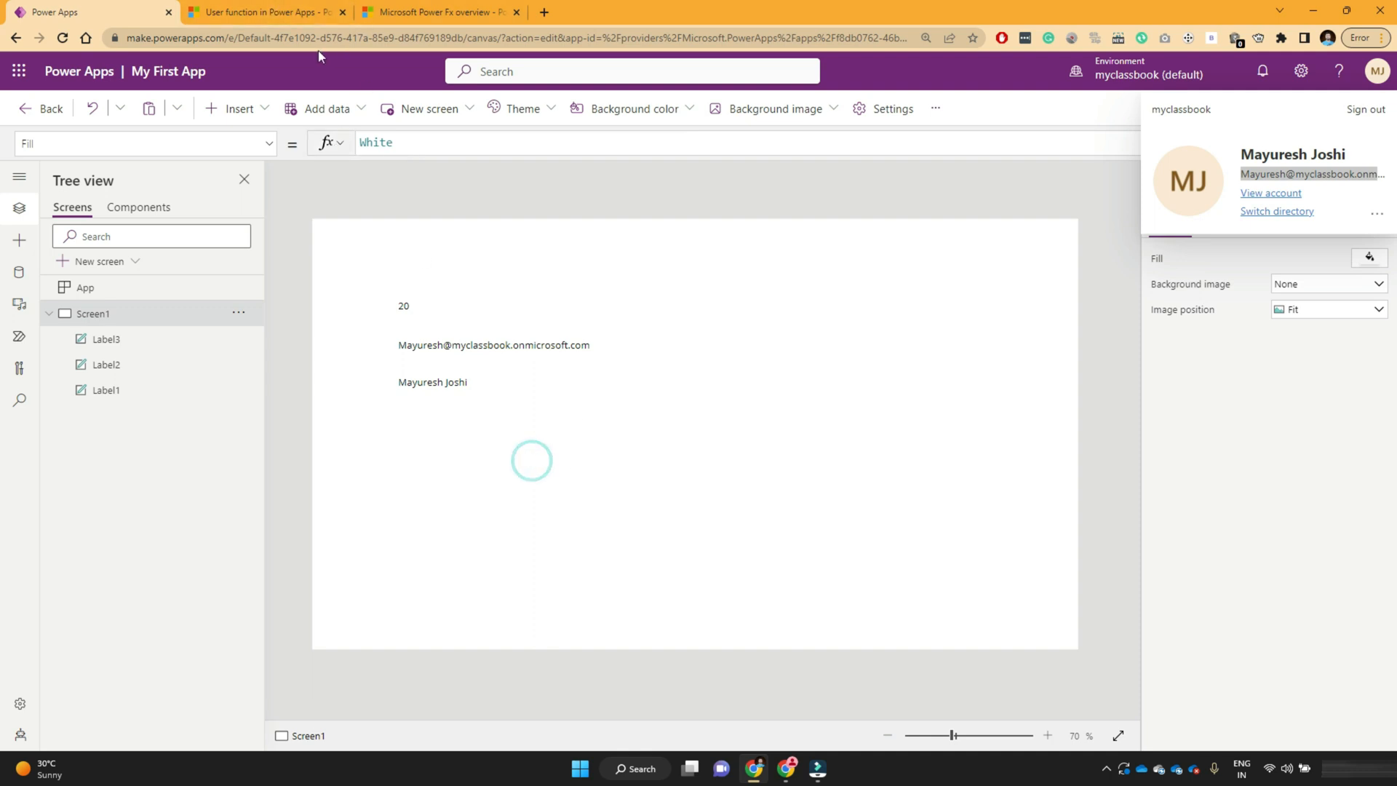
Filter Microsoft Learn for 'now', open the Now/Today functions article, then return to Power Apps
{"action": "left_click", "coordinate": [267, 12]}
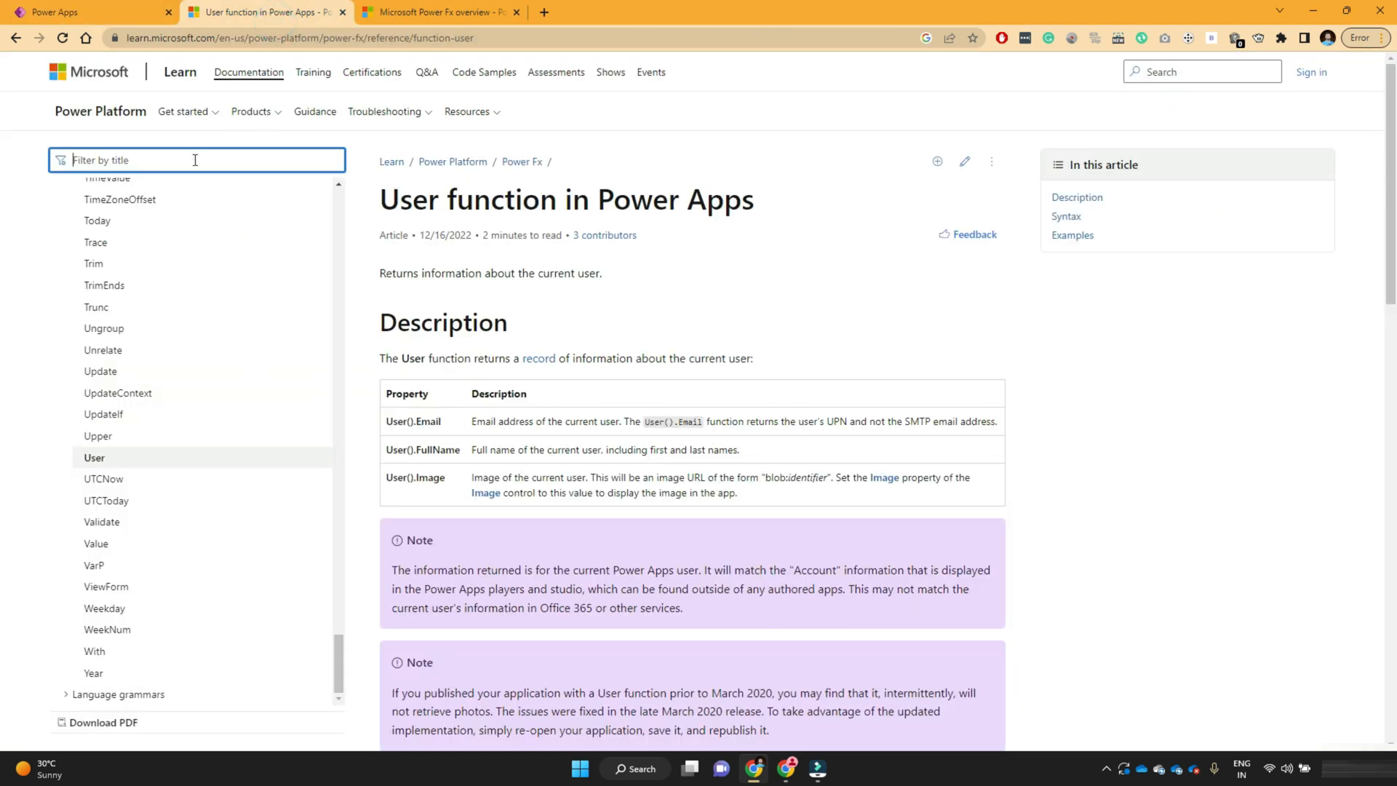
{"action": "type", "text": "now"}
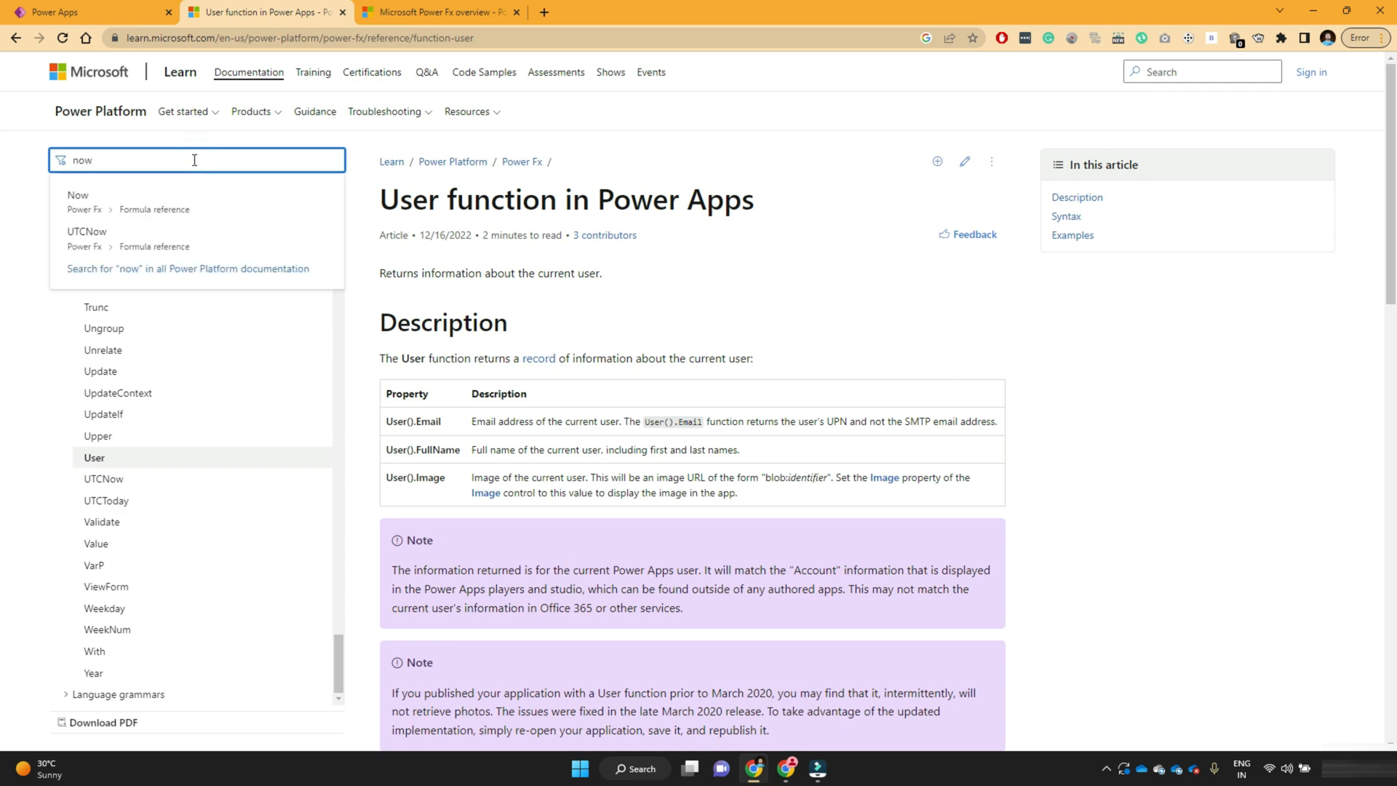
{"action": "left_click", "coordinate": [78, 195]}
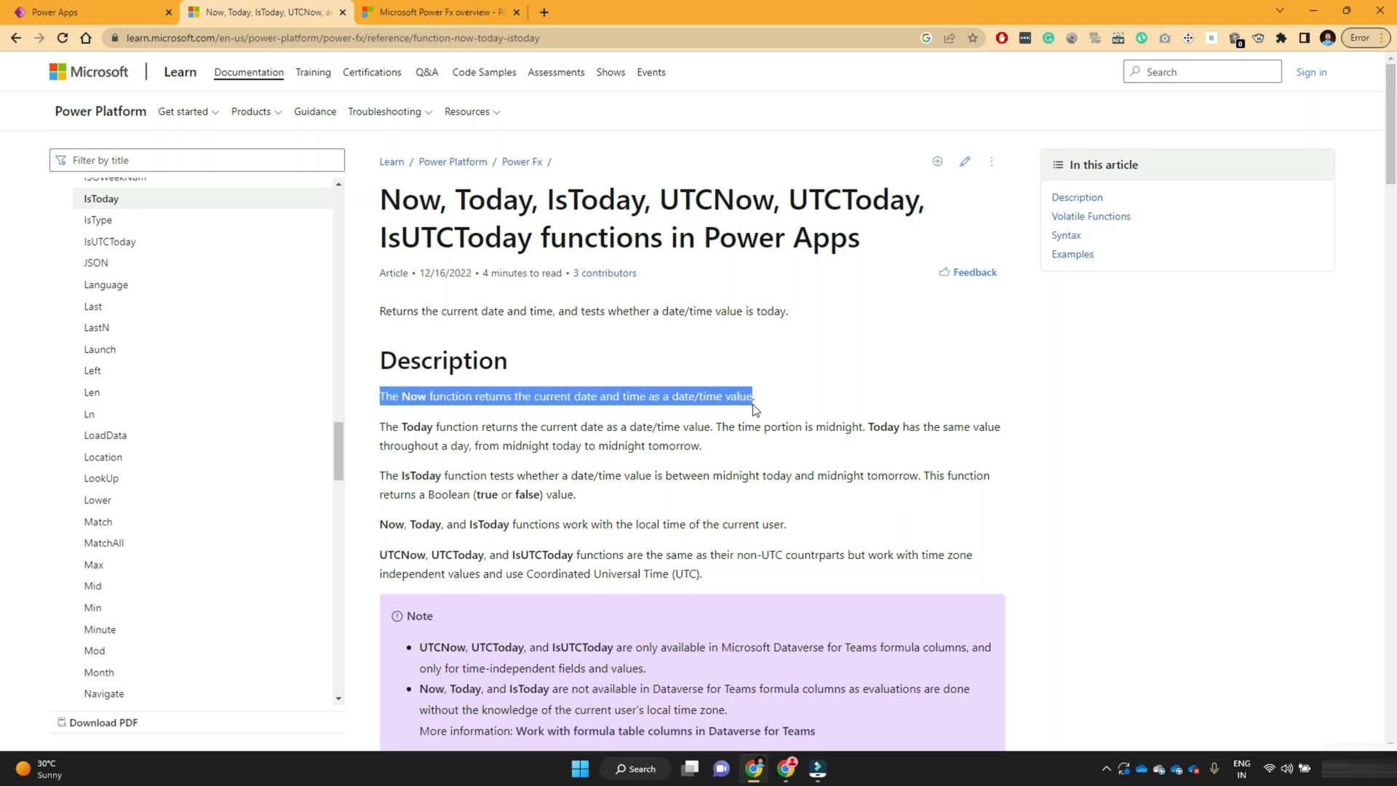
{"action": "left_click", "coordinate": [85, 12]}
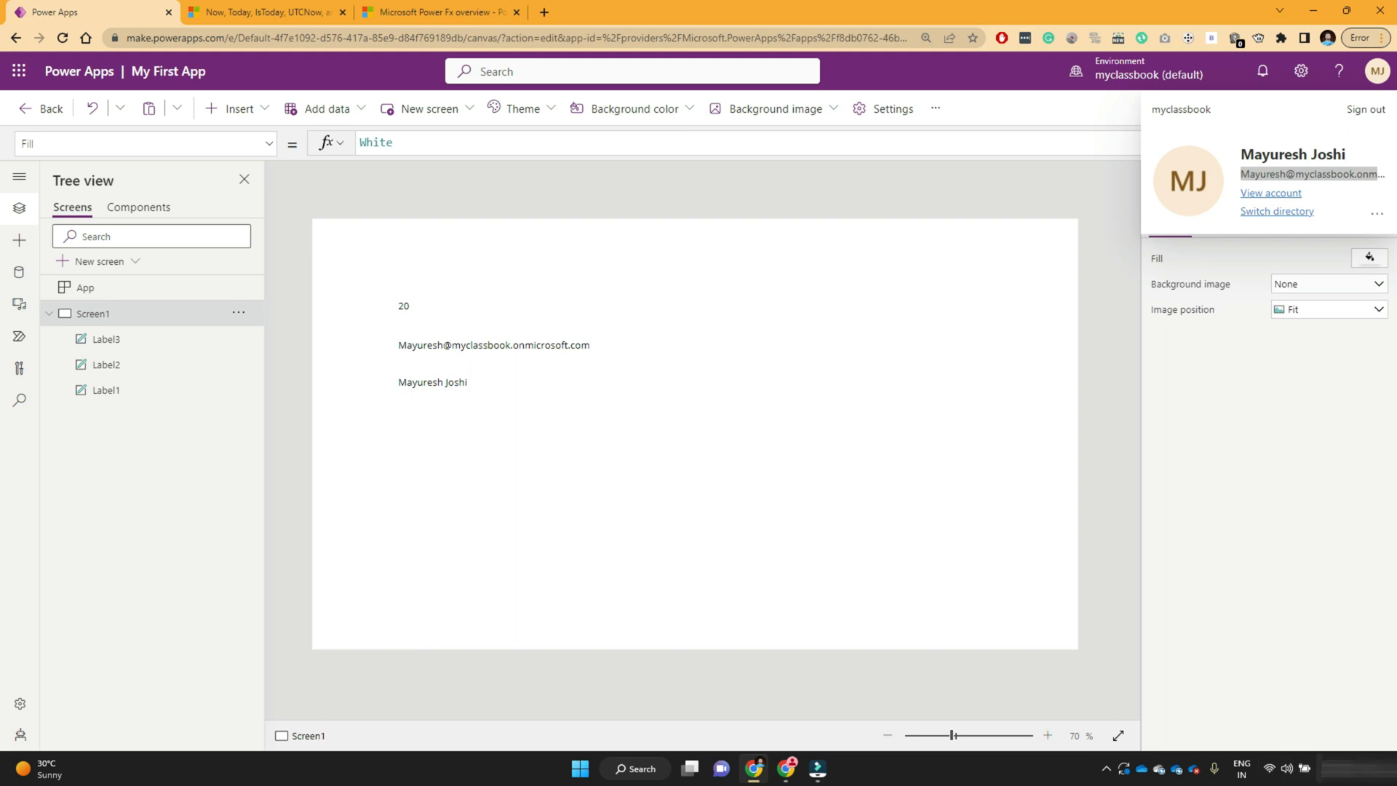
Insert a fourth text label whose Text is Now(), showing the current date and time
{"action": "left_click", "coordinate": [237, 108]}
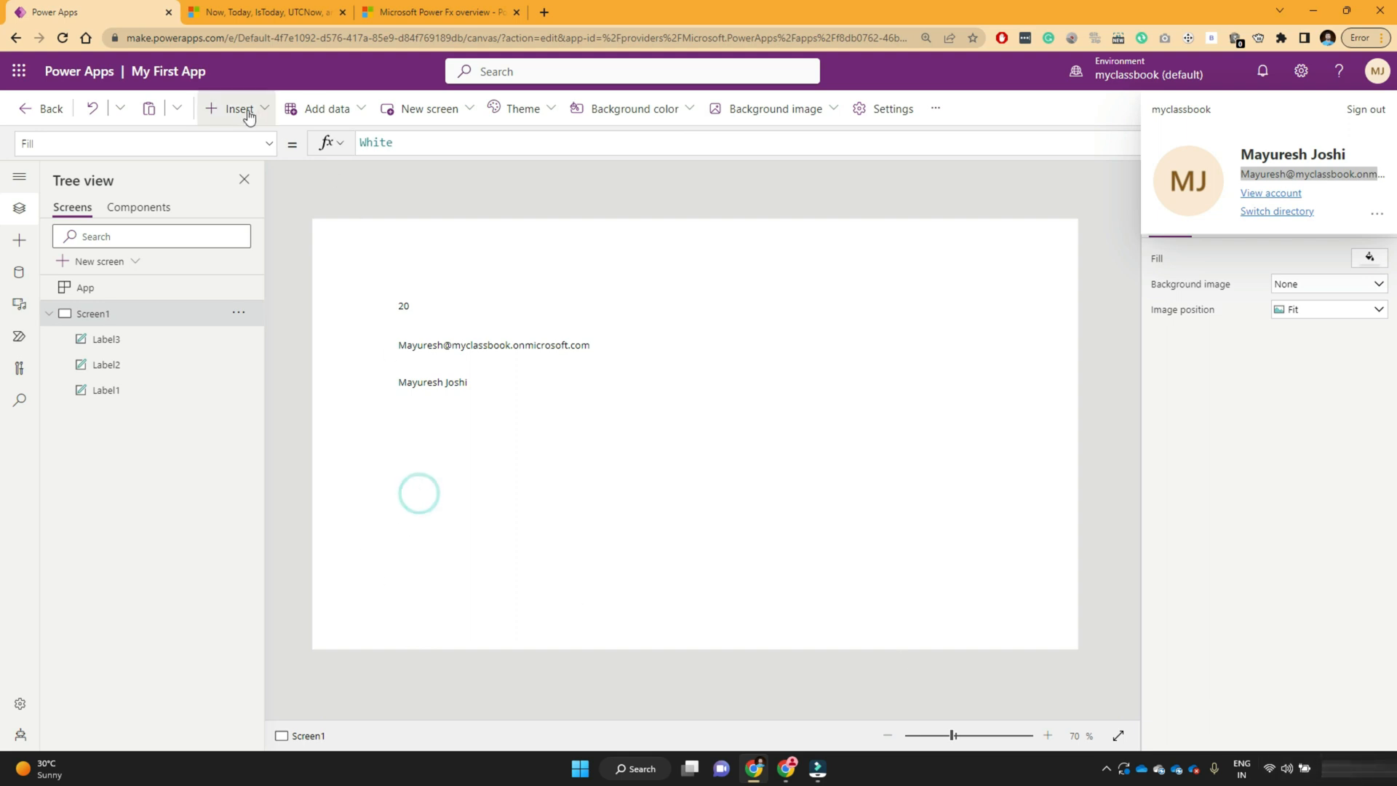
{"action": "left_click", "coordinate": [238, 107]}
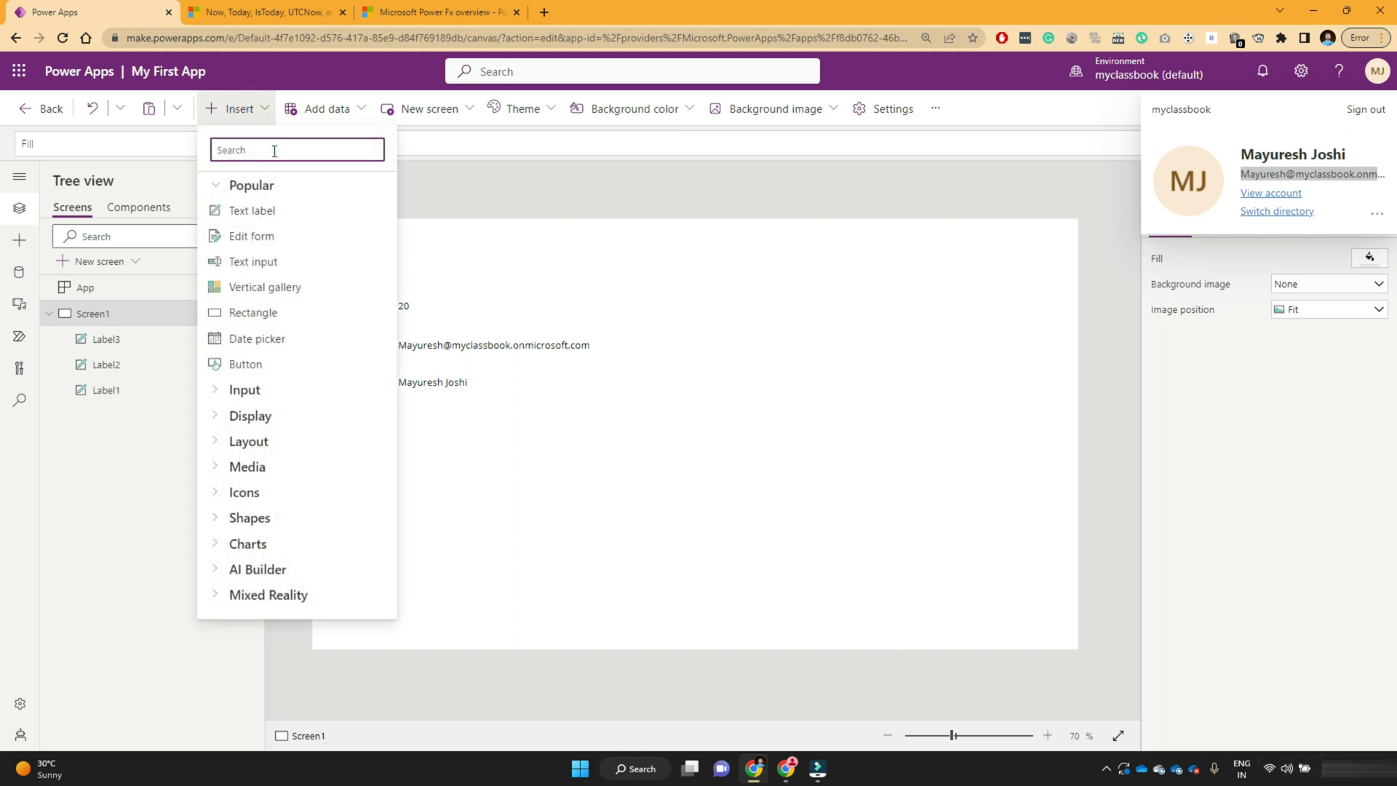
{"action": "type", "text": "lab"}
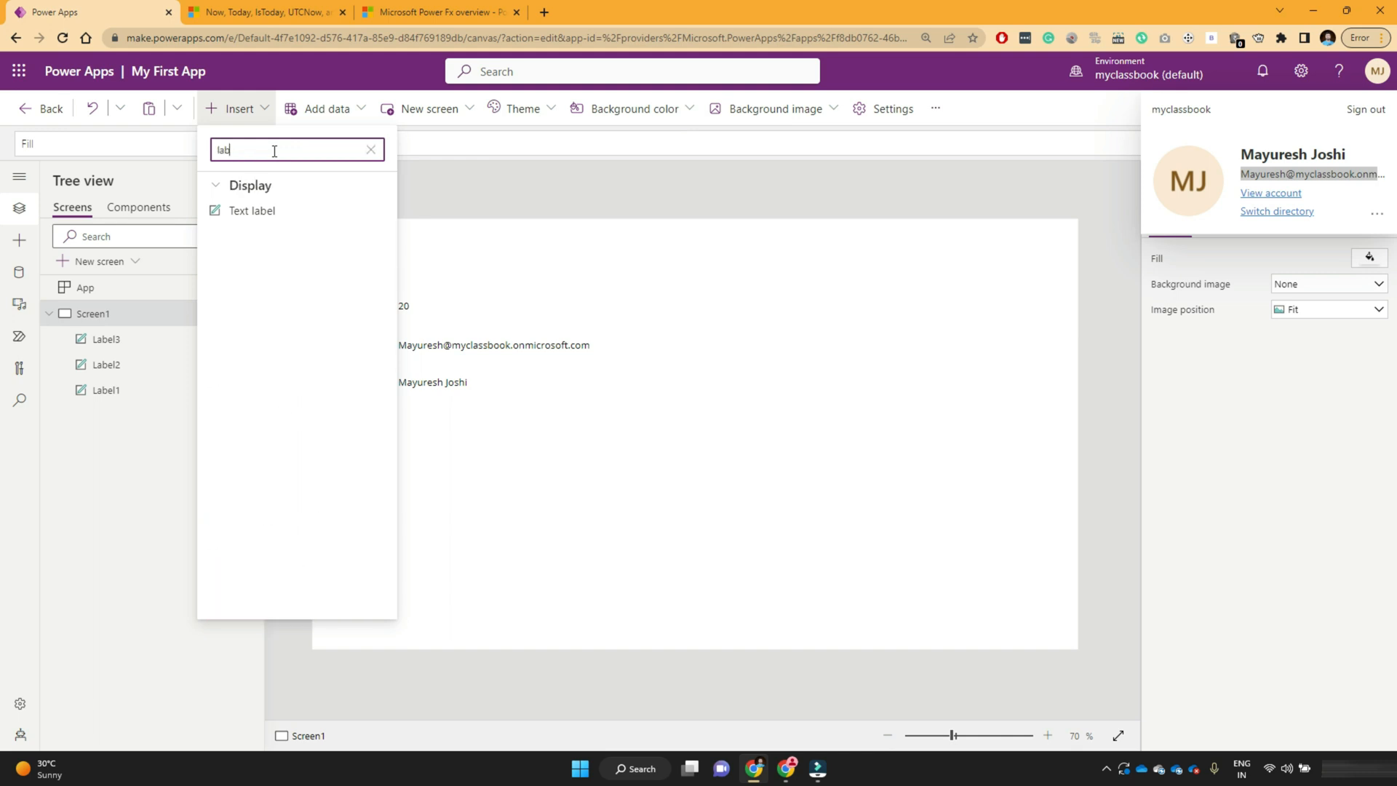
{"action": "left_click", "coordinate": [252, 210]}
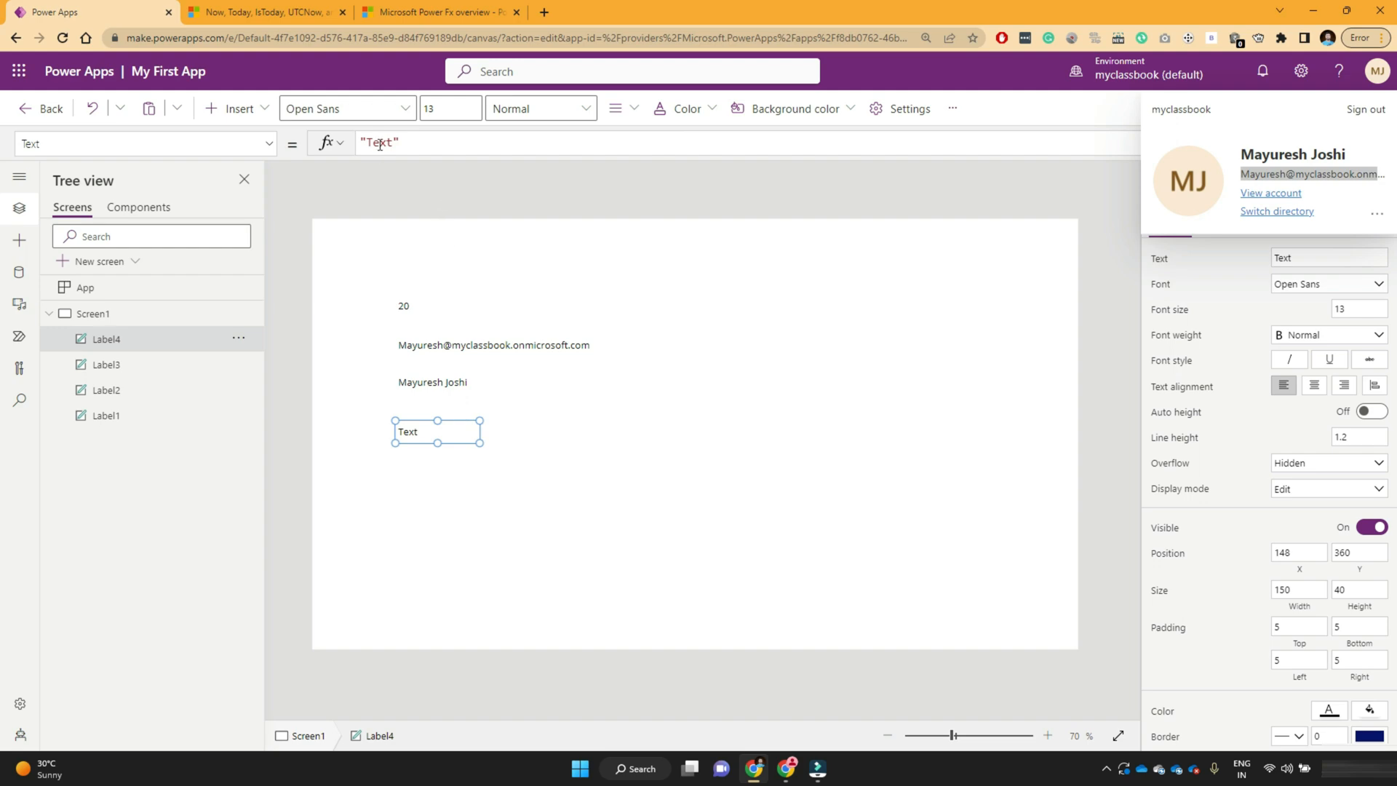
{"action": "type", "text": "Now("}
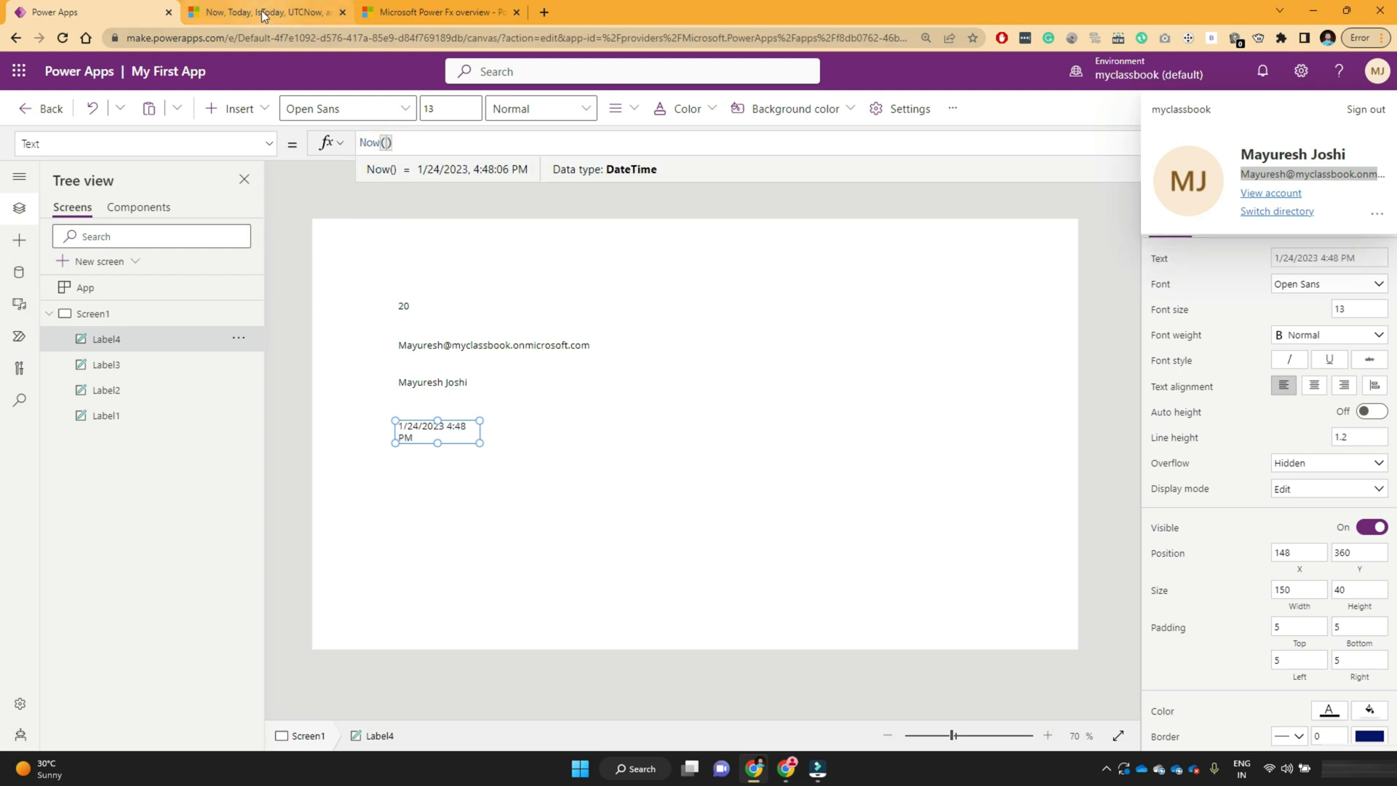
Review the Now() and Today() syntax in the Learn documentation, then return to the editor
{"action": "left_click", "coordinate": [263, 12]}
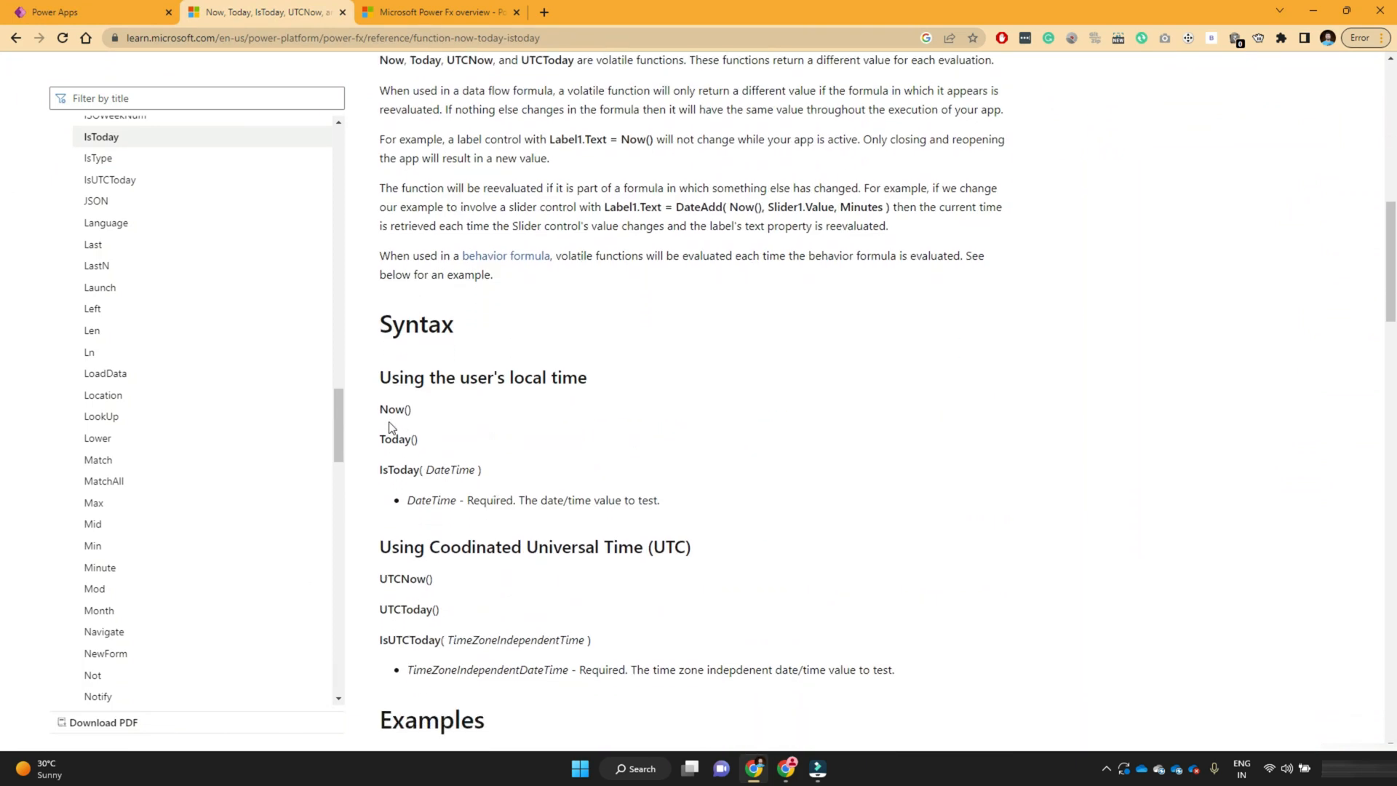
{"action": "double_click", "coordinate": [395, 409]}
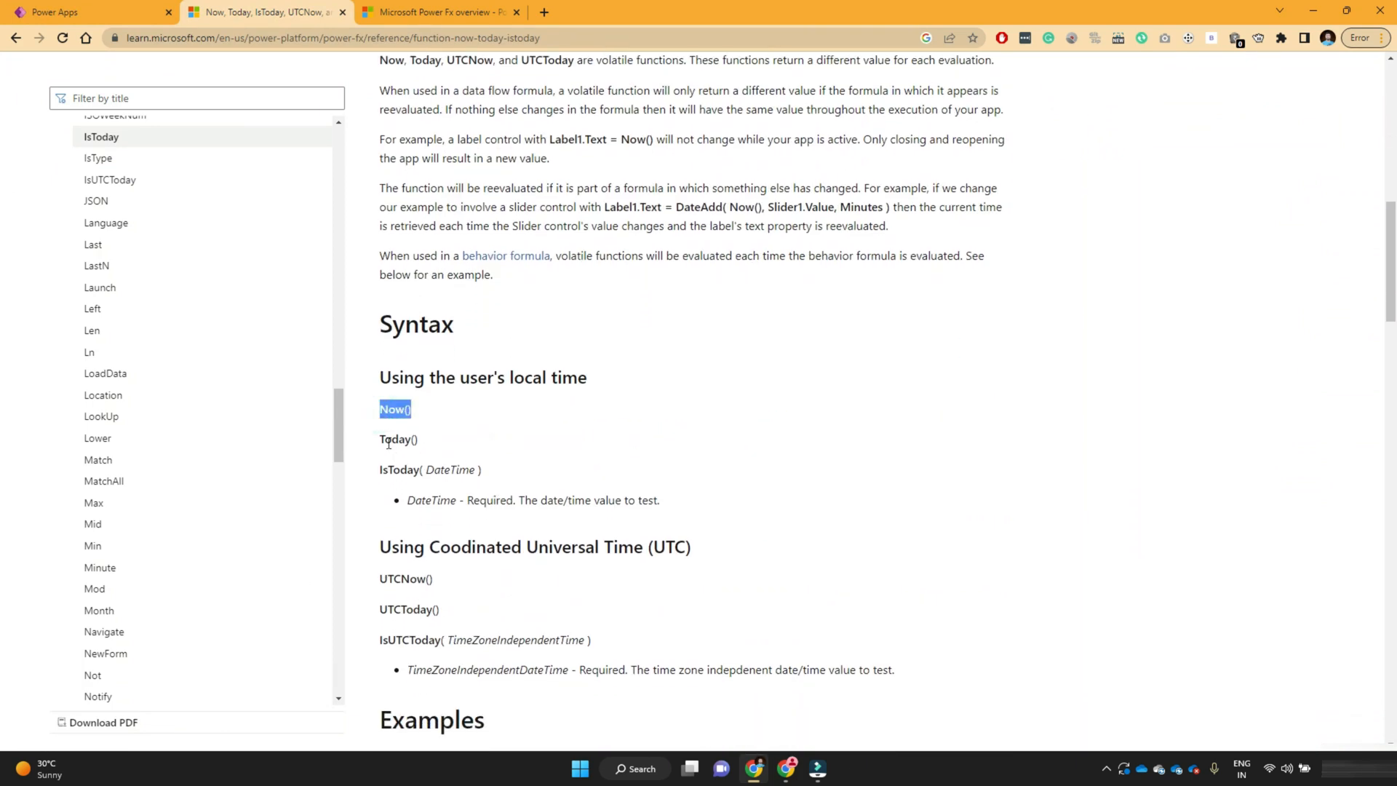
{"action": "double_click", "coordinate": [395, 440]}
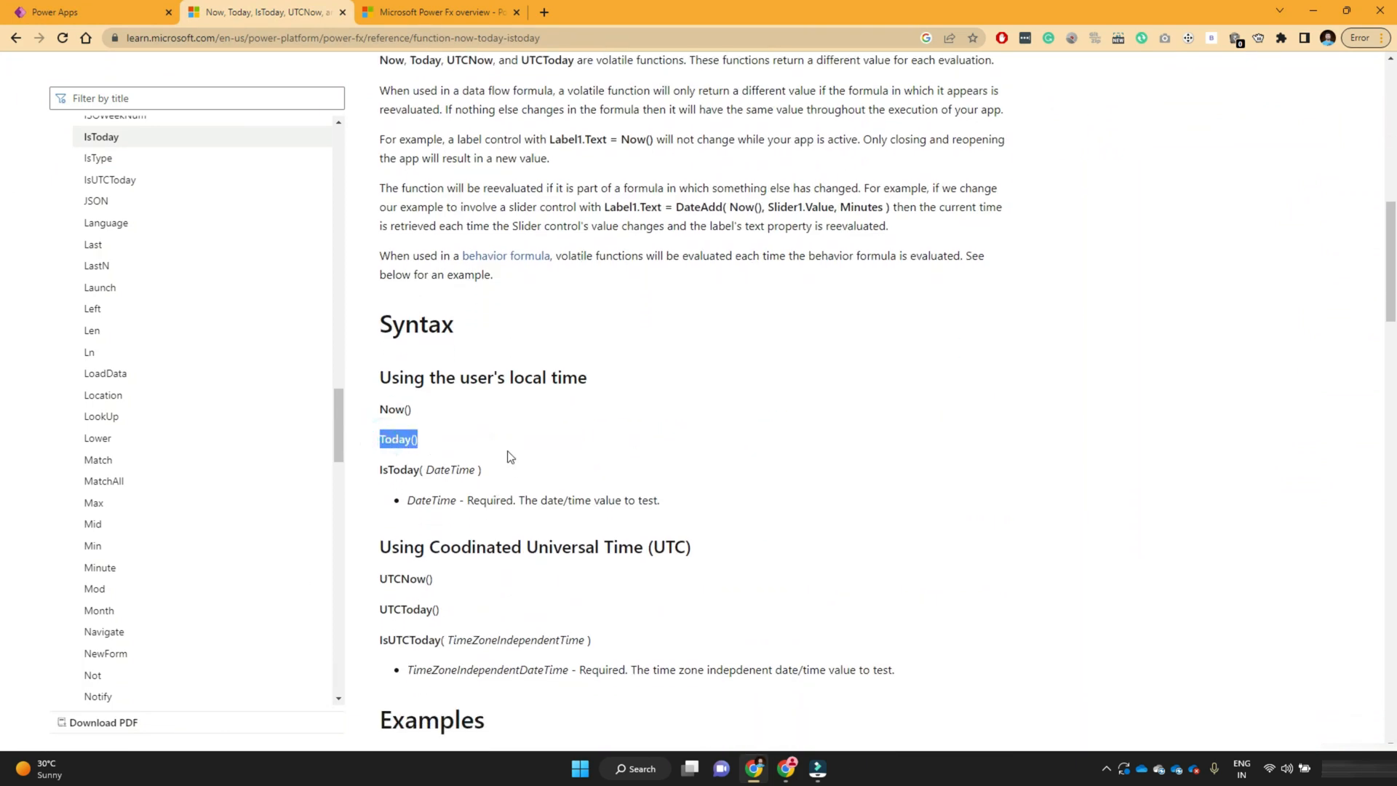
{"action": "left_click", "coordinate": [84, 12]}
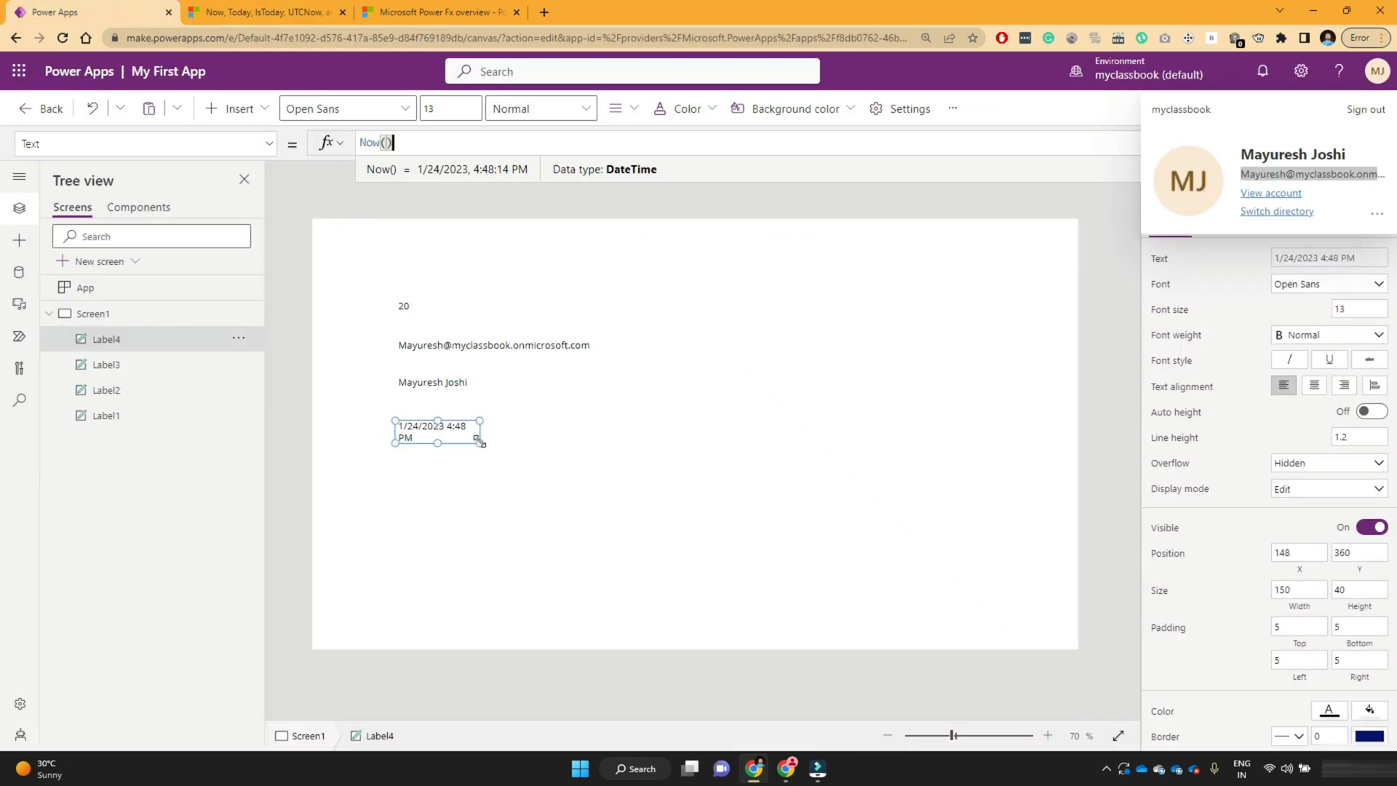
Preview the app to see the 20 average, email, full name and date-time labels
{"action": "left_click", "coordinate": [93, 314]}
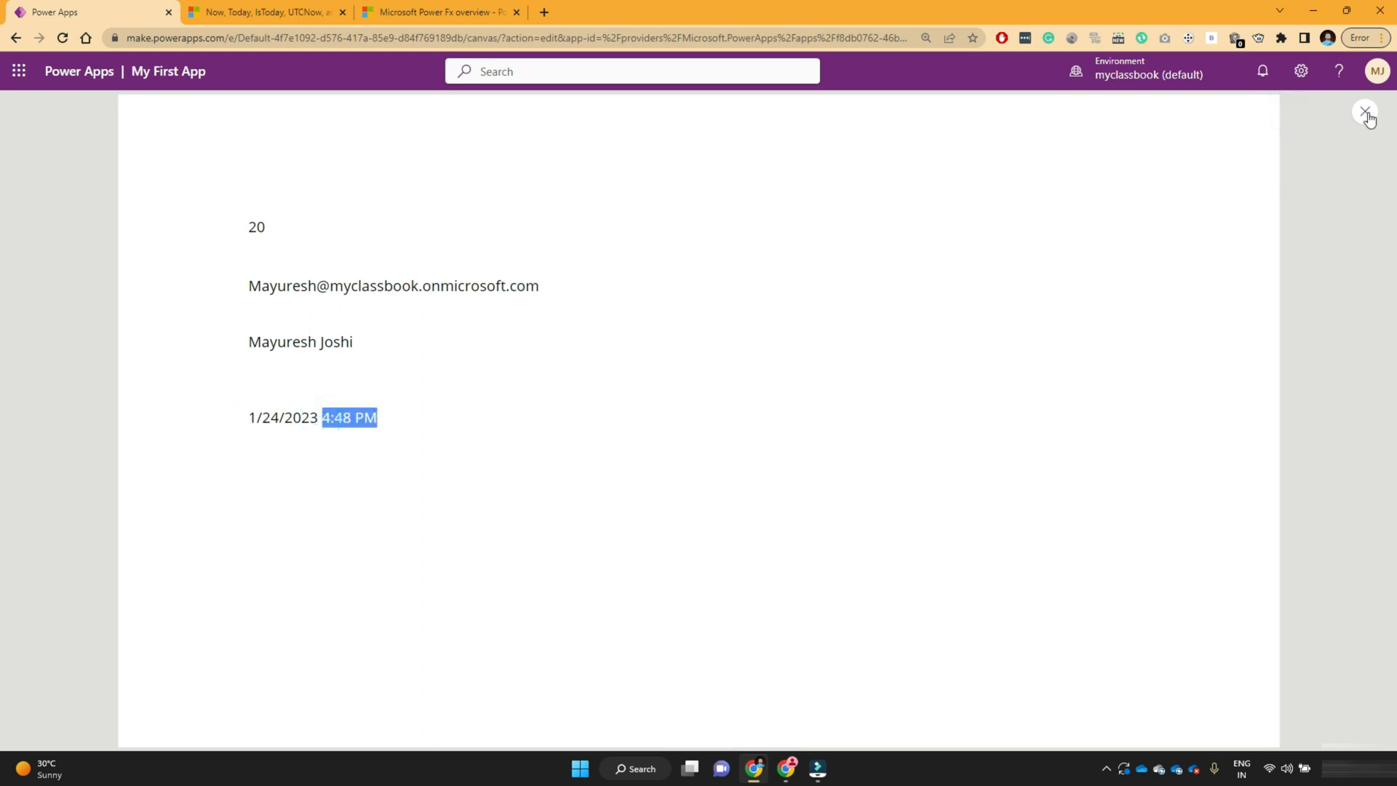
{"action": "left_click", "coordinate": [423, 293]}
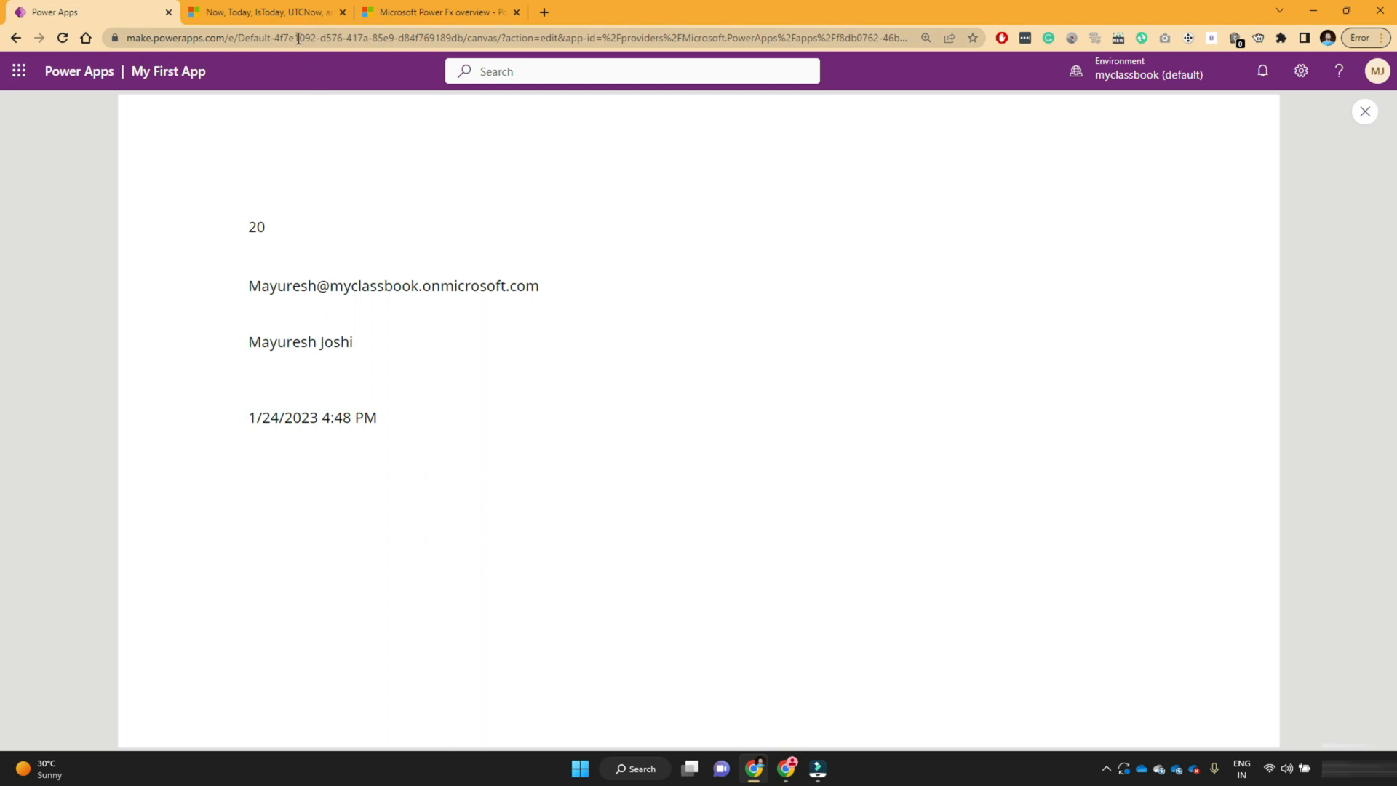
In the Learn docs, pick RGBA from the function list and read the color functions article
{"action": "left_click", "coordinate": [263, 12]}
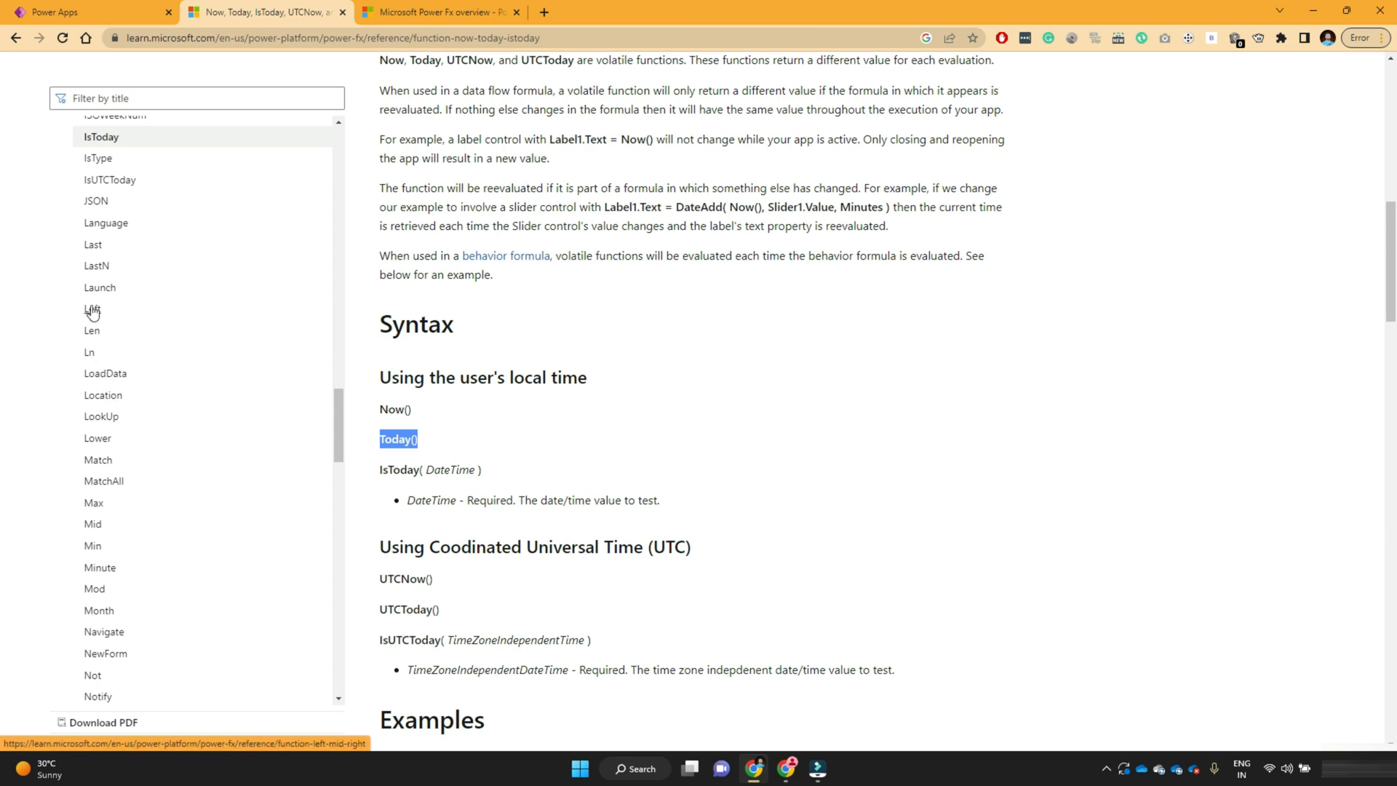
{"action": "mouse_move", "coordinate": [95, 545]}
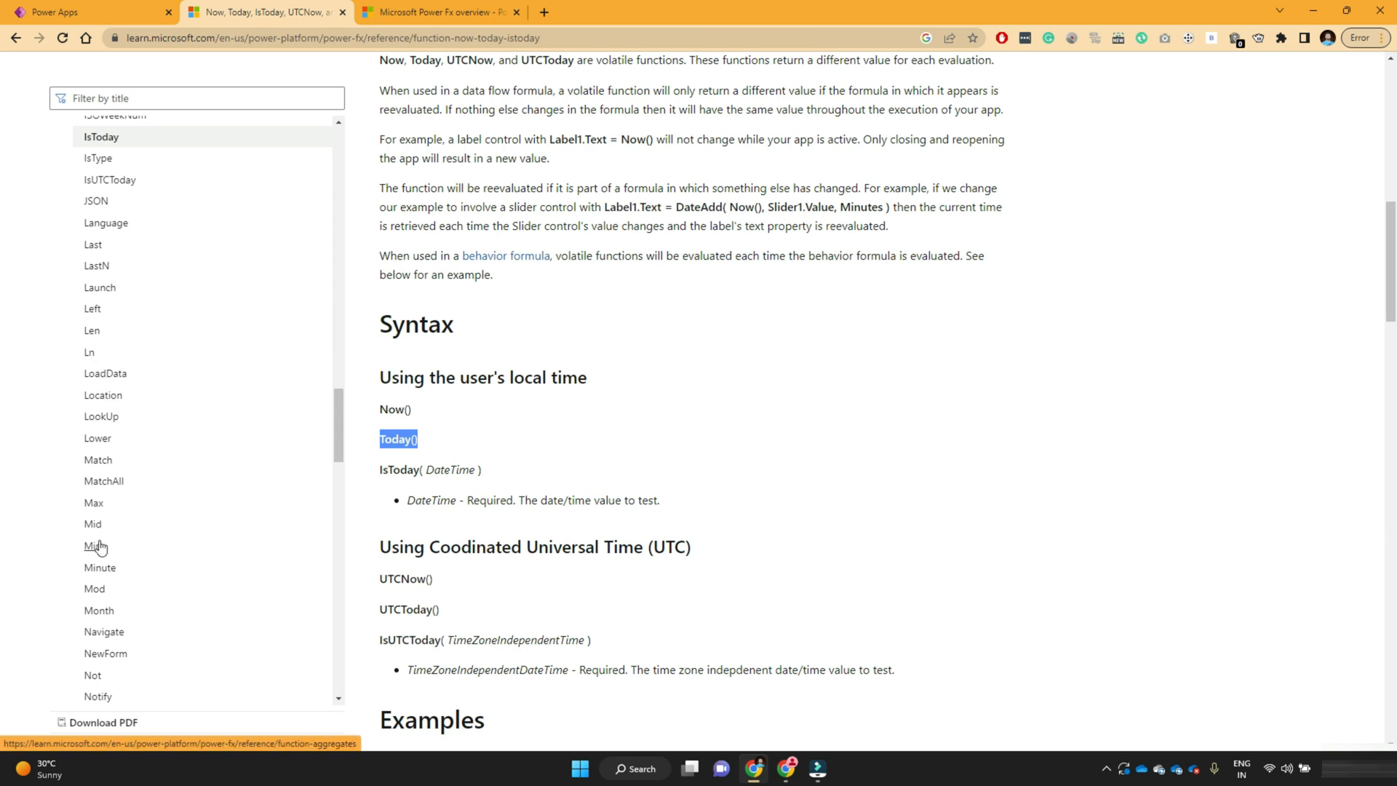
{"action": "mouse_move", "coordinate": [335, 428]}
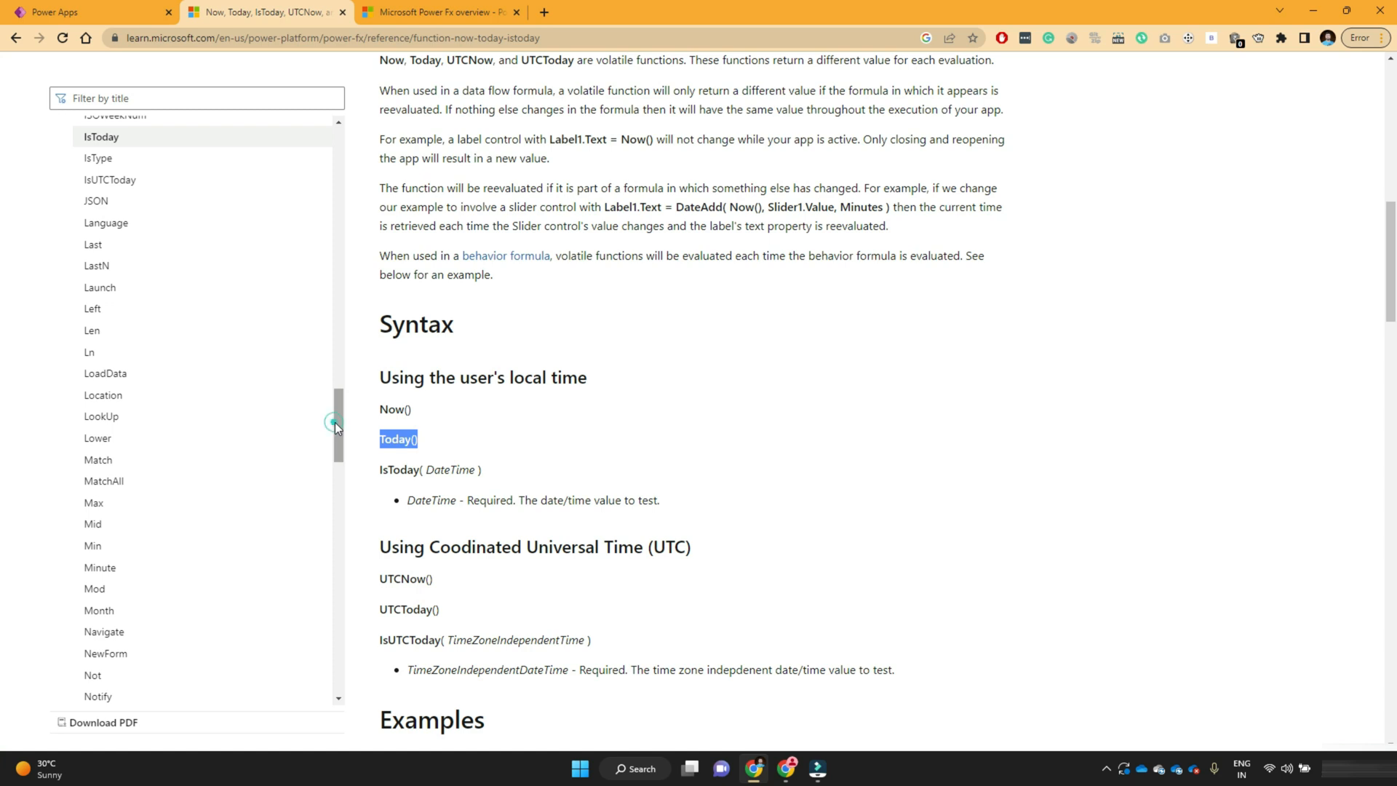
{"action": "scroll", "scroll_direction": "up", "scroll_amount": 3}
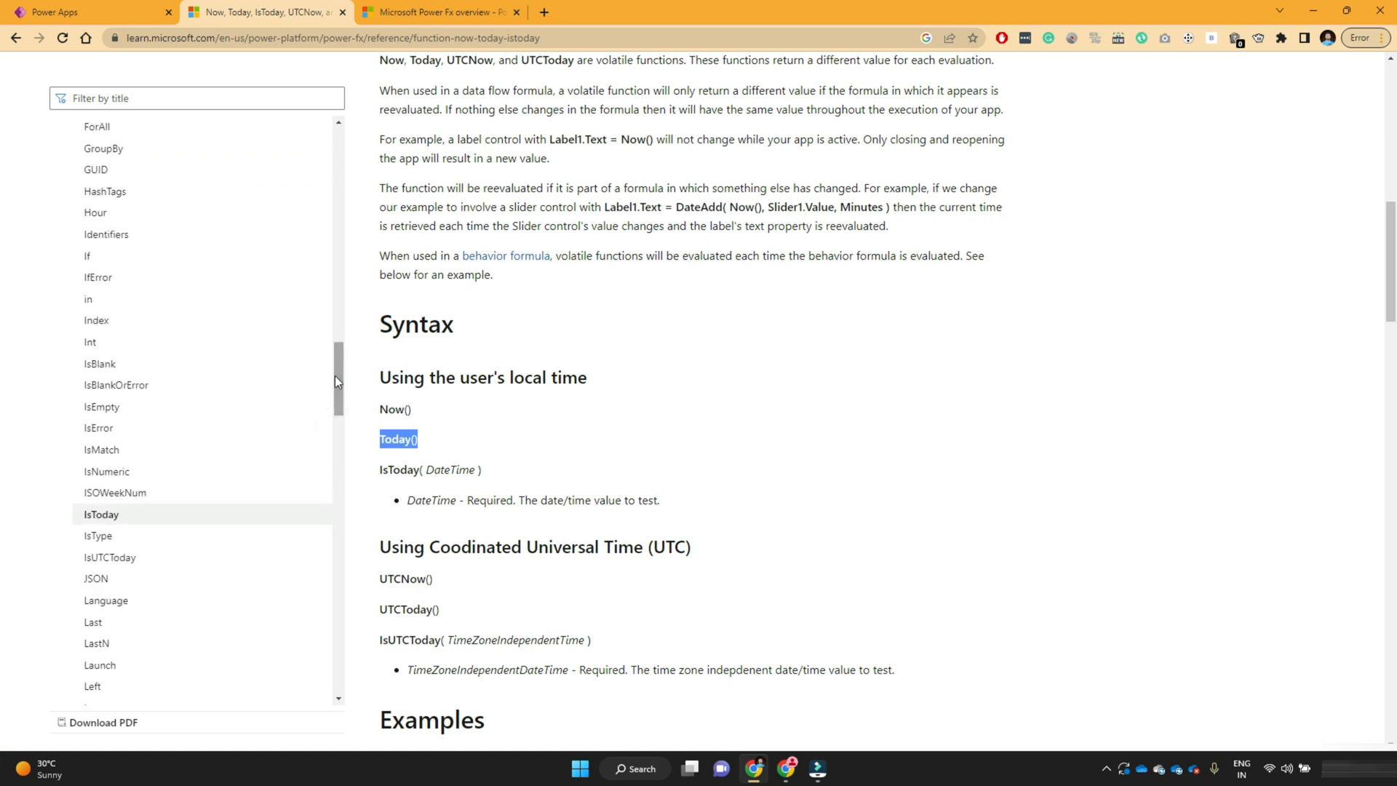
{"action": "scroll", "scroll_direction": "up", "scroll_amount": 3}
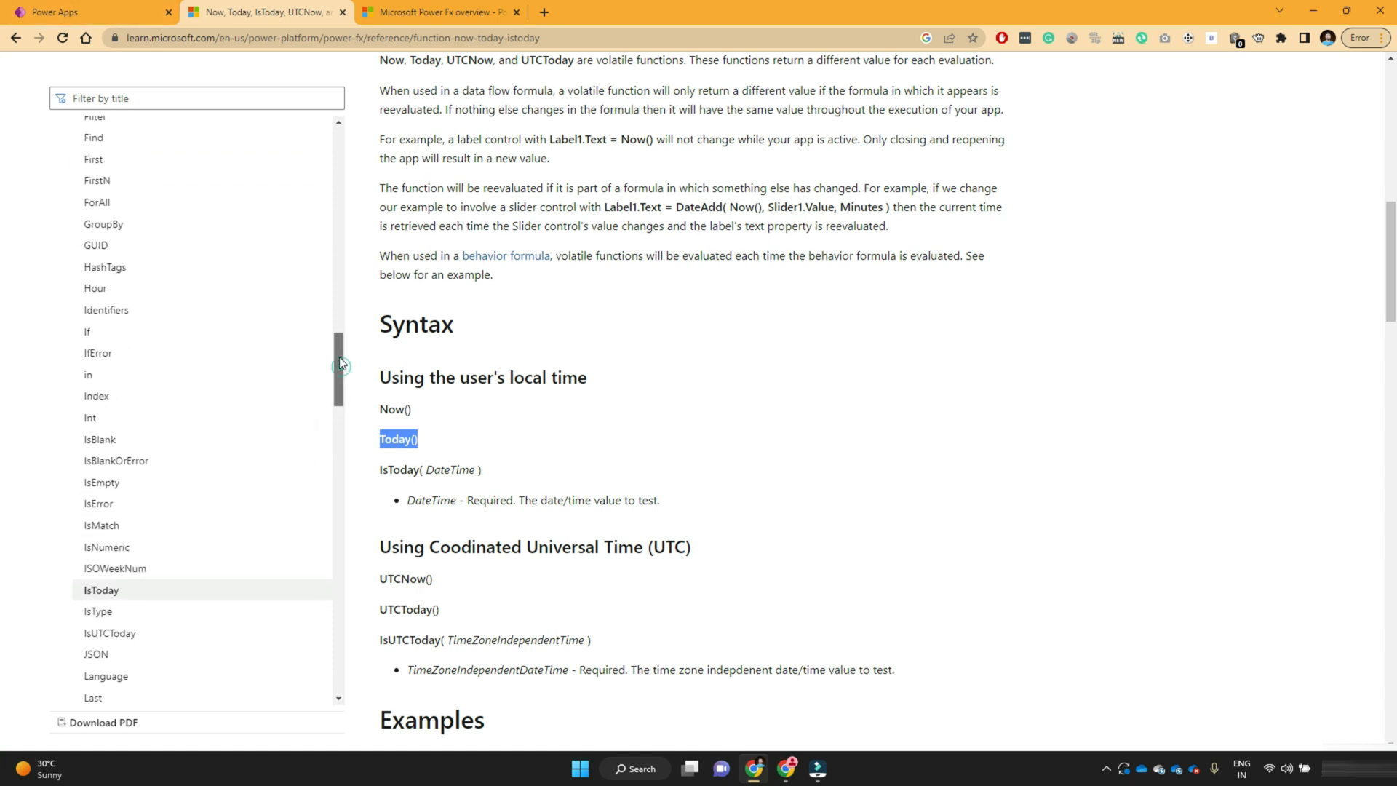
{"action": "scroll", "scroll_direction": "down", "scroll_amount": 3}
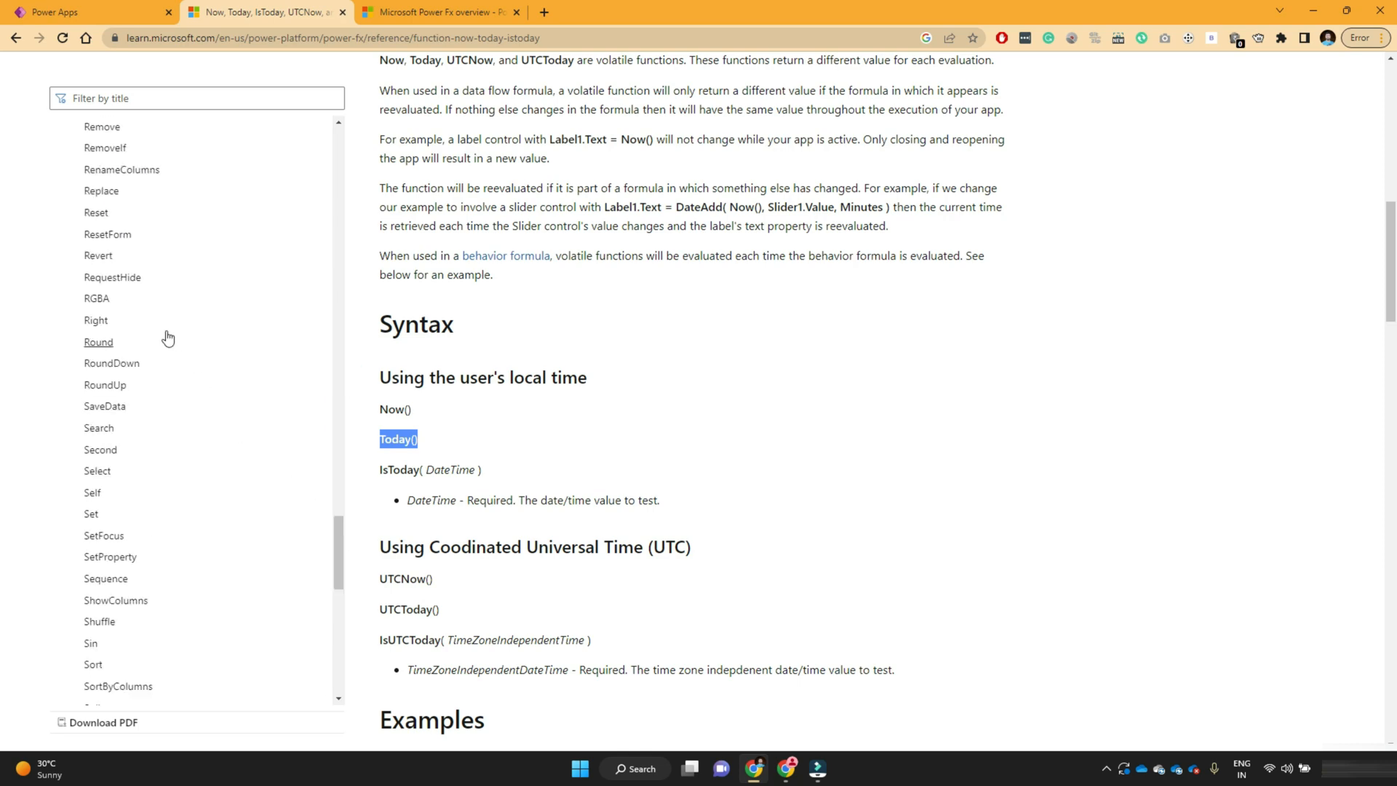
{"action": "left_click", "coordinate": [96, 298]}
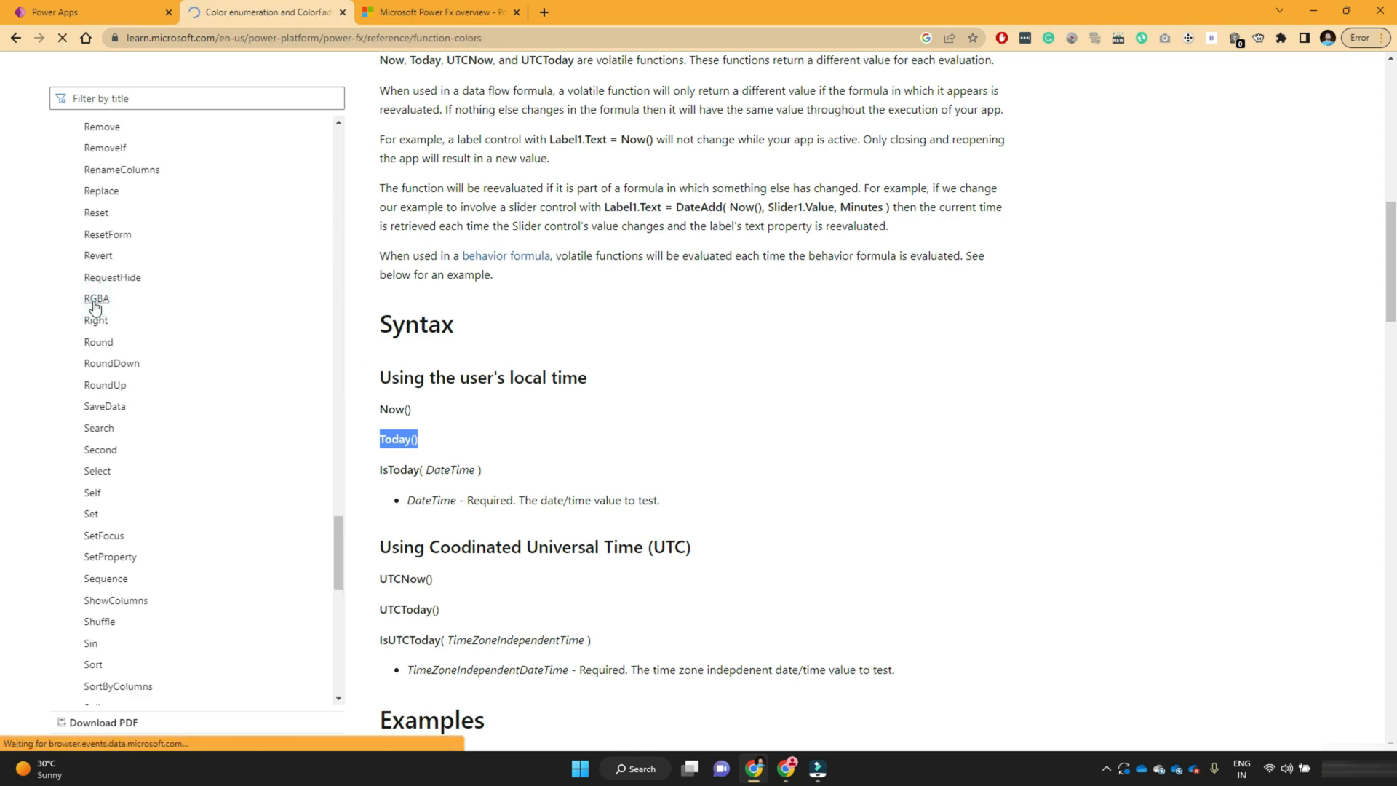
{"action": "left_click", "coordinate": [96, 298]}
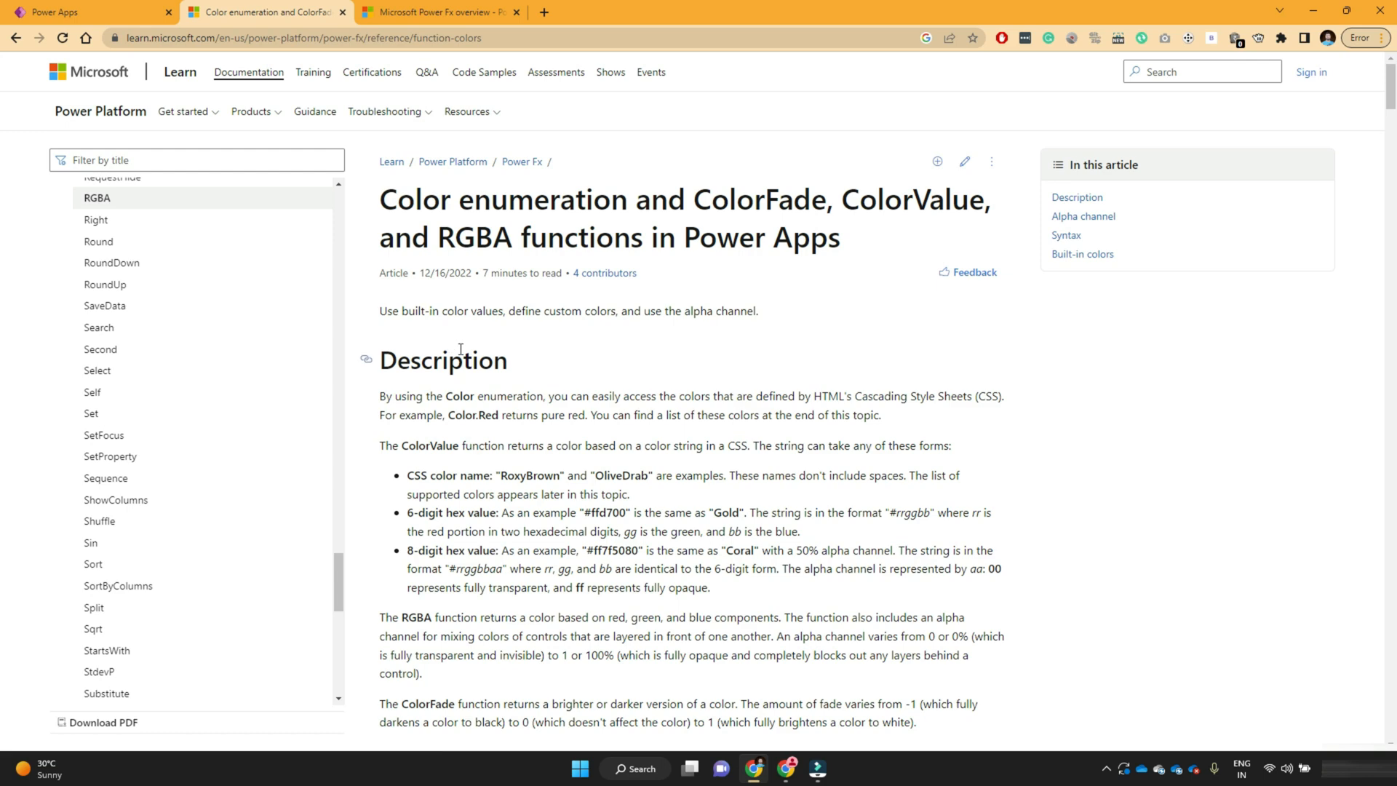
{"action": "scroll", "scroll_direction": "down", "scroll_amount": 3}
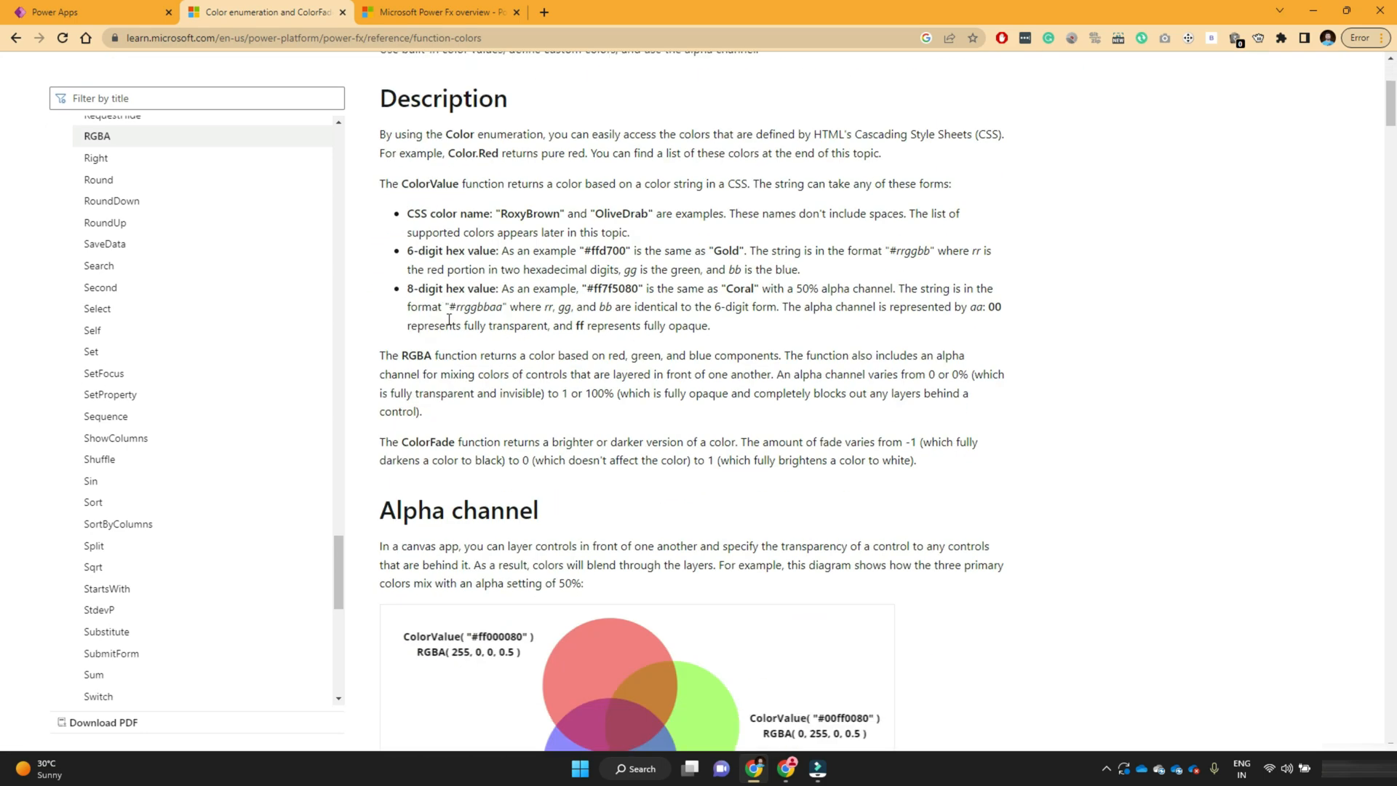
{"action": "scroll", "scroll_direction": "down", "scroll_amount": 3}
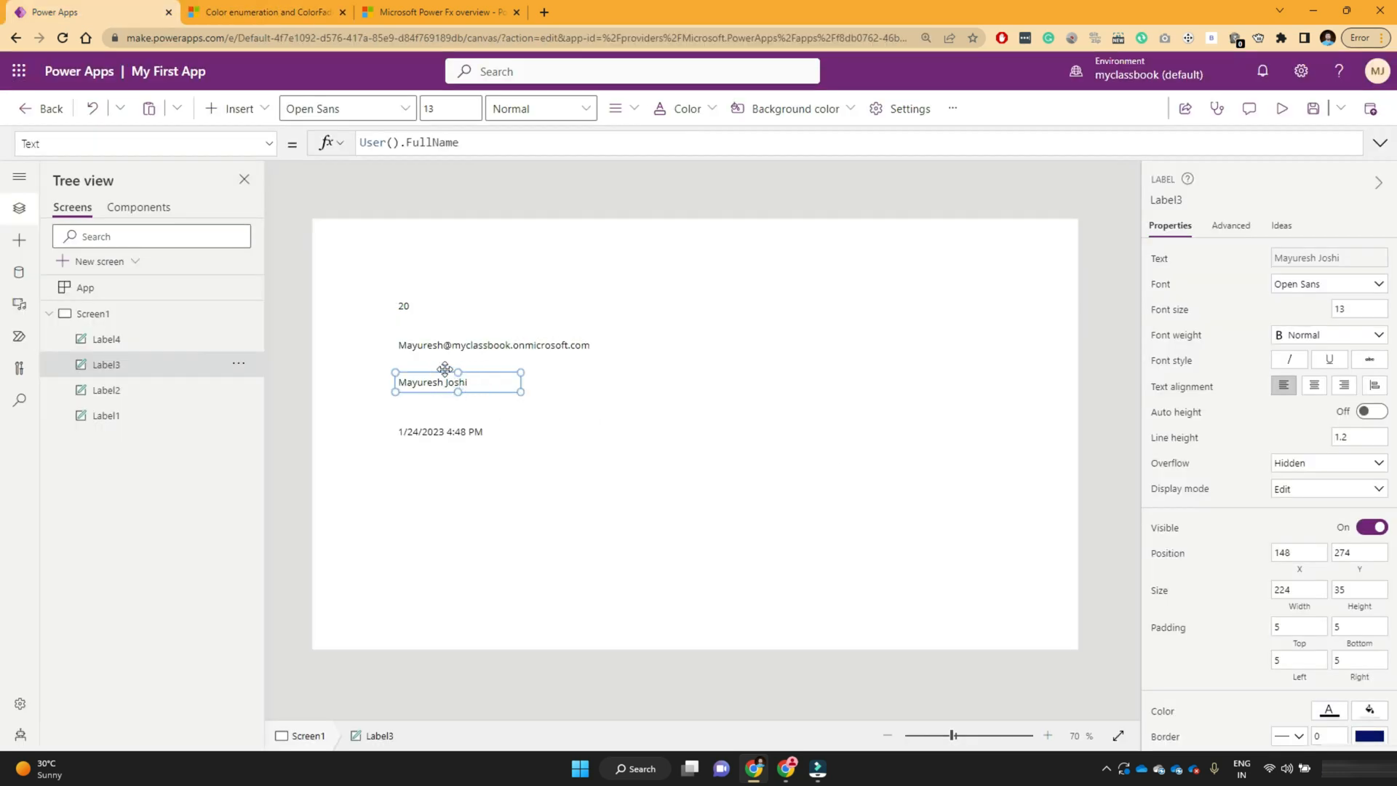
{"action": "mouse_move", "coordinate": [594, 404]}
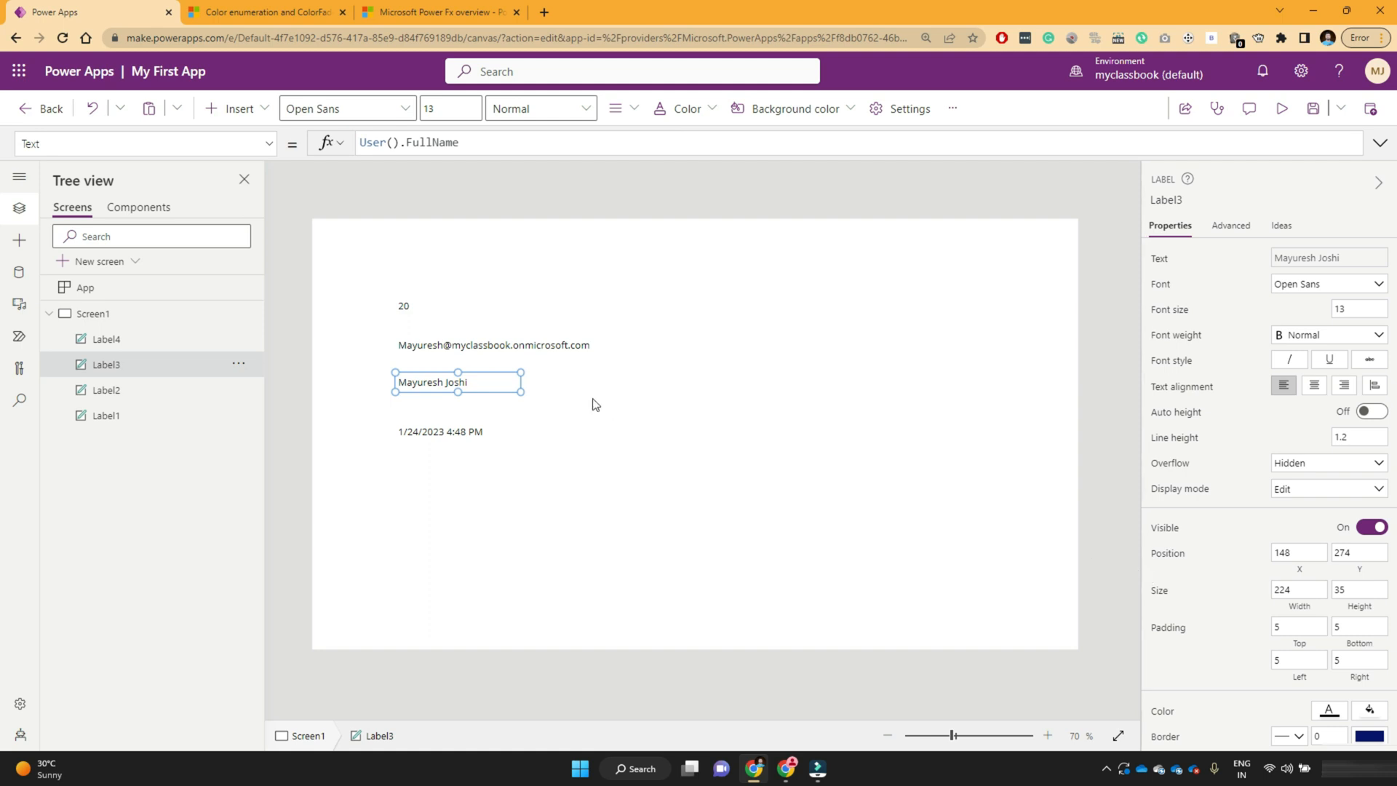
Show Label3's Fill property, RGBA(0, 0, 0, 0), and switch to the colour documentation
{"action": "left_click", "coordinate": [269, 144]}
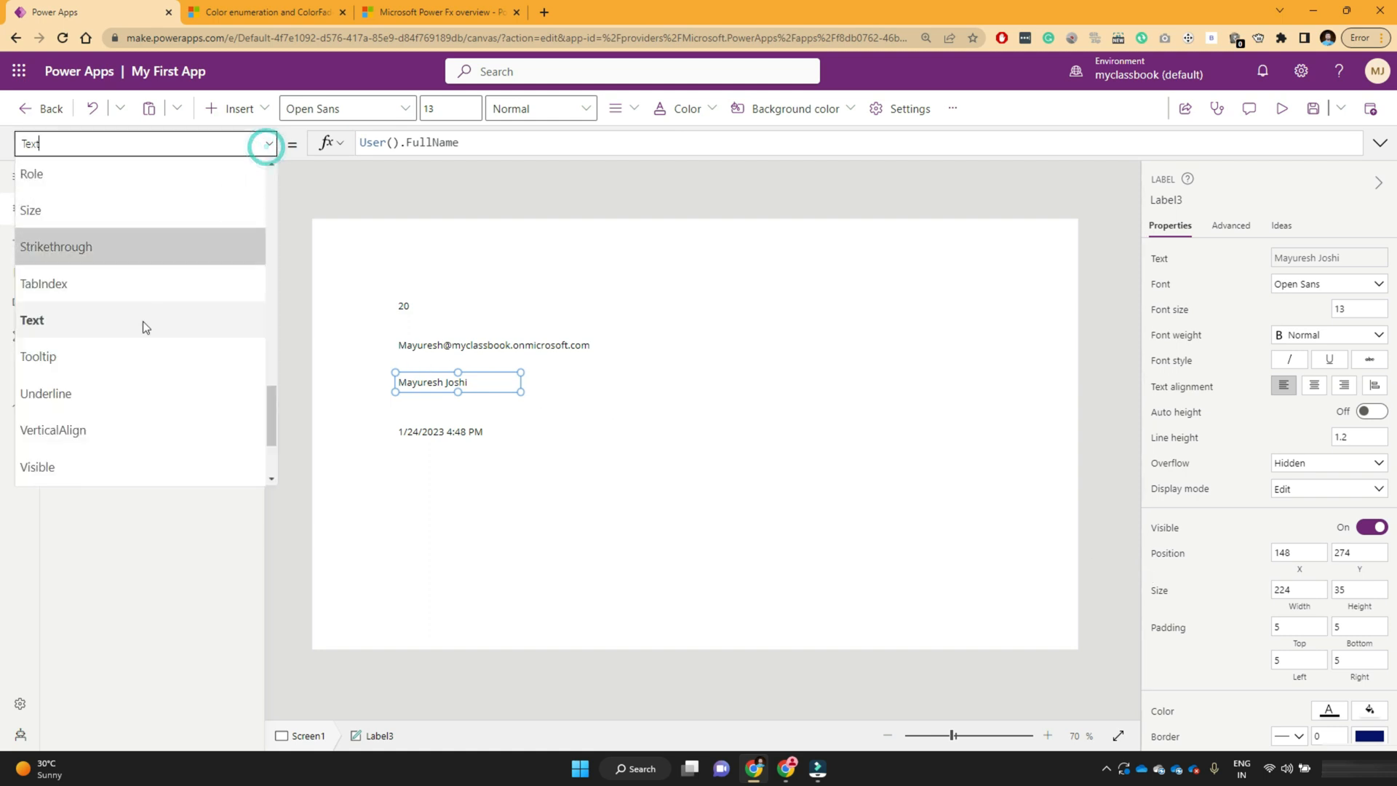
{"action": "scroll", "scroll_direction": "up", "scroll_amount": 3}
{"action": "type", "text": "Fill"}
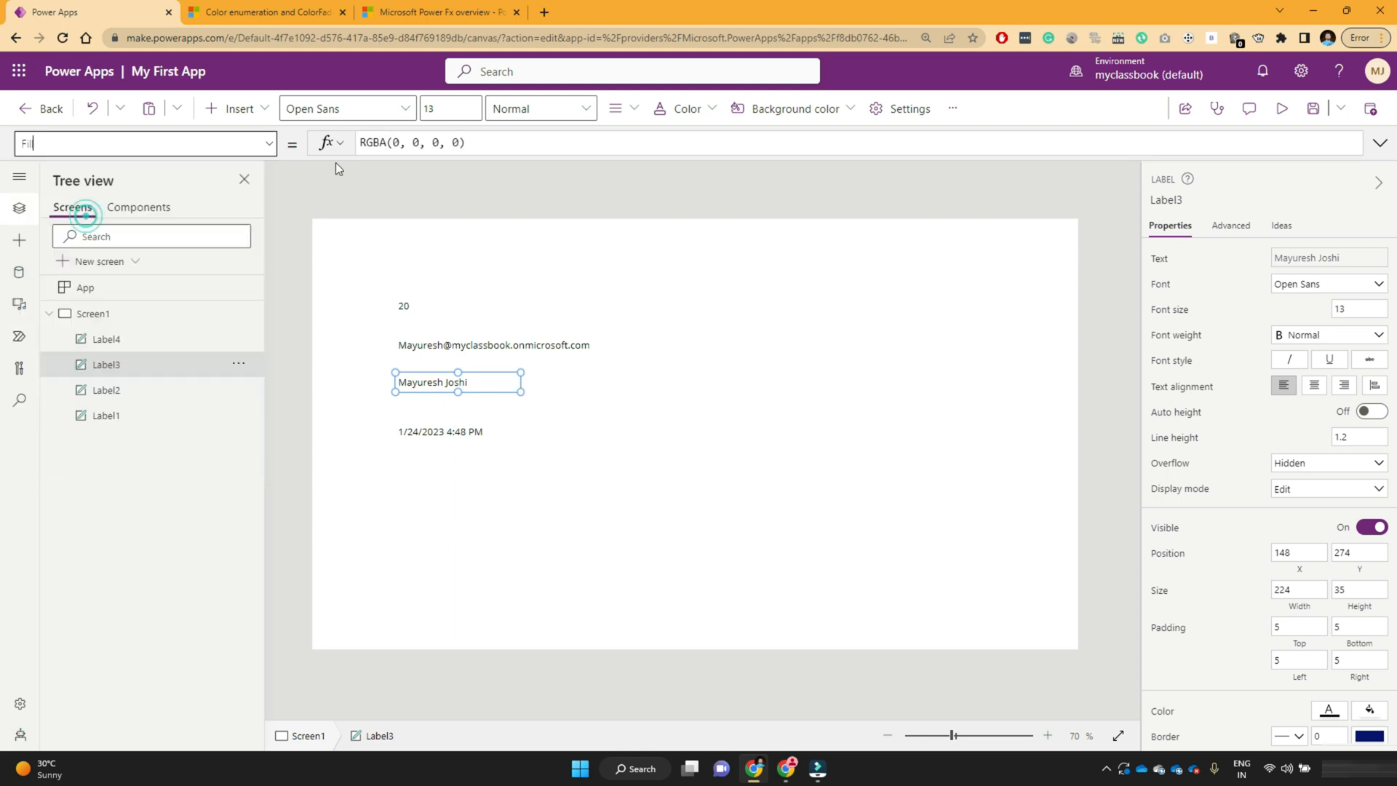
{"action": "left_click", "coordinate": [410, 143]}
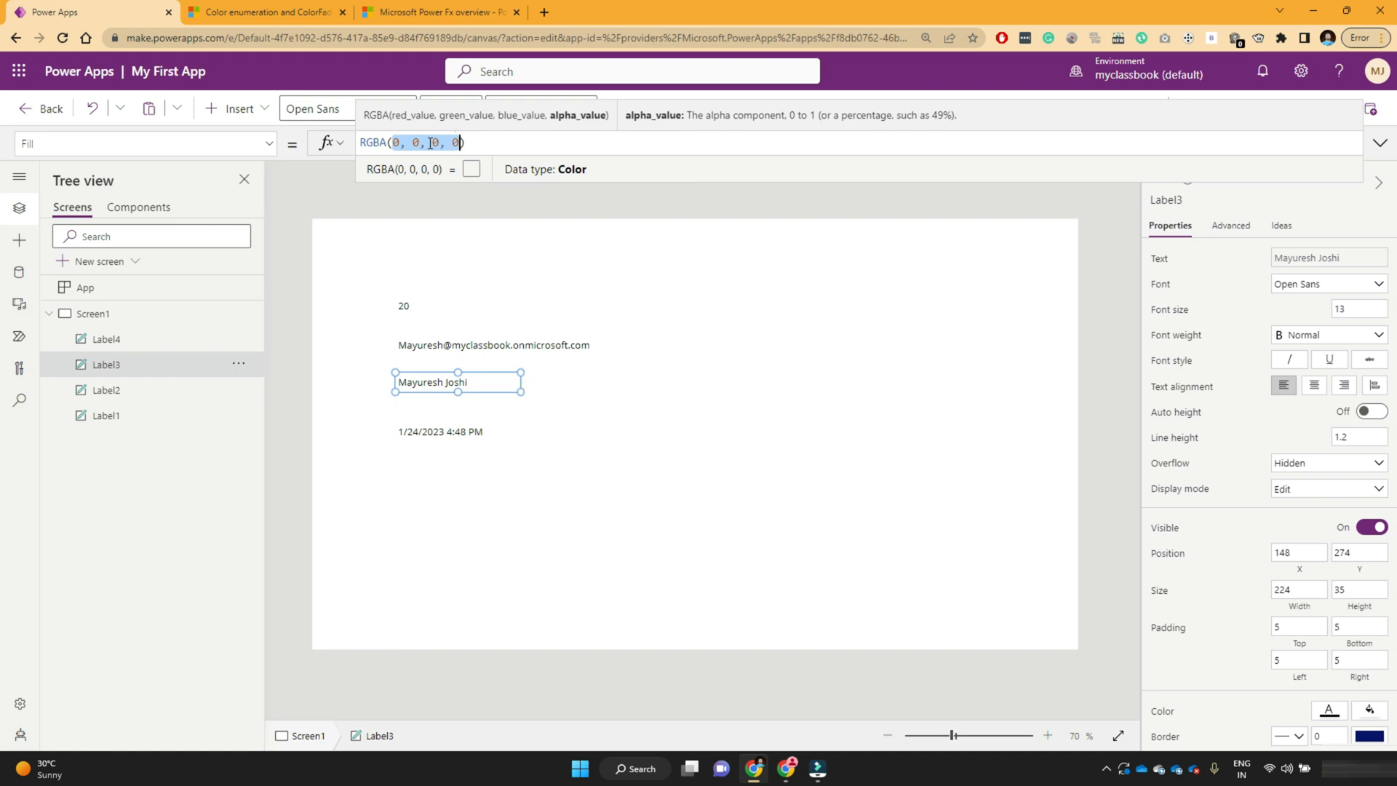
{"action": "left_click", "coordinate": [265, 12]}
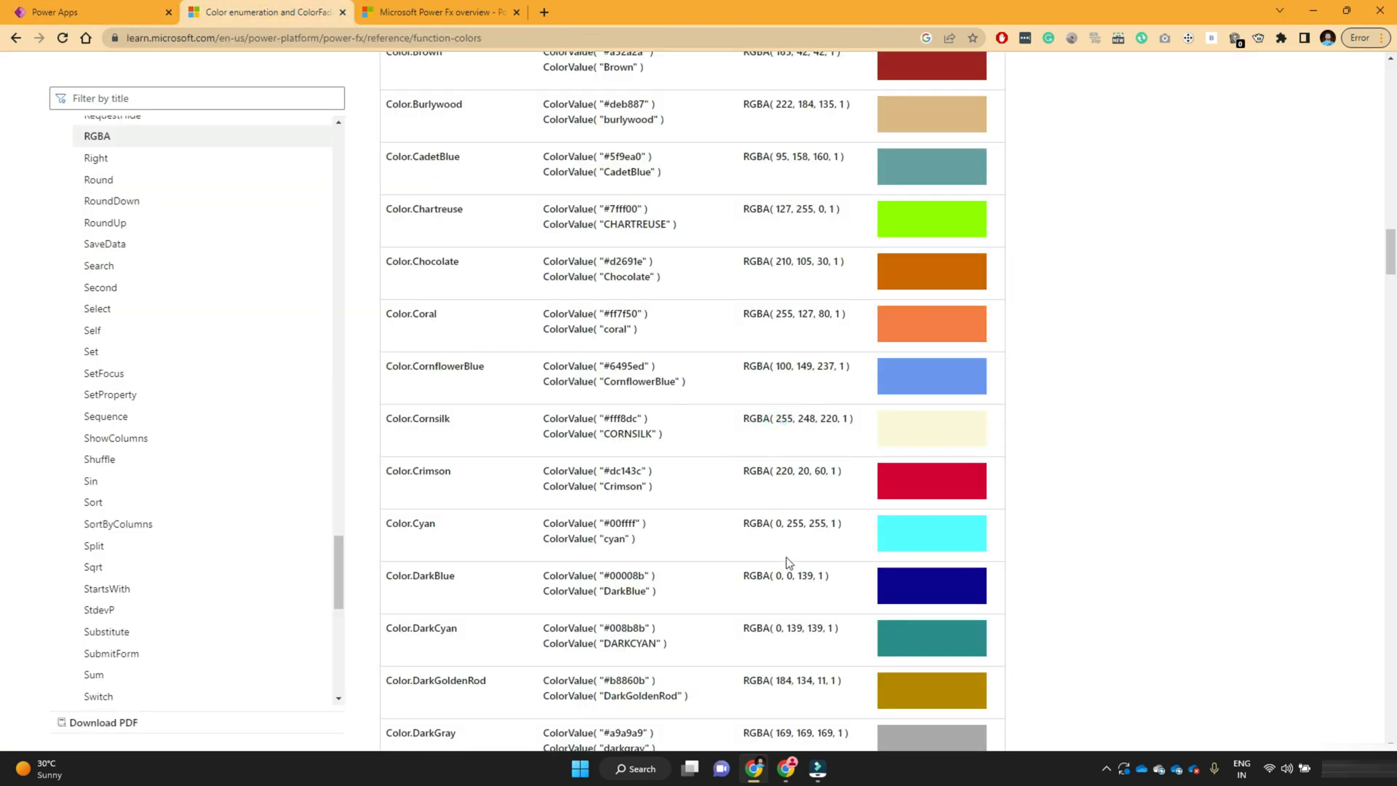
Find DarkBlue's RGBA(0, 0, 139, 1) values in the built-in colors table
{"action": "double_click", "coordinate": [434, 575]}
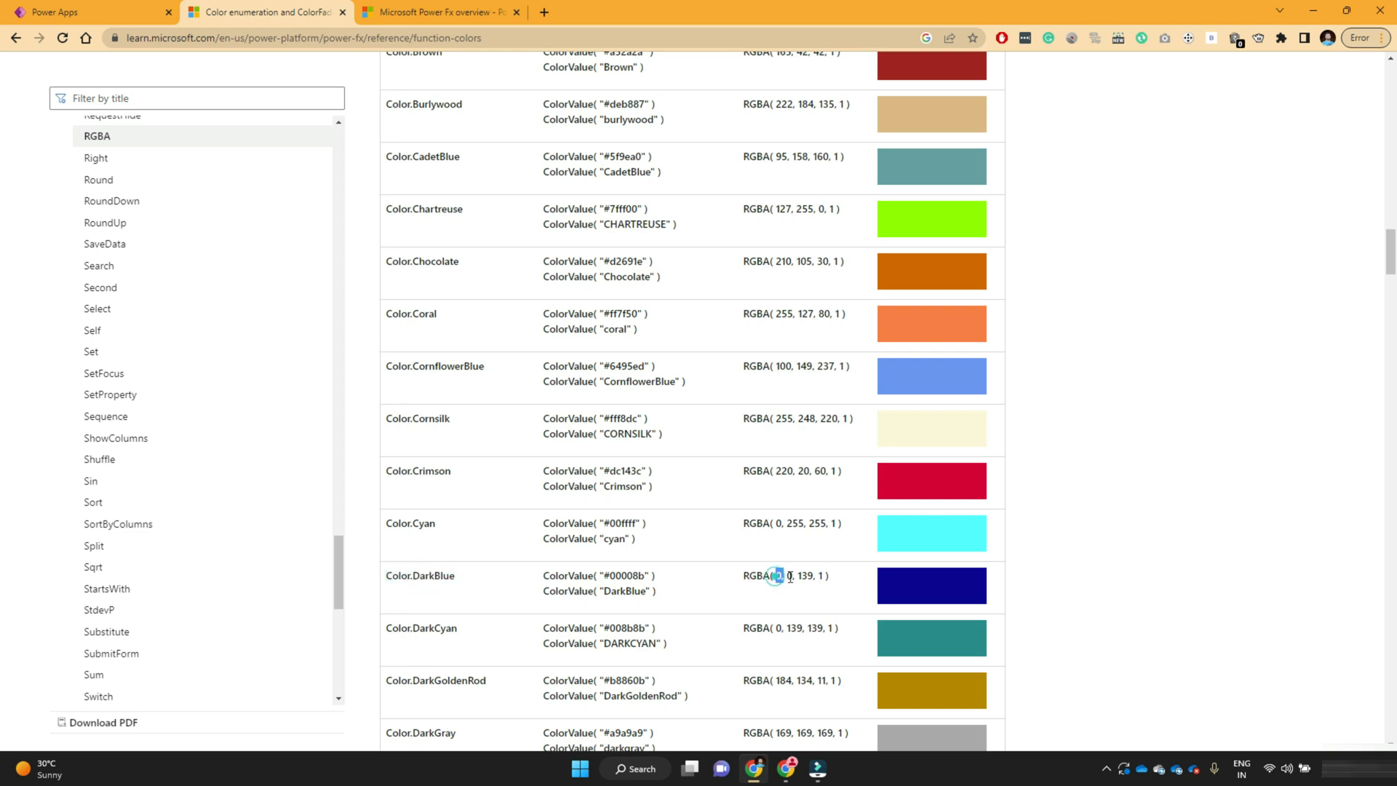
{"action": "double_click", "coordinate": [791, 575]}
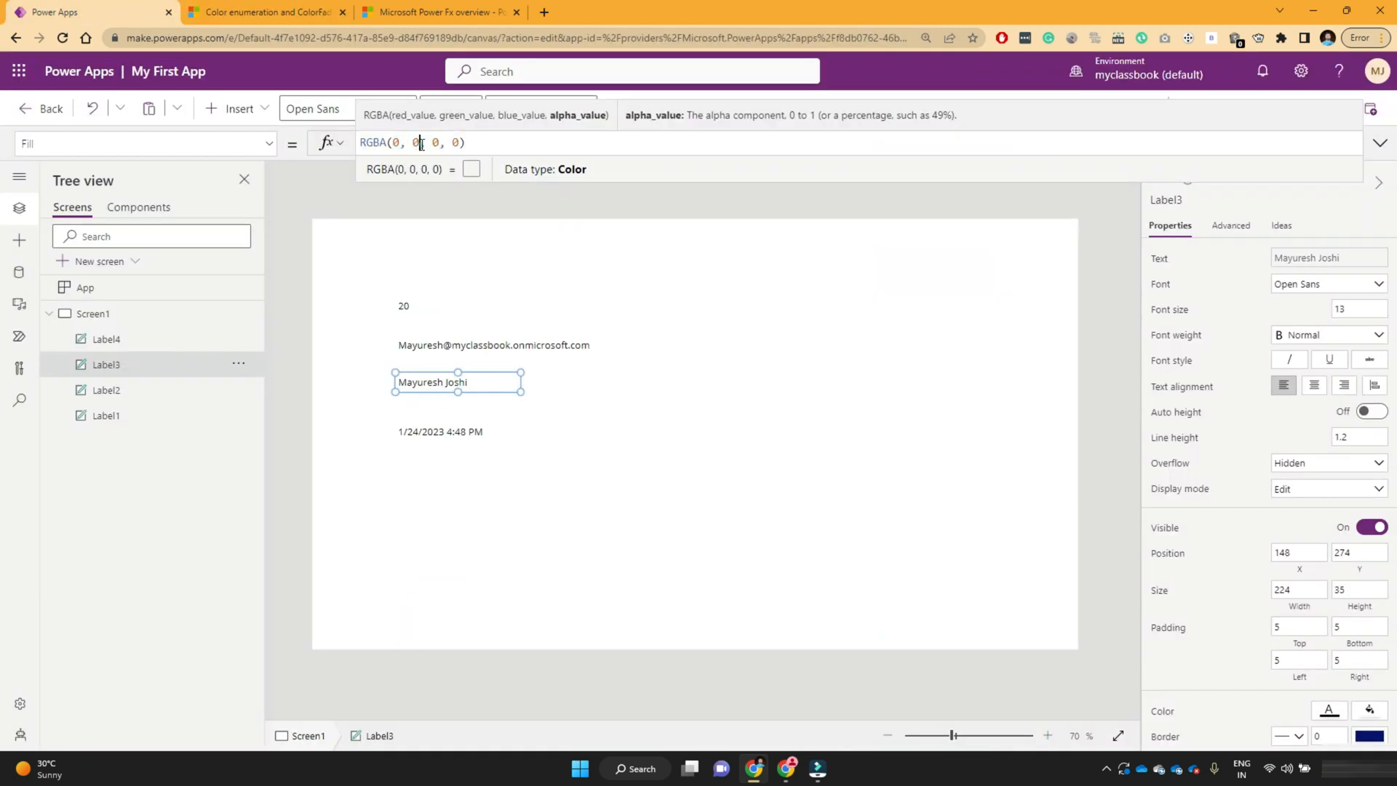
Change Label3's Fill formula to RGBA(0, 0, 139, 1) for a dark blue background
{"action": "left_click", "coordinate": [435, 142]}
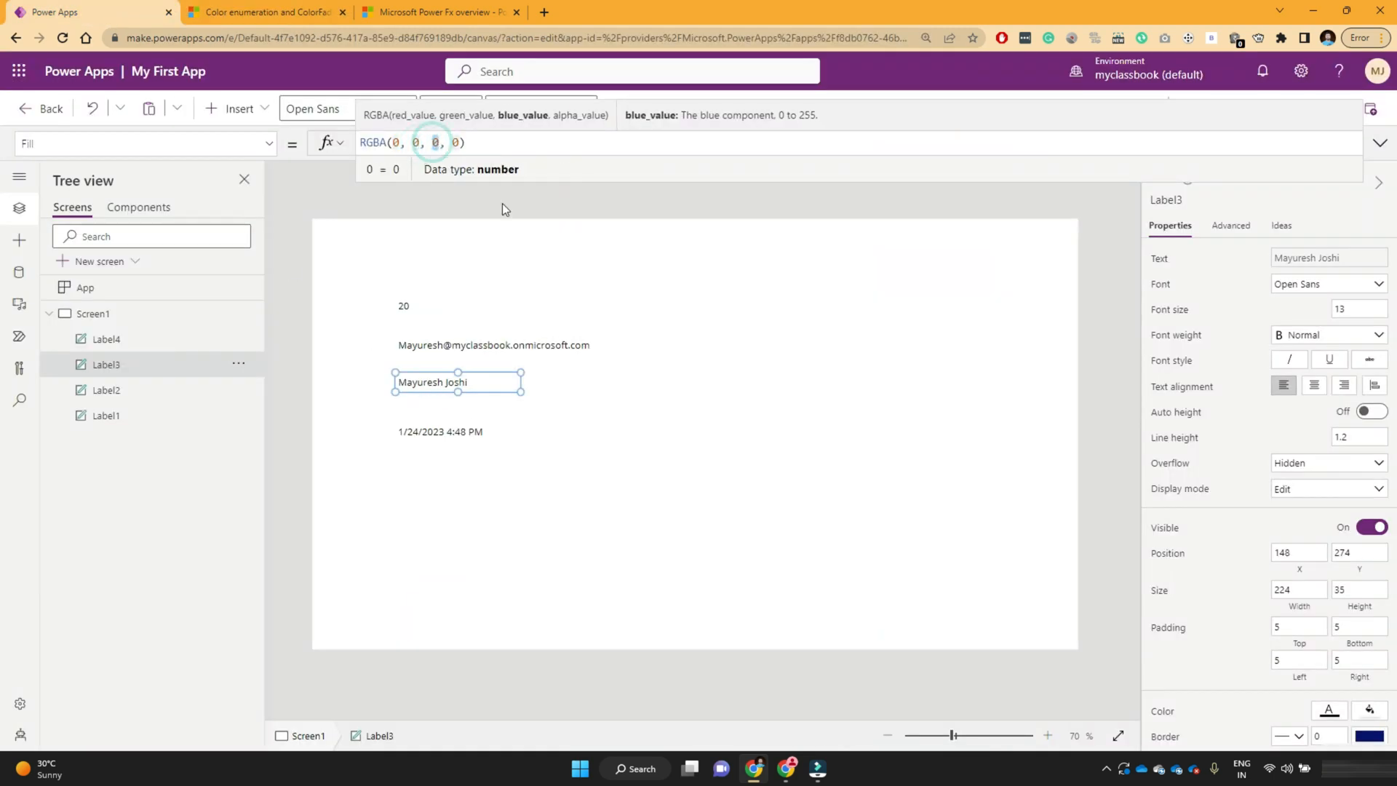
{"action": "type", "text": "139"}
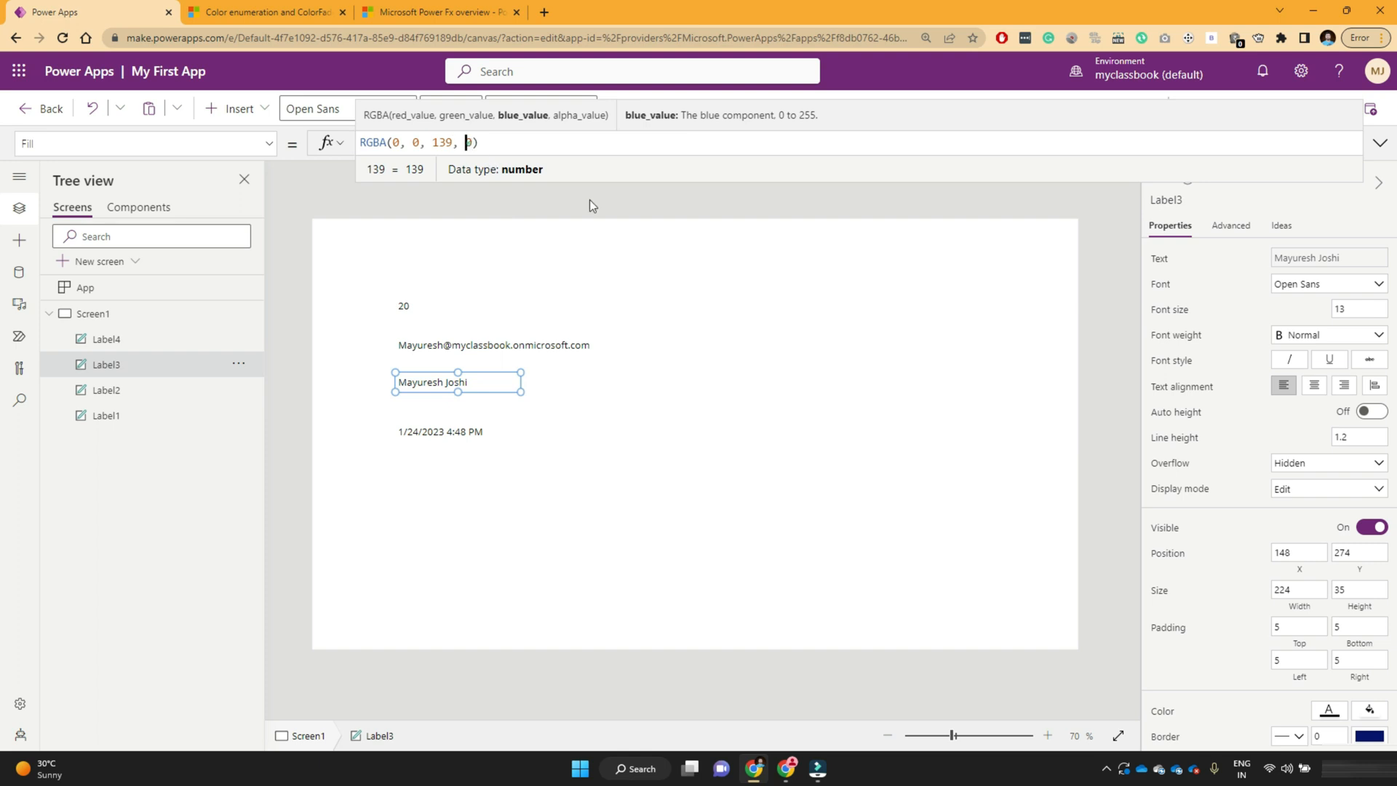
{"action": "type", "text": "1"}
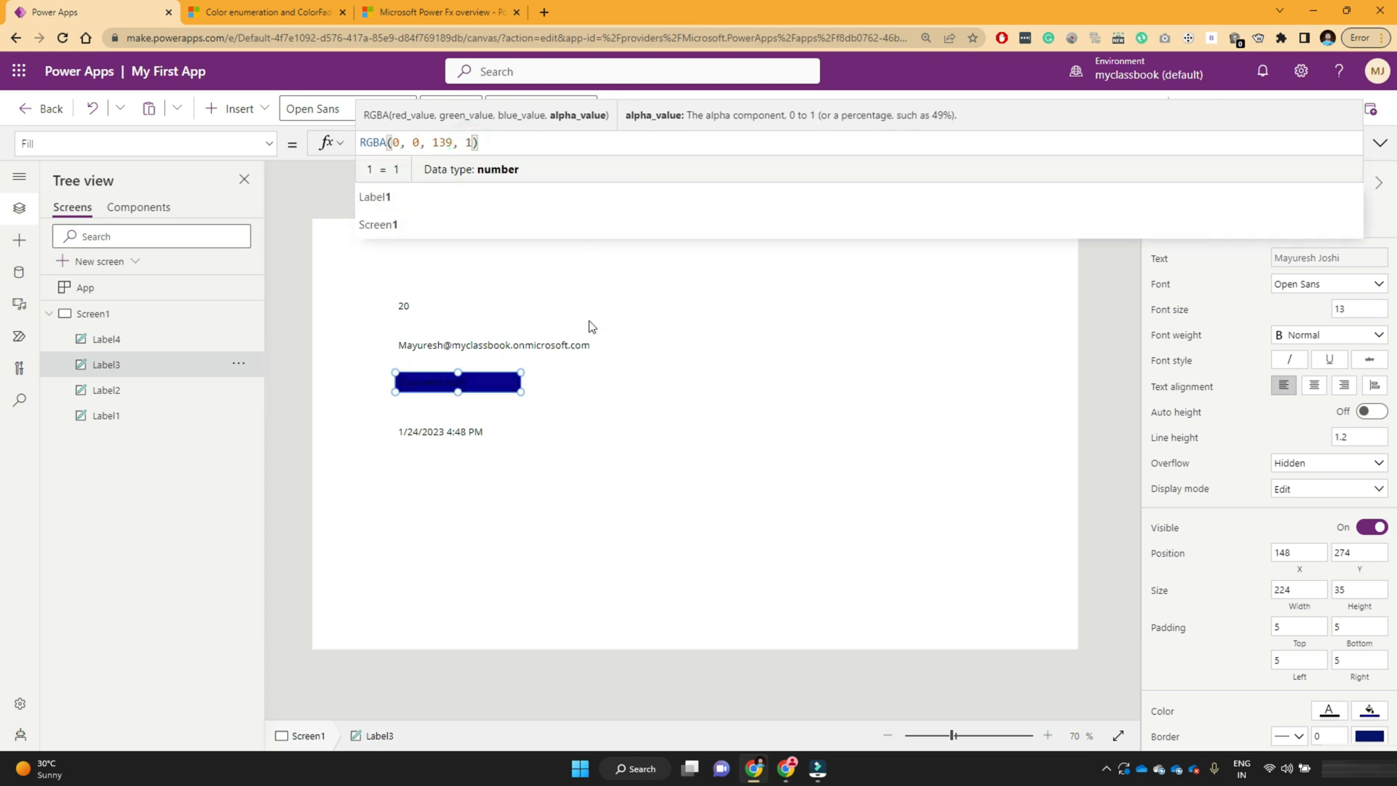
{"action": "left_click", "coordinate": [93, 313]}
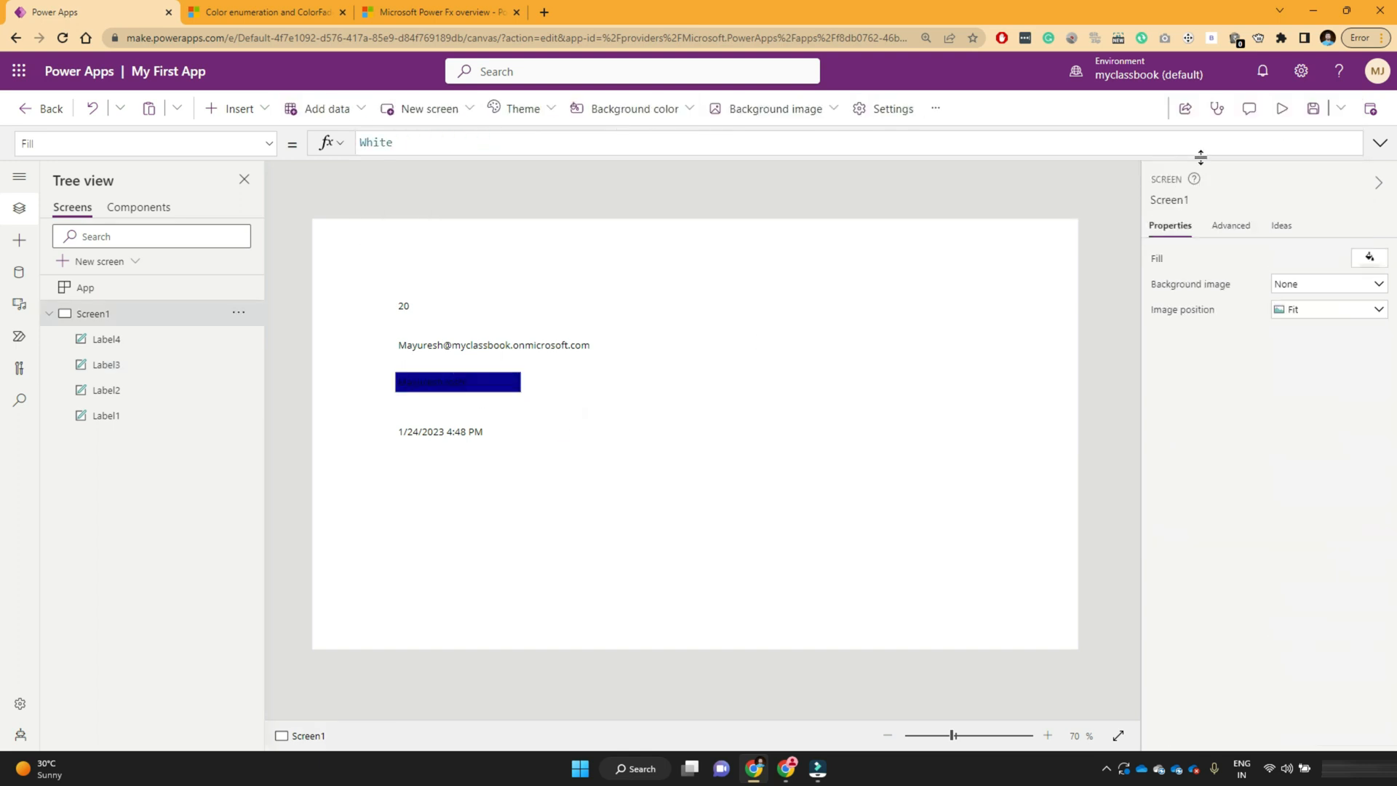
Preview the app to check the dark blue label, then close the preview
{"action": "left_click", "coordinate": [1282, 107]}
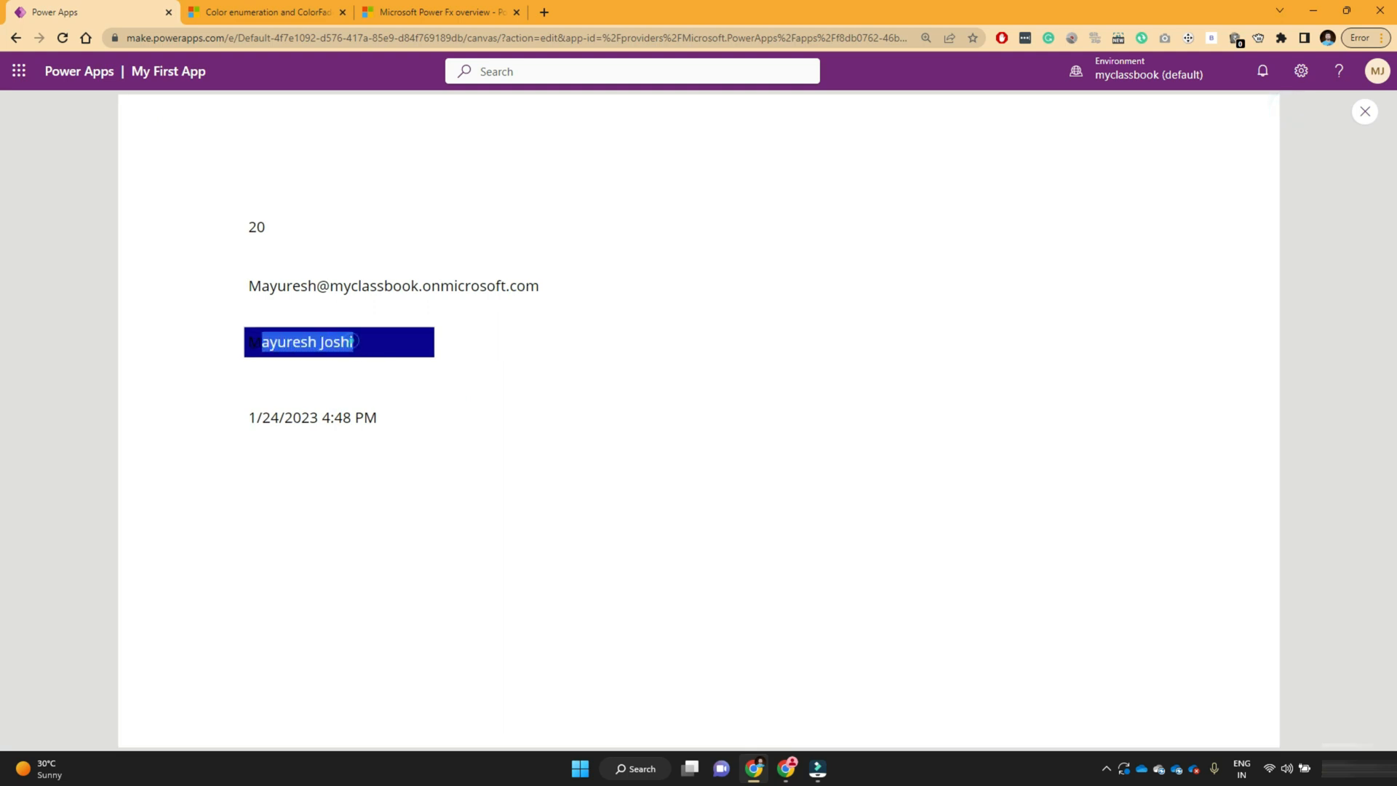
{"action": "left_click", "coordinate": [356, 417]}
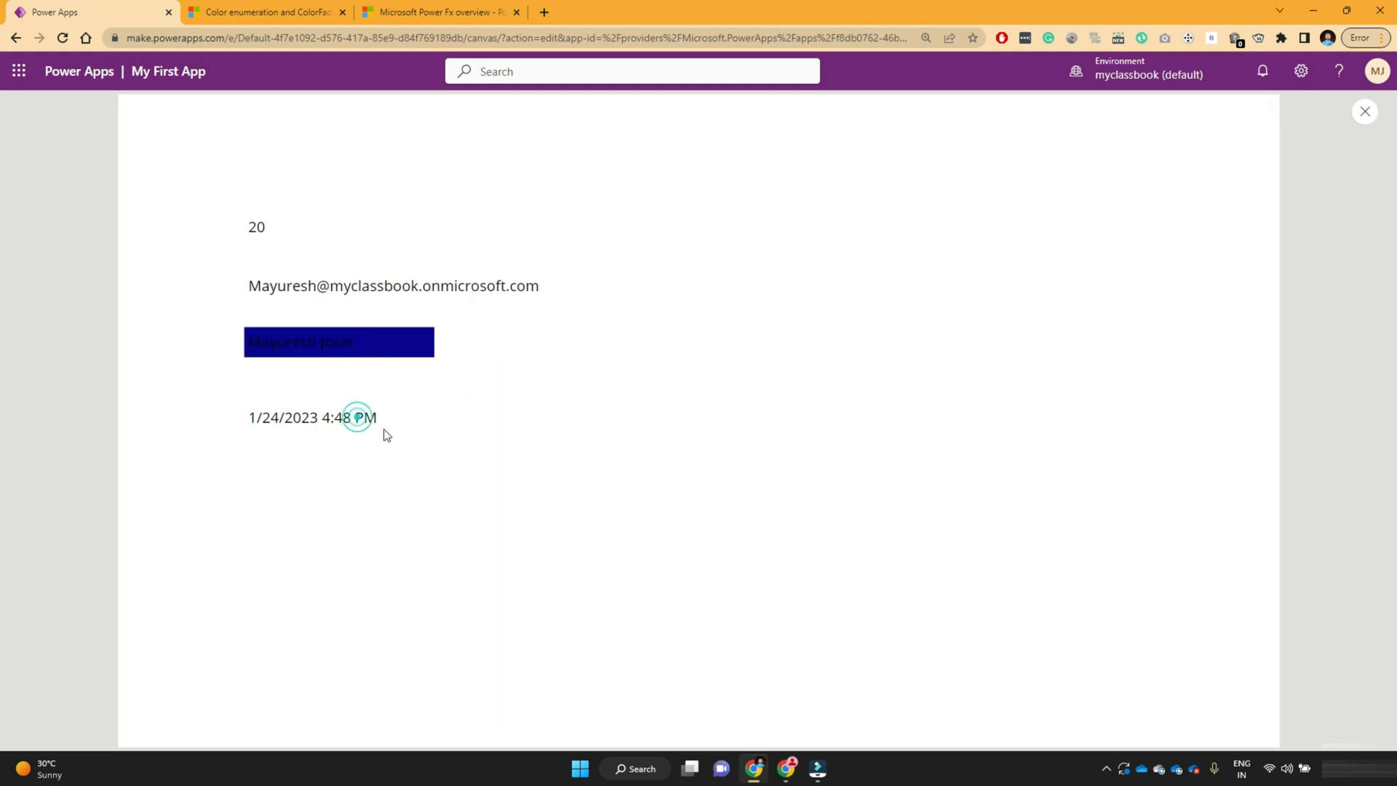
{"action": "left_click", "coordinate": [1363, 111]}
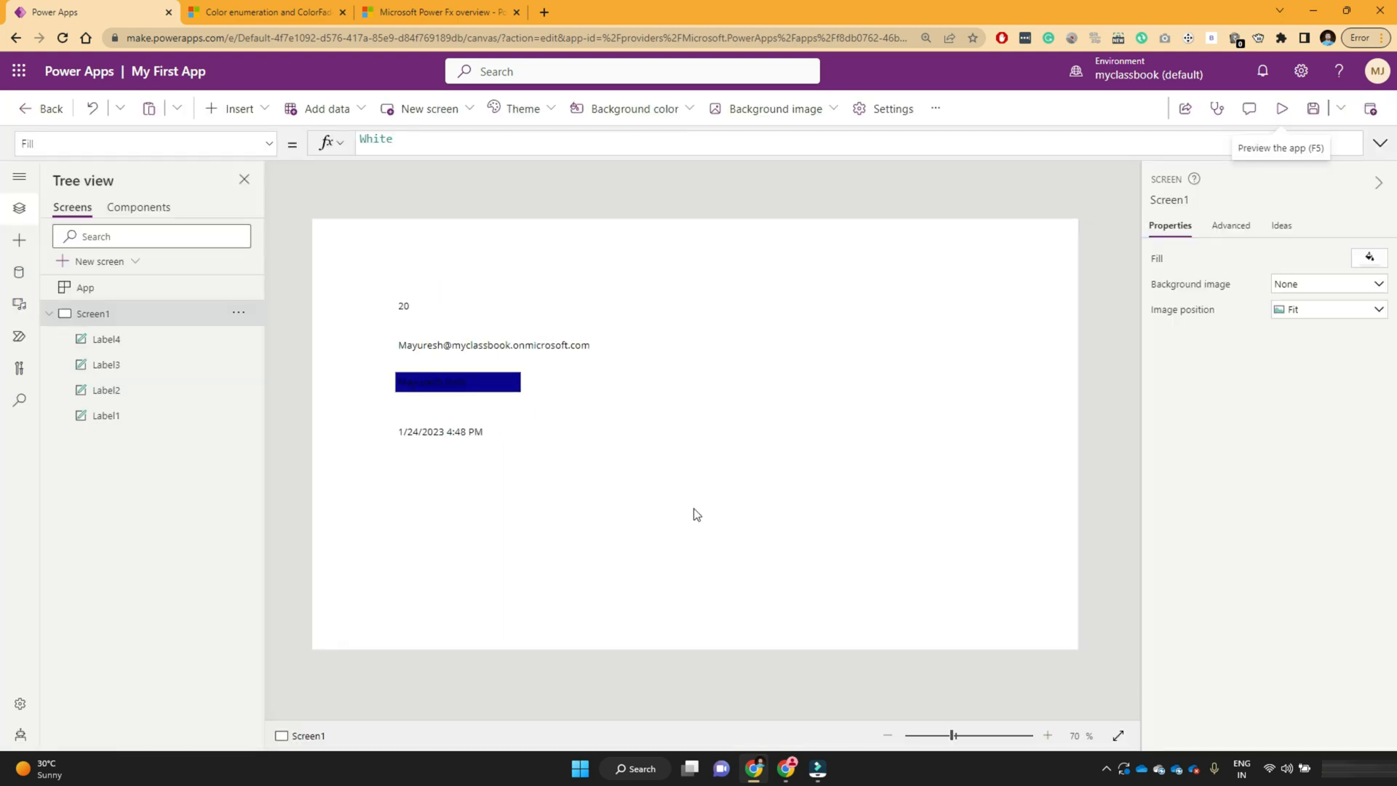